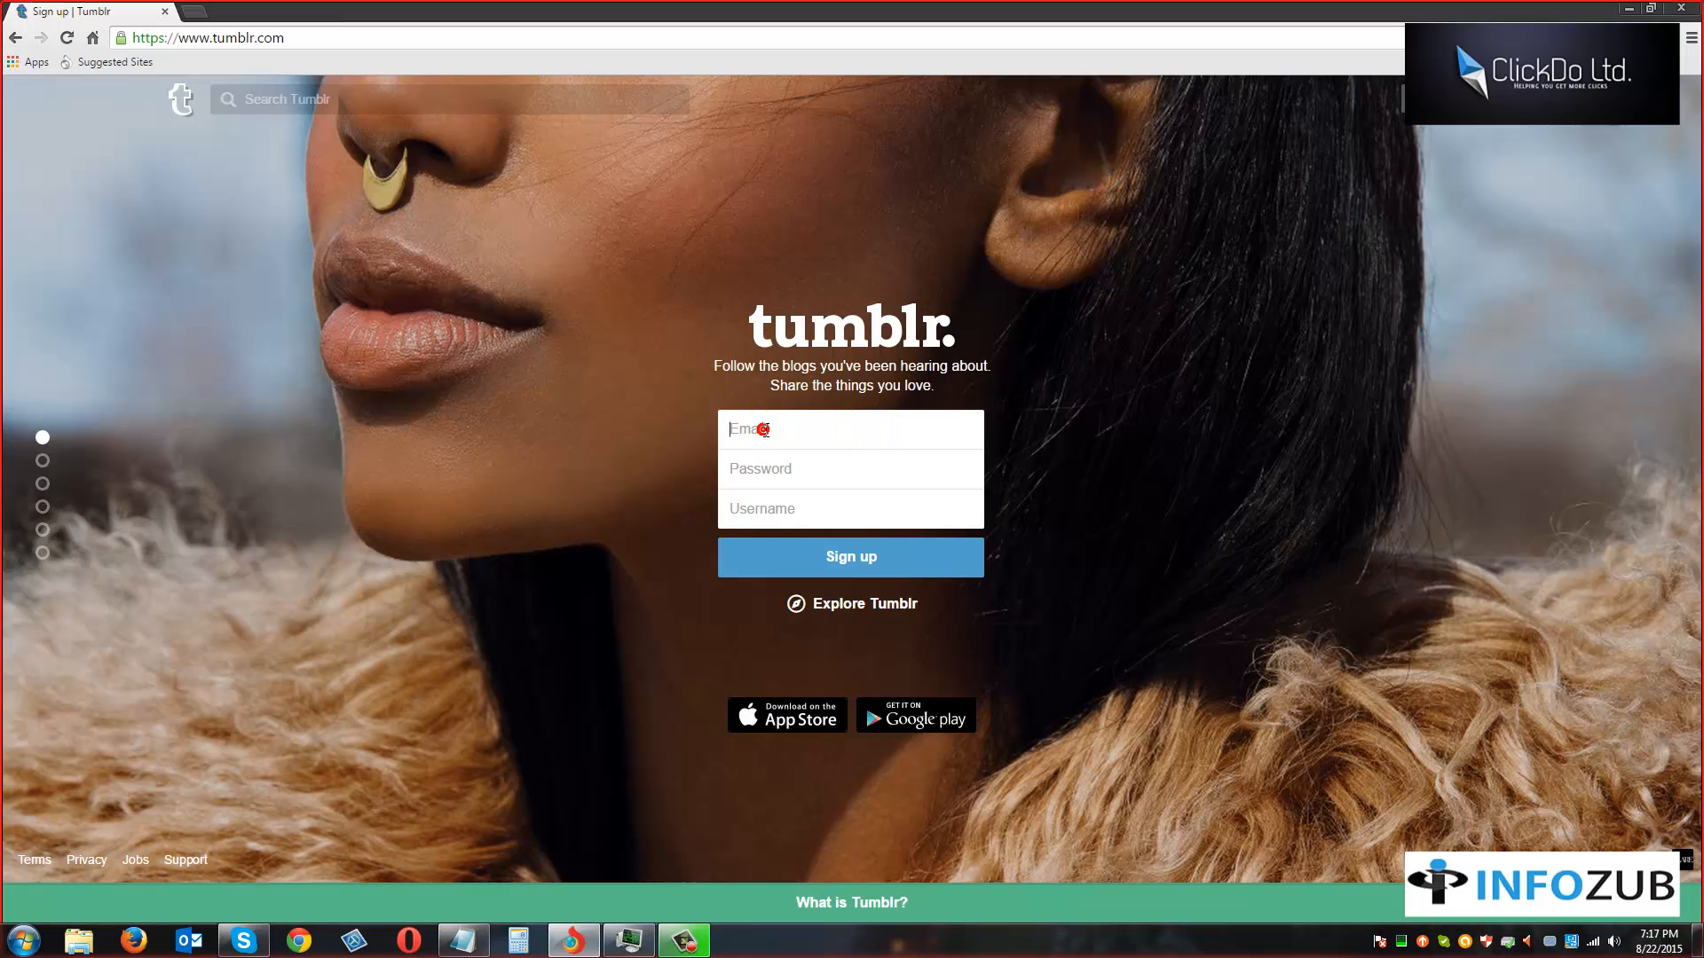
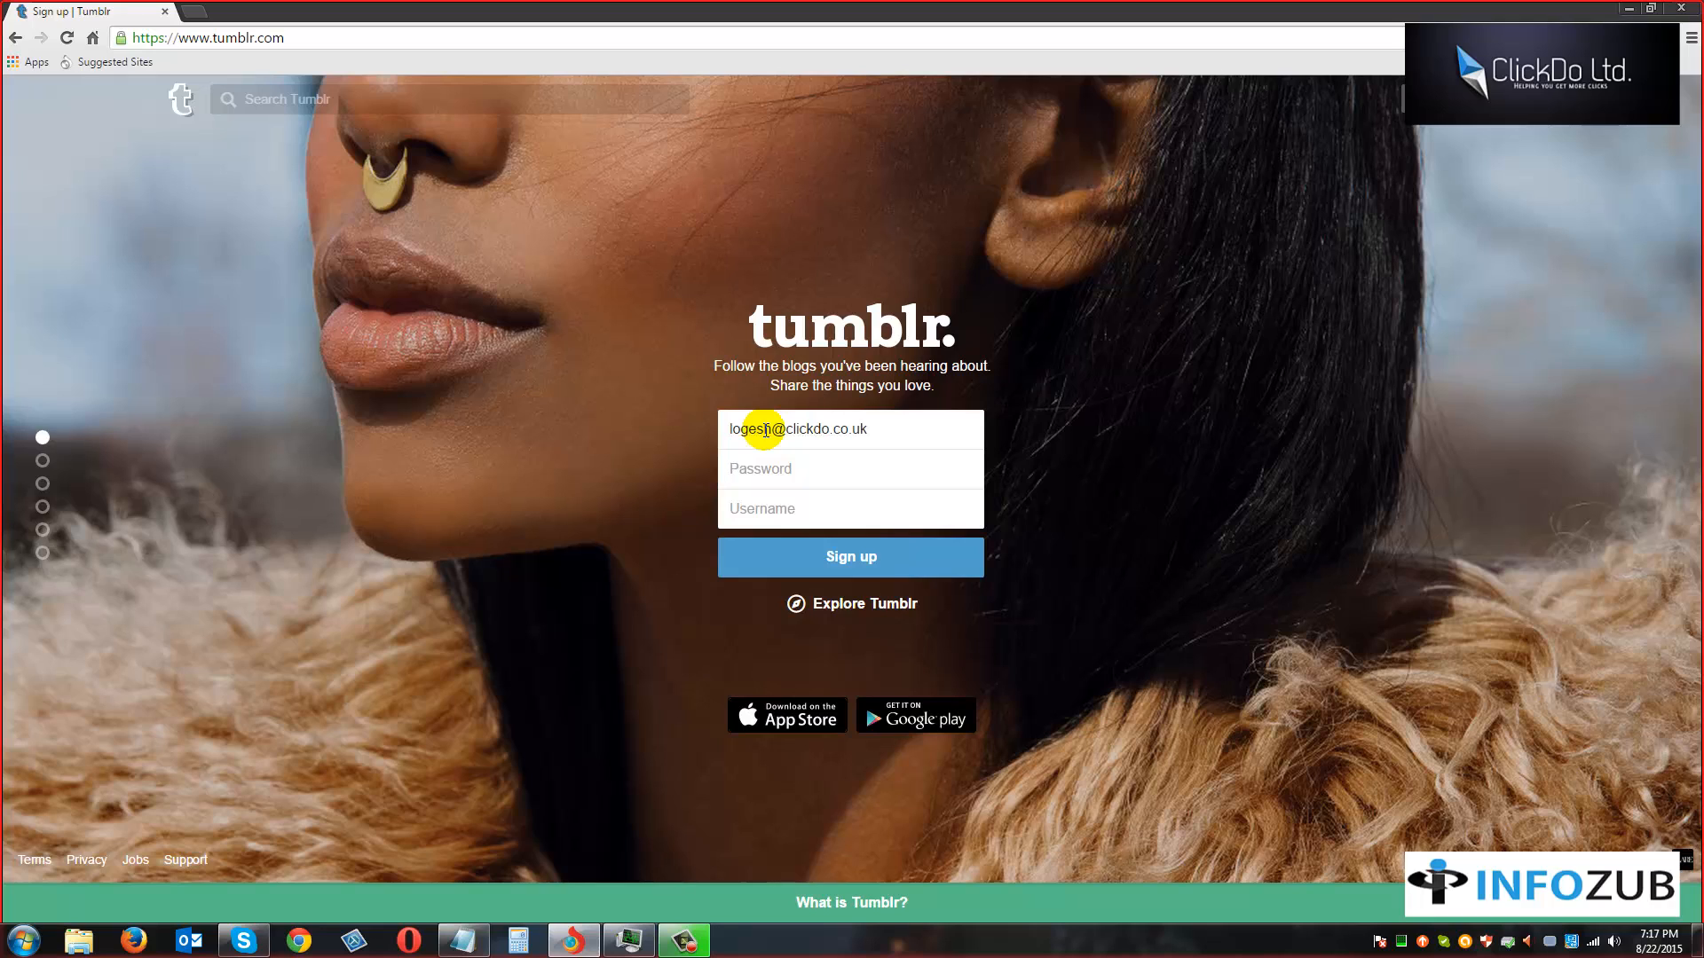
text(••••)
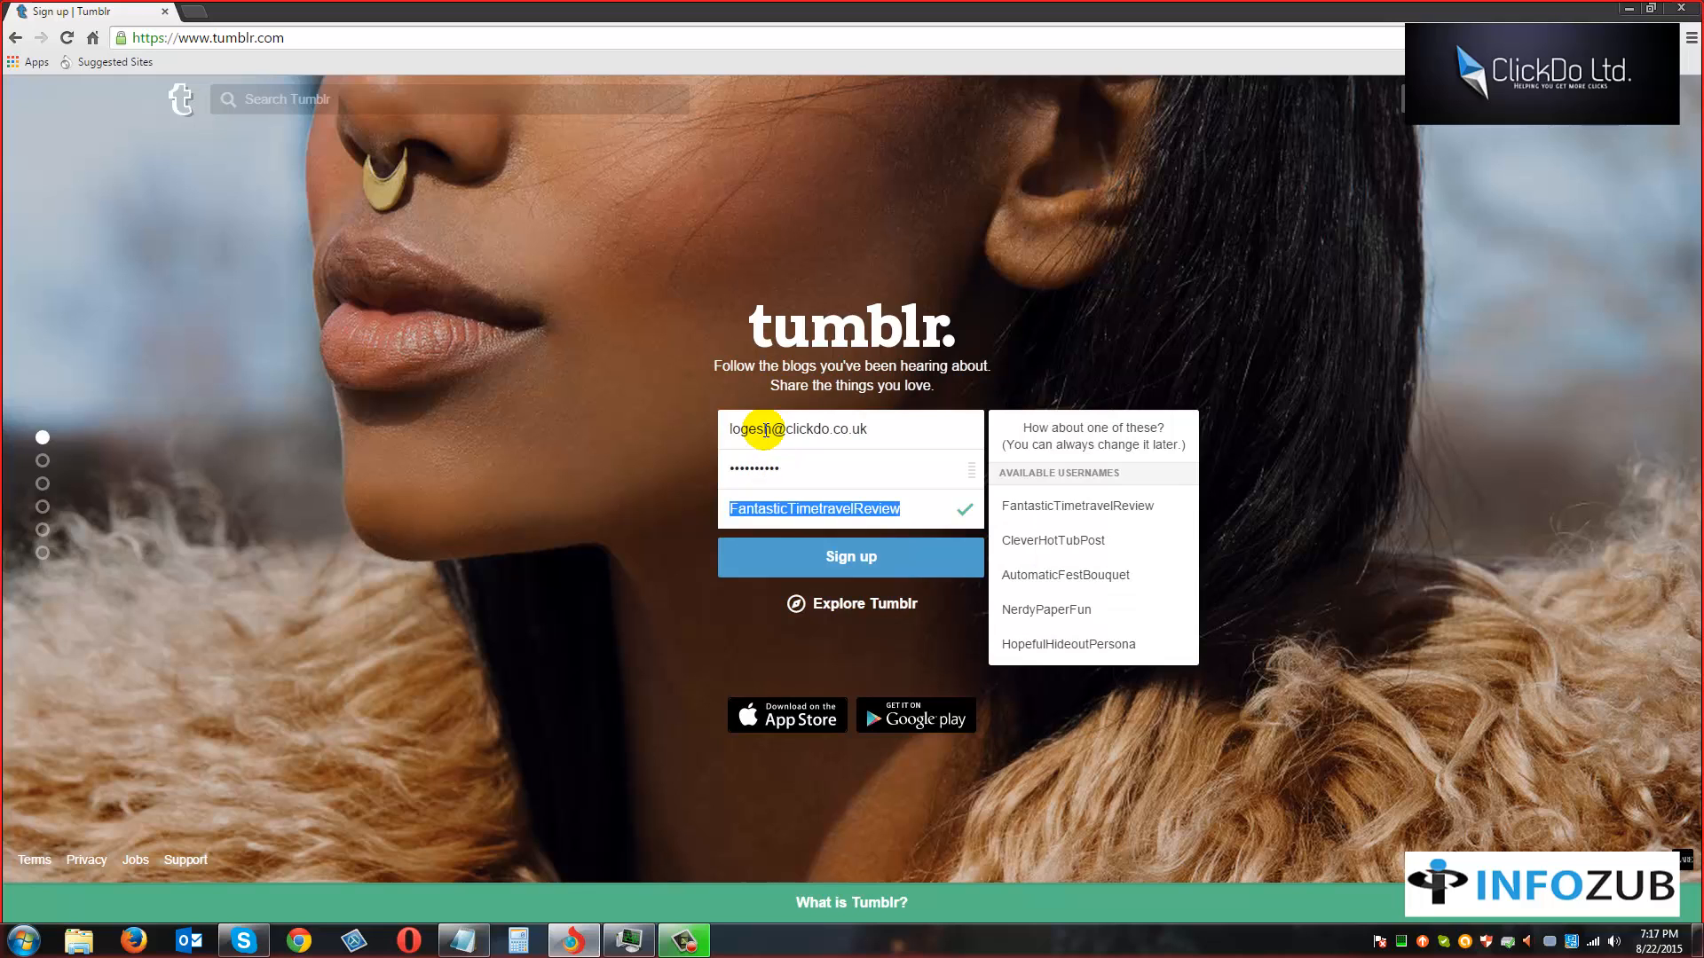
click(850, 557)
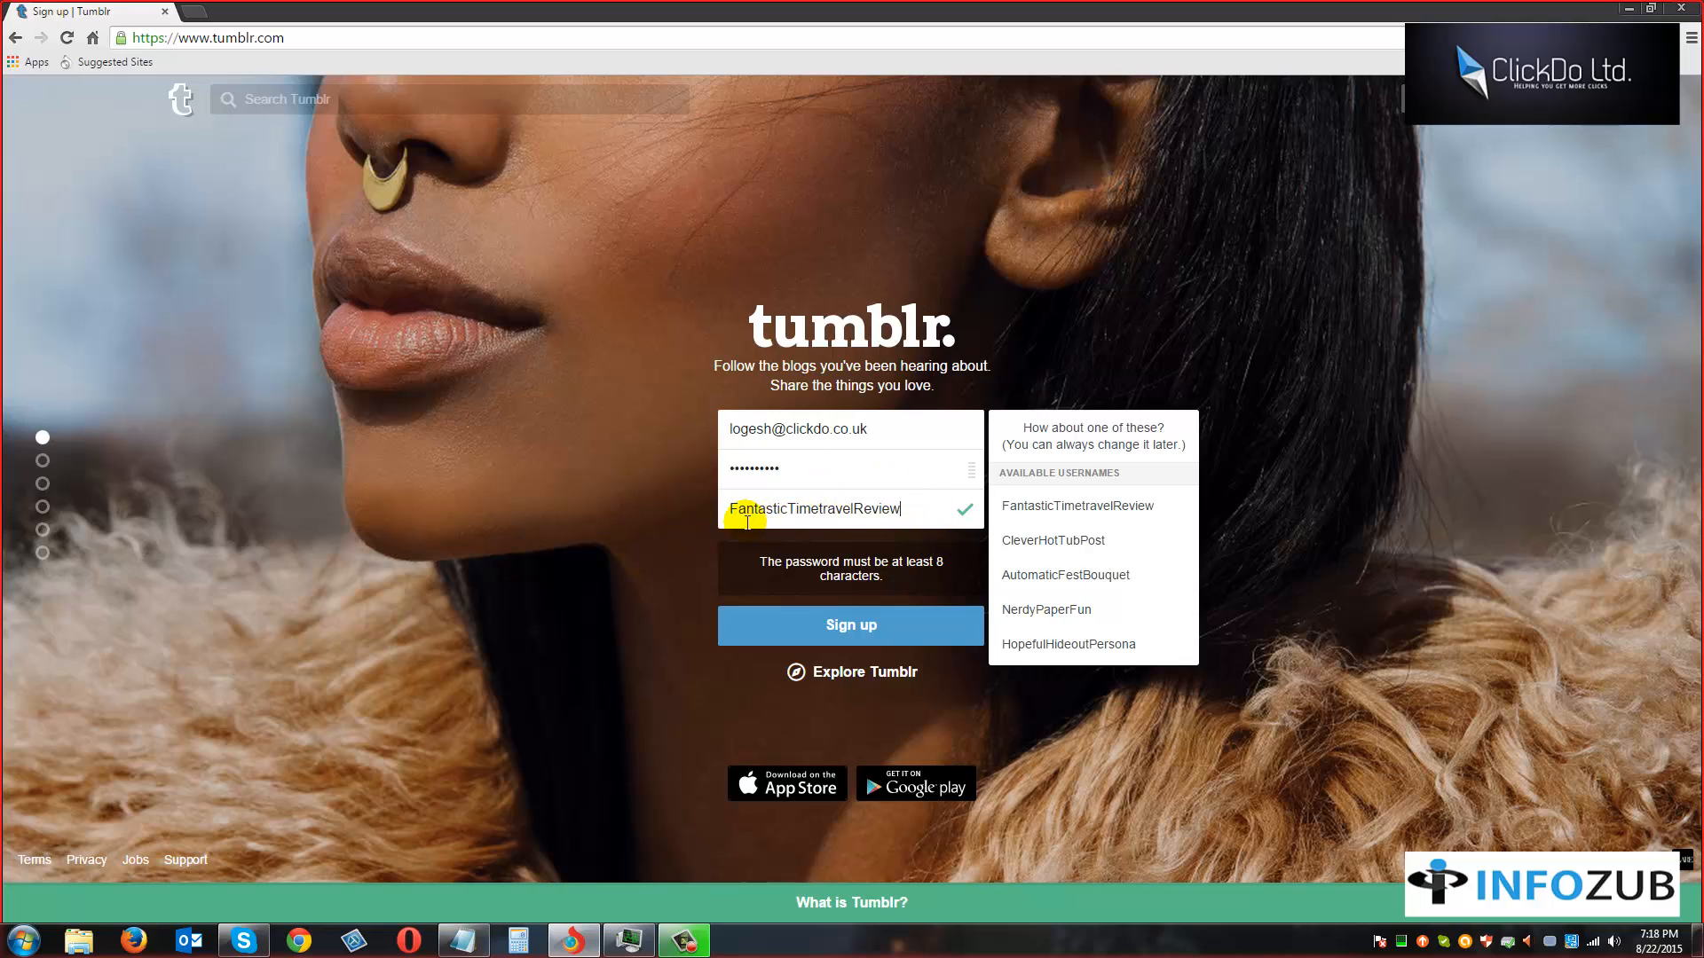
mouse_move(904, 509)
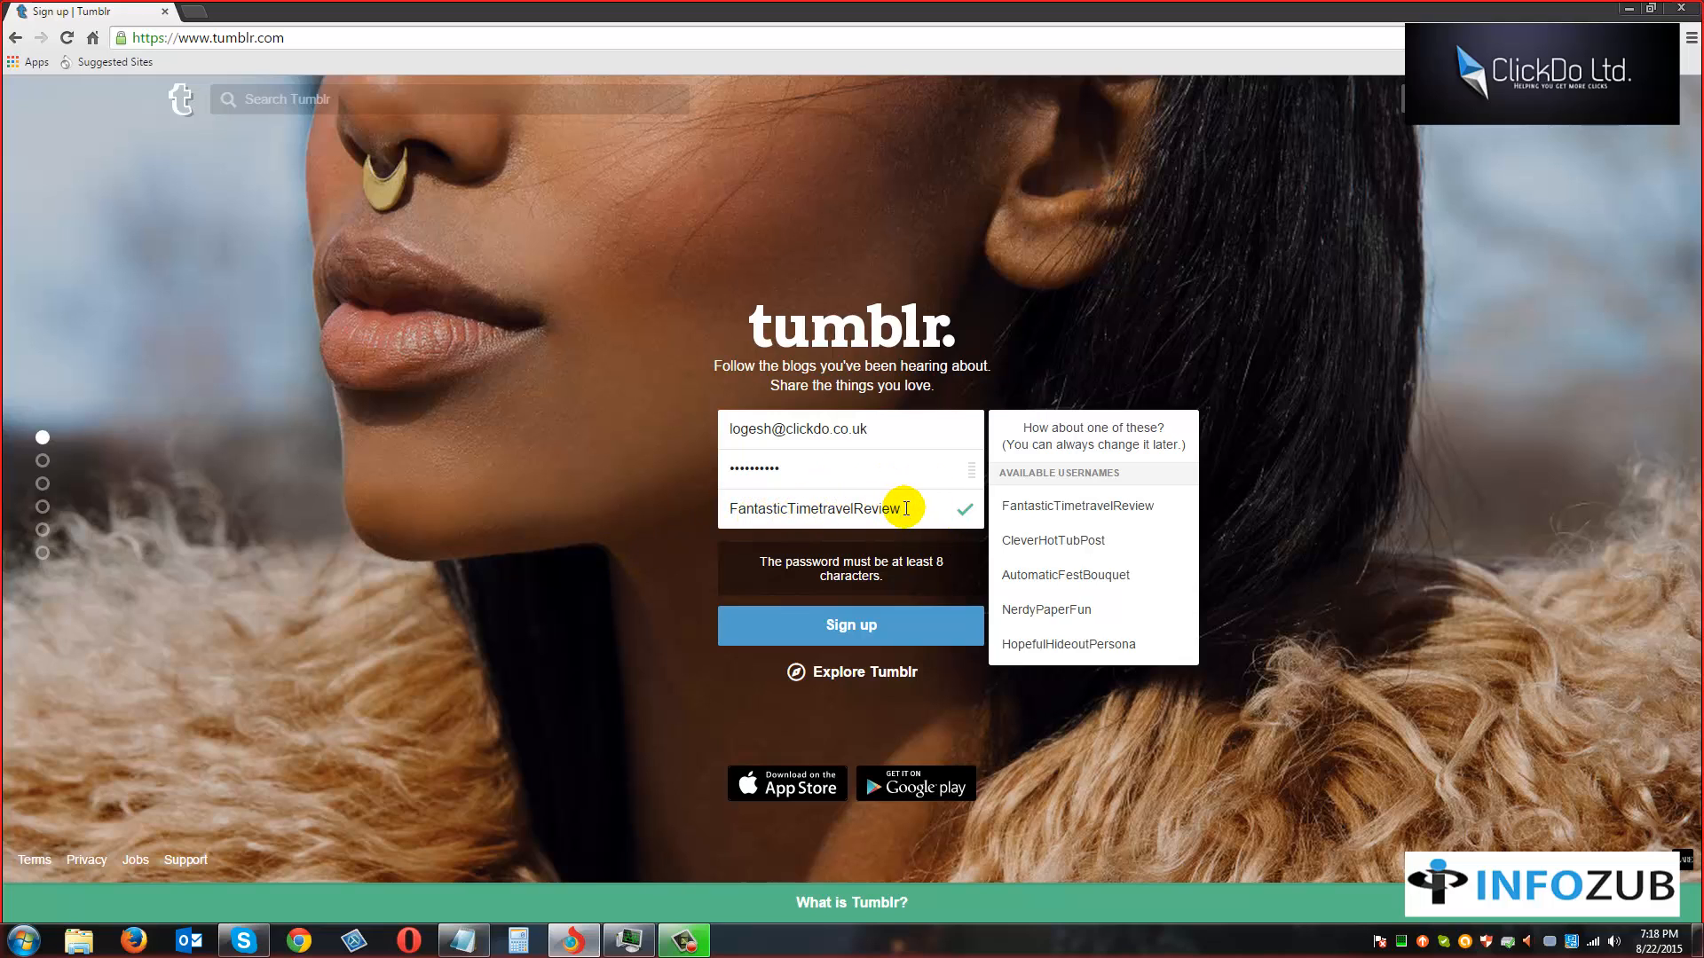
- Replace the suggested username with demo-t, strengthen the password and submit the sign-up
double_click(815, 509)
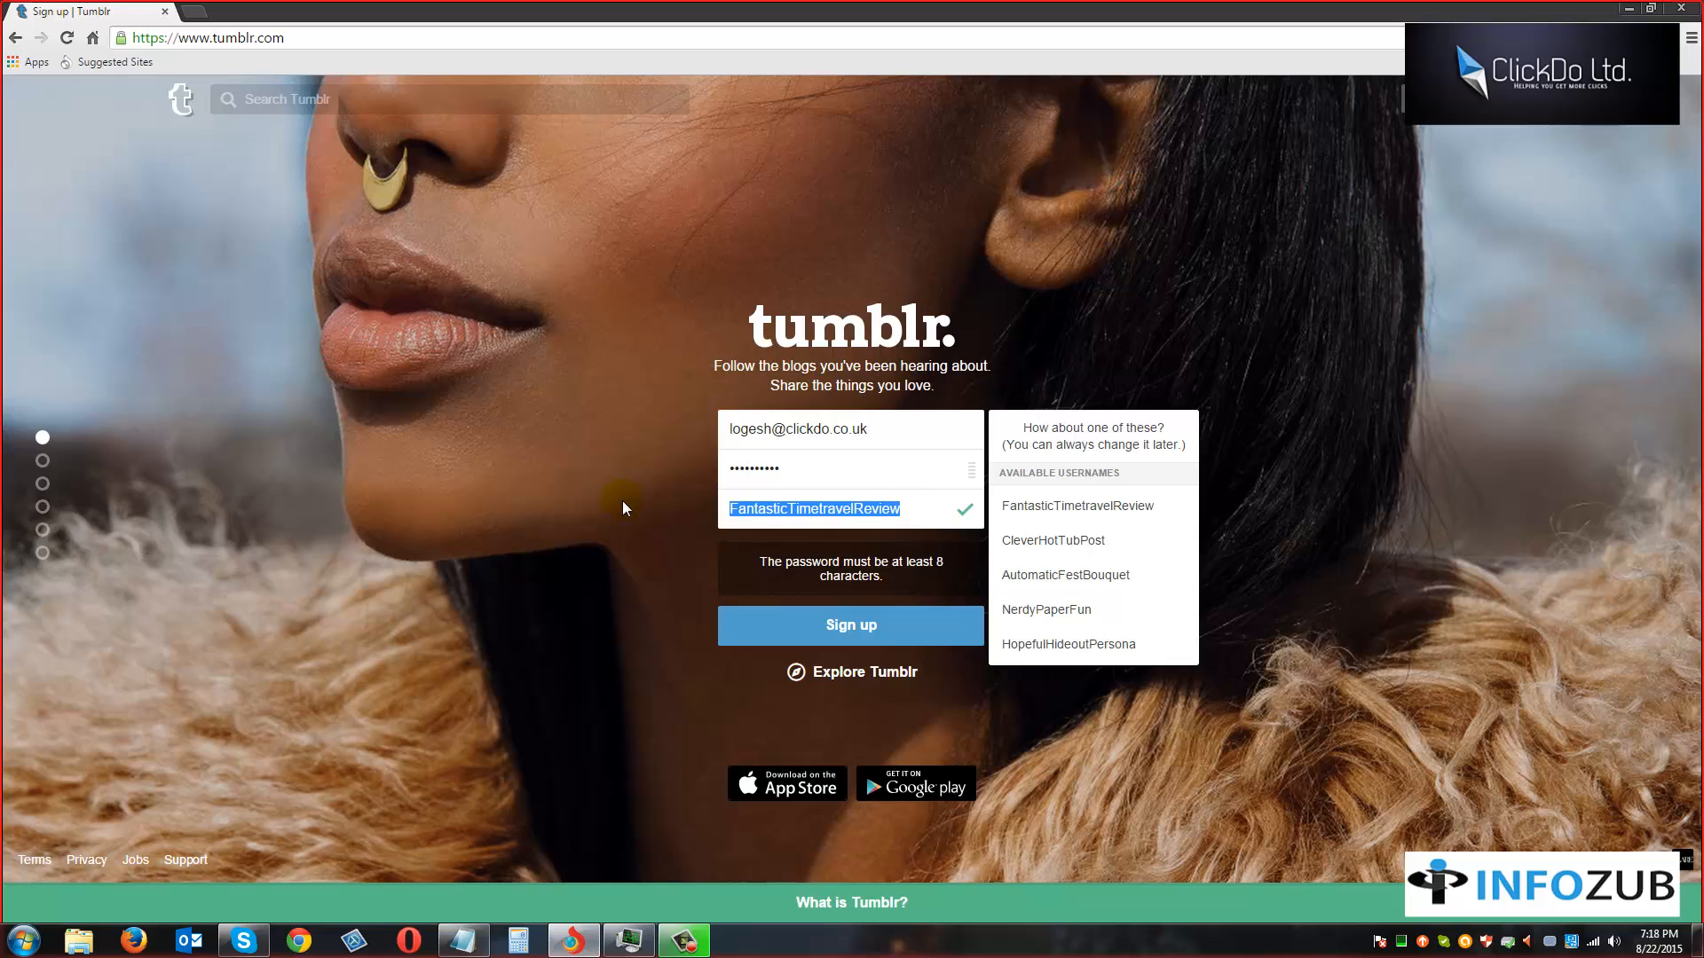
text(demo-tublr-acc-clickdo)
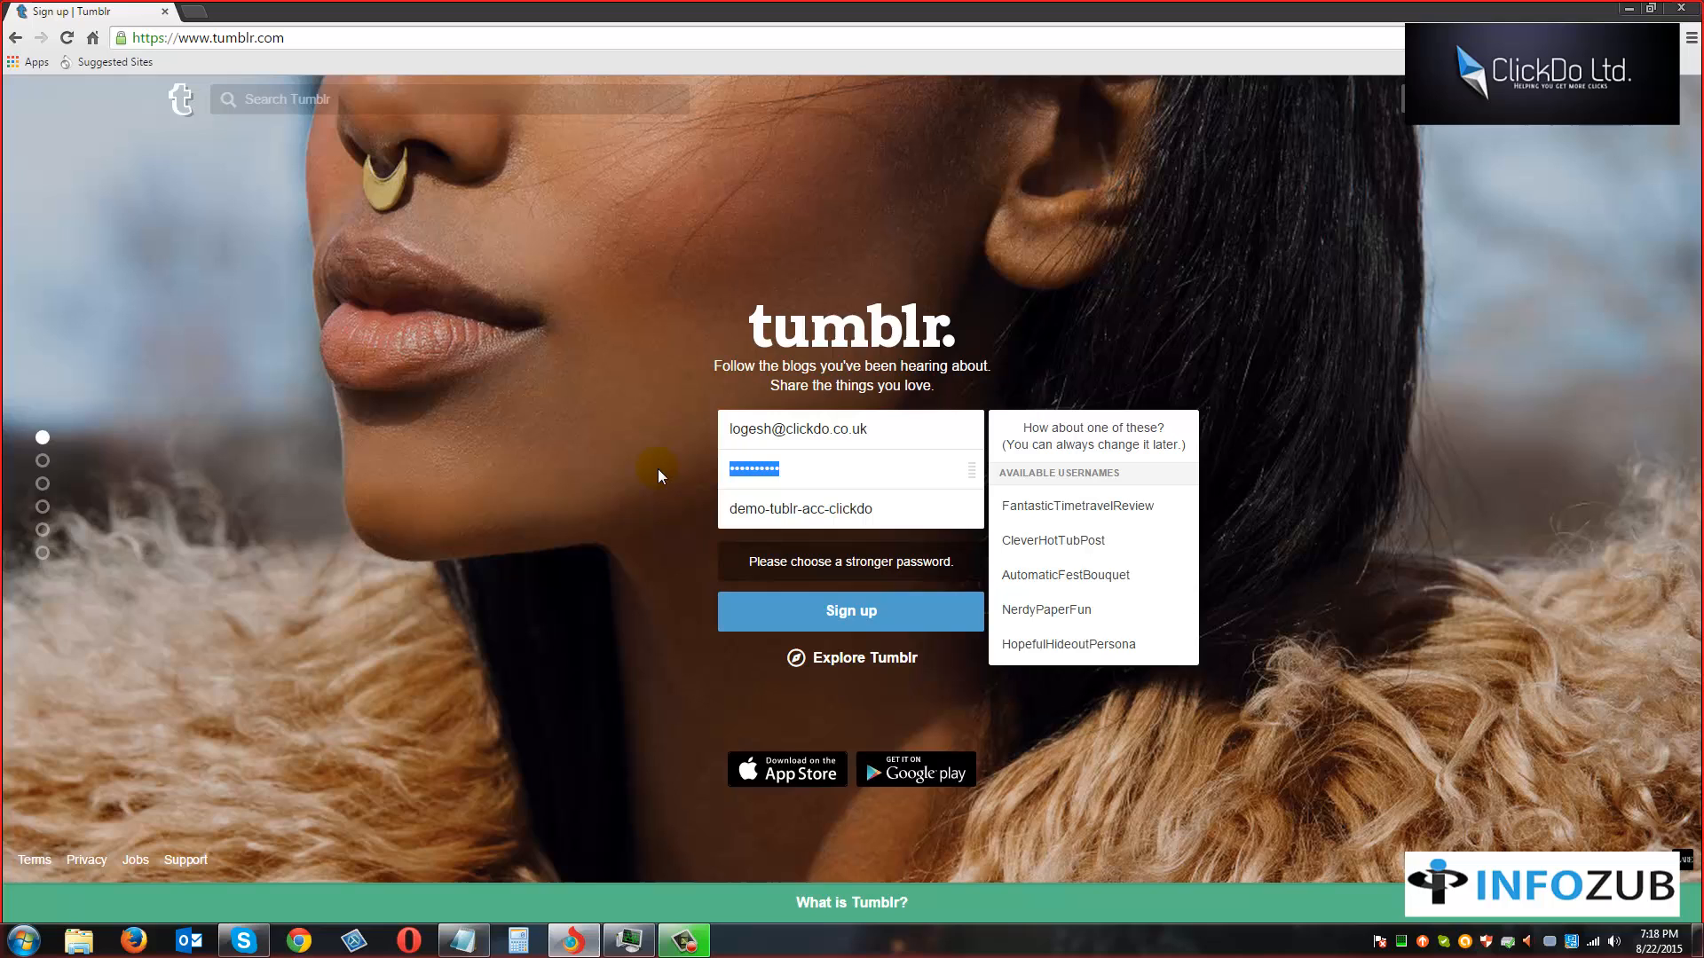
key(backspace)
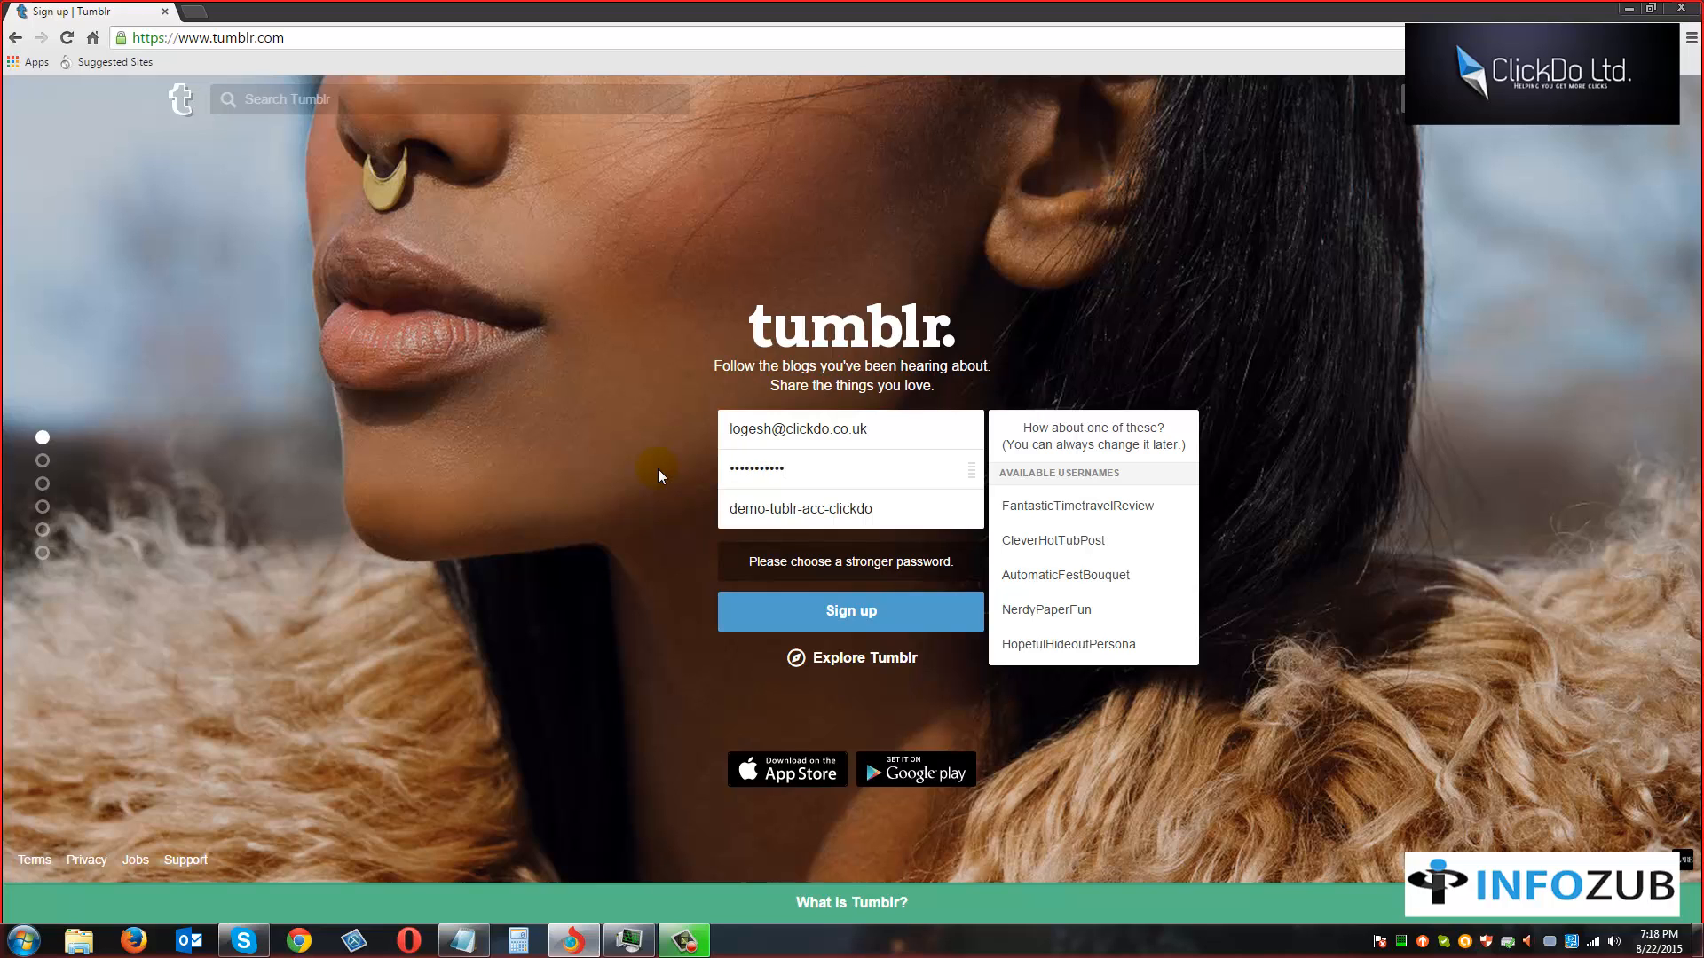
click(850, 610)
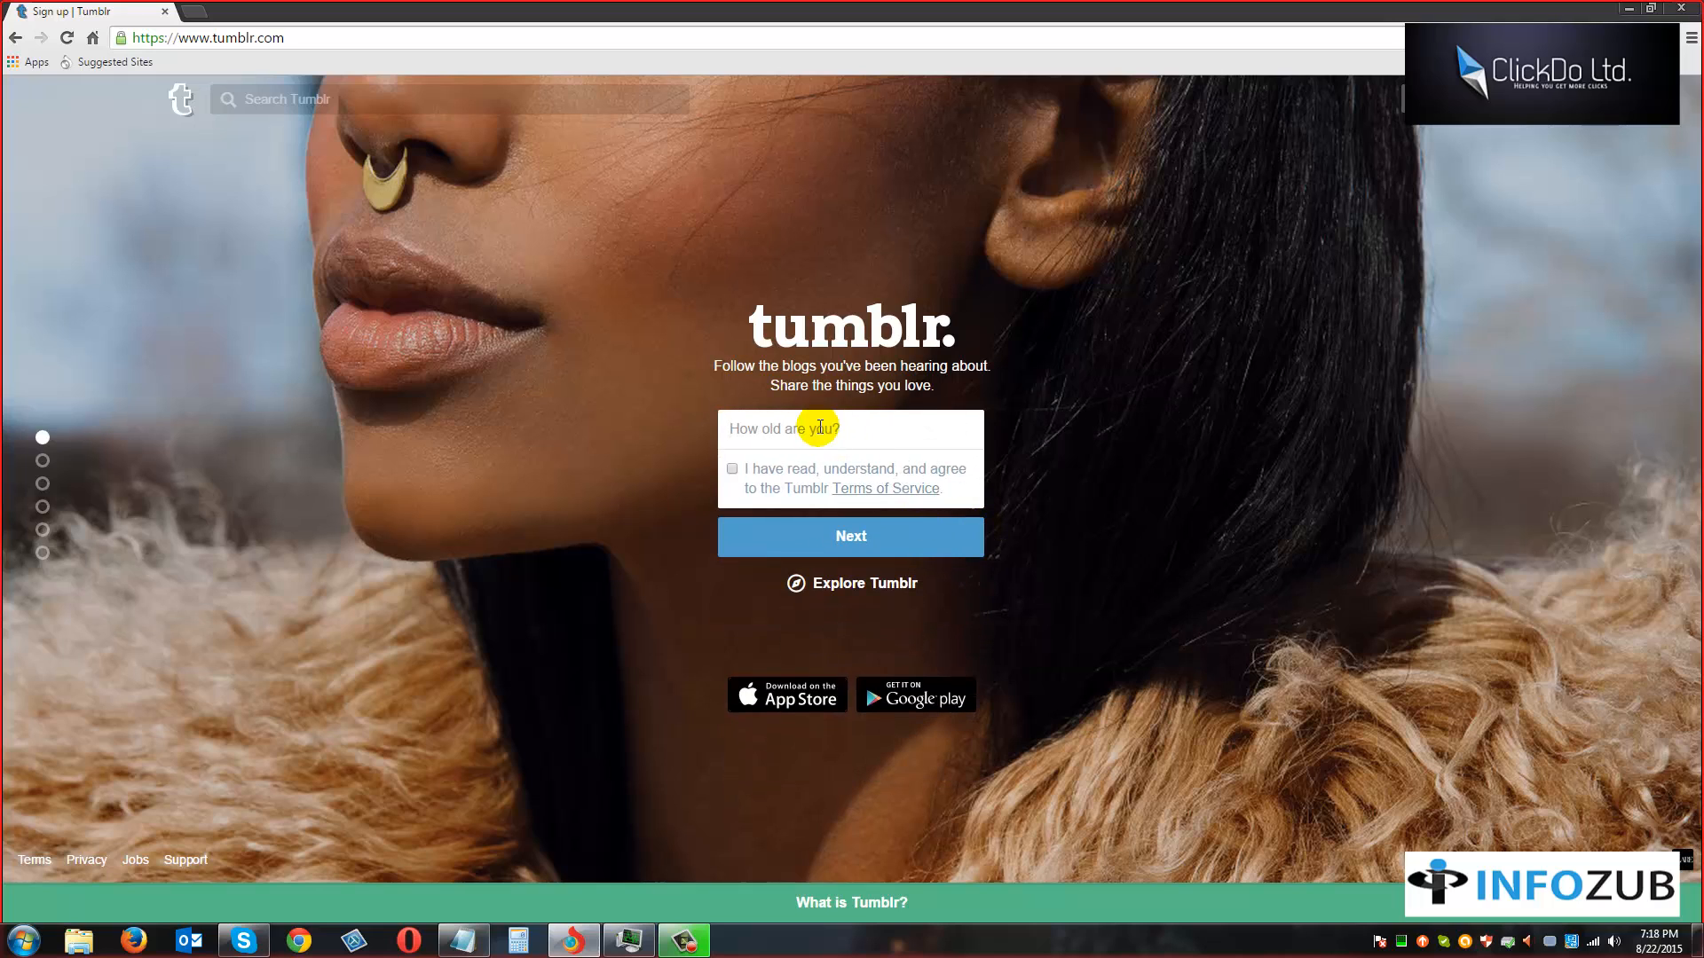
- Enter age 22, accept the Terms of Service, pass the robot check and finish creating the account
text(22)
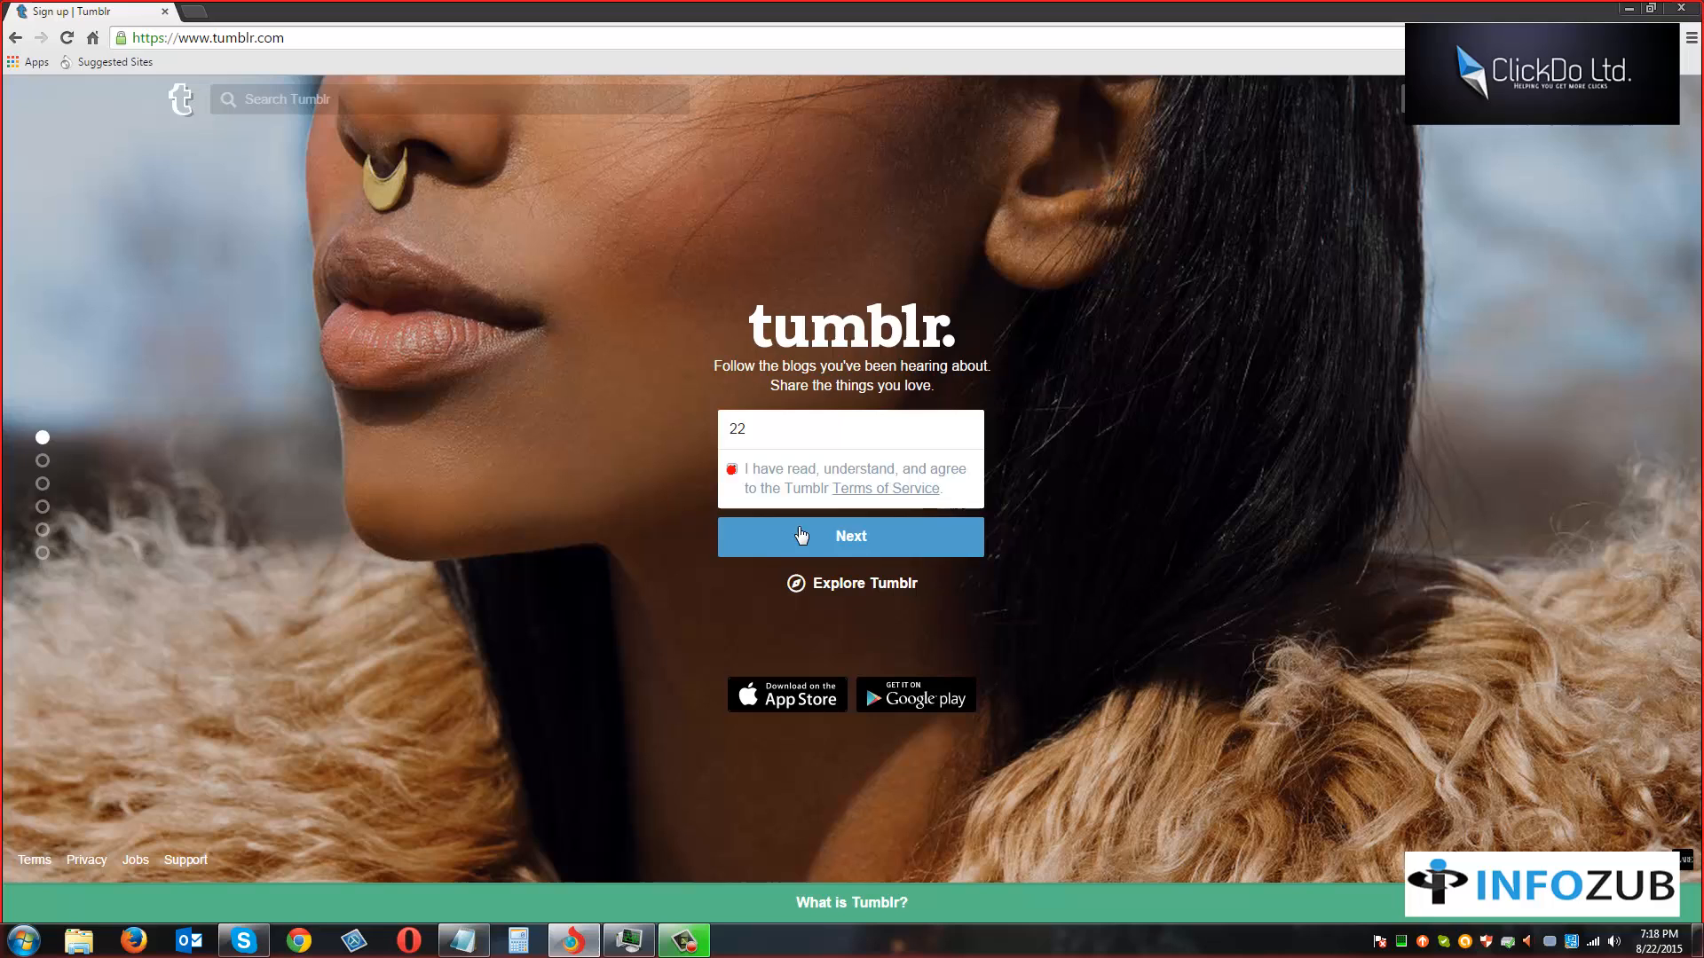
click(850, 536)
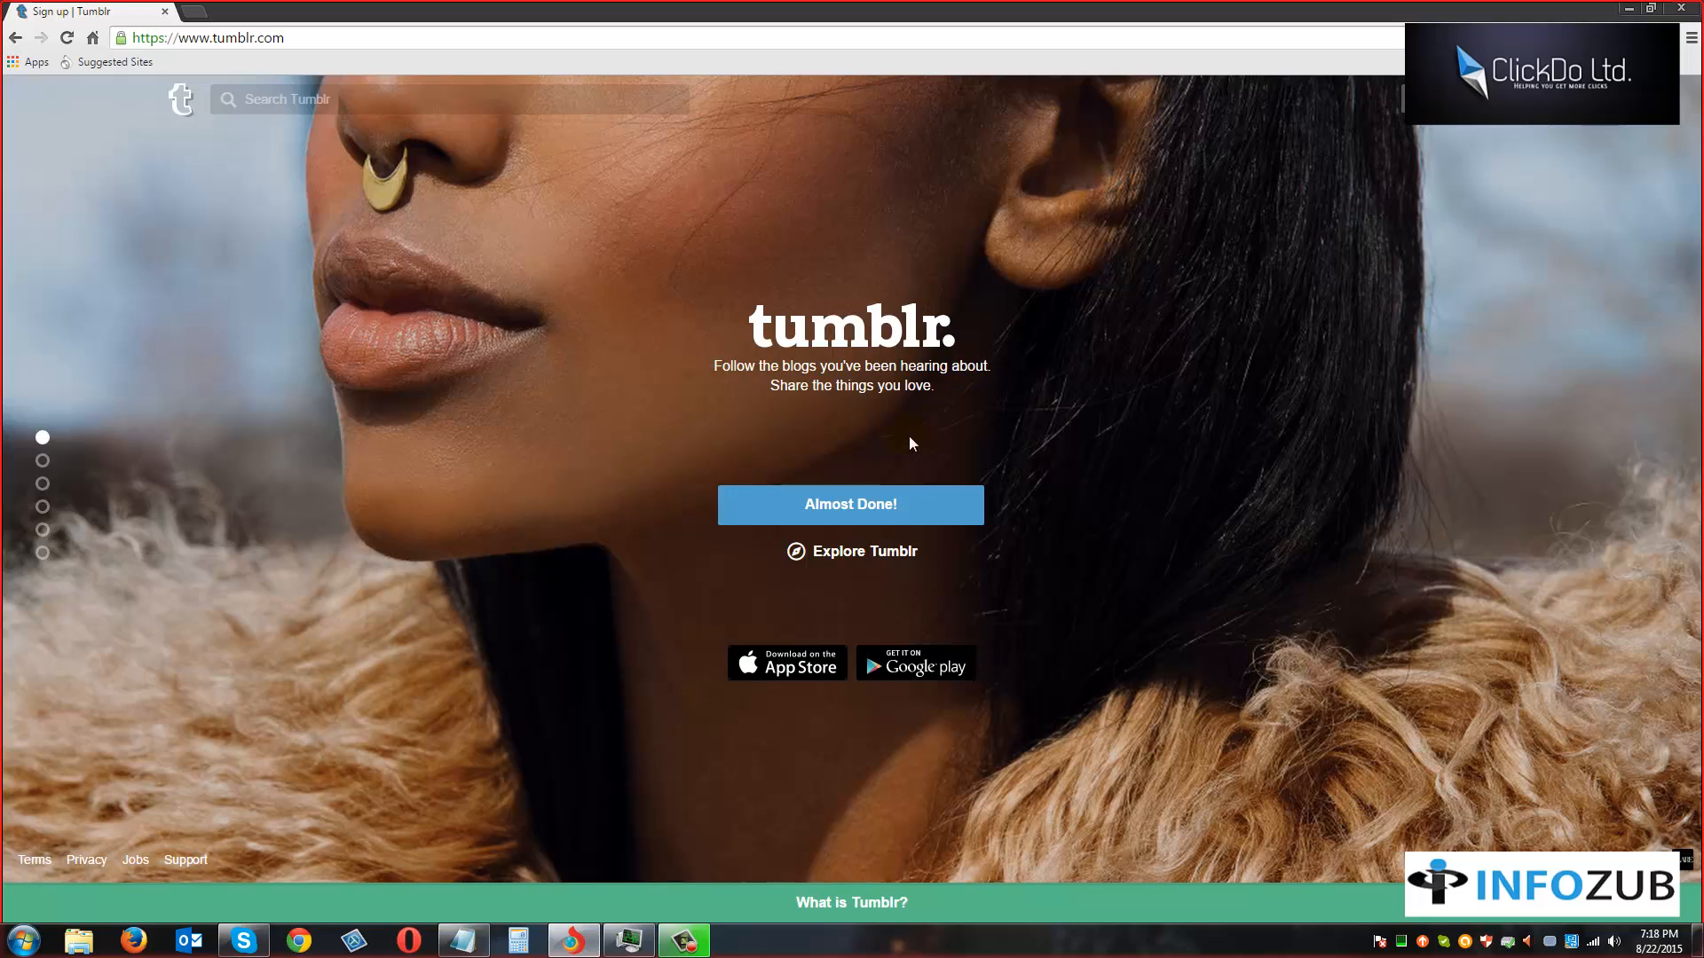
click(850, 504)
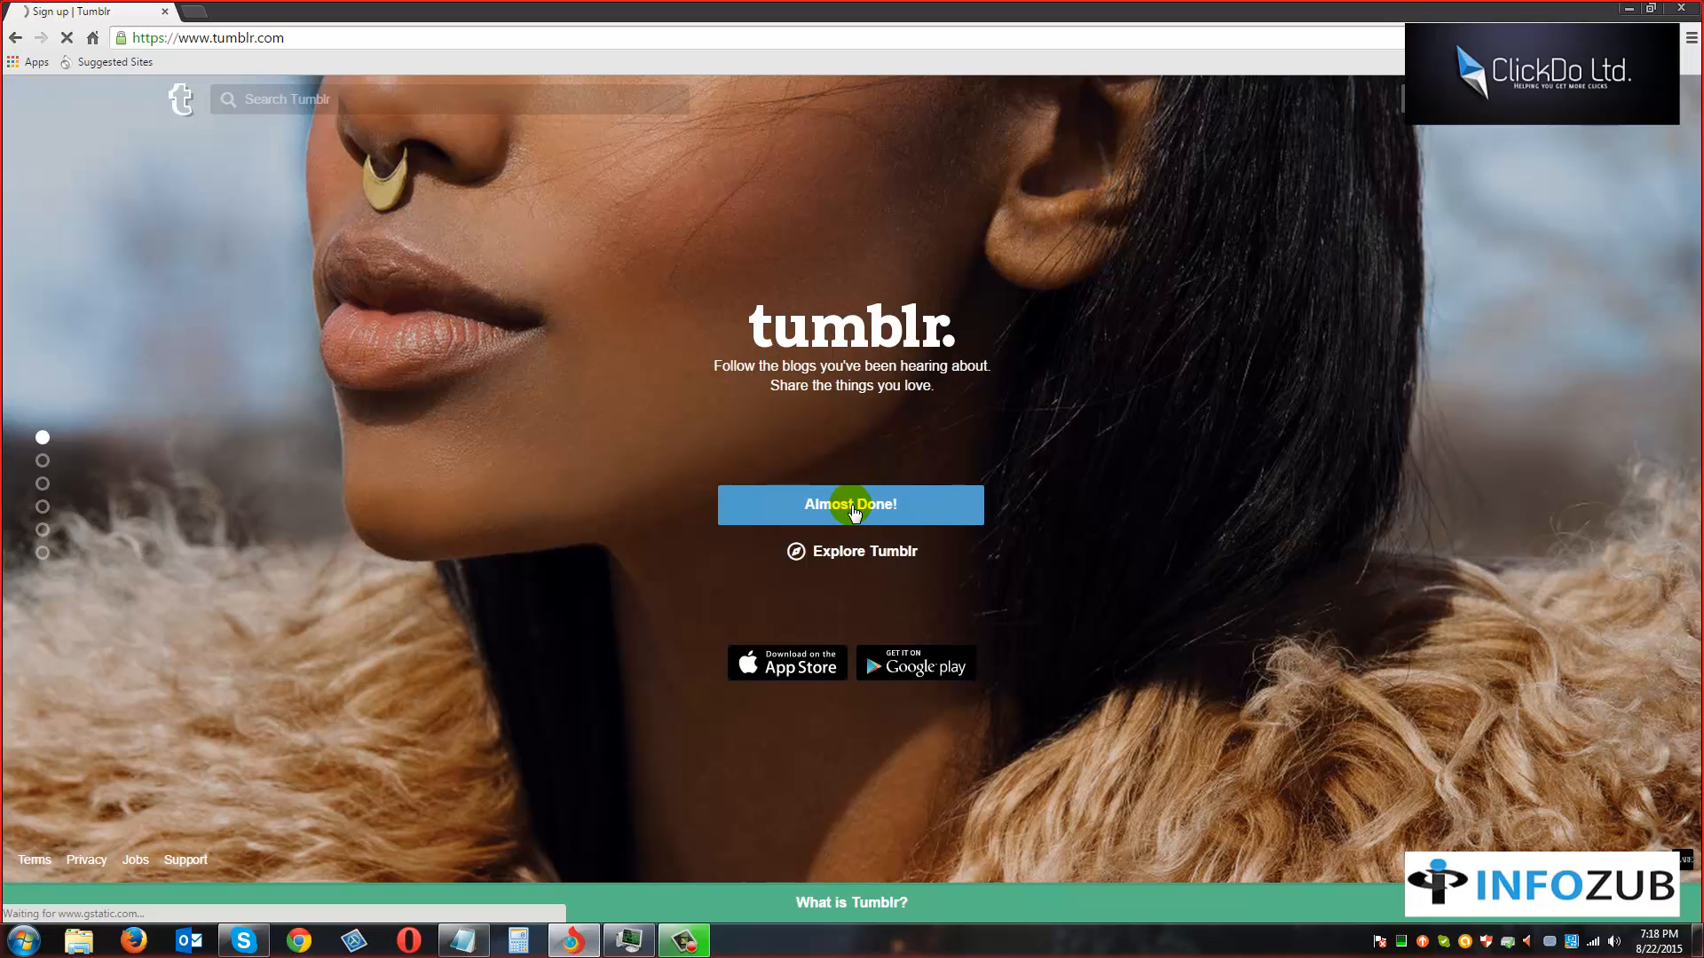
click(850, 504)
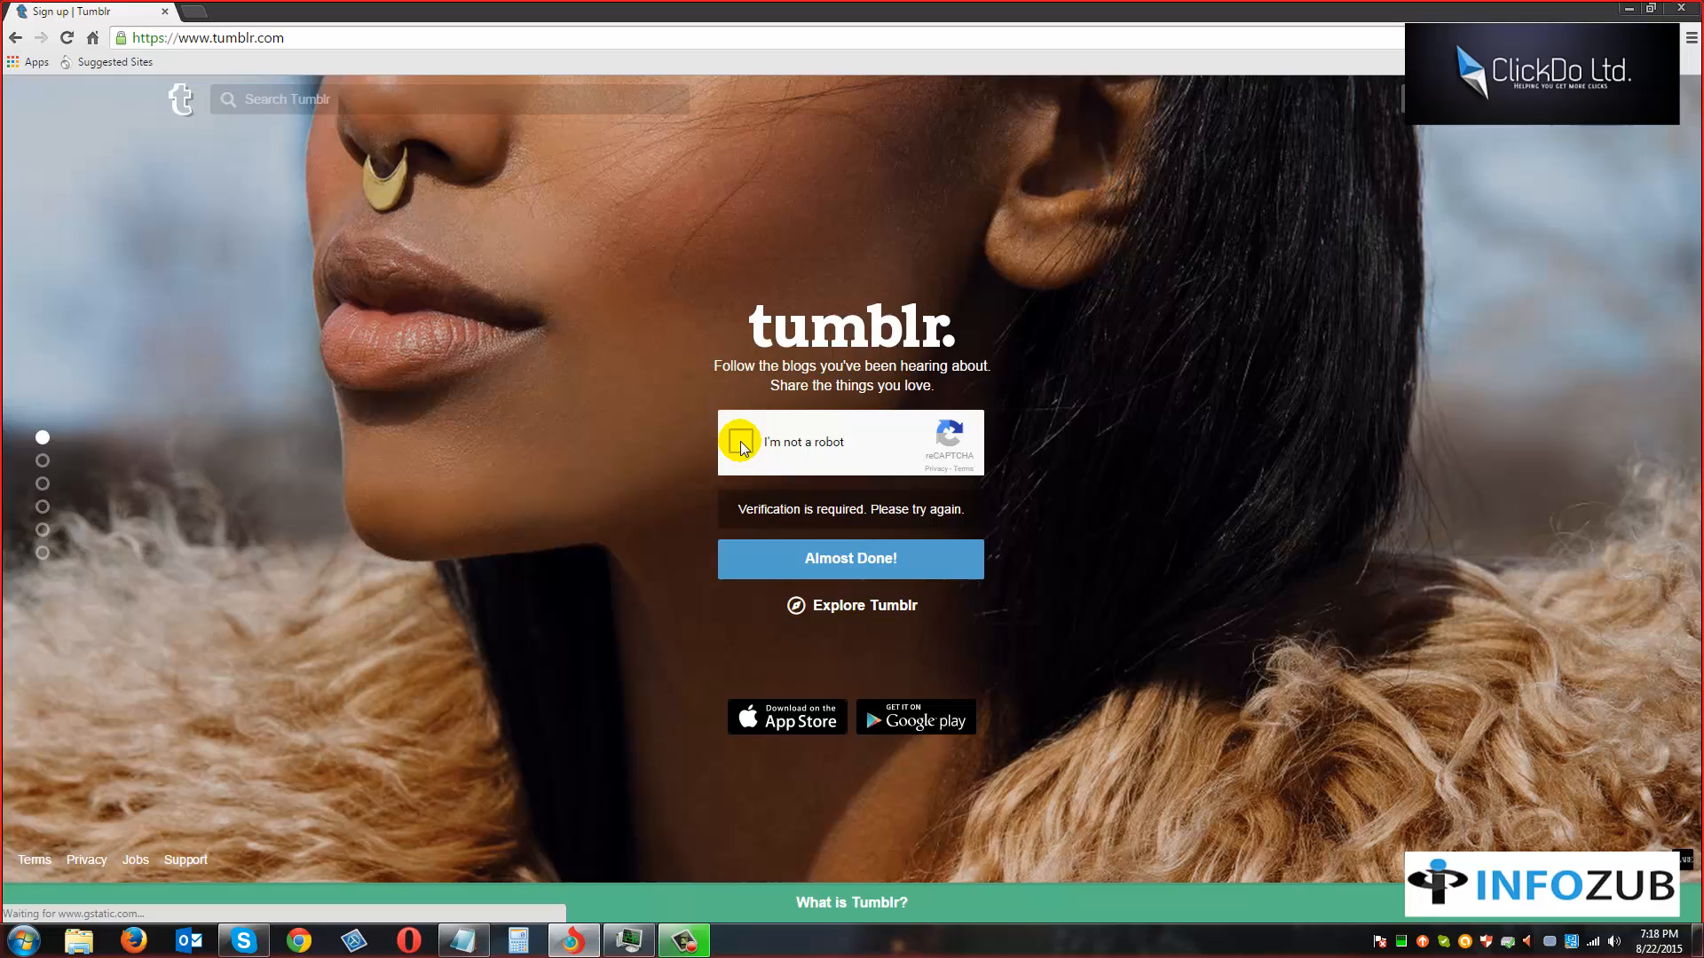
click(740, 442)
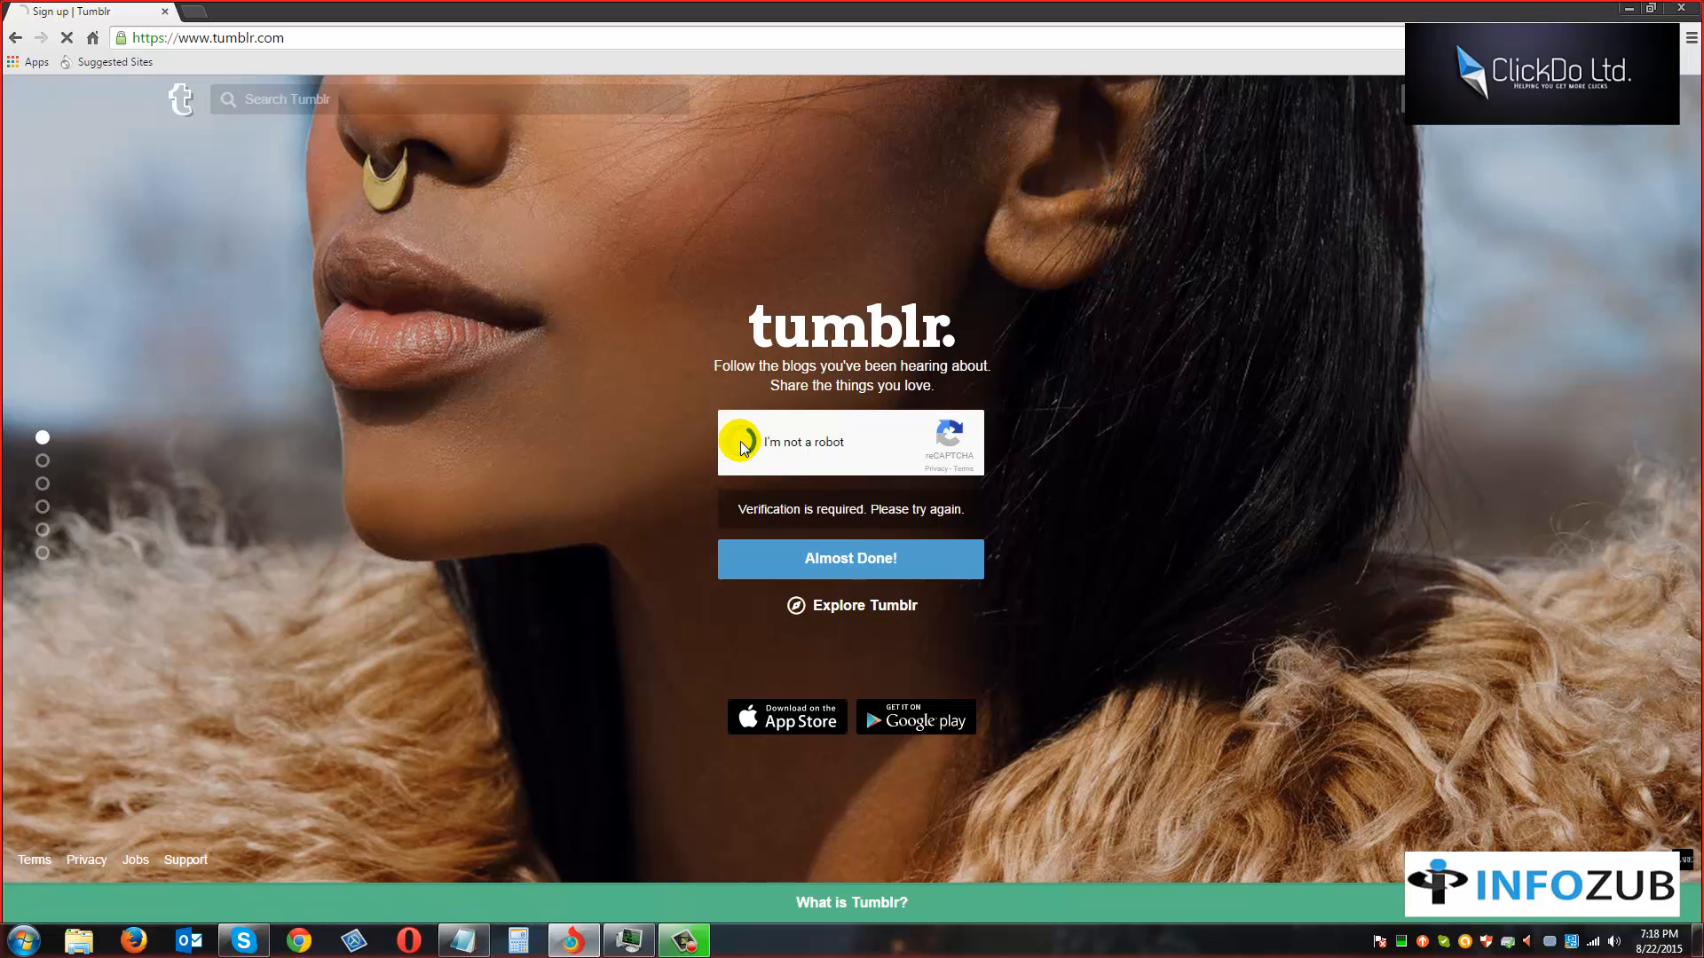
click(744, 442)
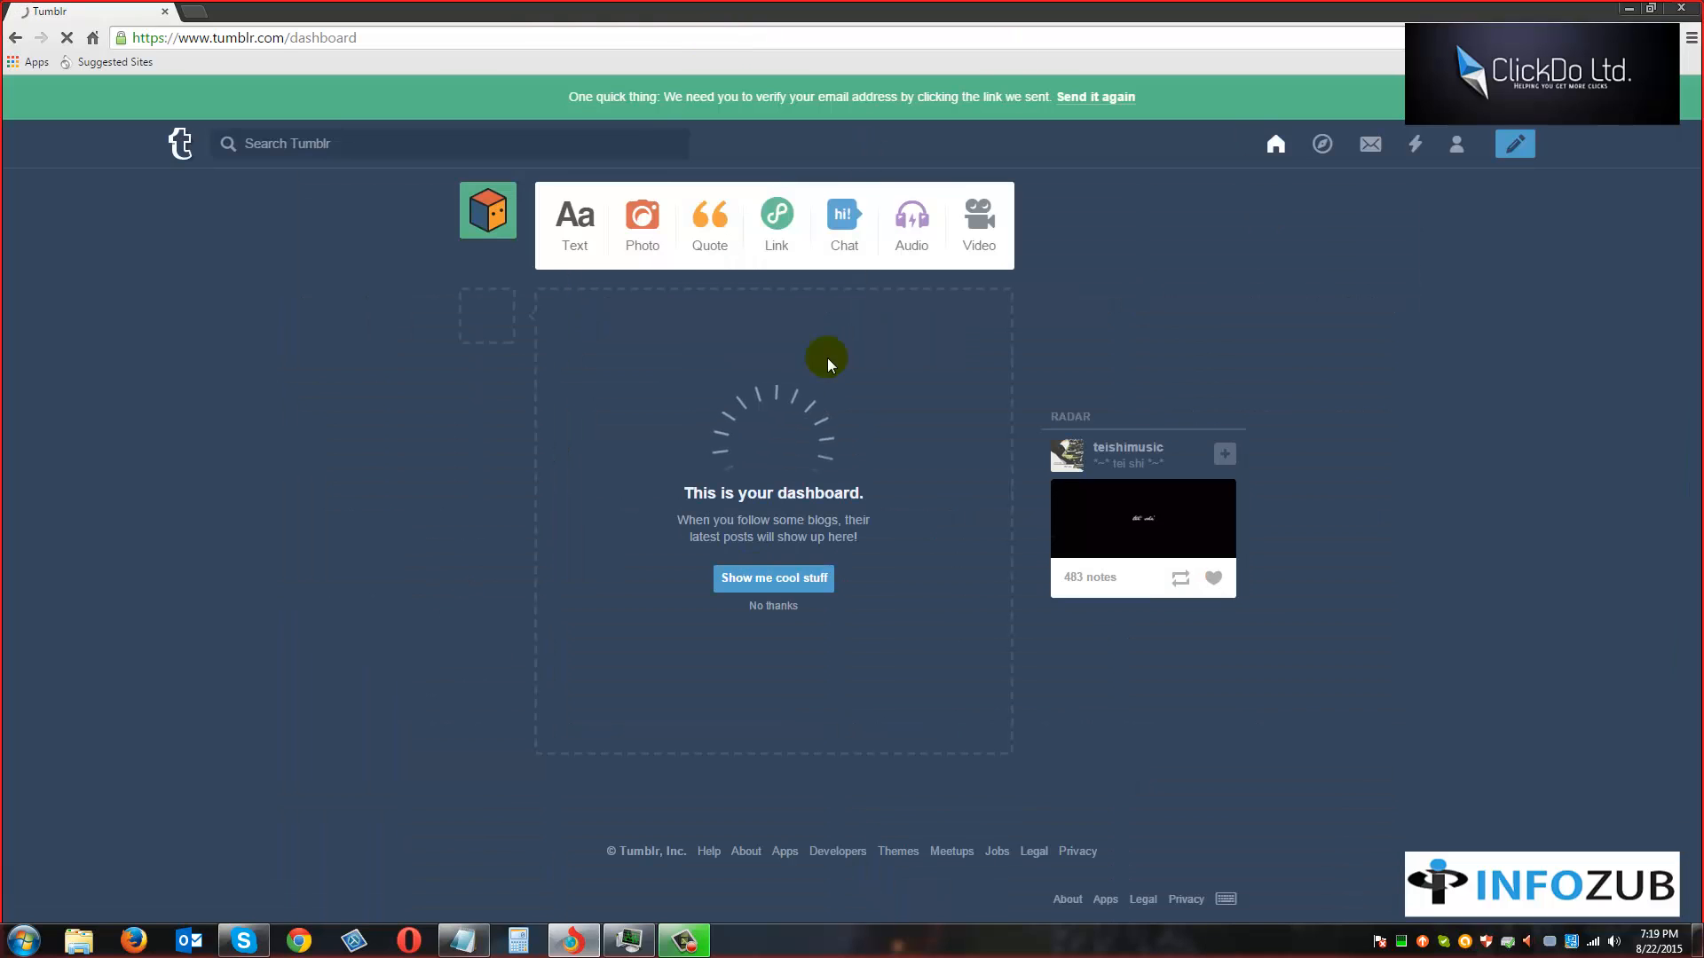
mouse_move(1452, 302)
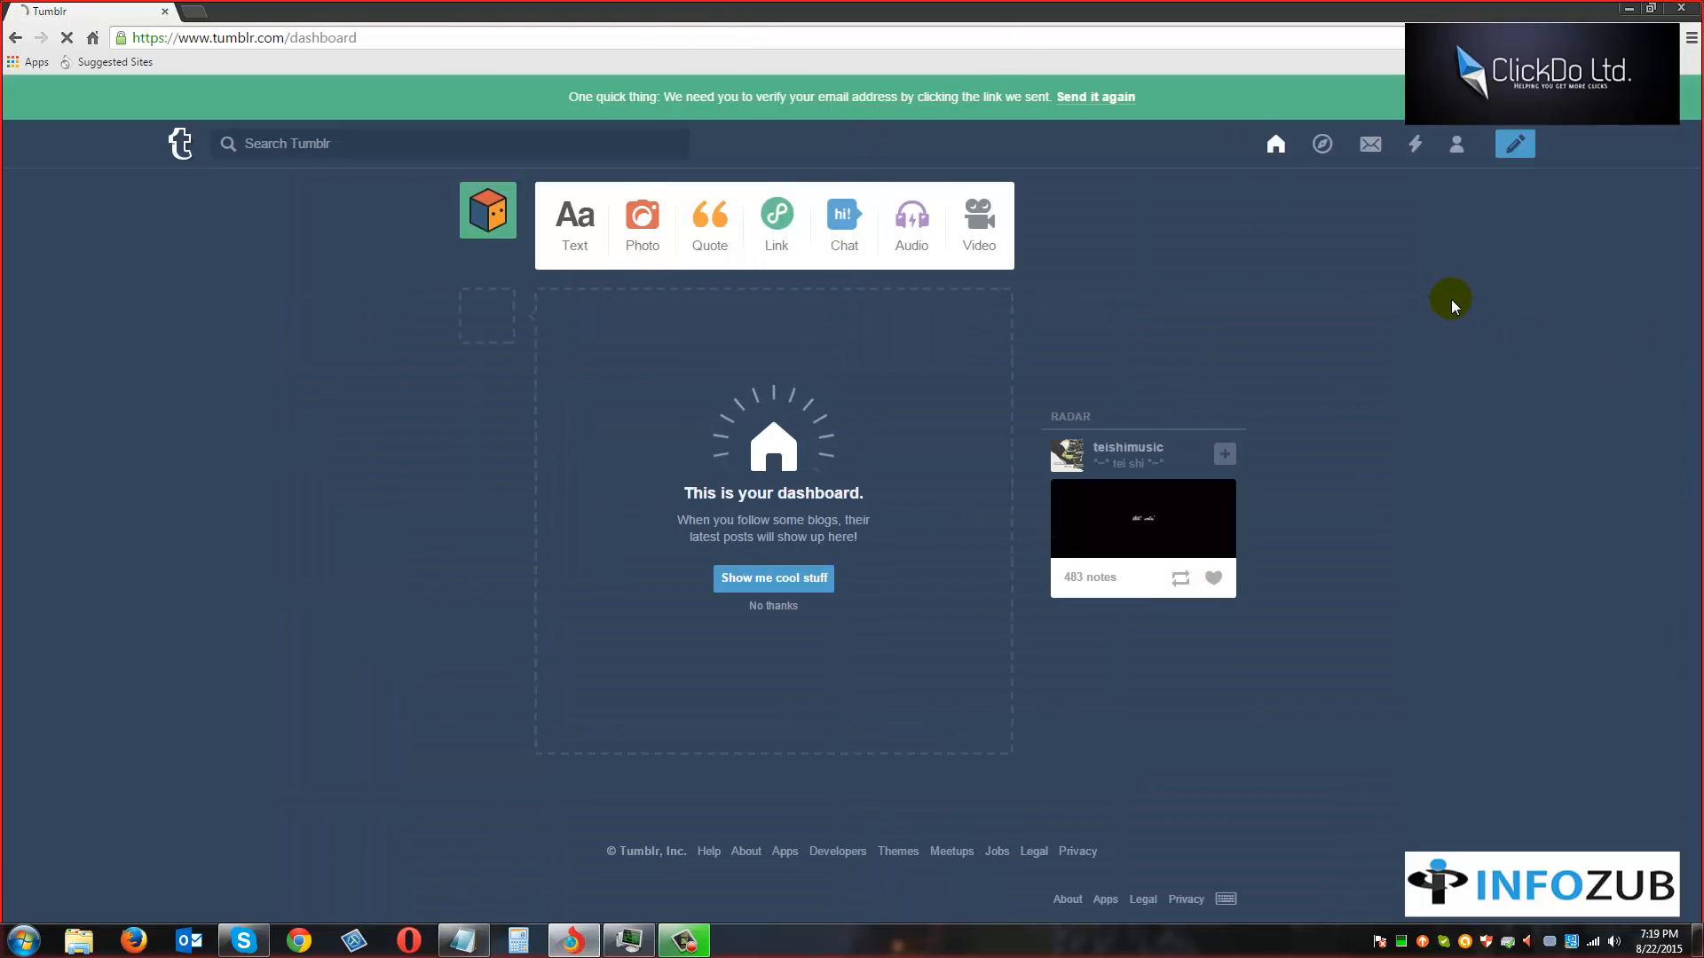
- From the account menu choose the new blog and reach its settings via Edit appearance
click(1456, 142)
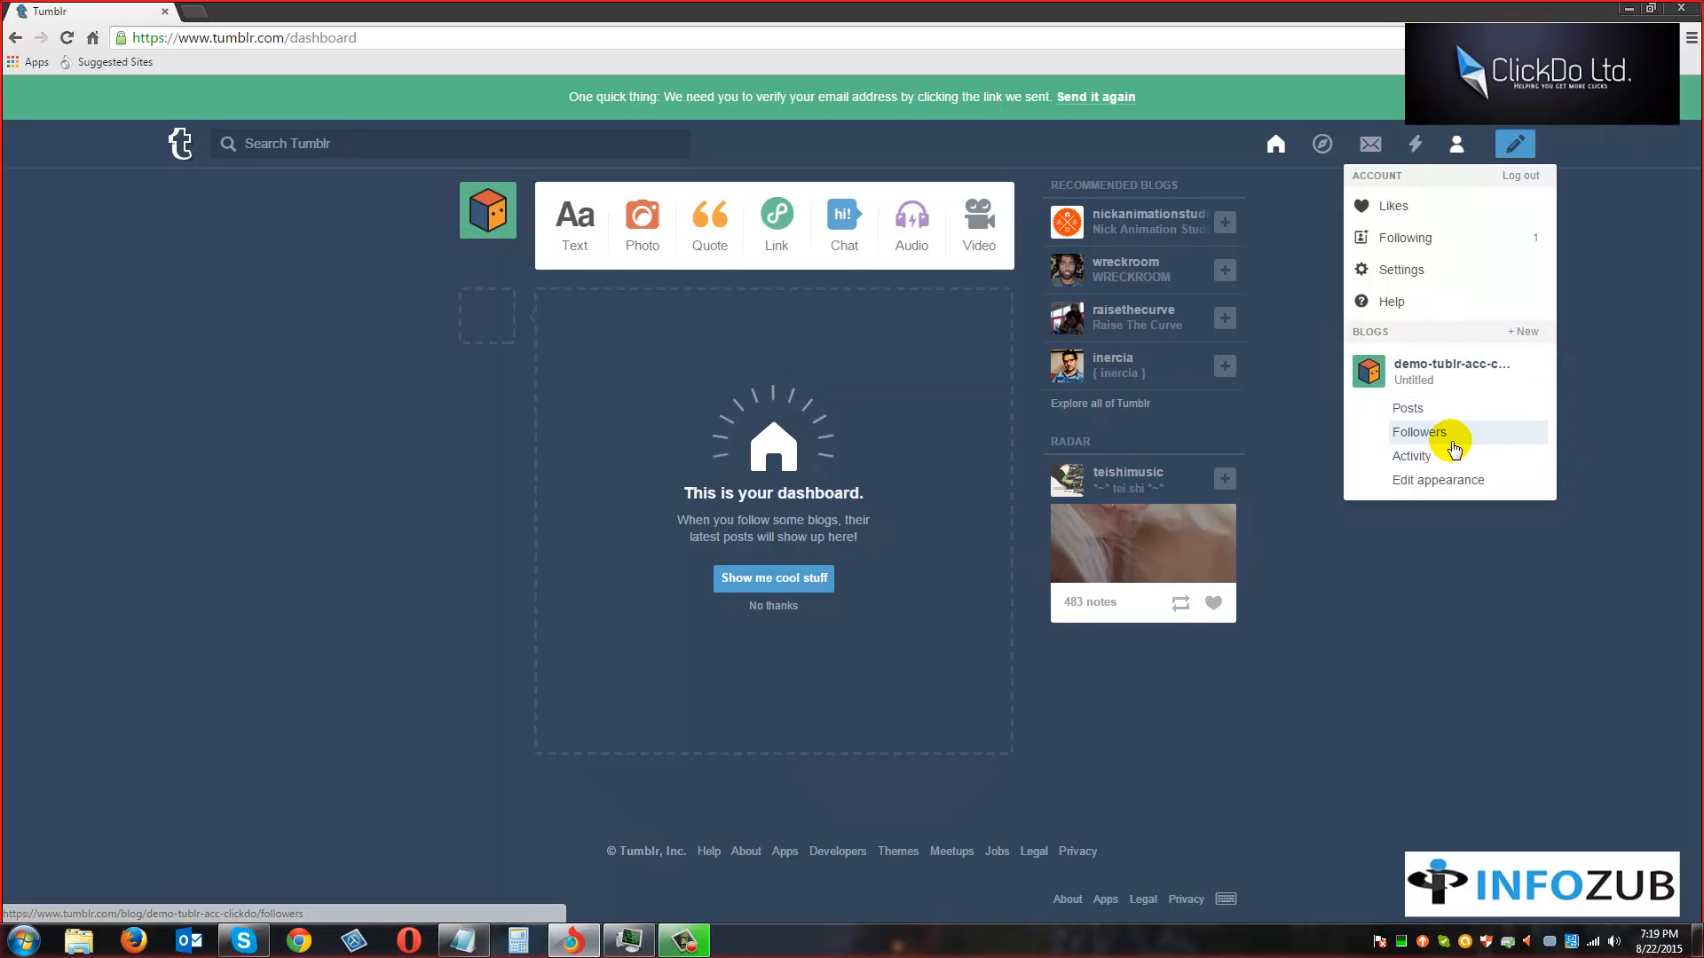
click(1450, 371)
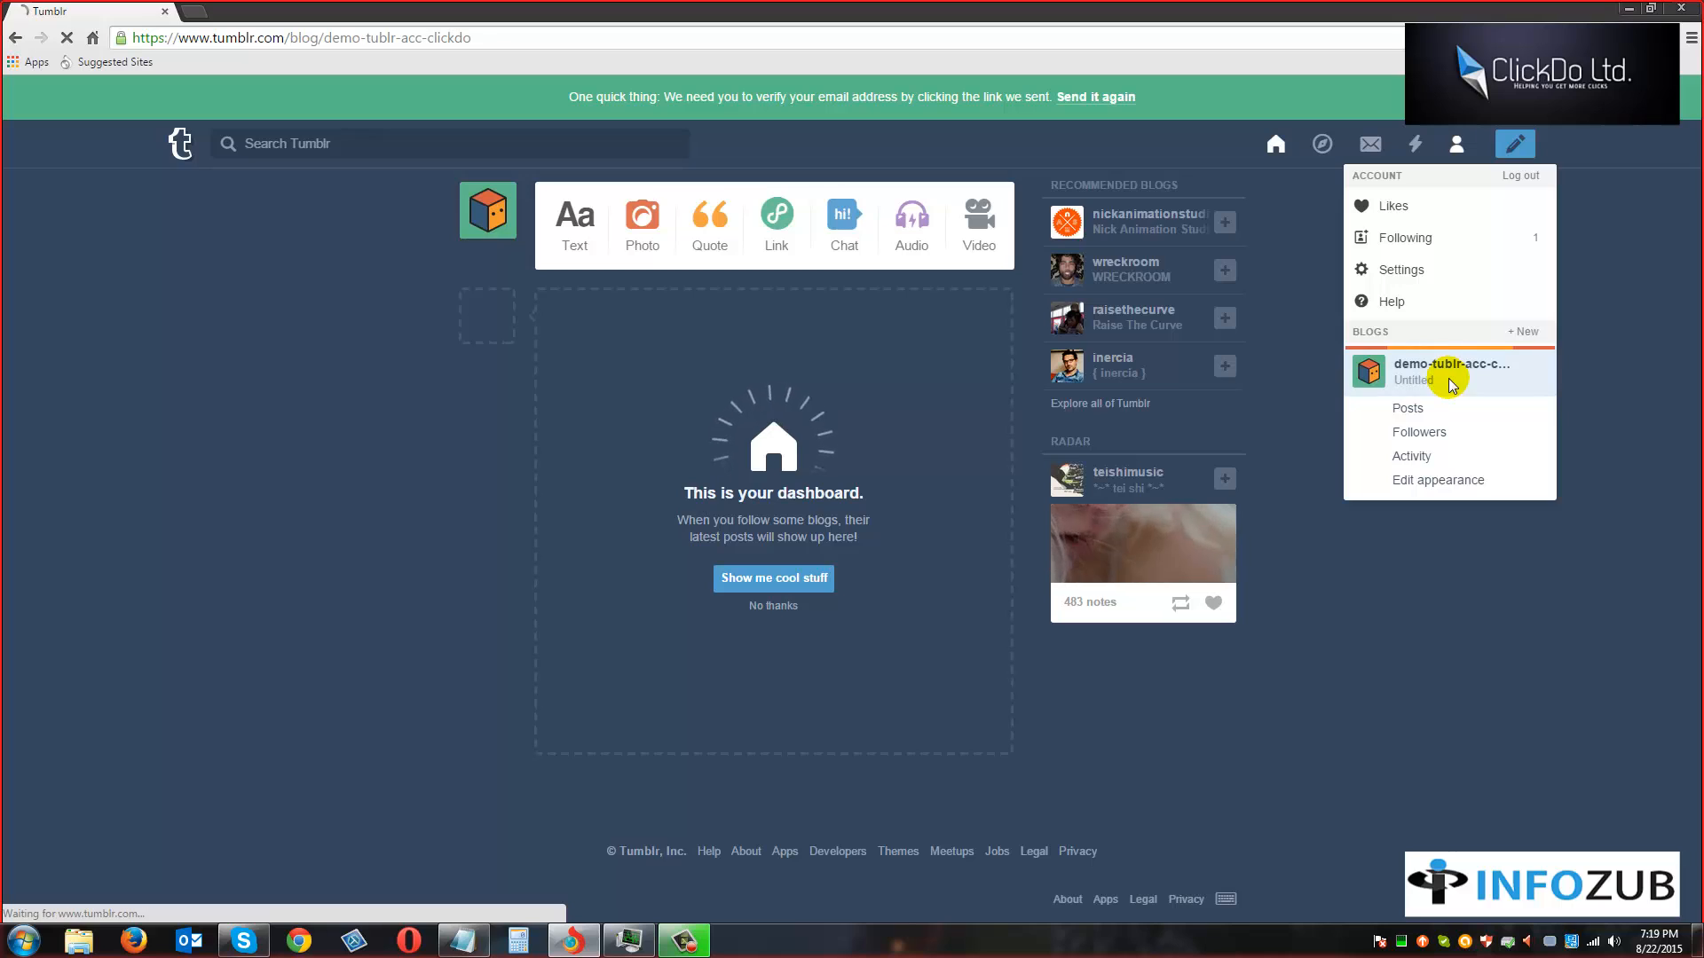
click(1450, 371)
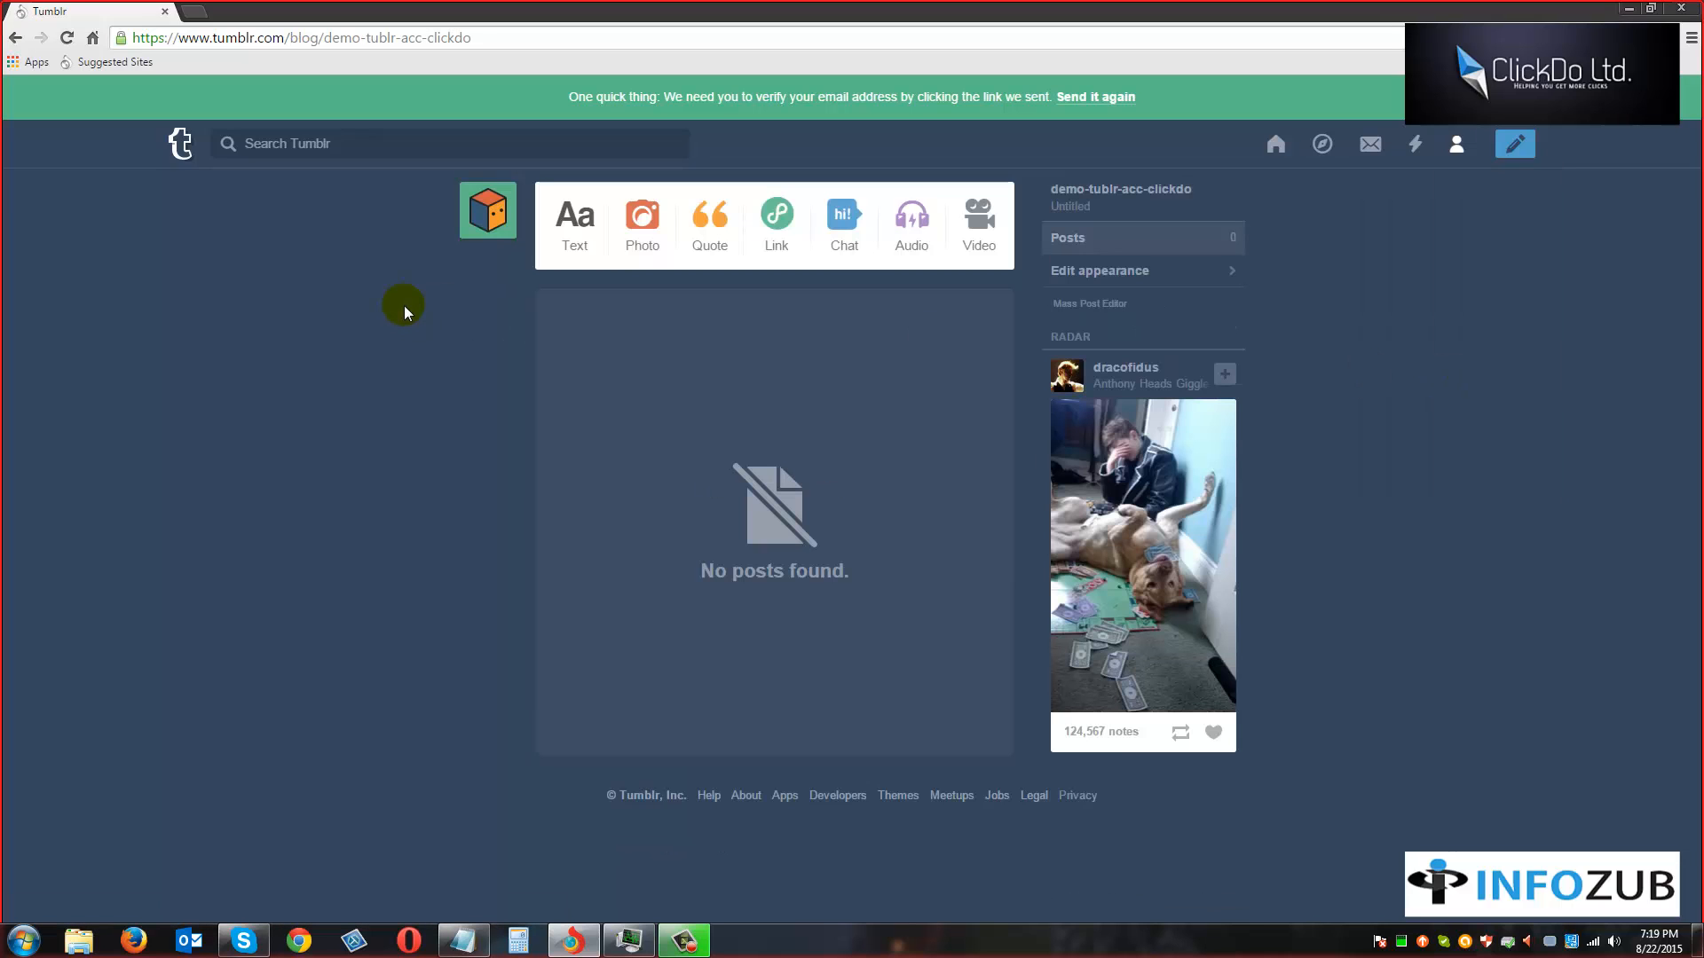
mouse_move(1125, 275)
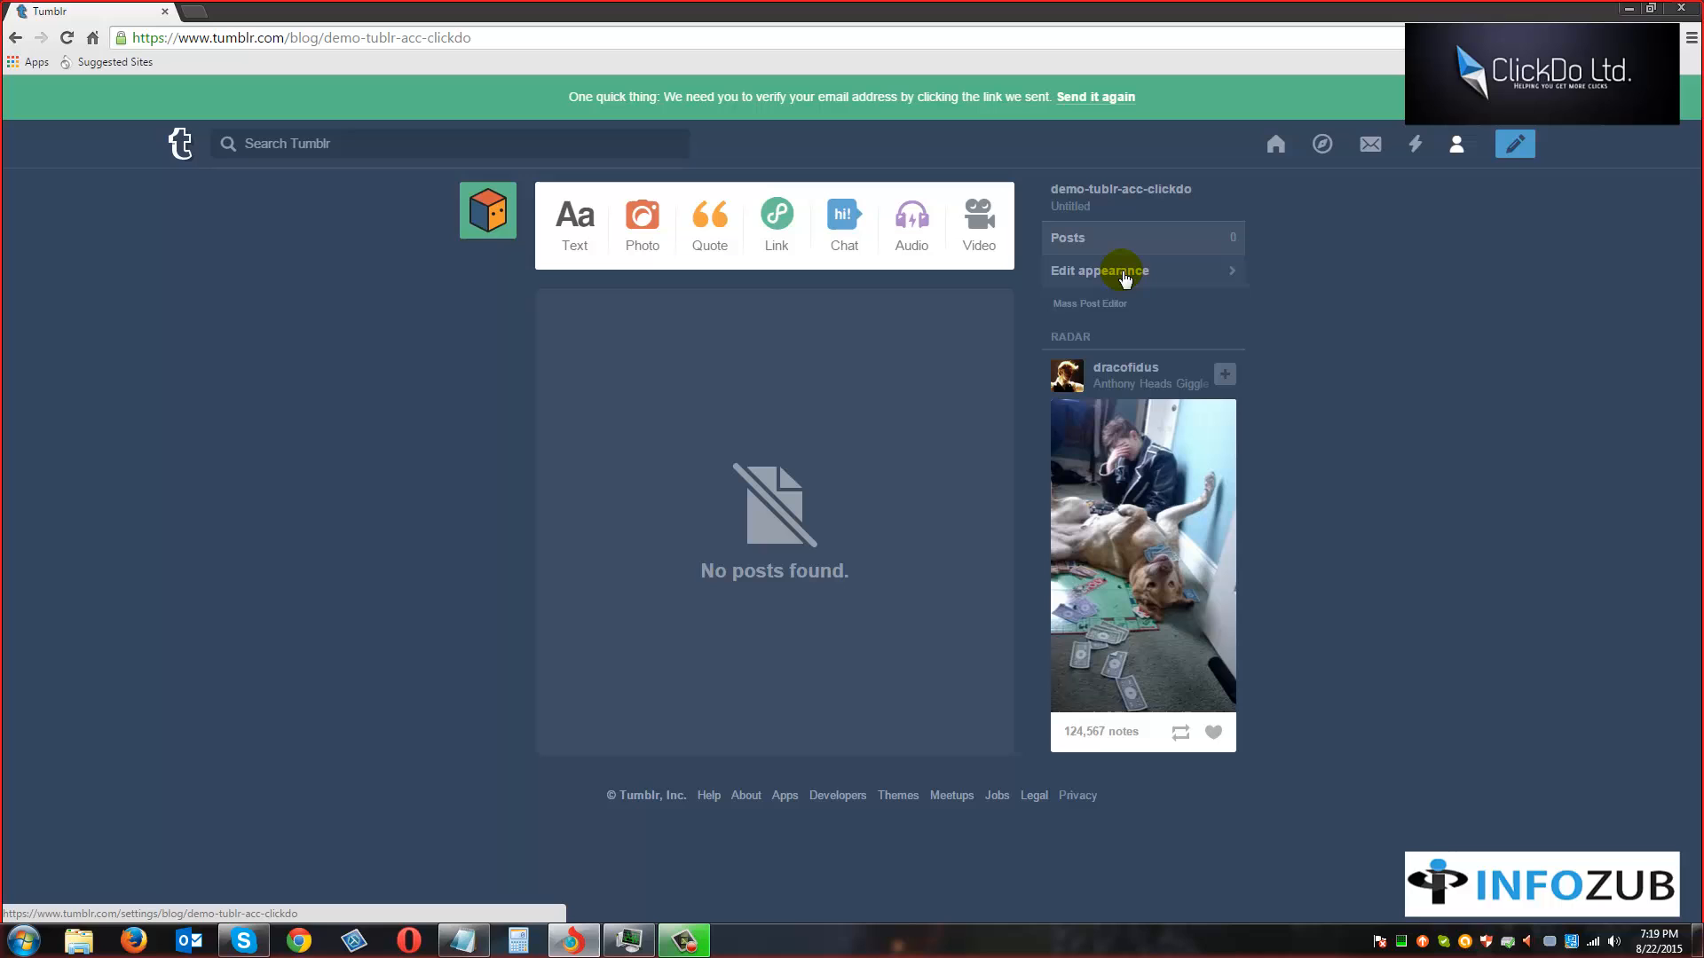
click(1099, 270)
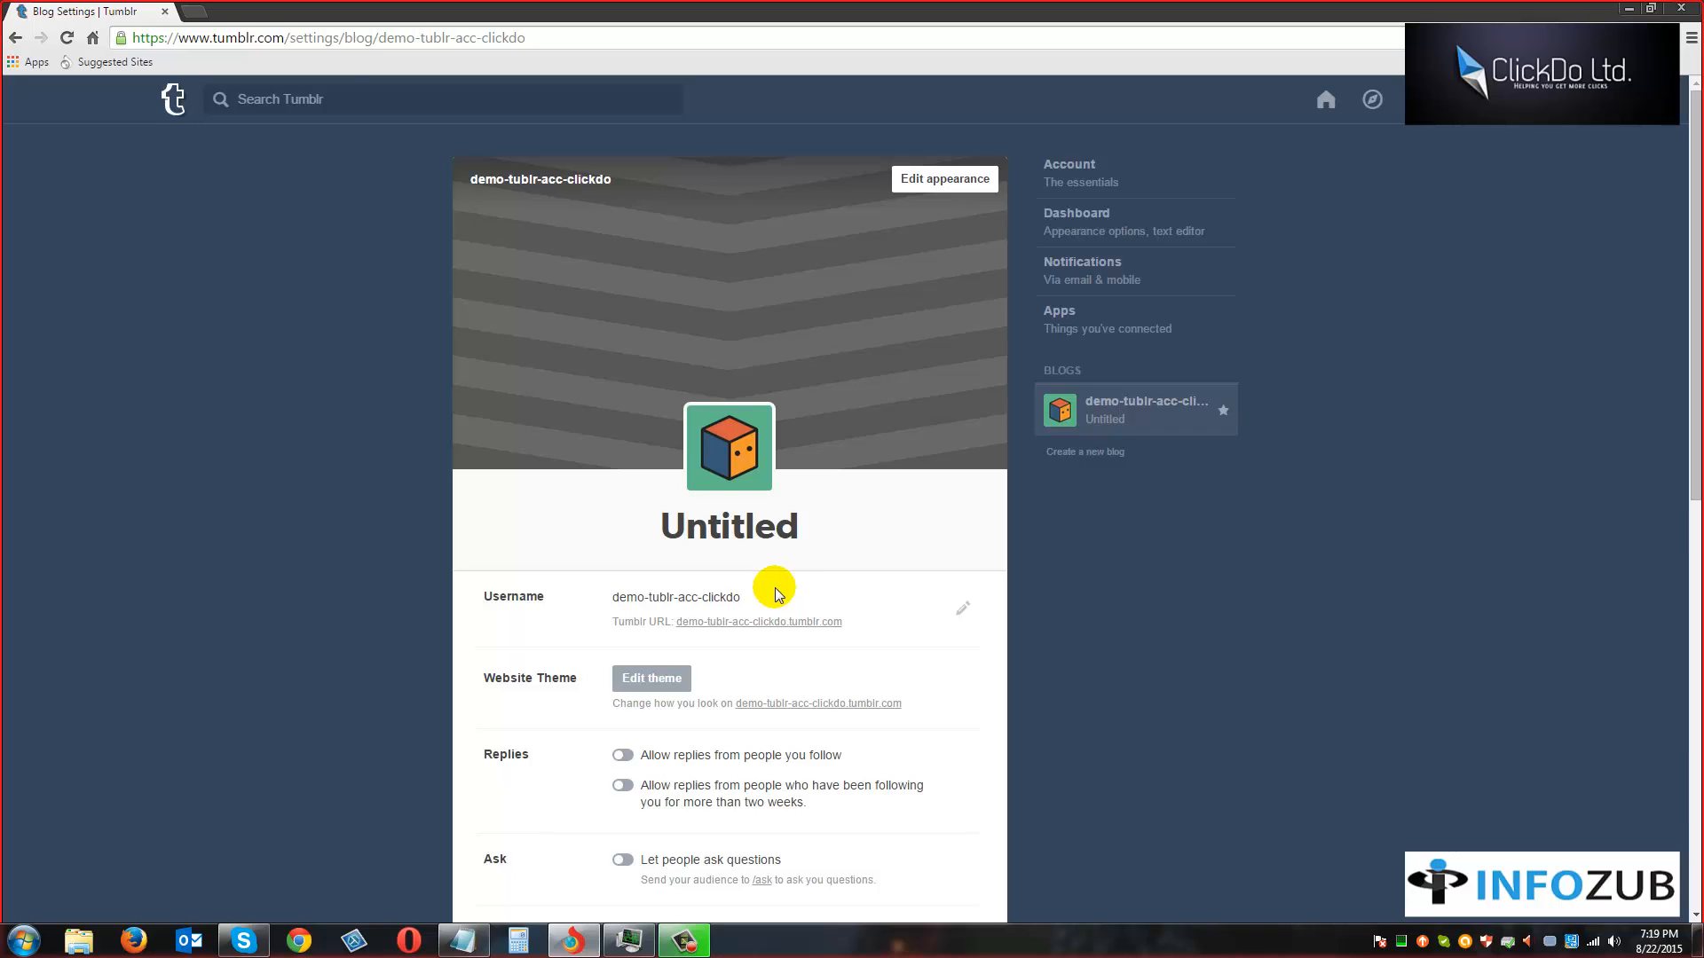
mouse_move(206, 19)
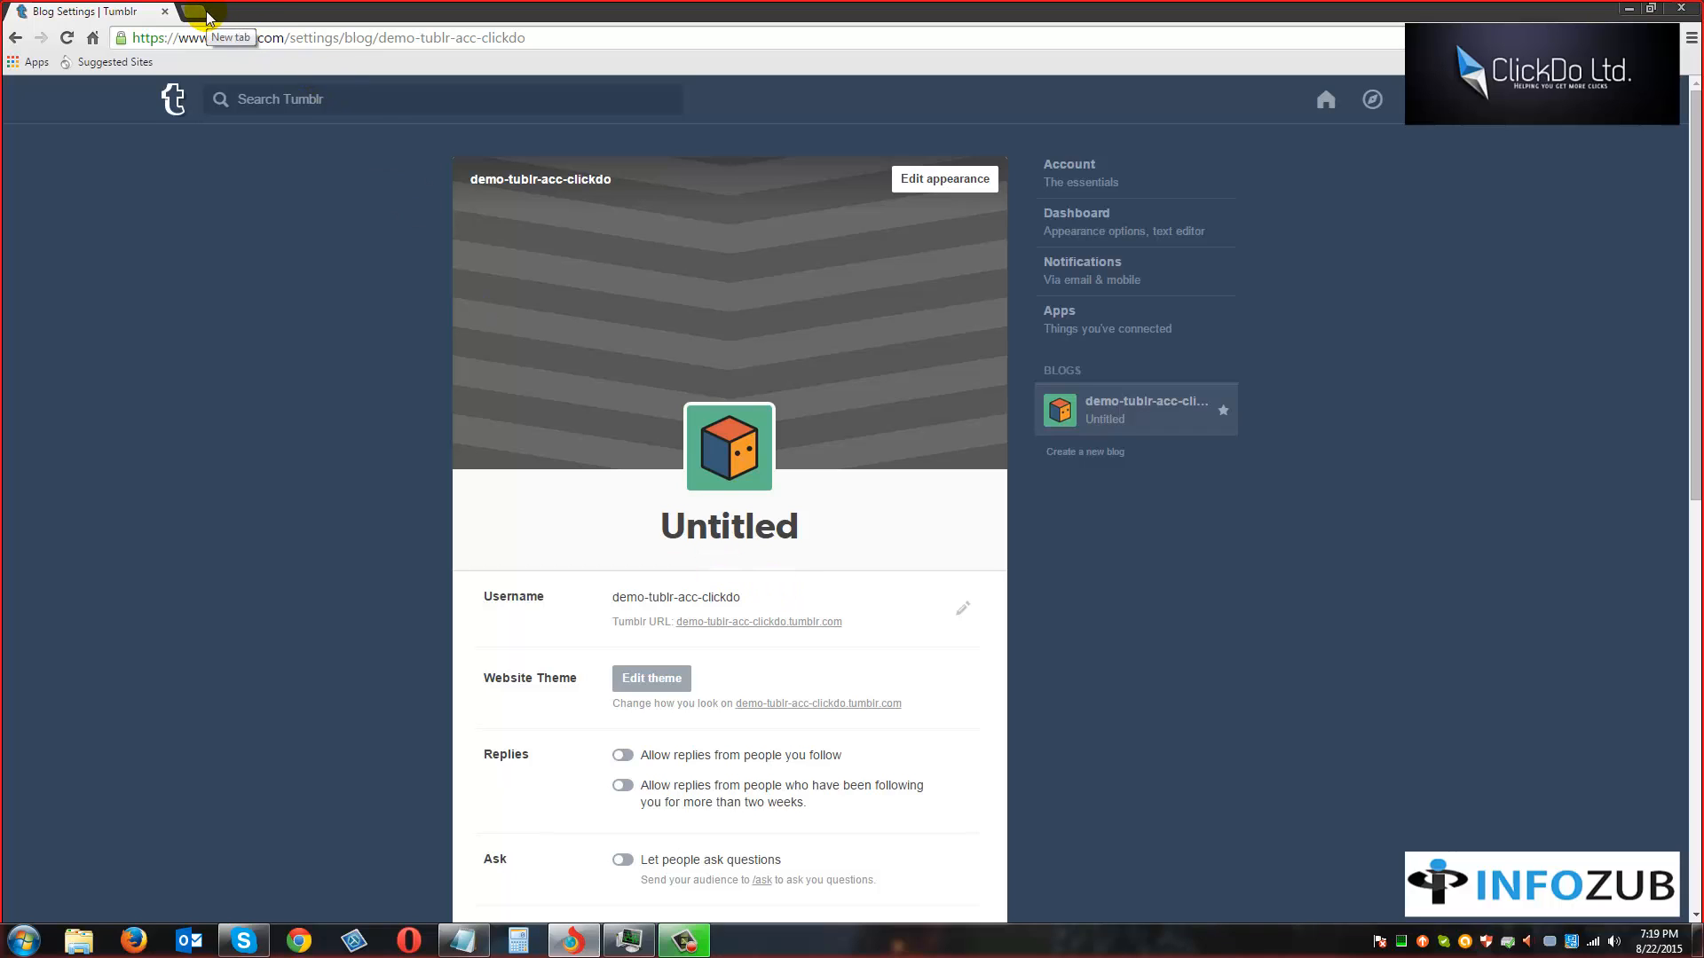
- Bring up Namecheap in a new tab and reach its sign-in form
click(206, 19)
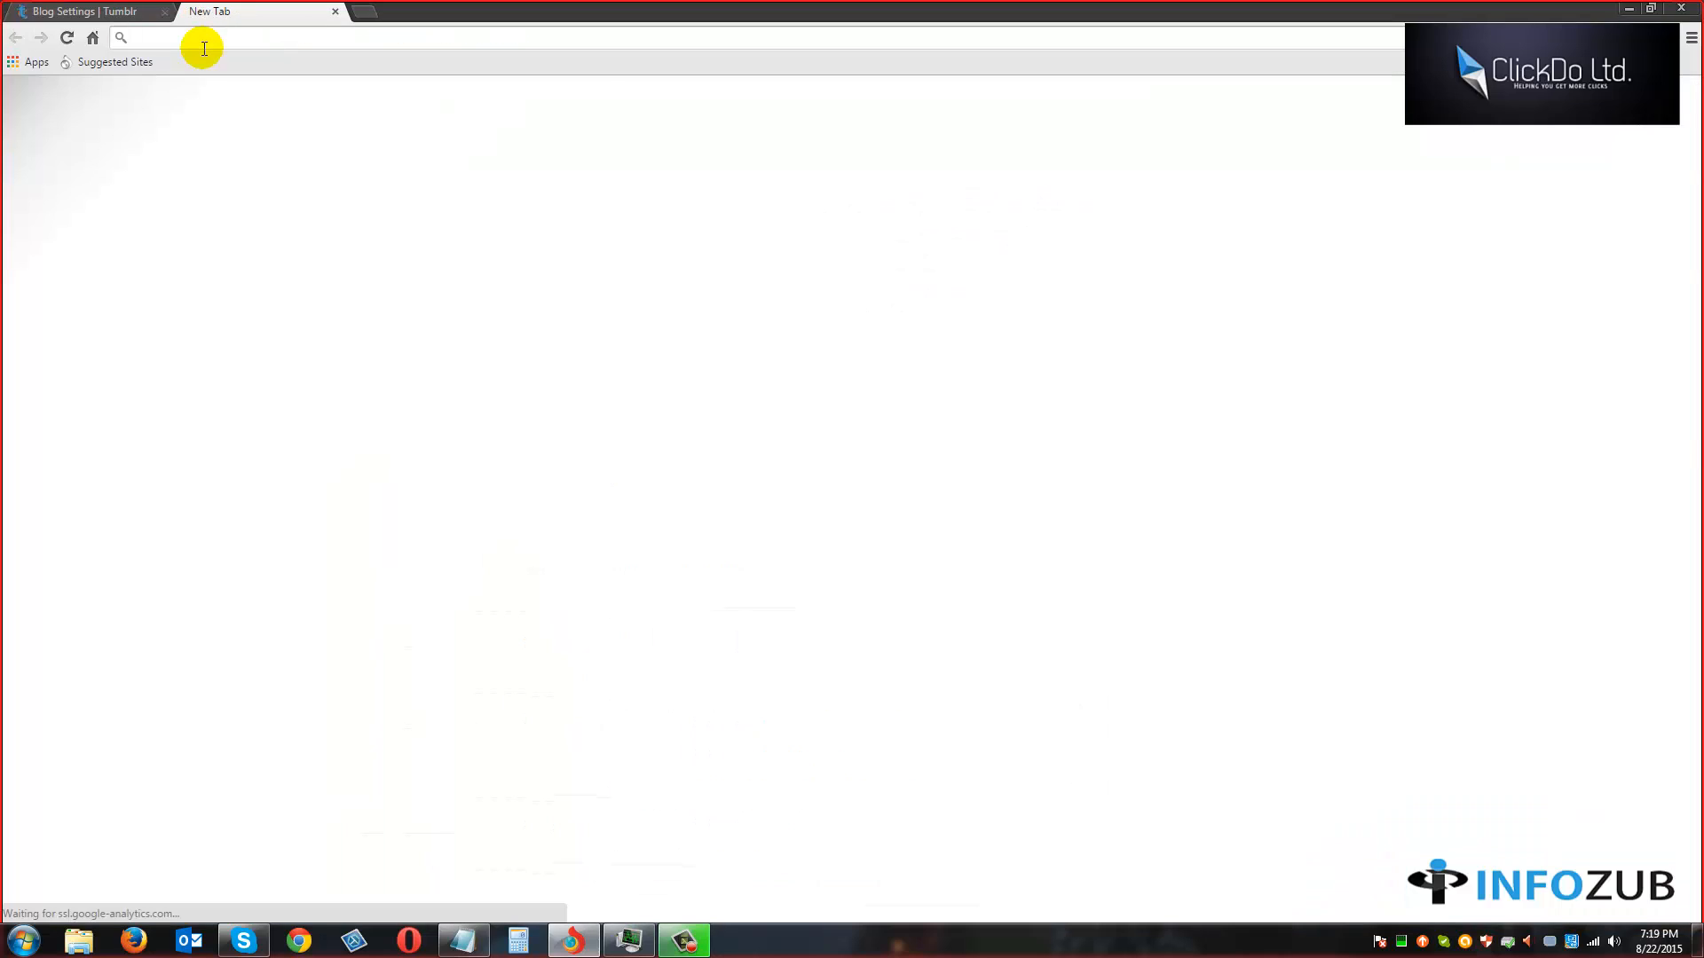
text(namecheap.com)
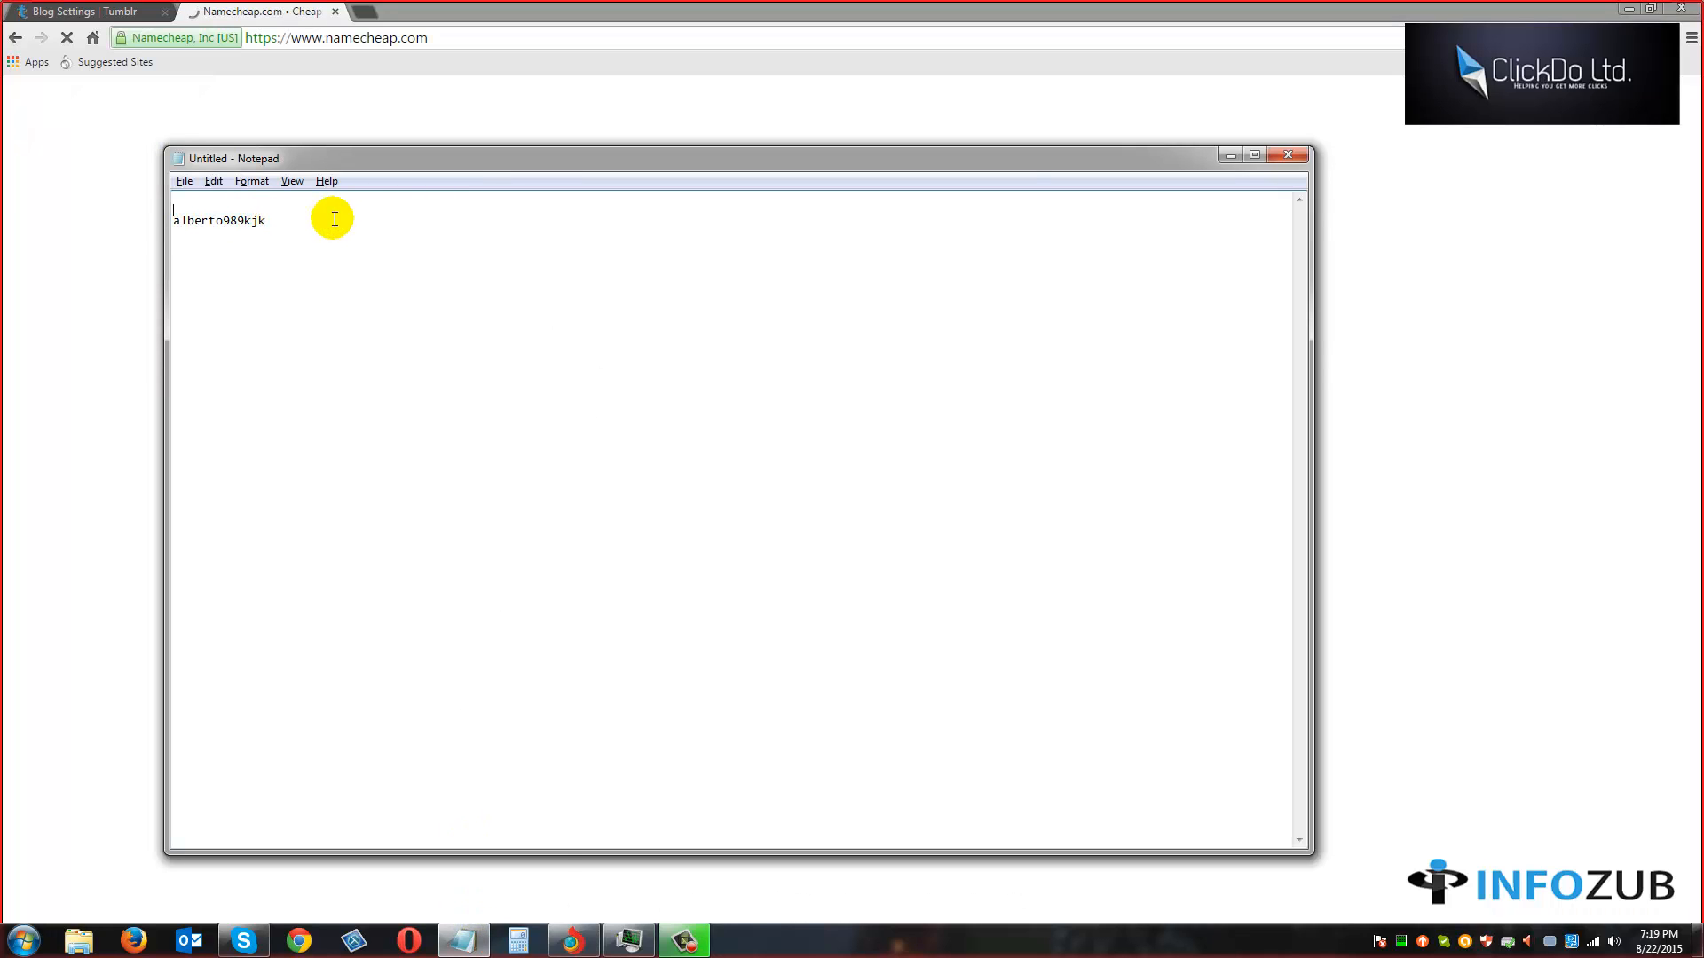
click(261, 12)
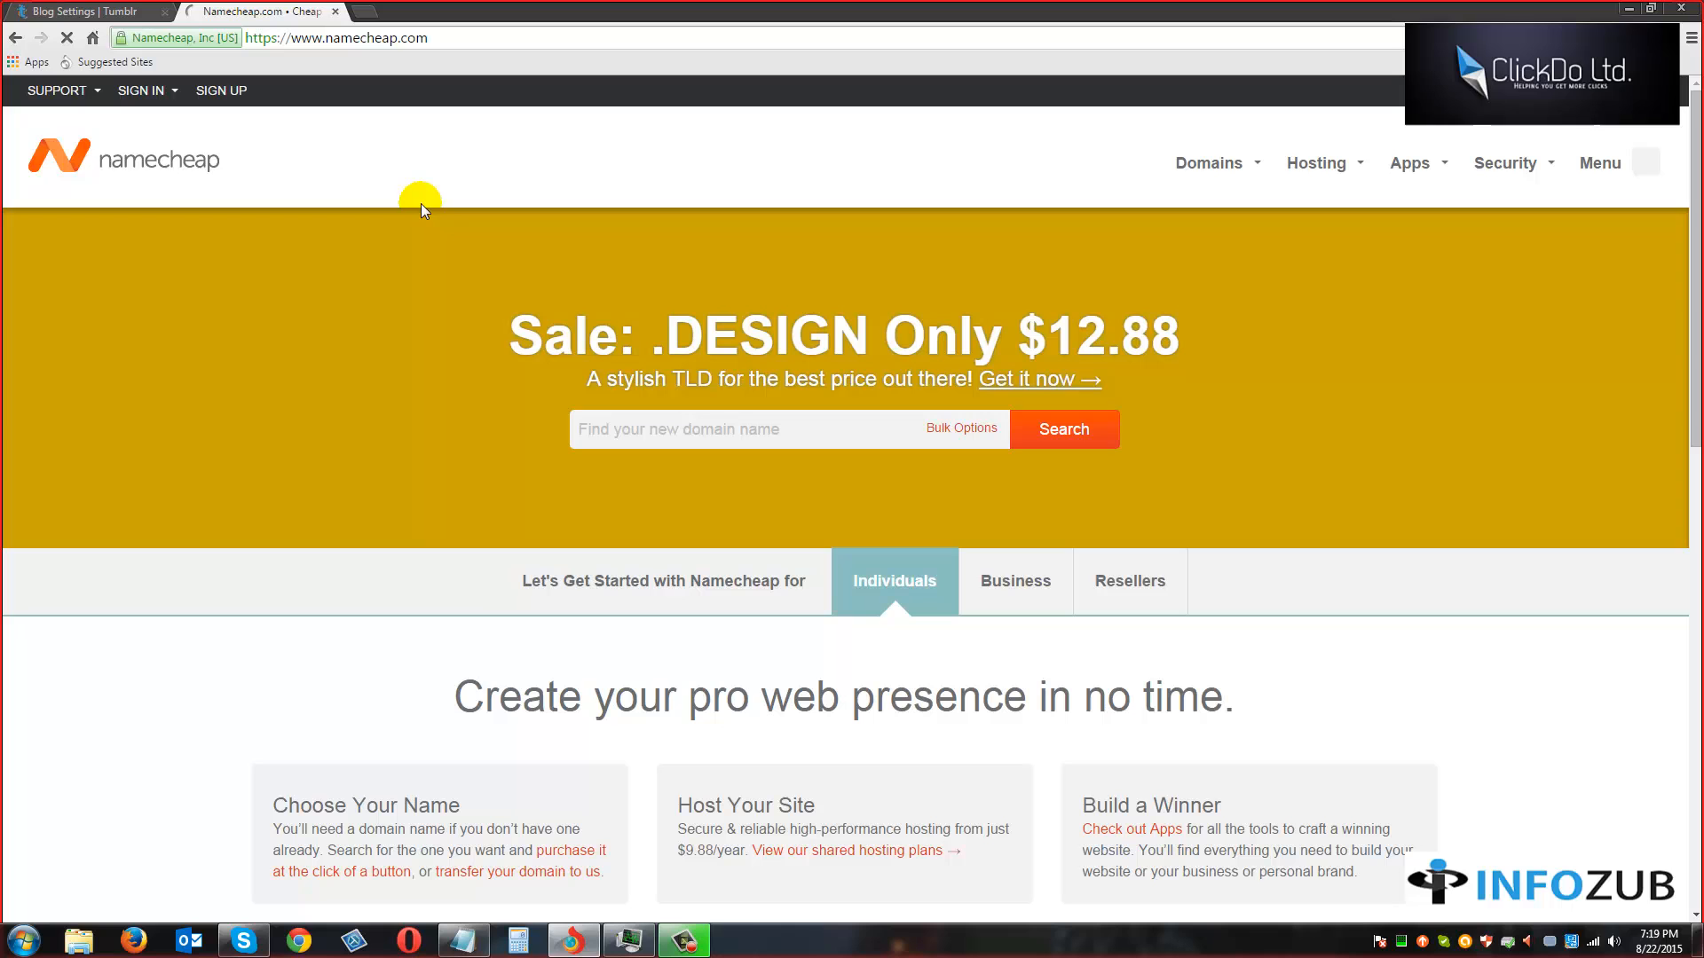
click(139, 90)
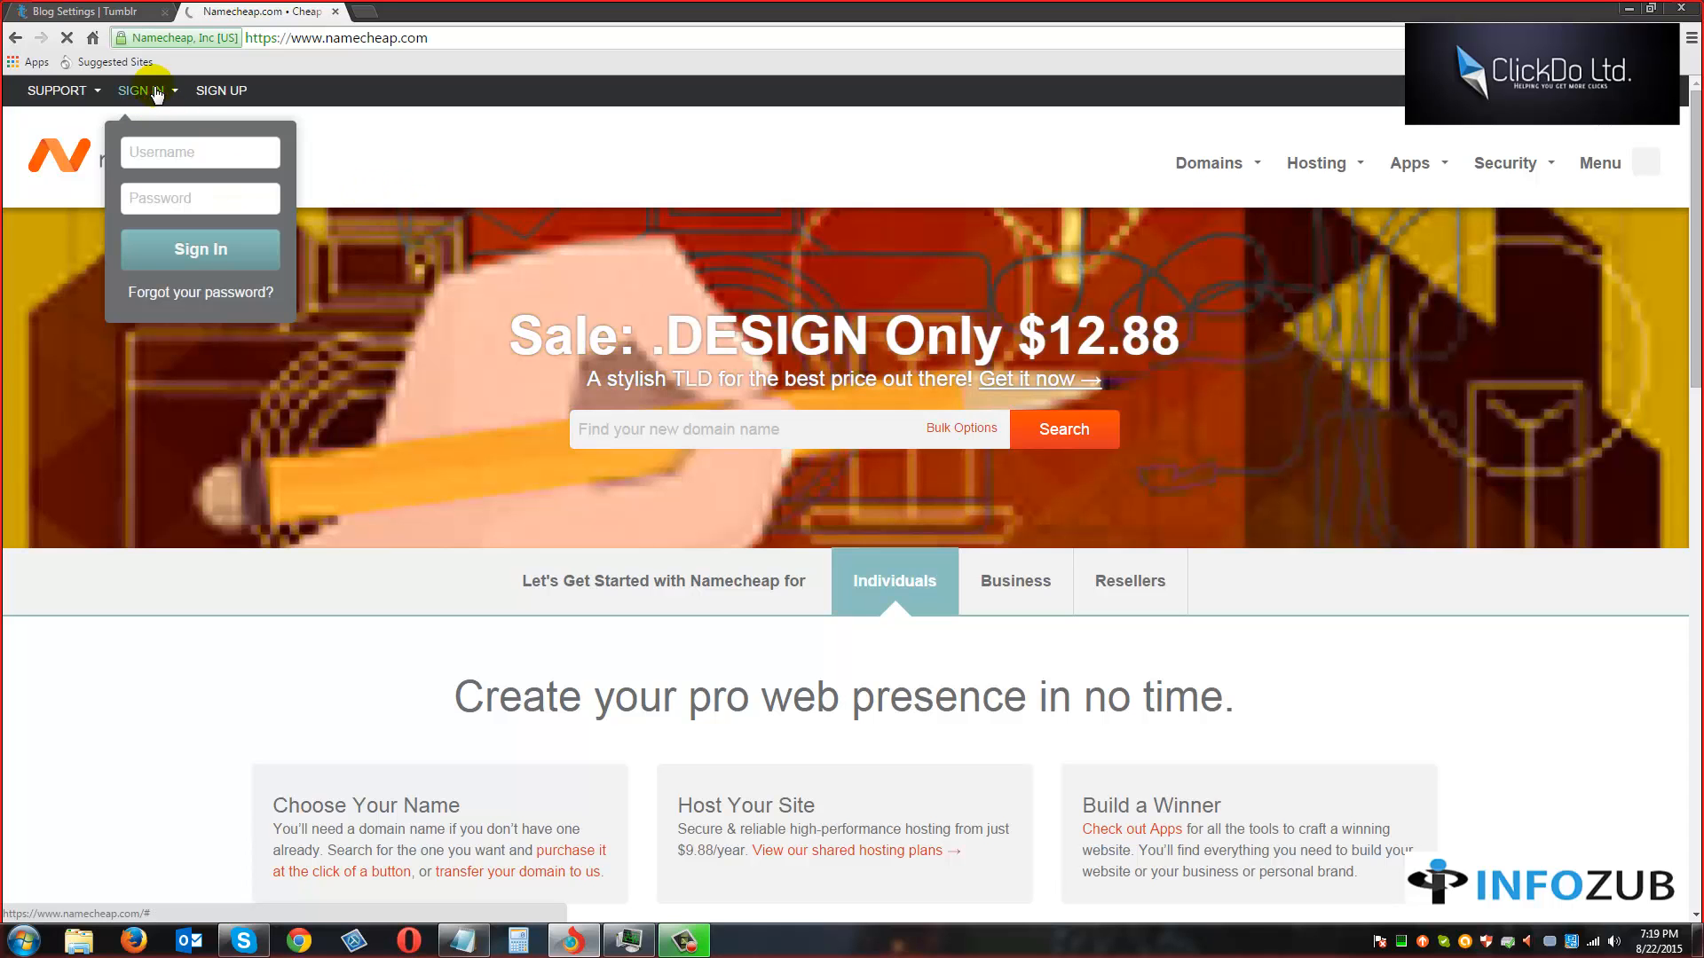
text(alberto9897)
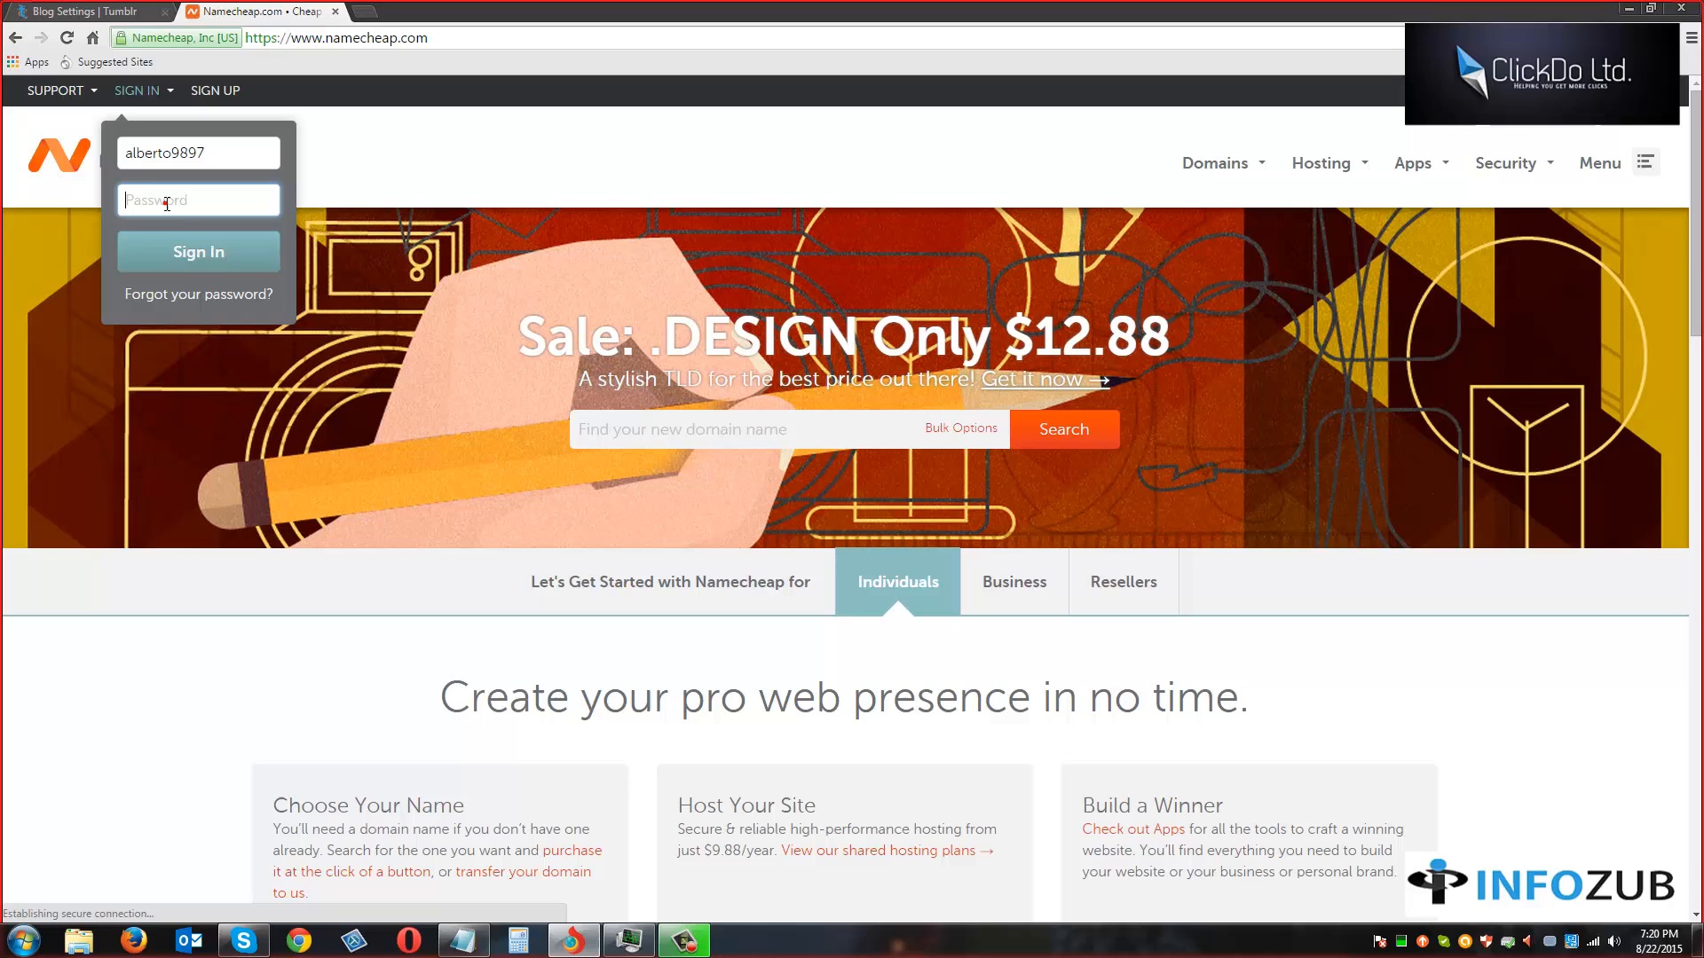
click(197, 251)
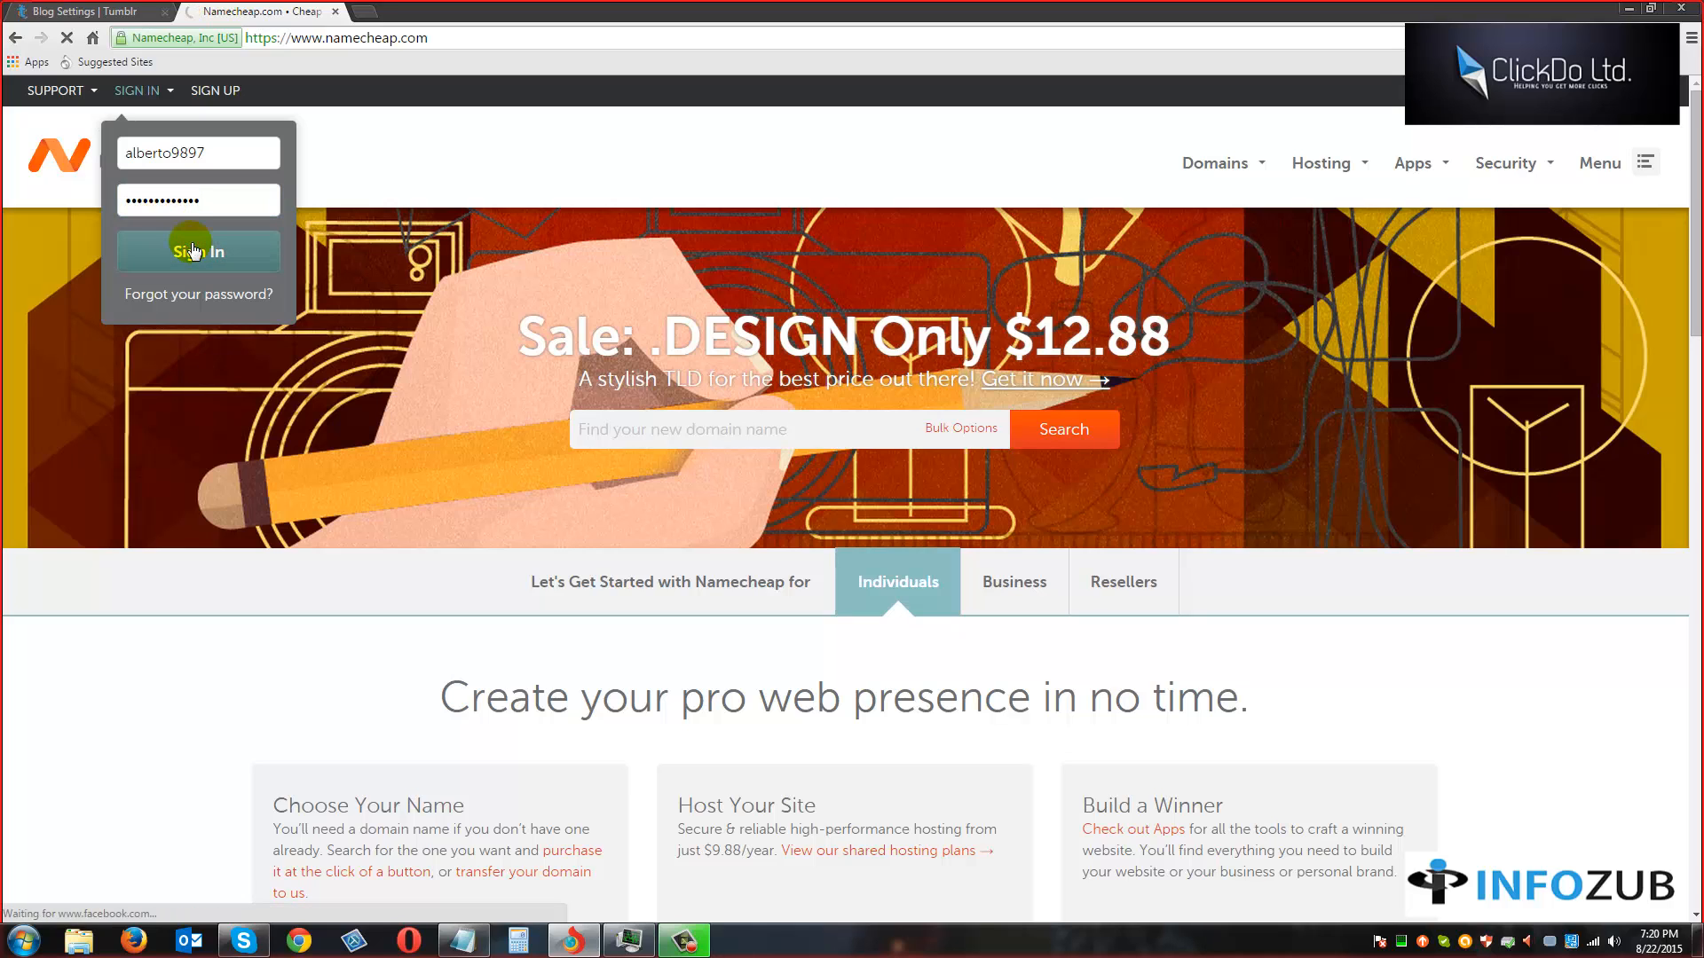
click(197, 252)
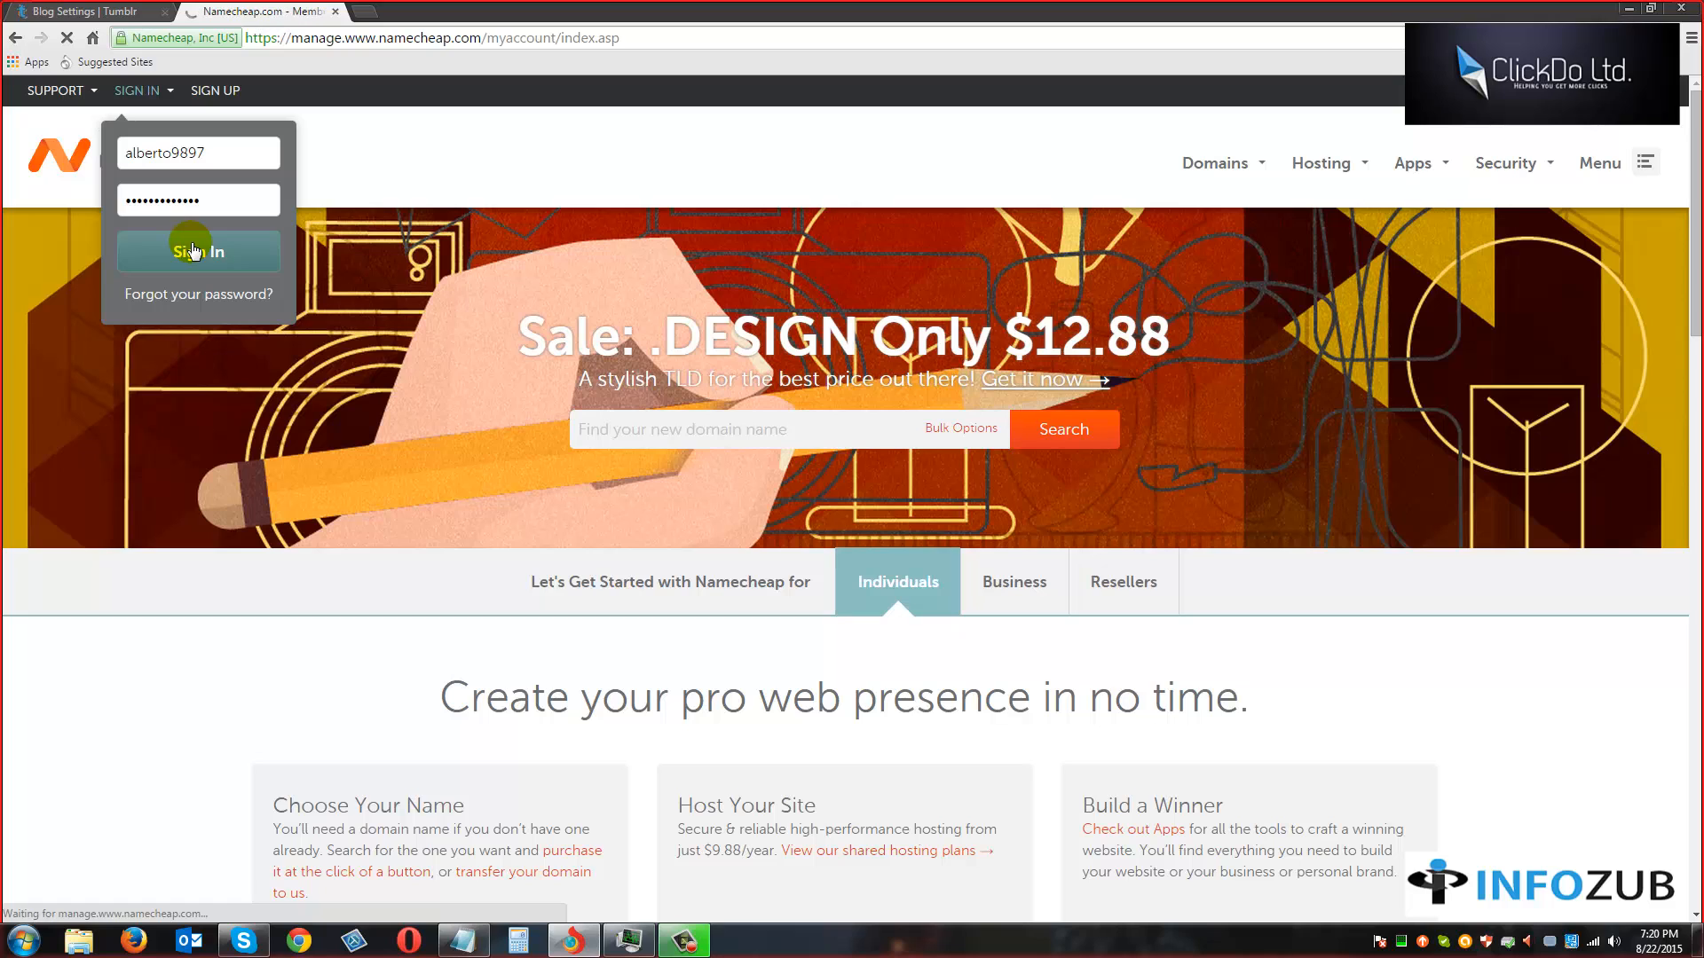
click(197, 250)
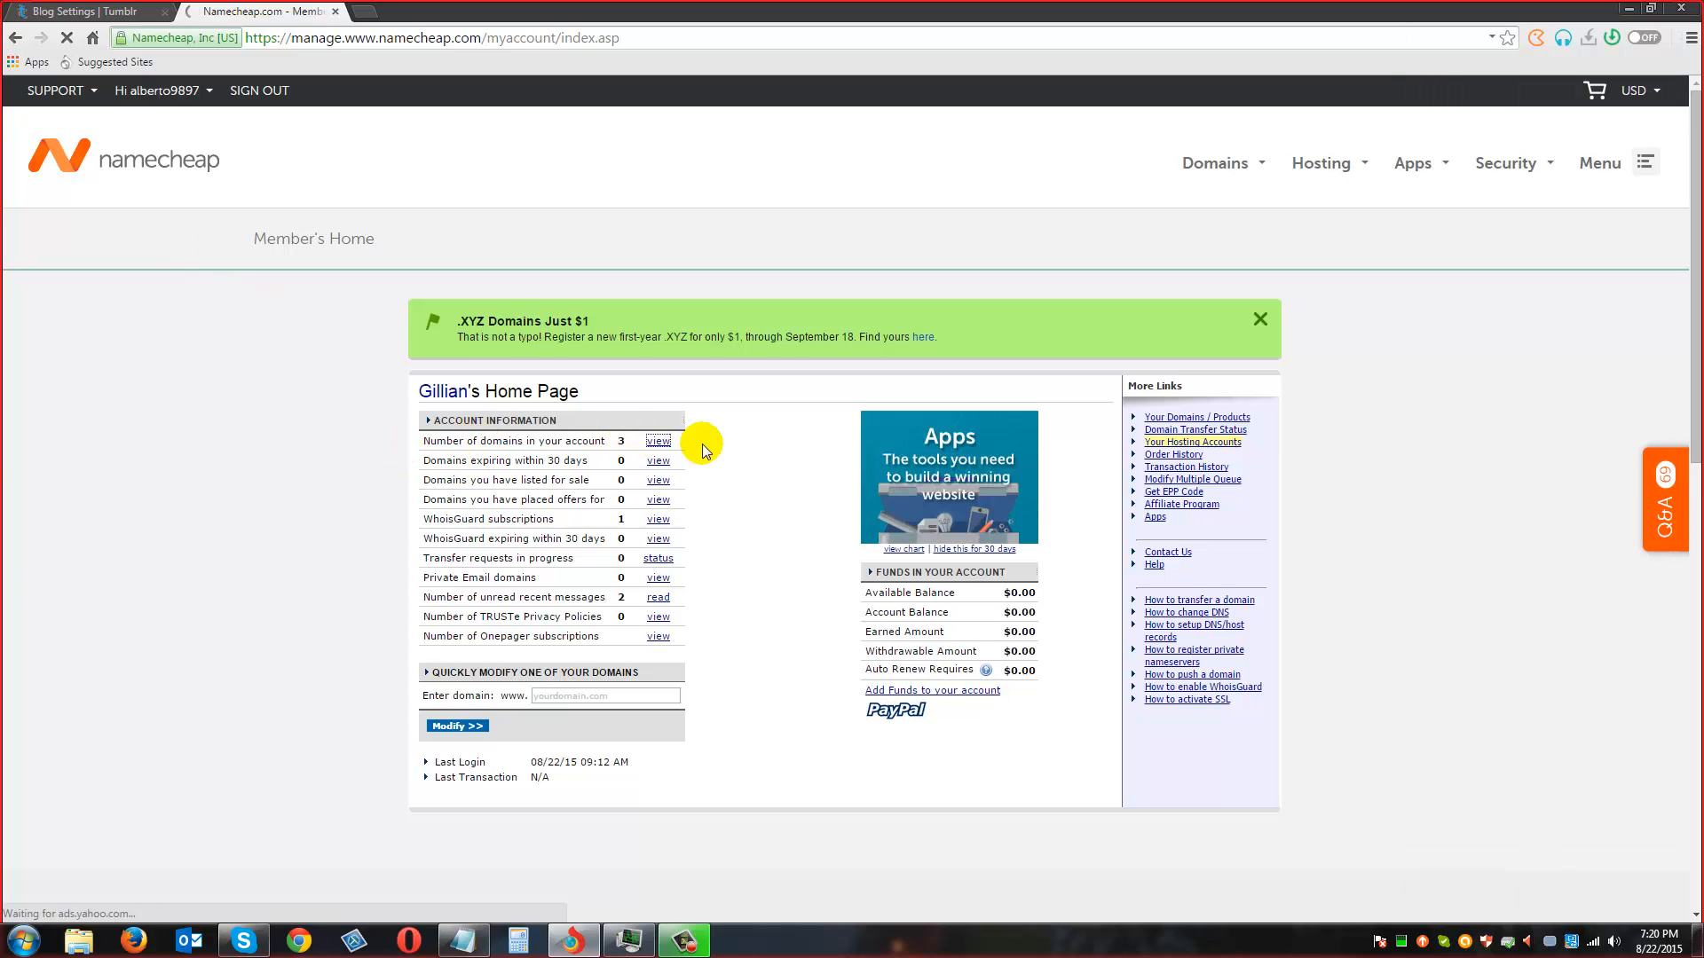
- View the account's domain list and select hope-andrews.com
click(656, 440)
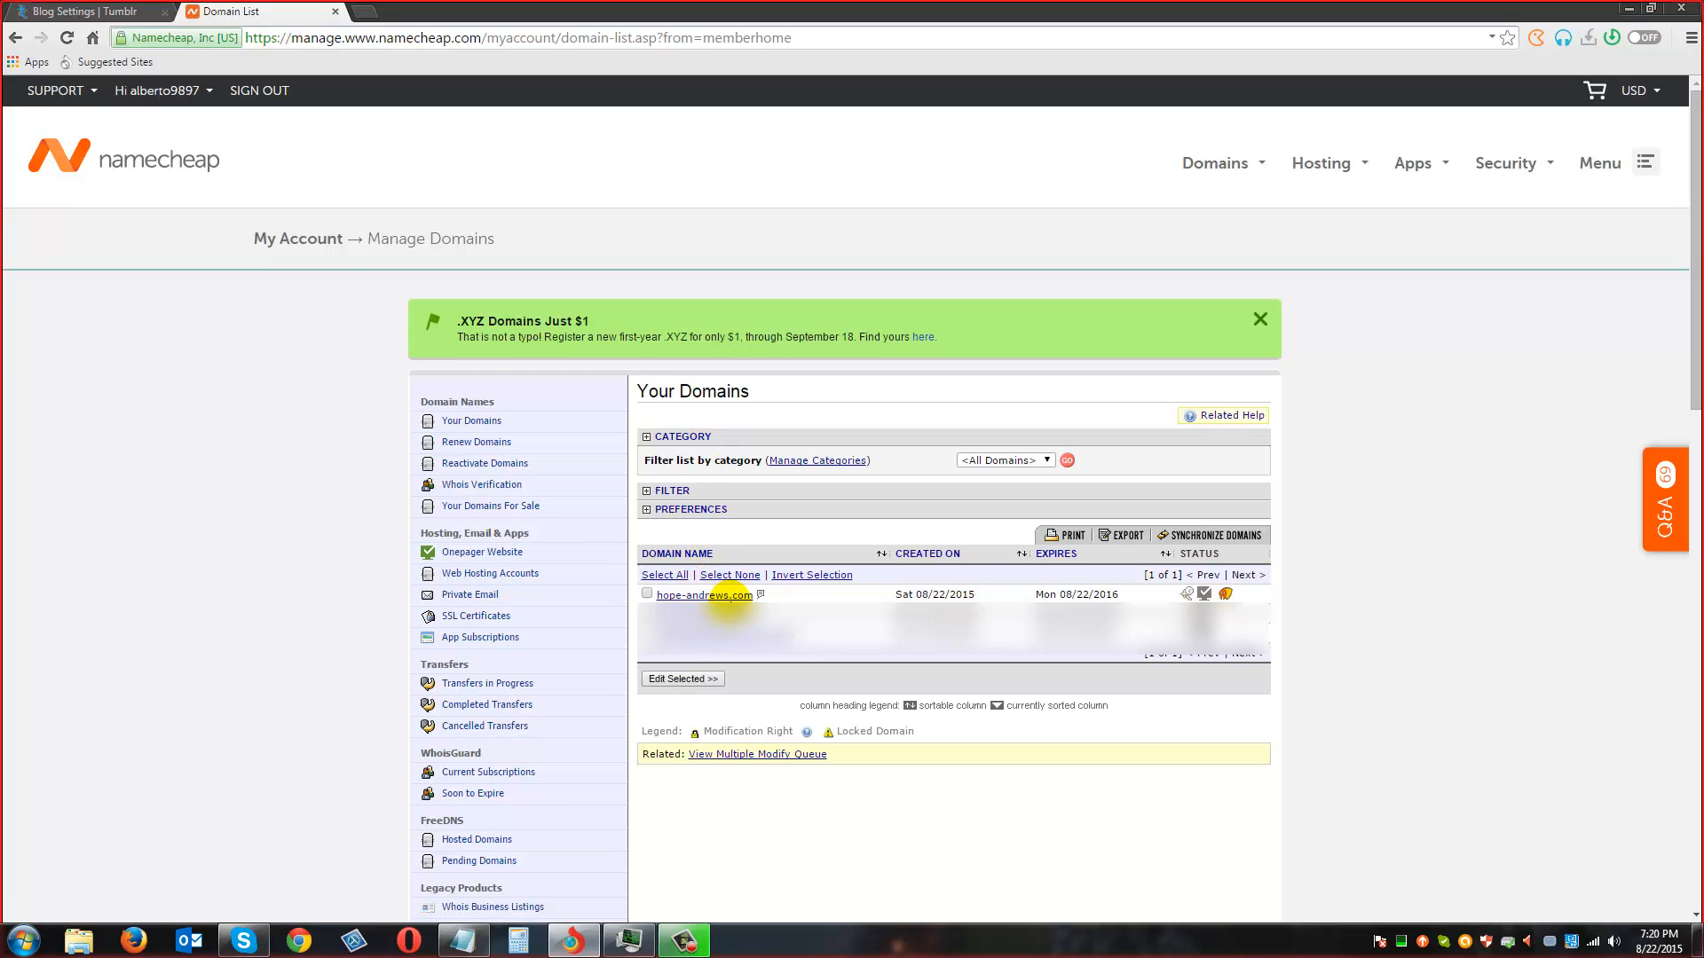
click(704, 595)
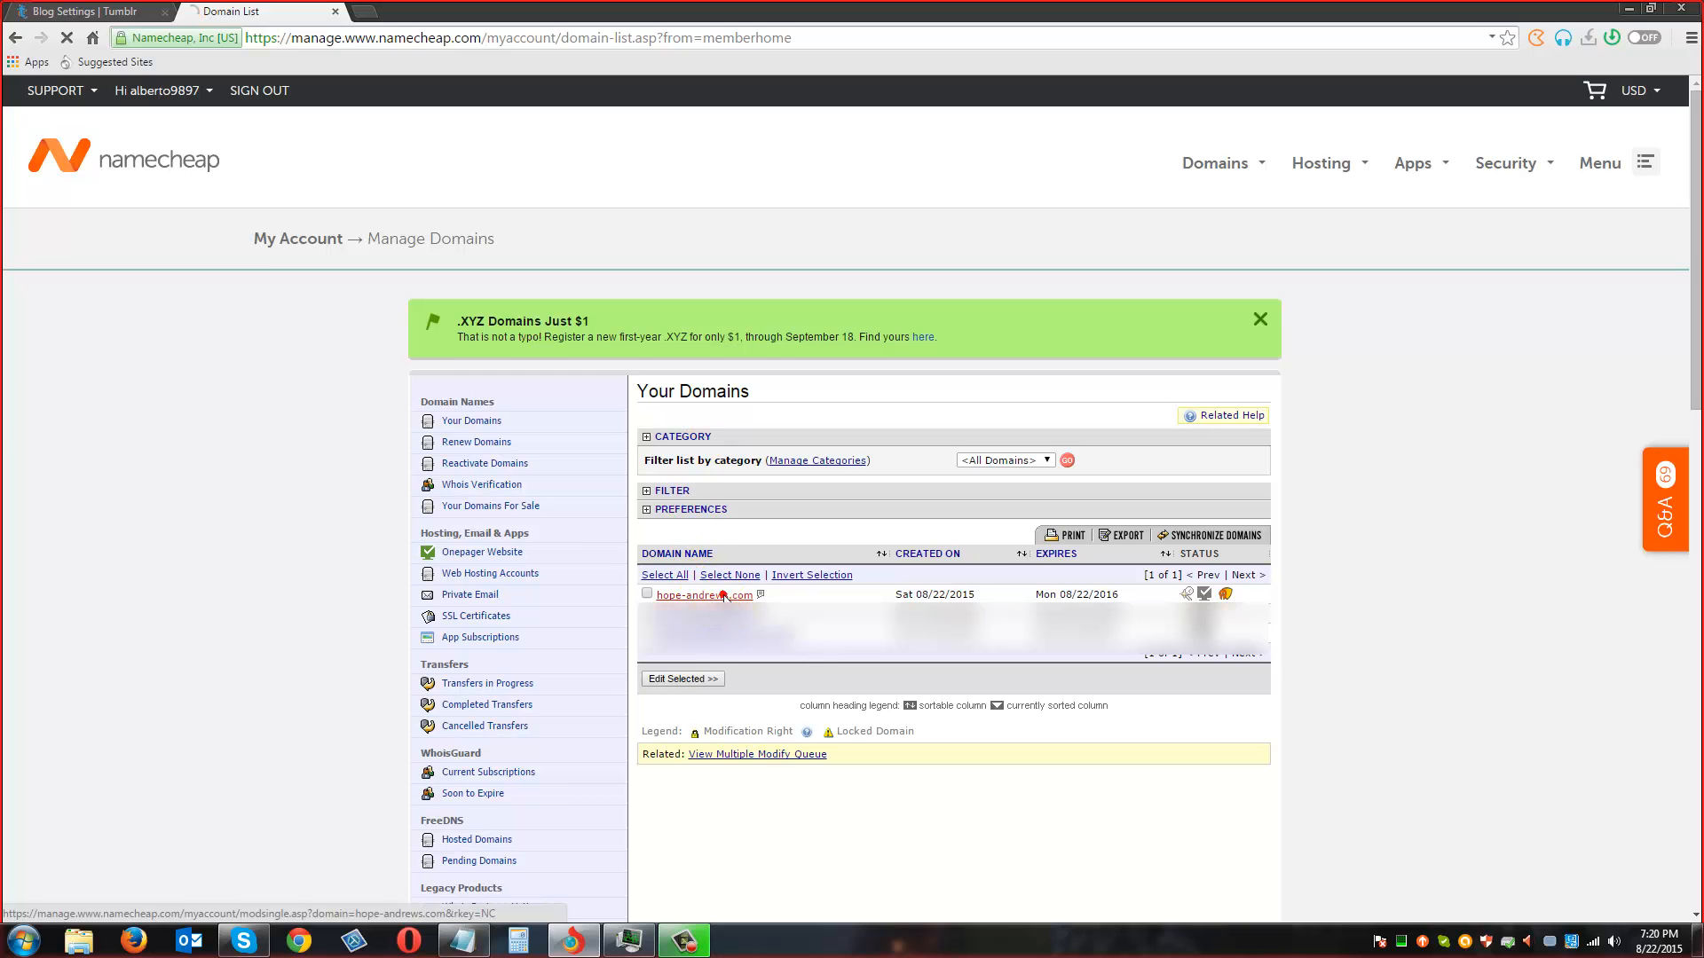
click(704, 595)
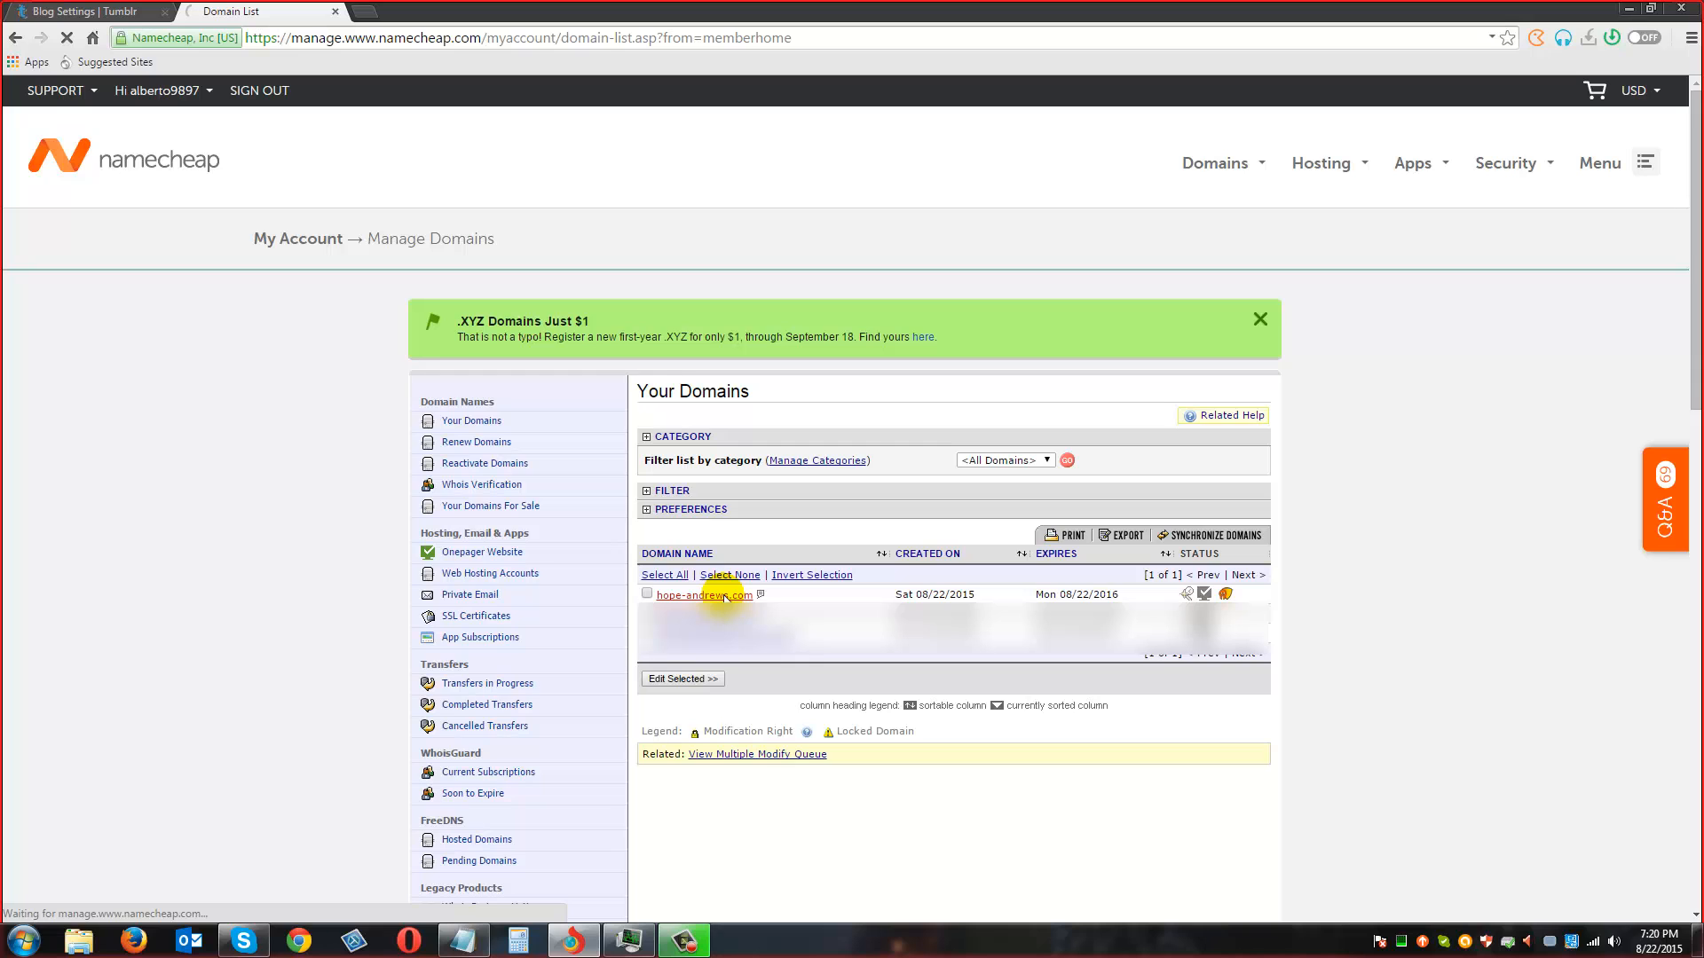
click(703, 594)
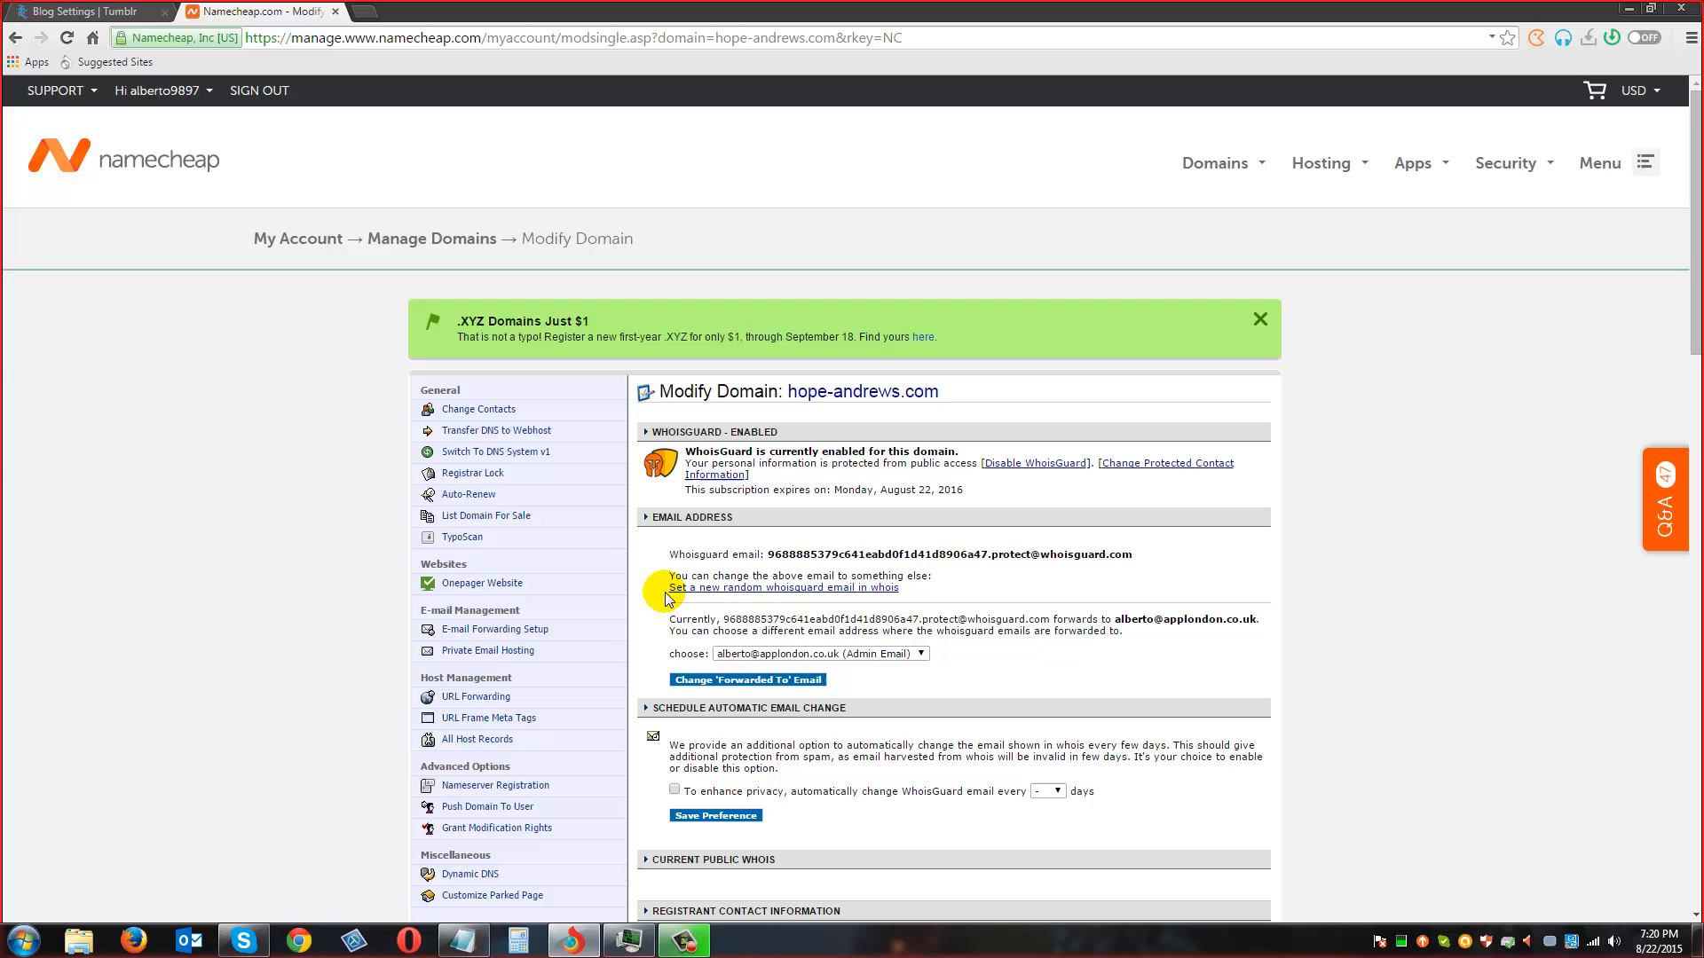
mouse_move(476, 738)
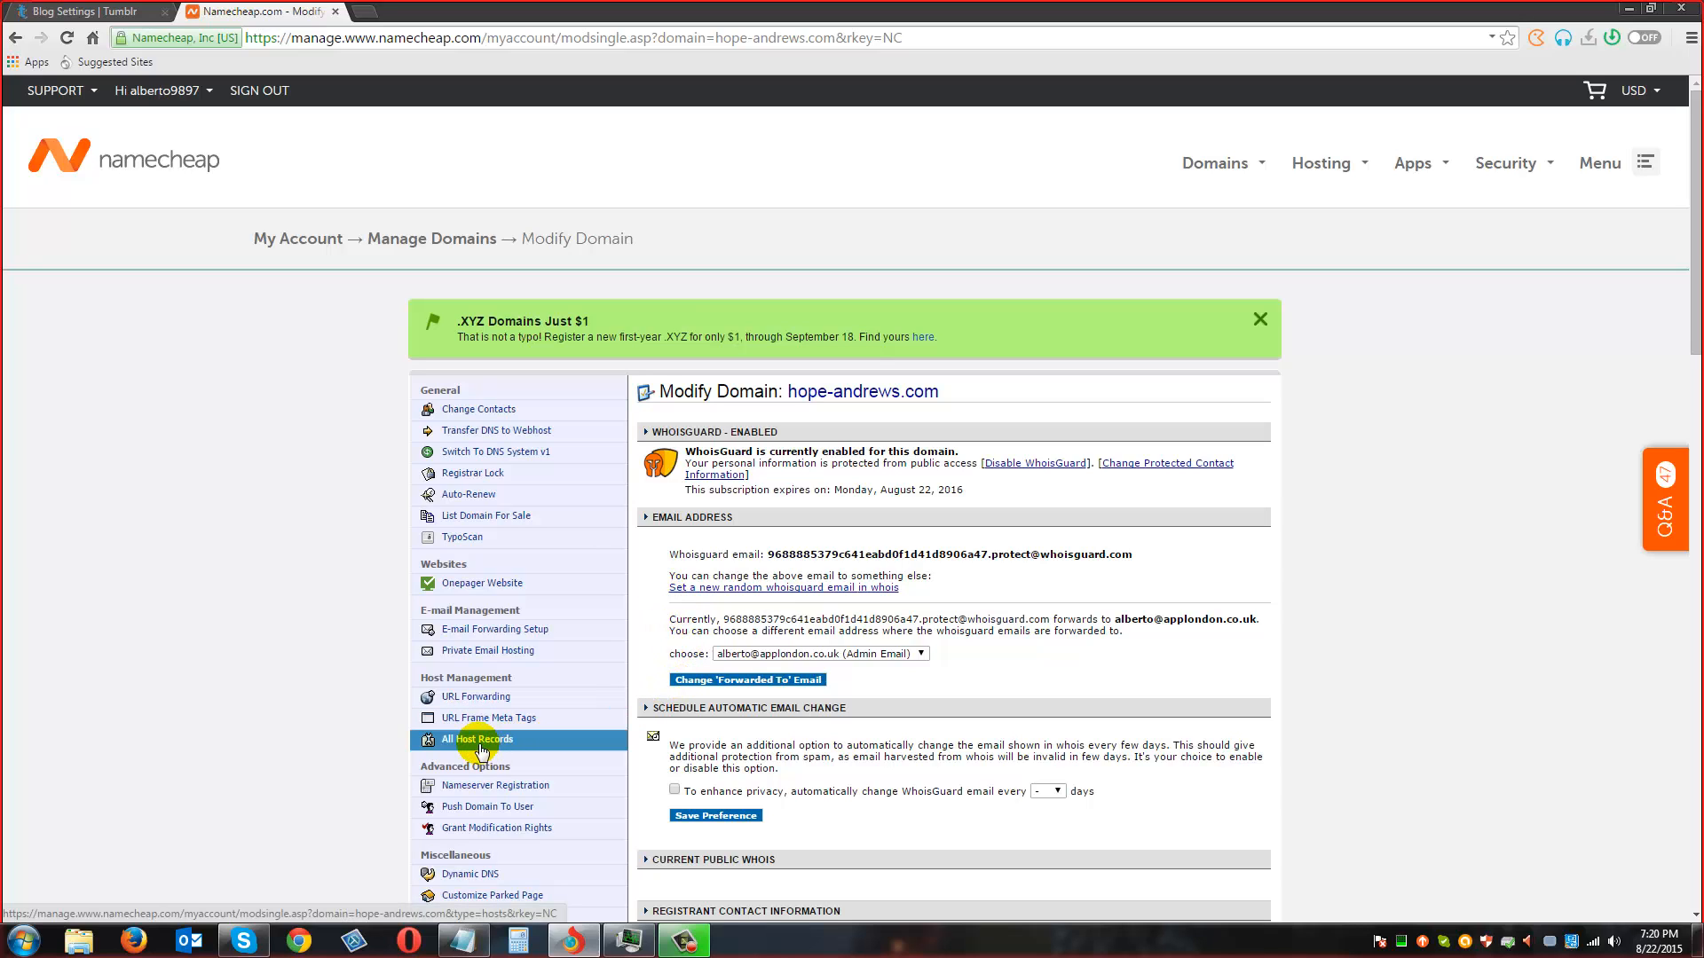
- Show All Host Records for hope-andrews.com with its redirect and CNAME entries
click(475, 738)
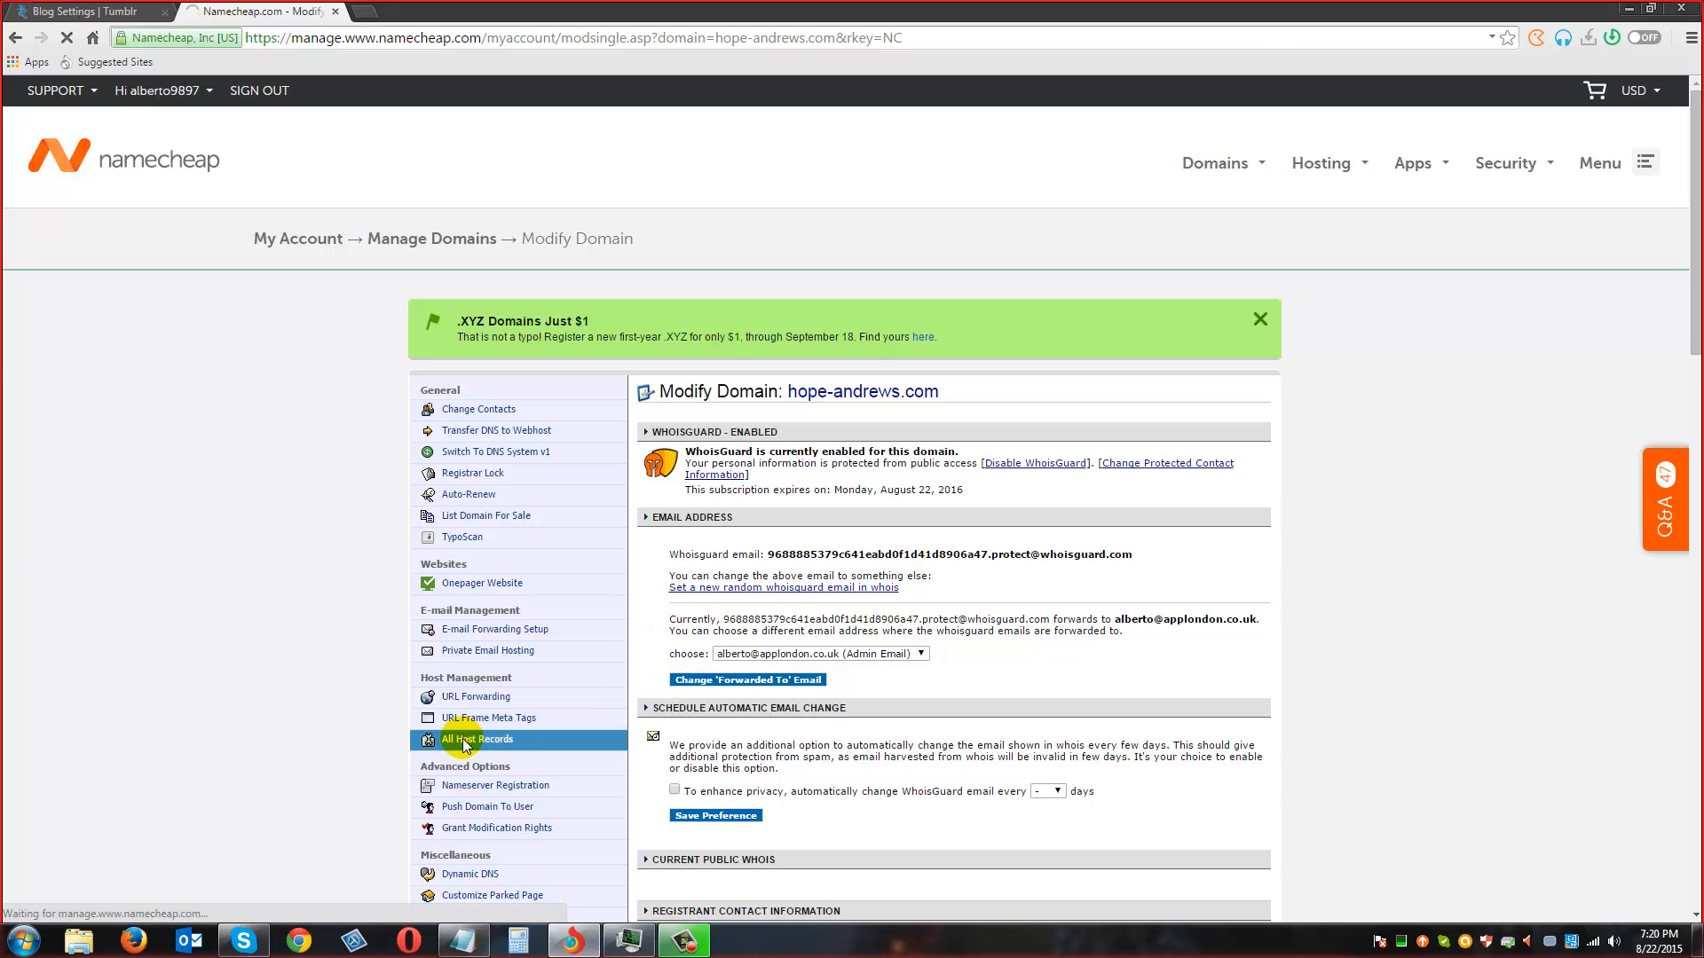
click(476, 738)
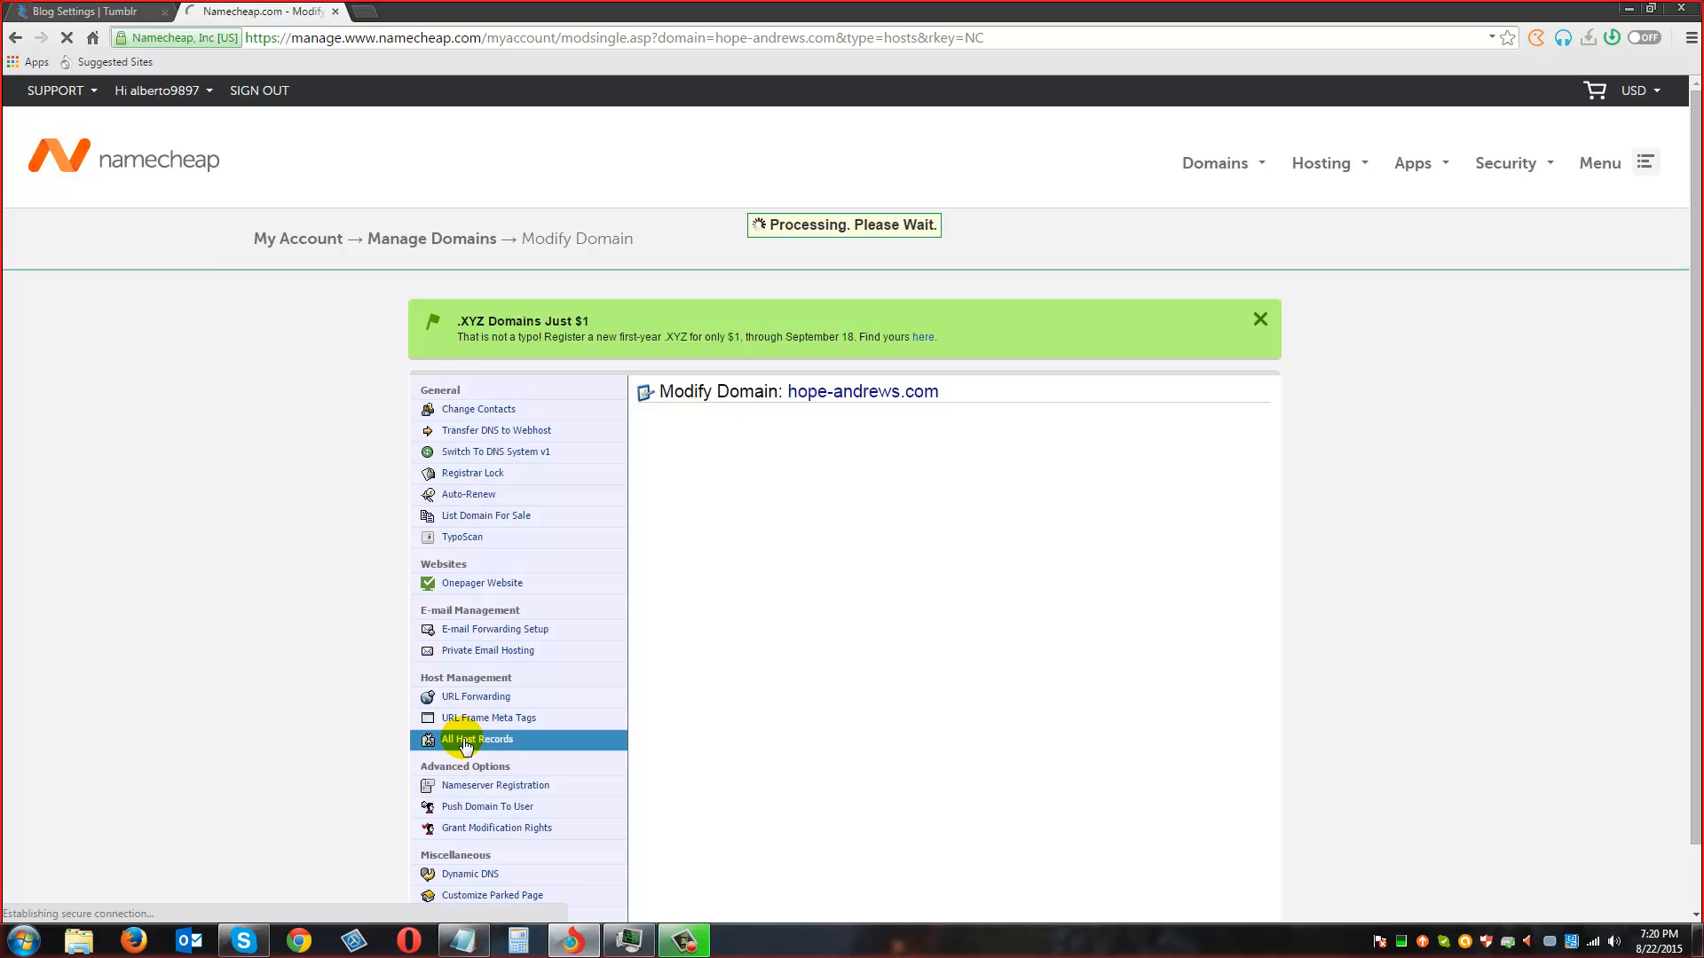
click(476, 738)
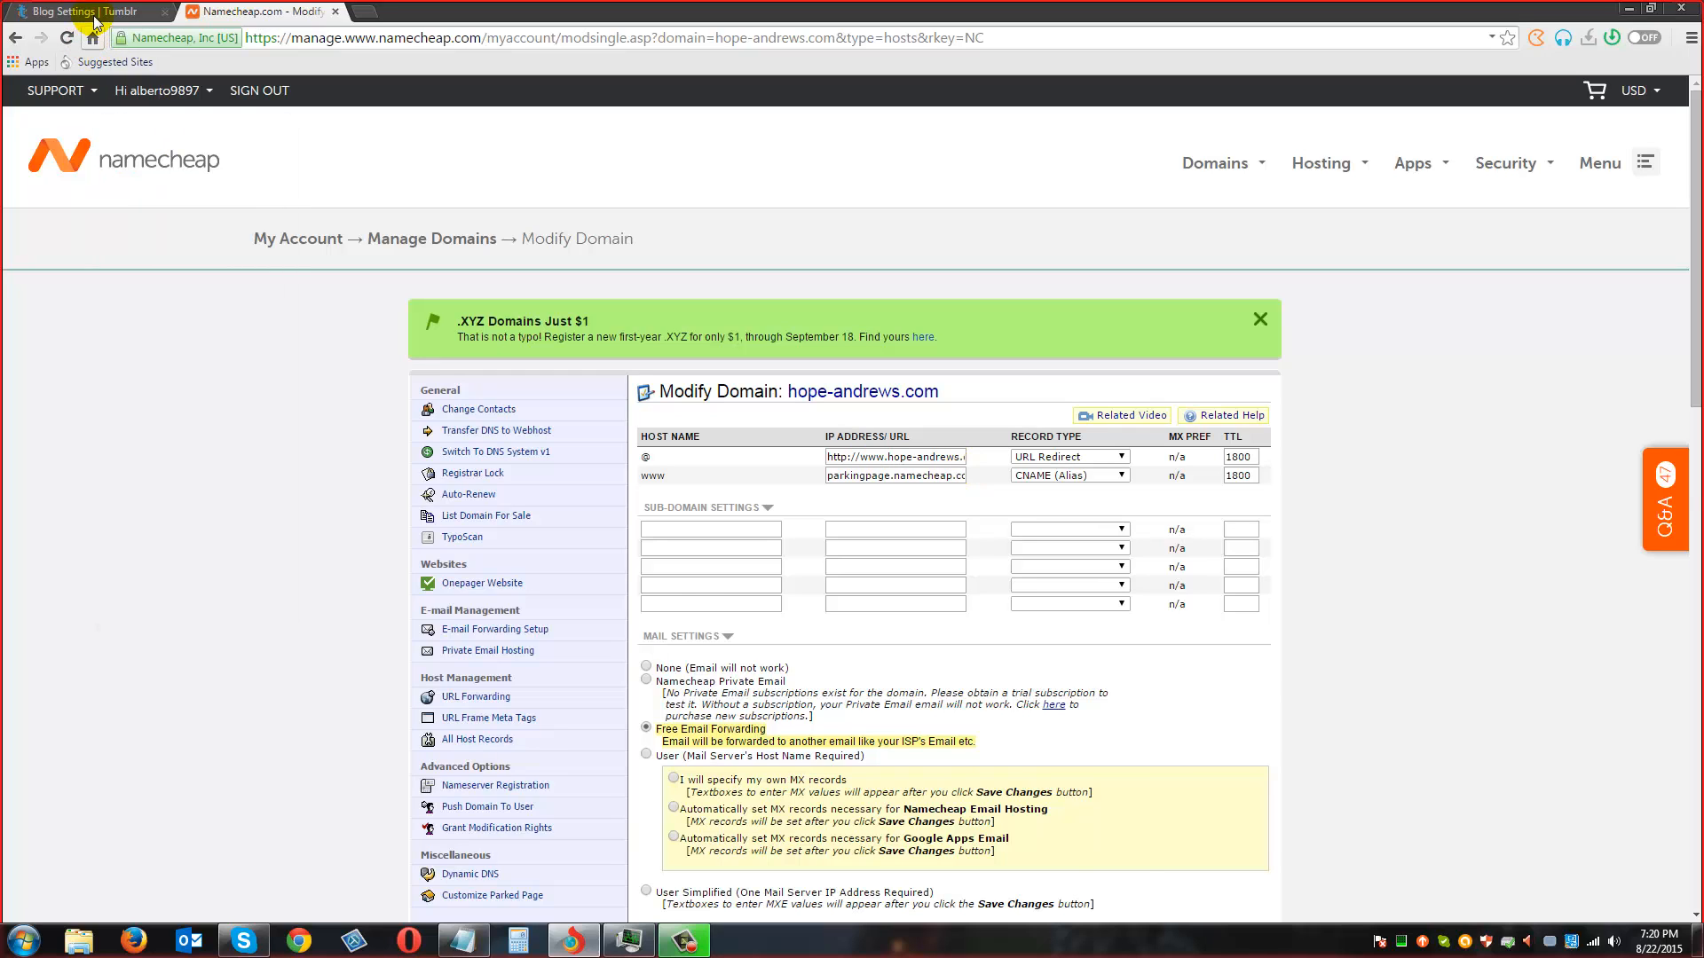
- Revisit the Tumblr blog settings' username and URL, then switch to Outlook
click(87, 13)
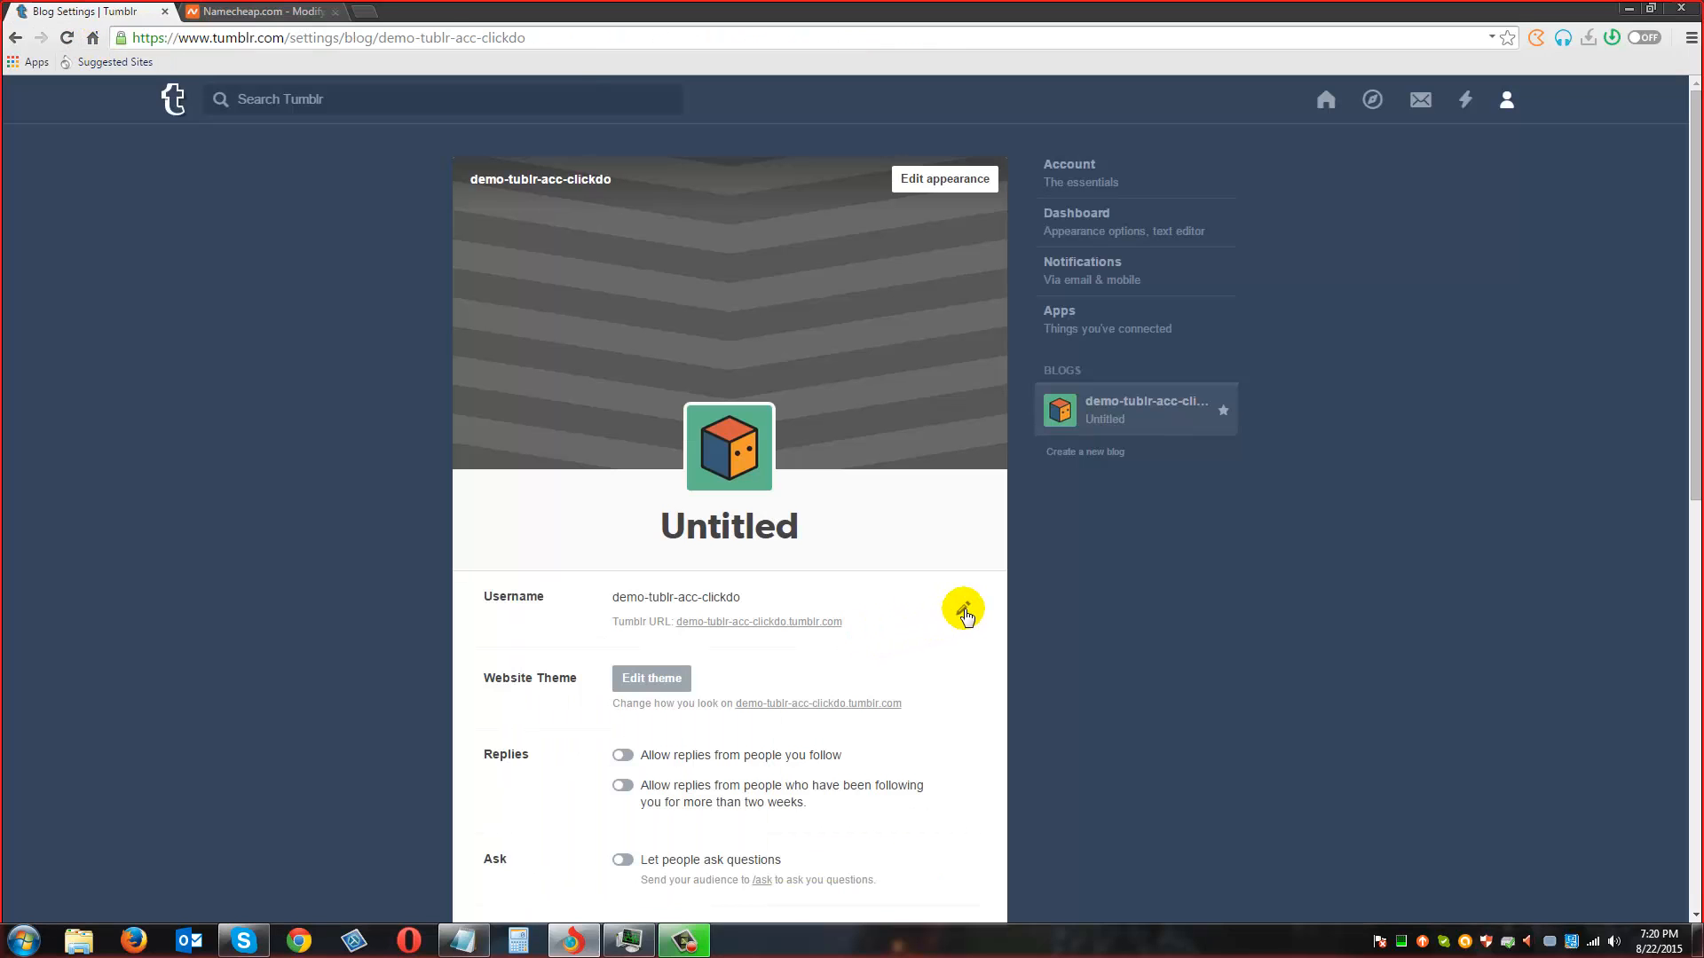
click(965, 609)
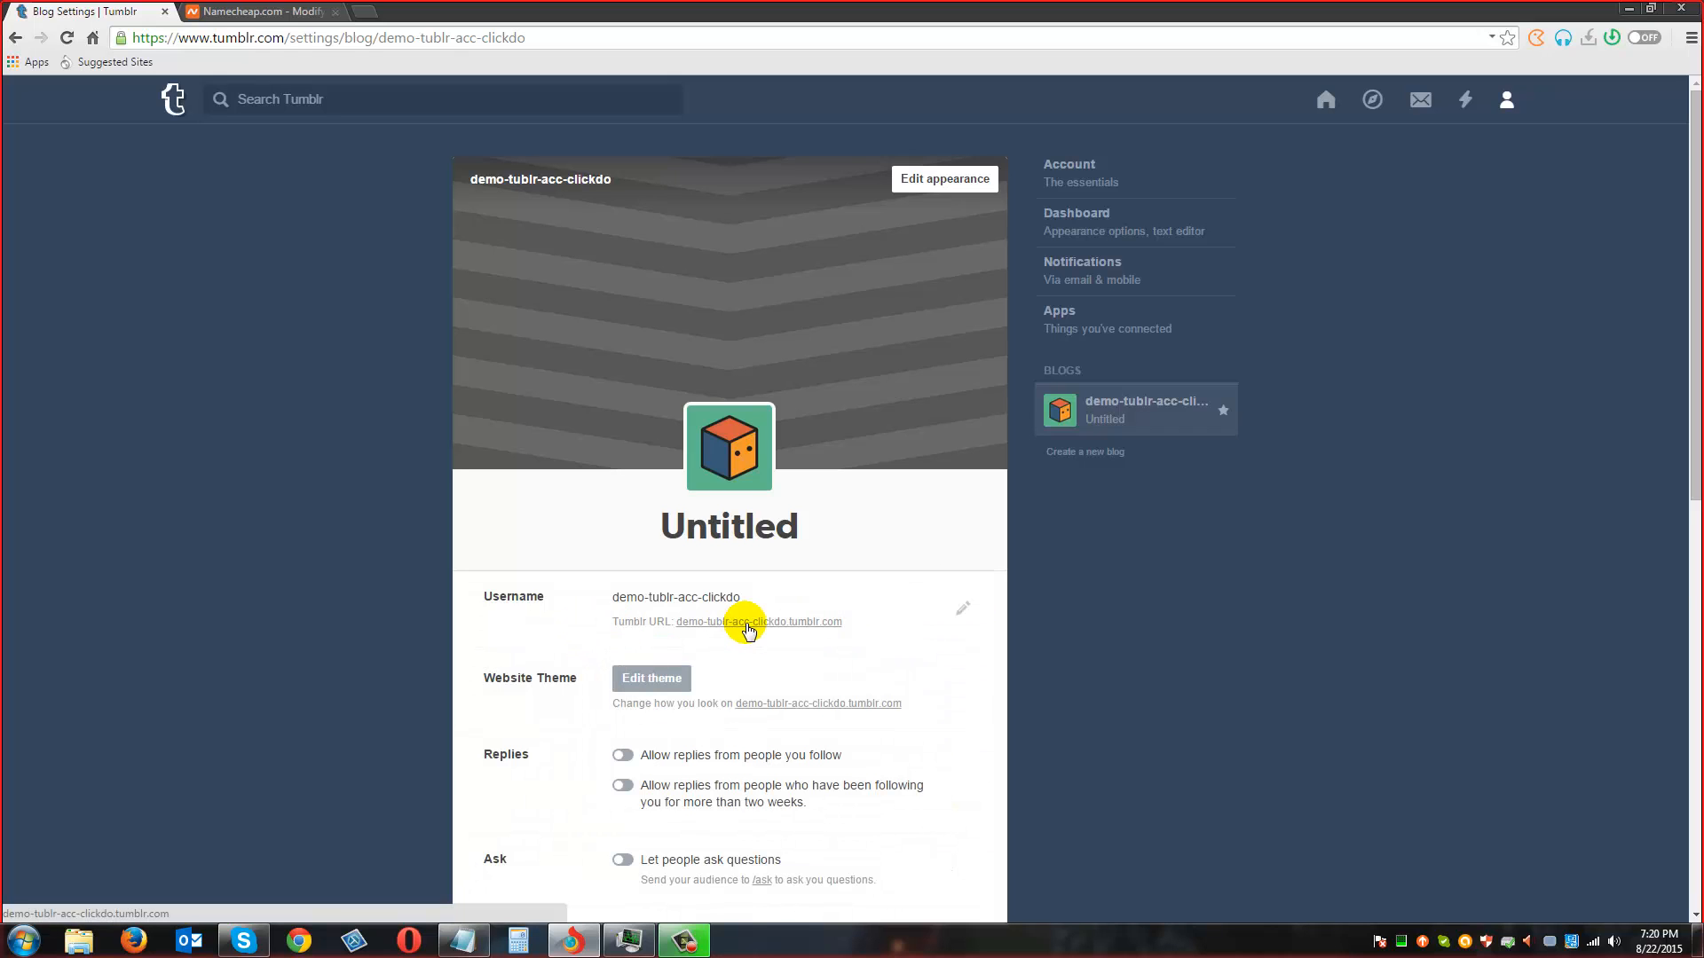
click(961, 609)
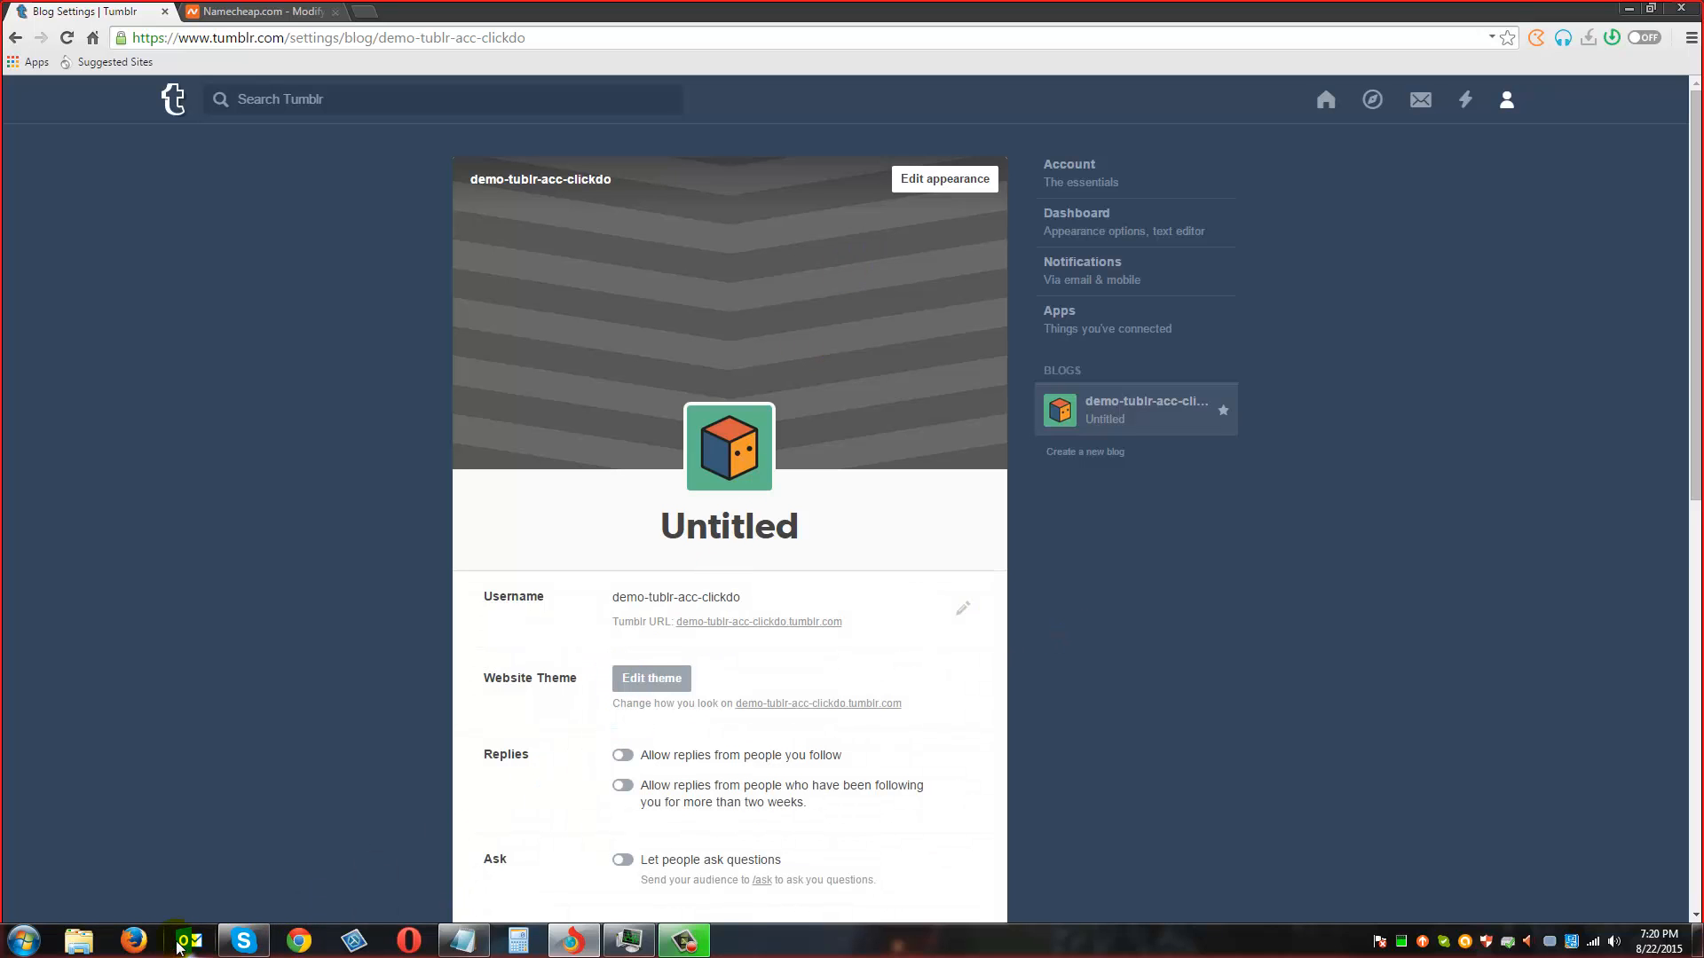
click(188, 941)
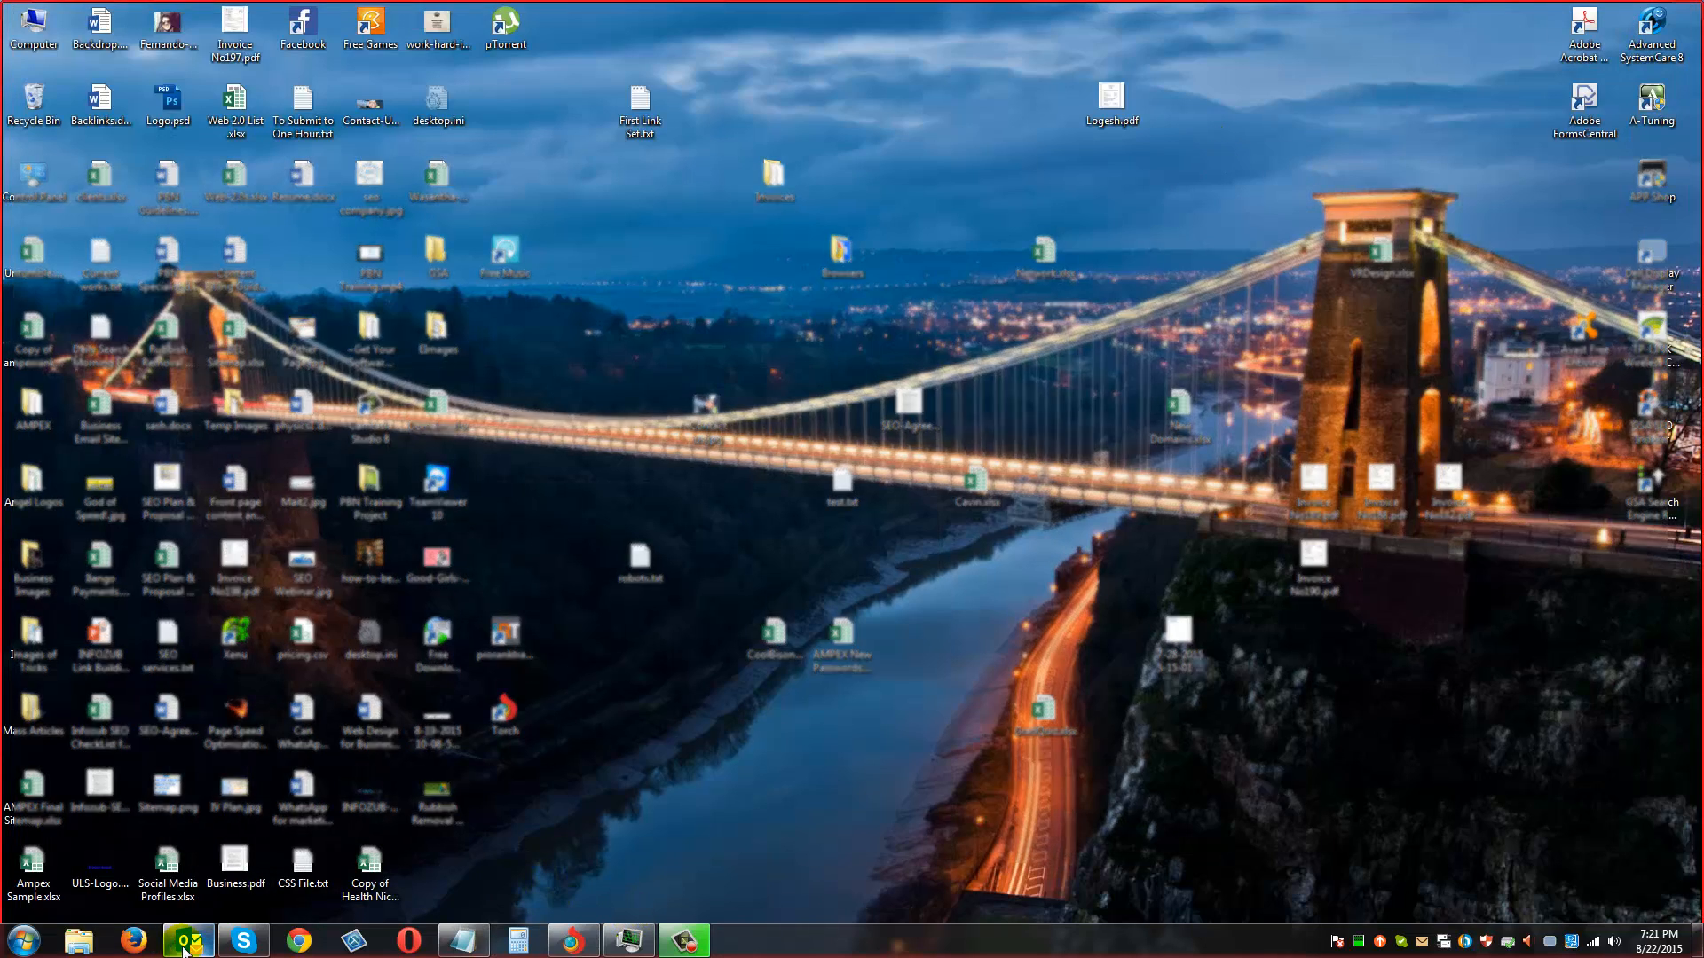
- Bring up the Outlook inbox to follow the Tumblr verification email link
click(186, 940)
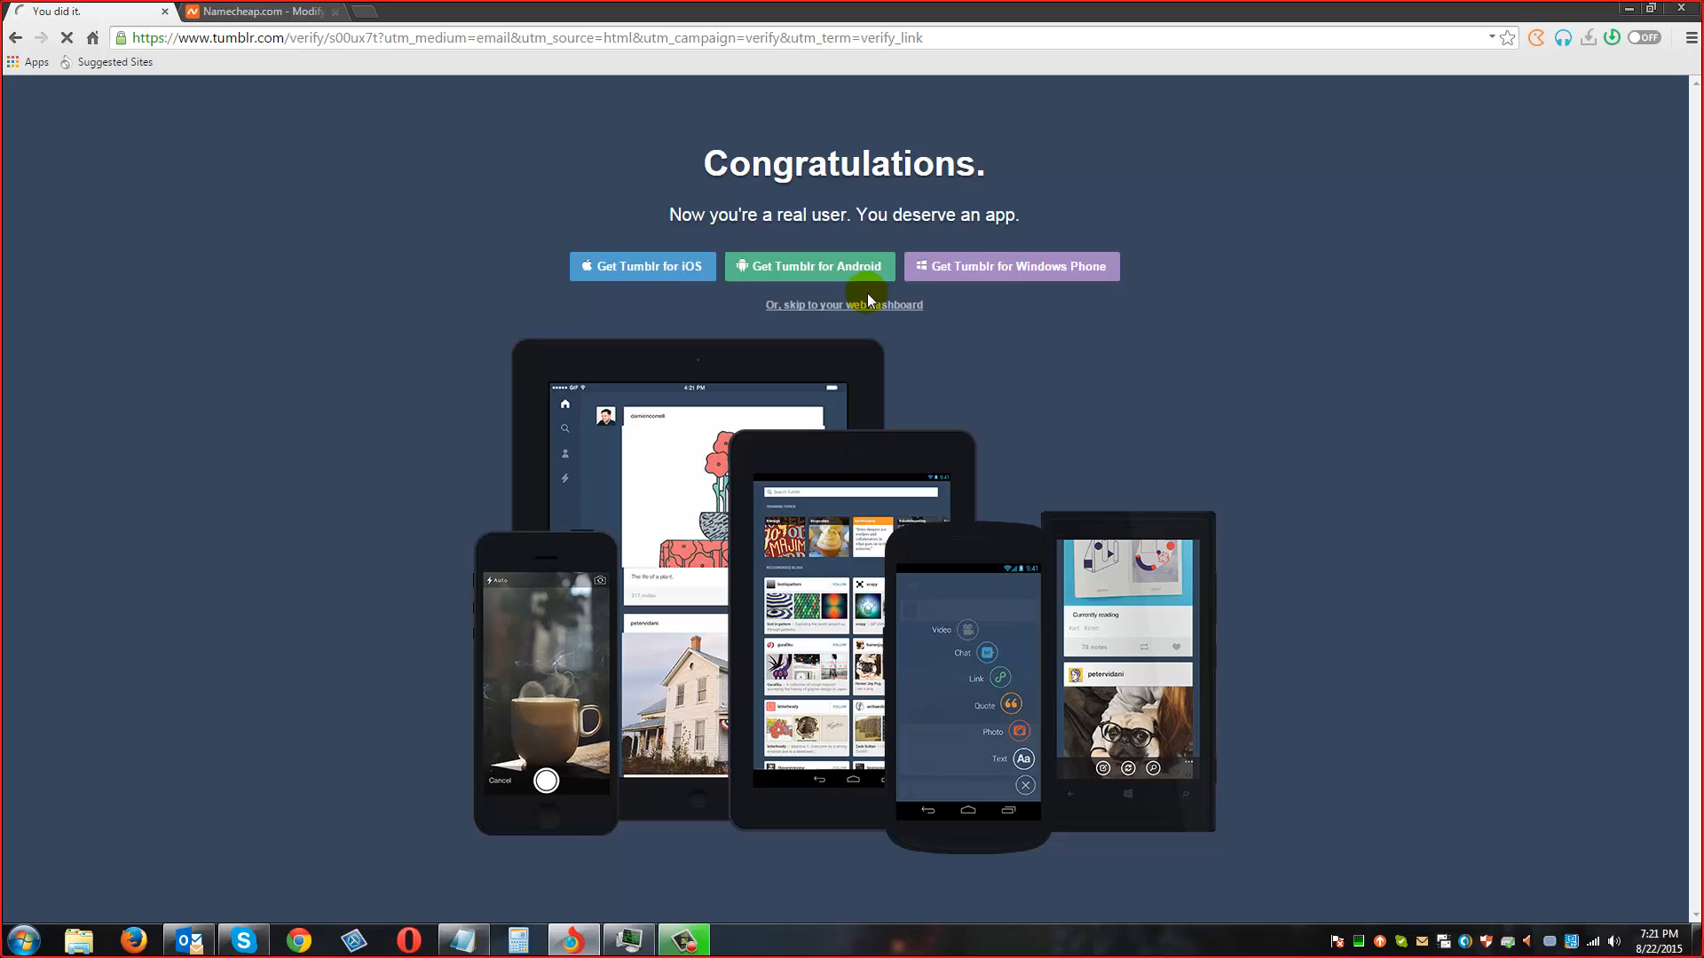
- Skip to the web dashboard, choose the demo blog from the account menu and reopen its settings
click(843, 304)
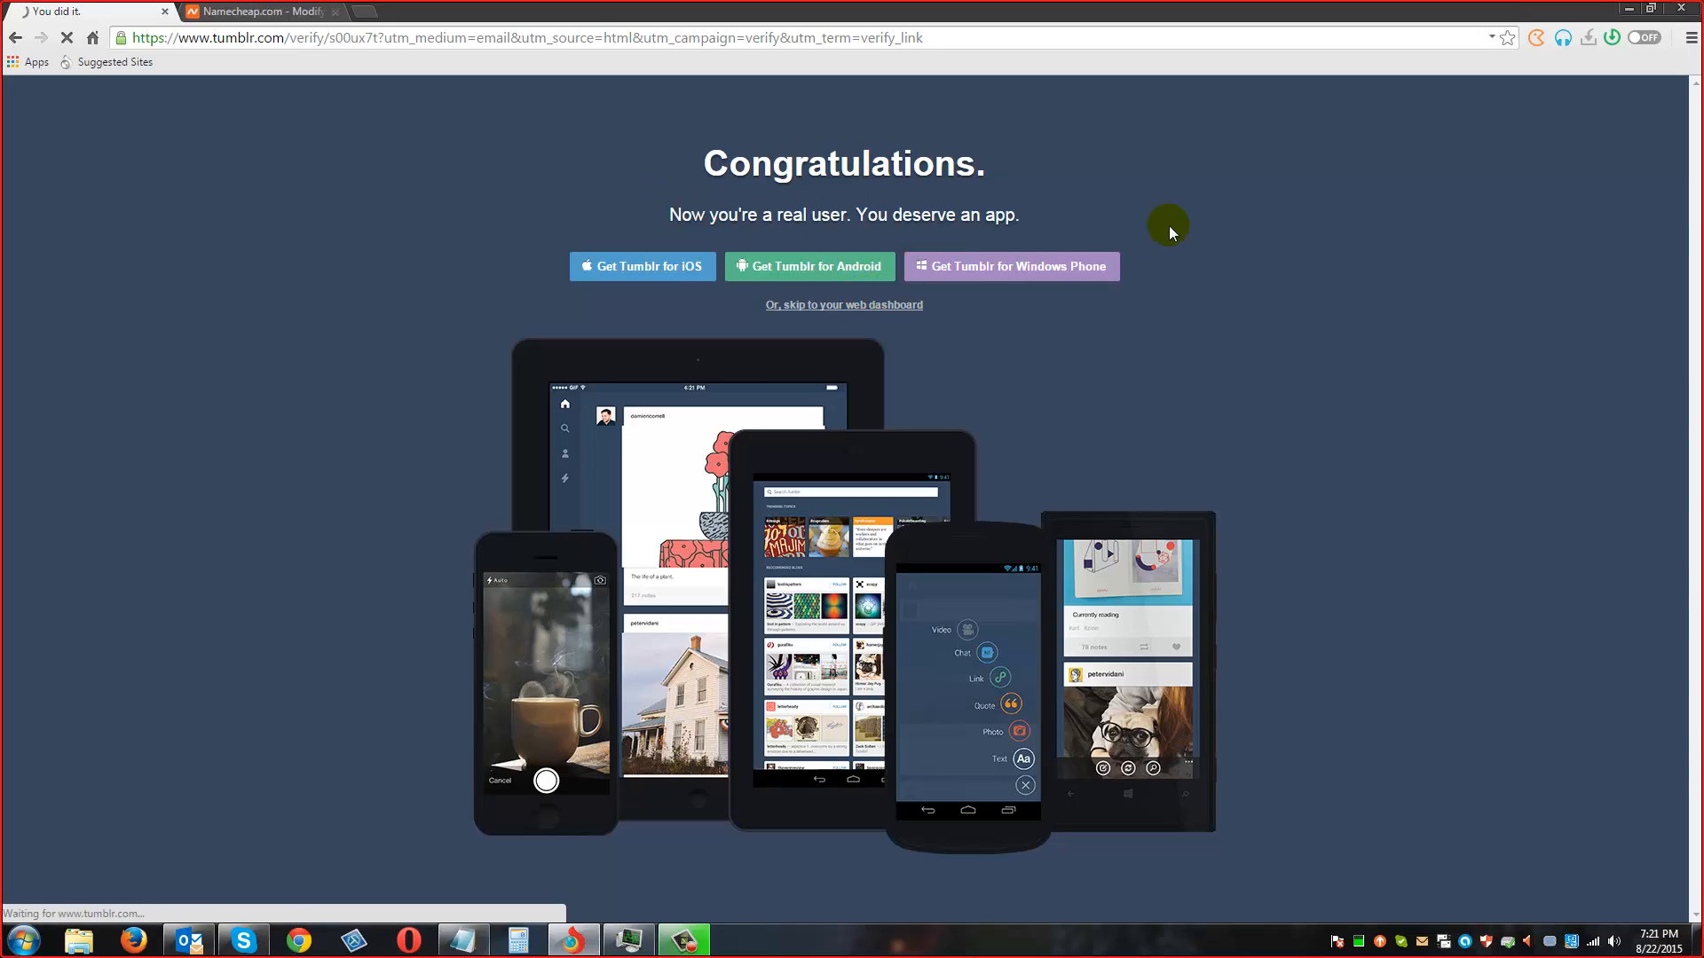
click(841, 304)
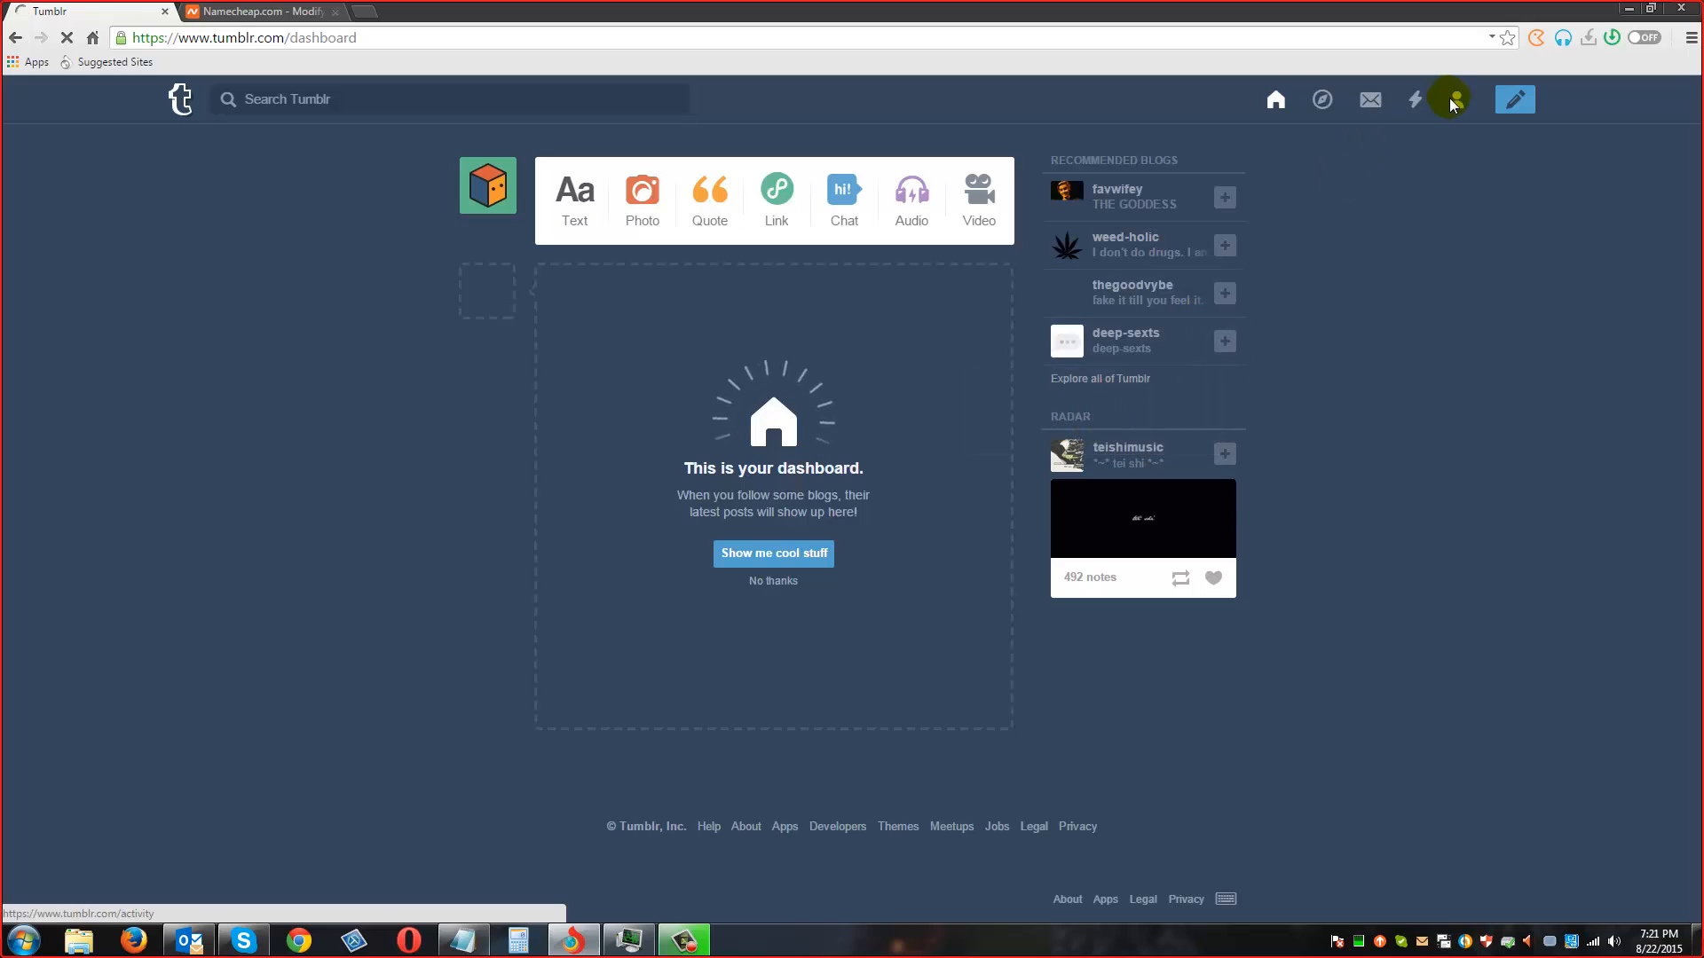
click(1453, 99)
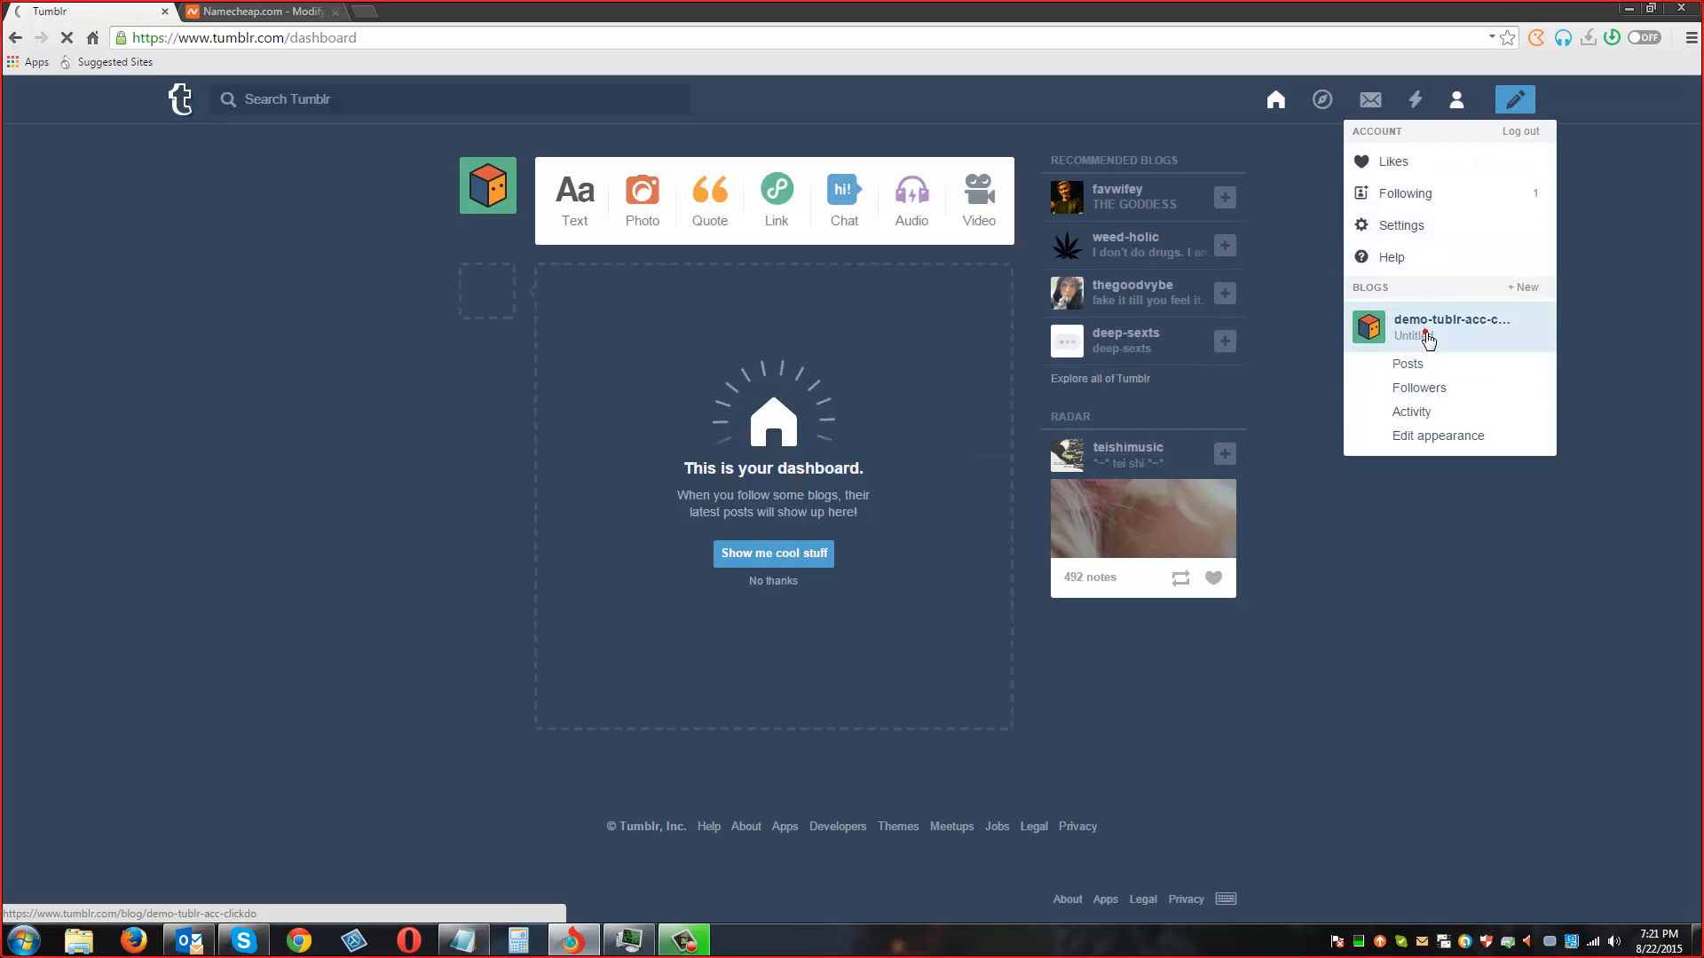
click(1449, 327)
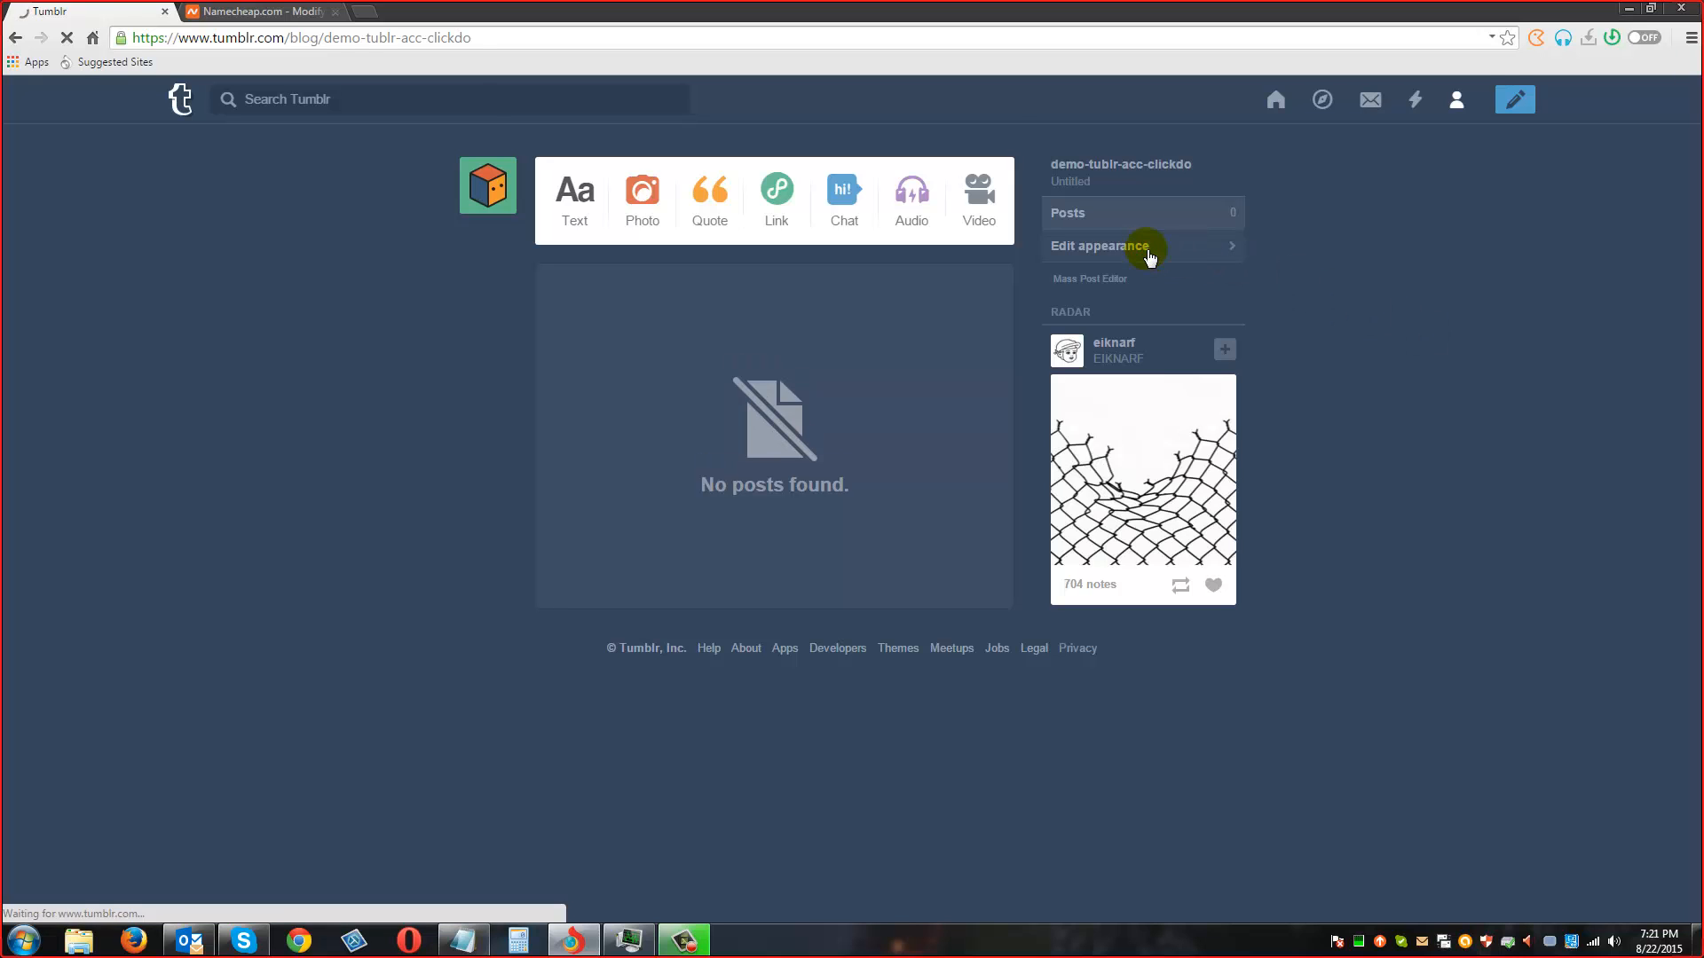
click(1099, 245)
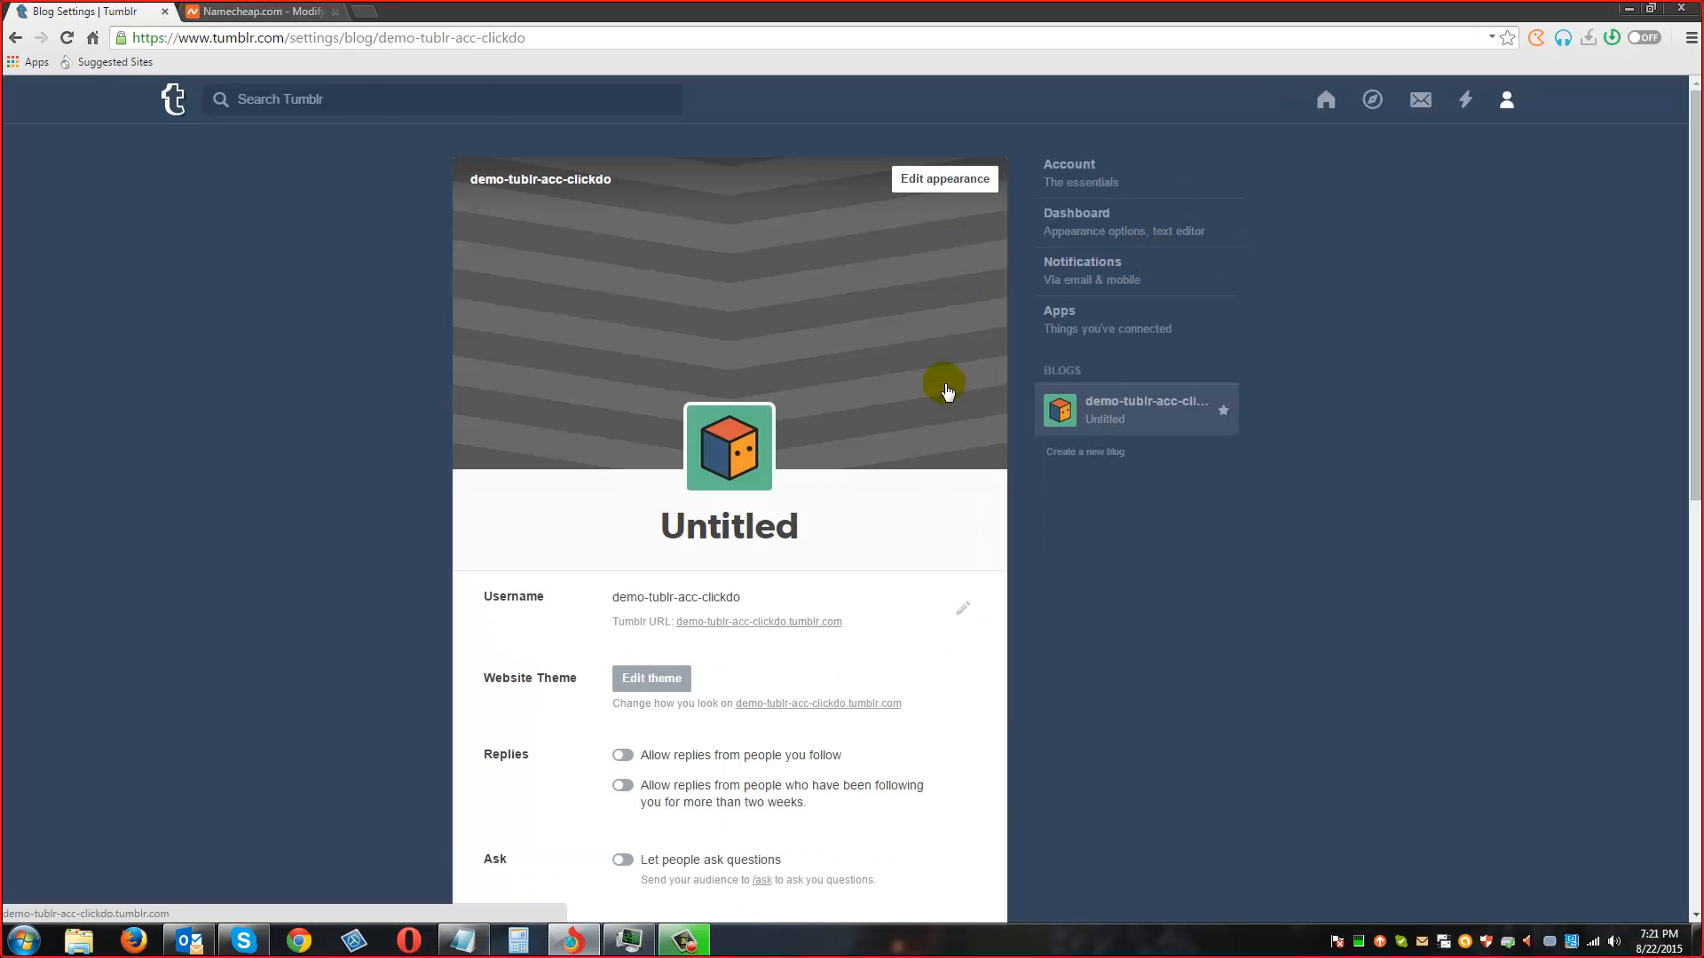
- Enable the blog's custom domain option and check the Namecheap host records
click(961, 607)
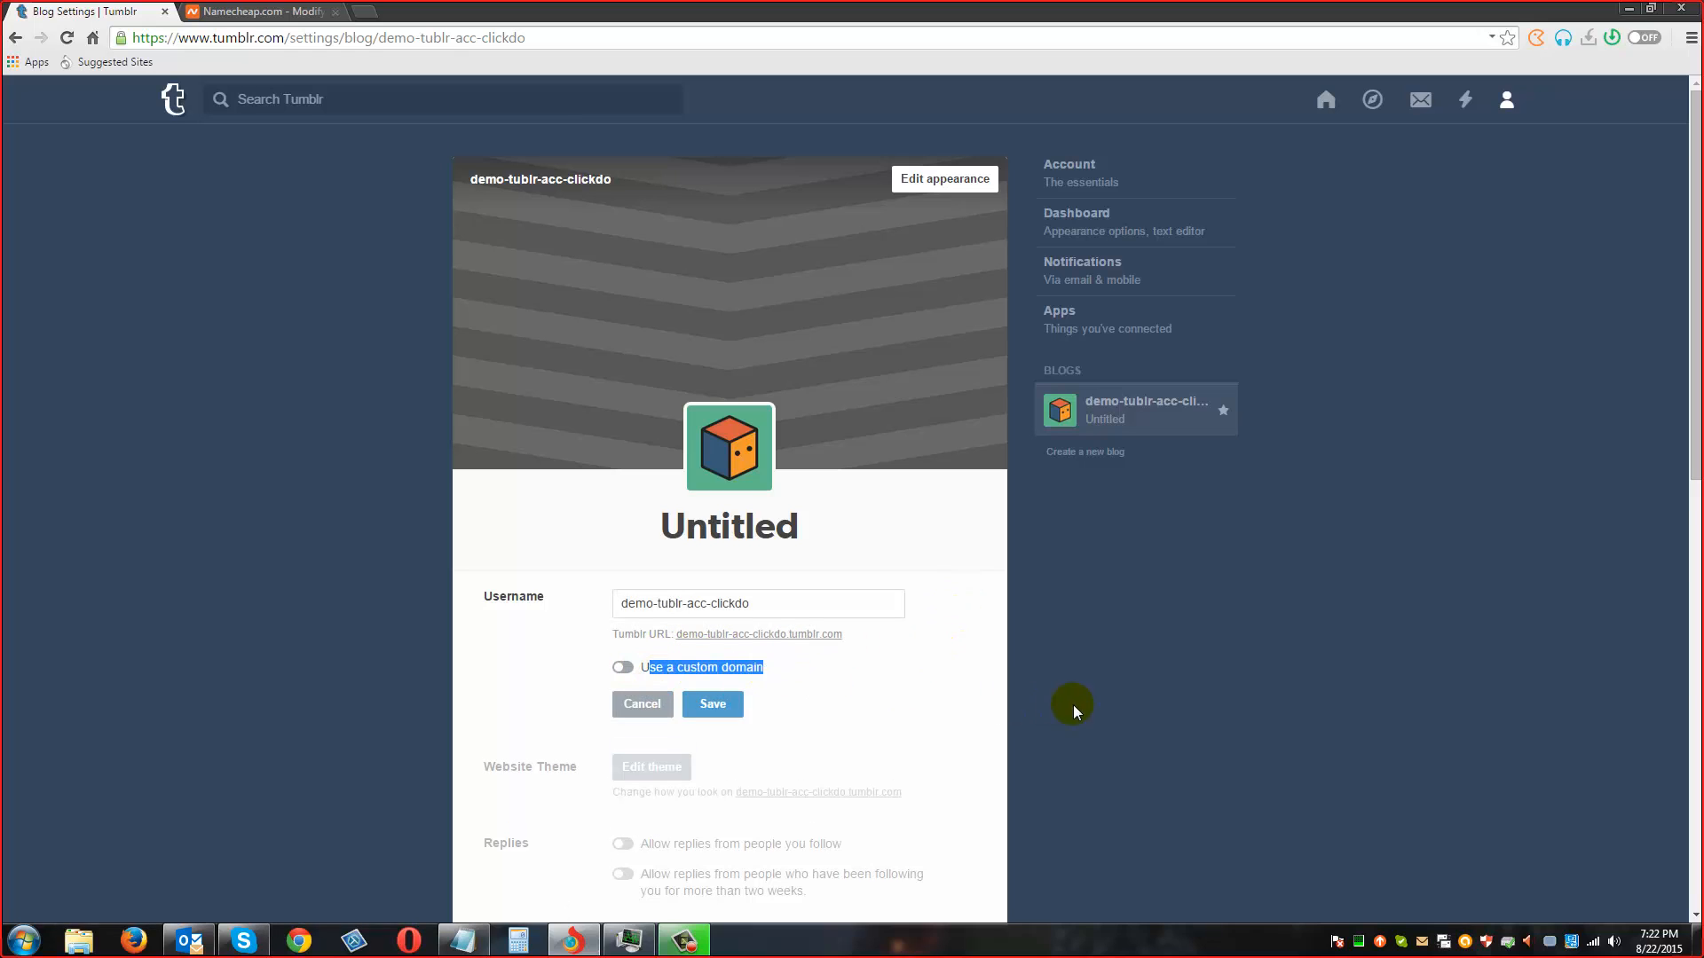
click(623, 665)
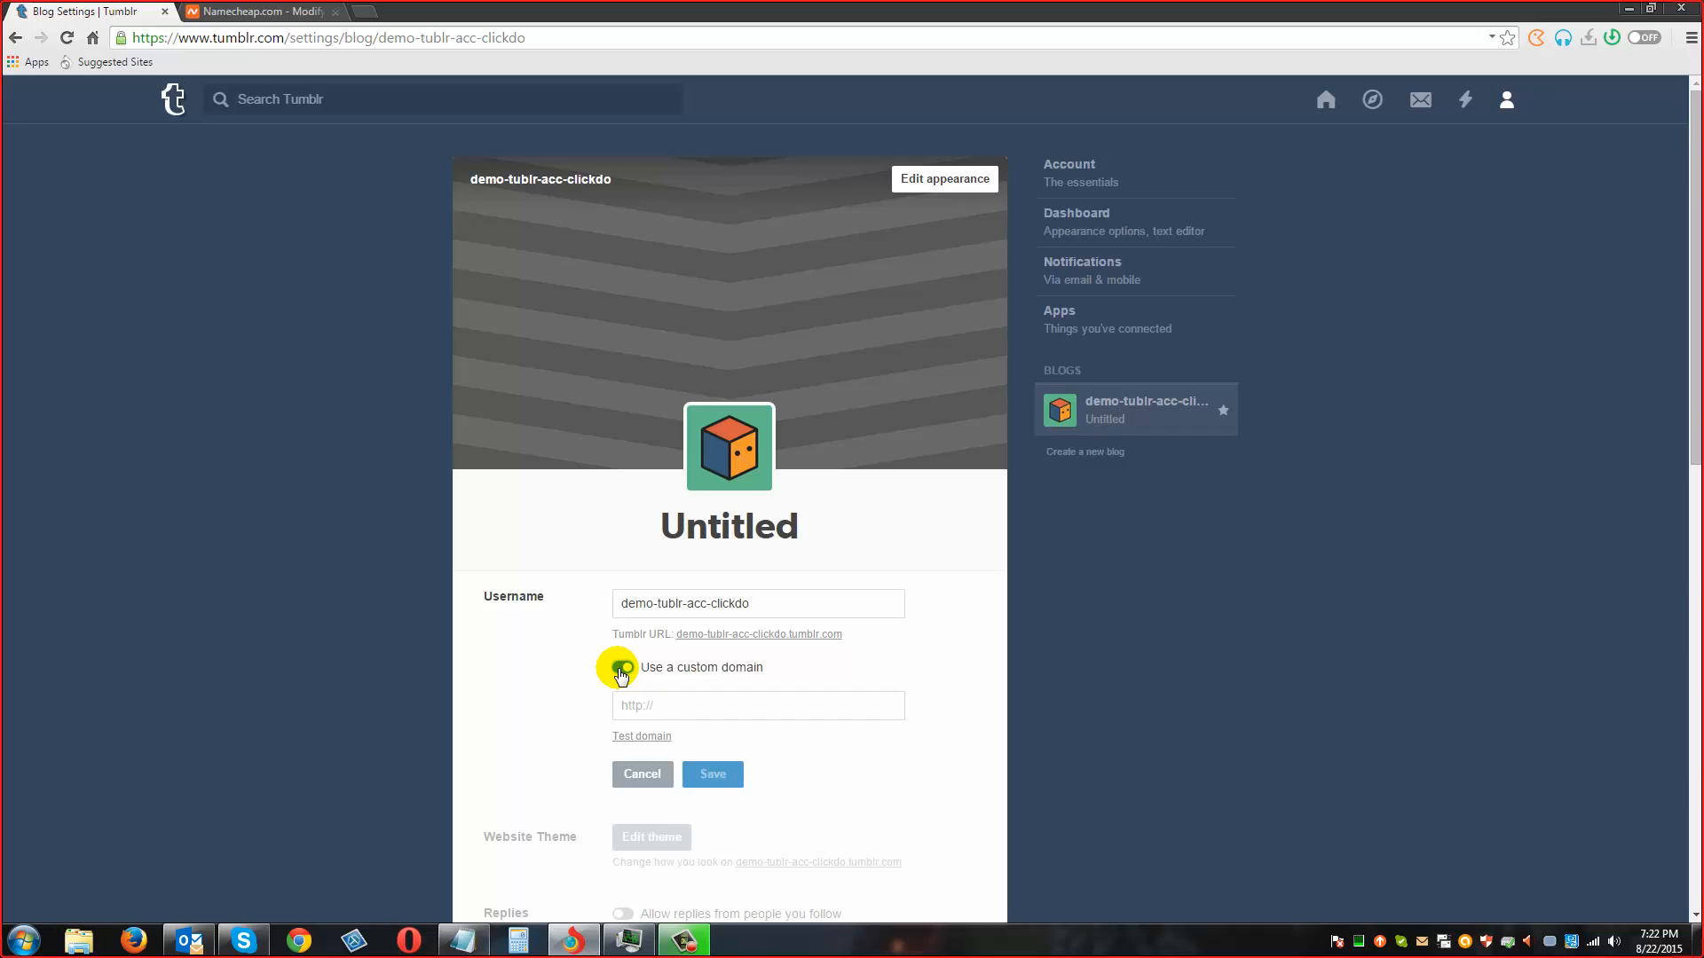
click(621, 668)
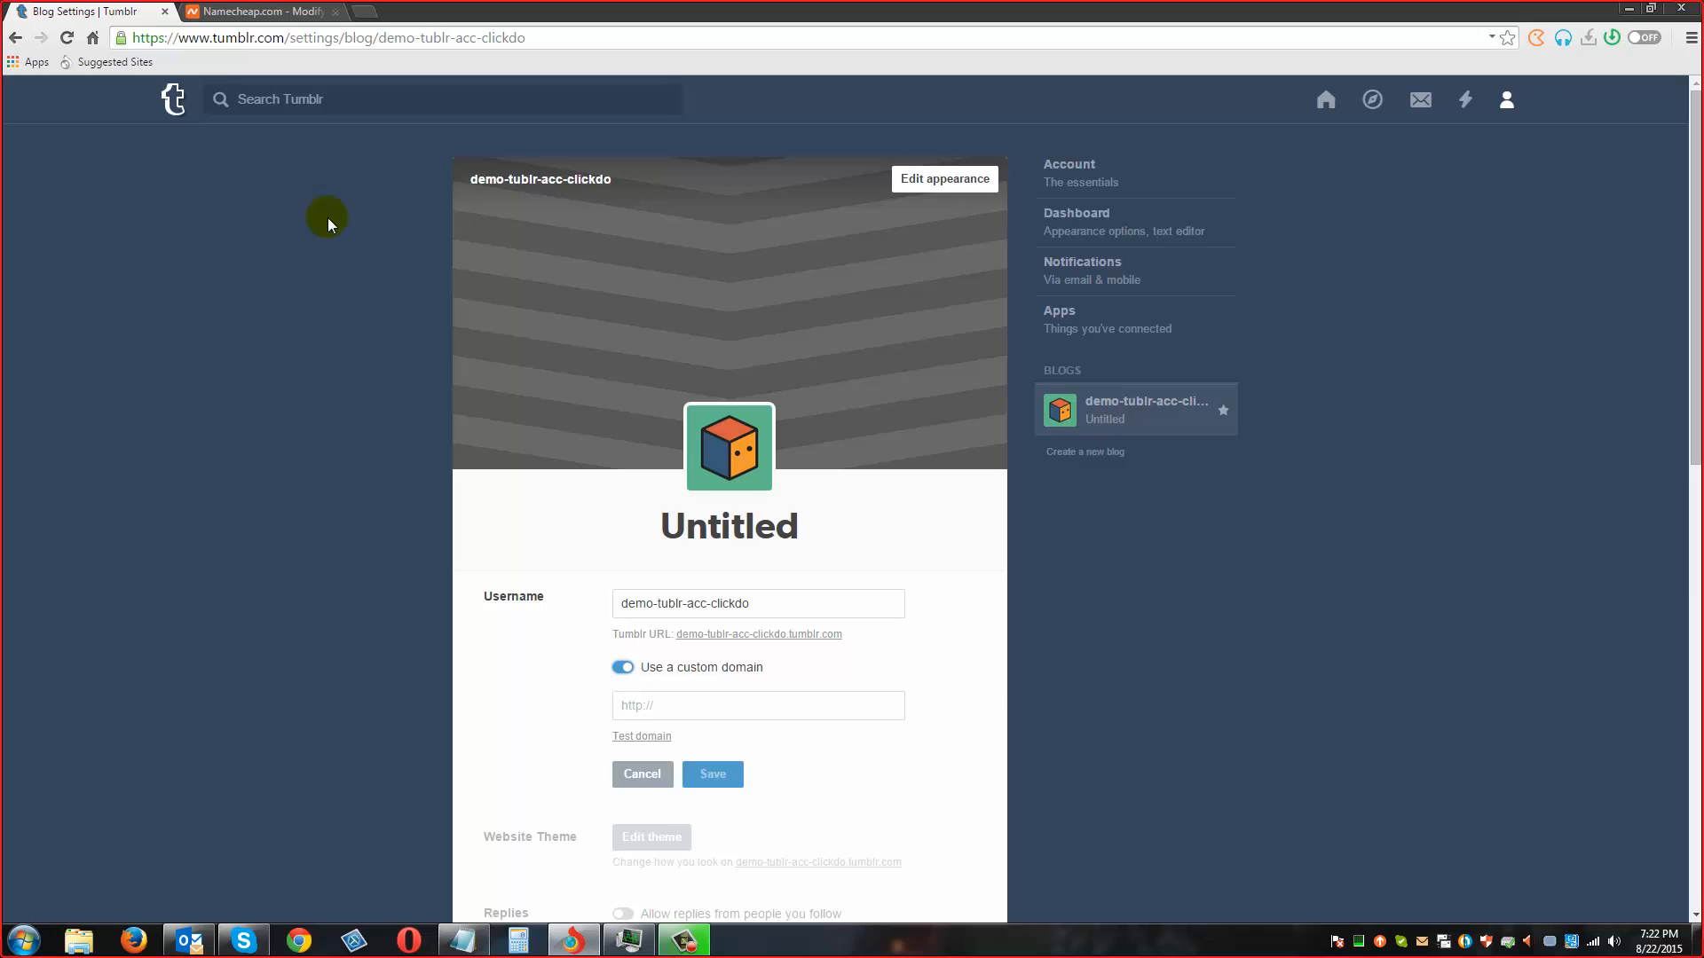
click(261, 11)
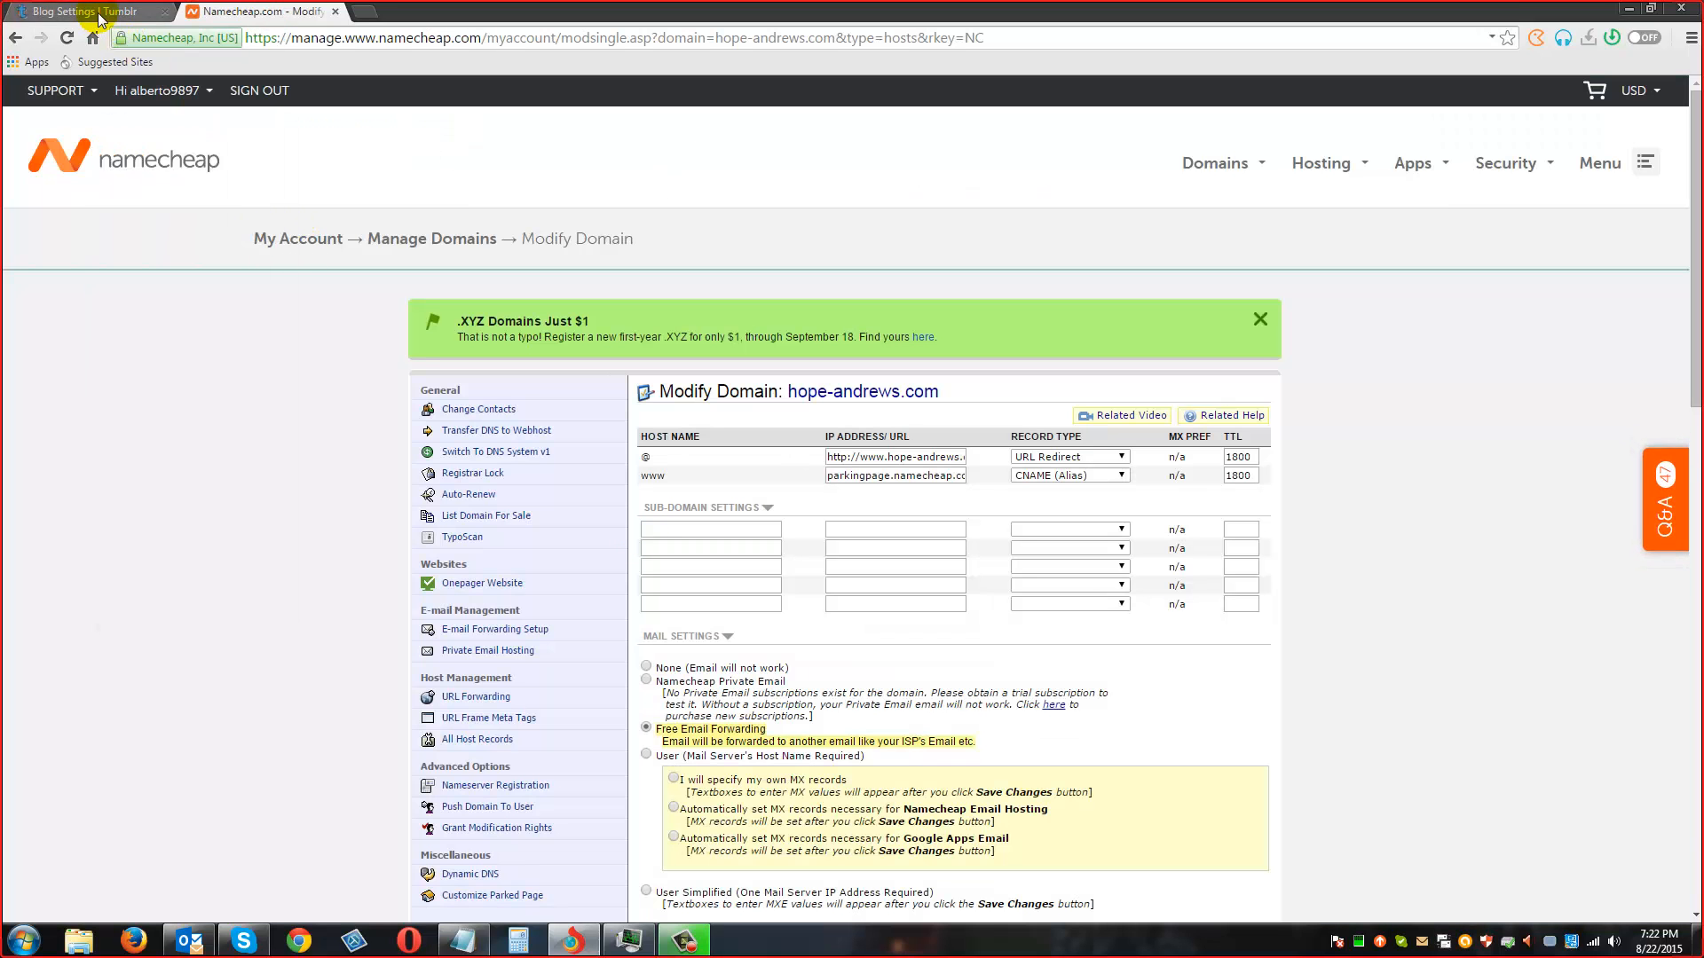
click(87, 12)
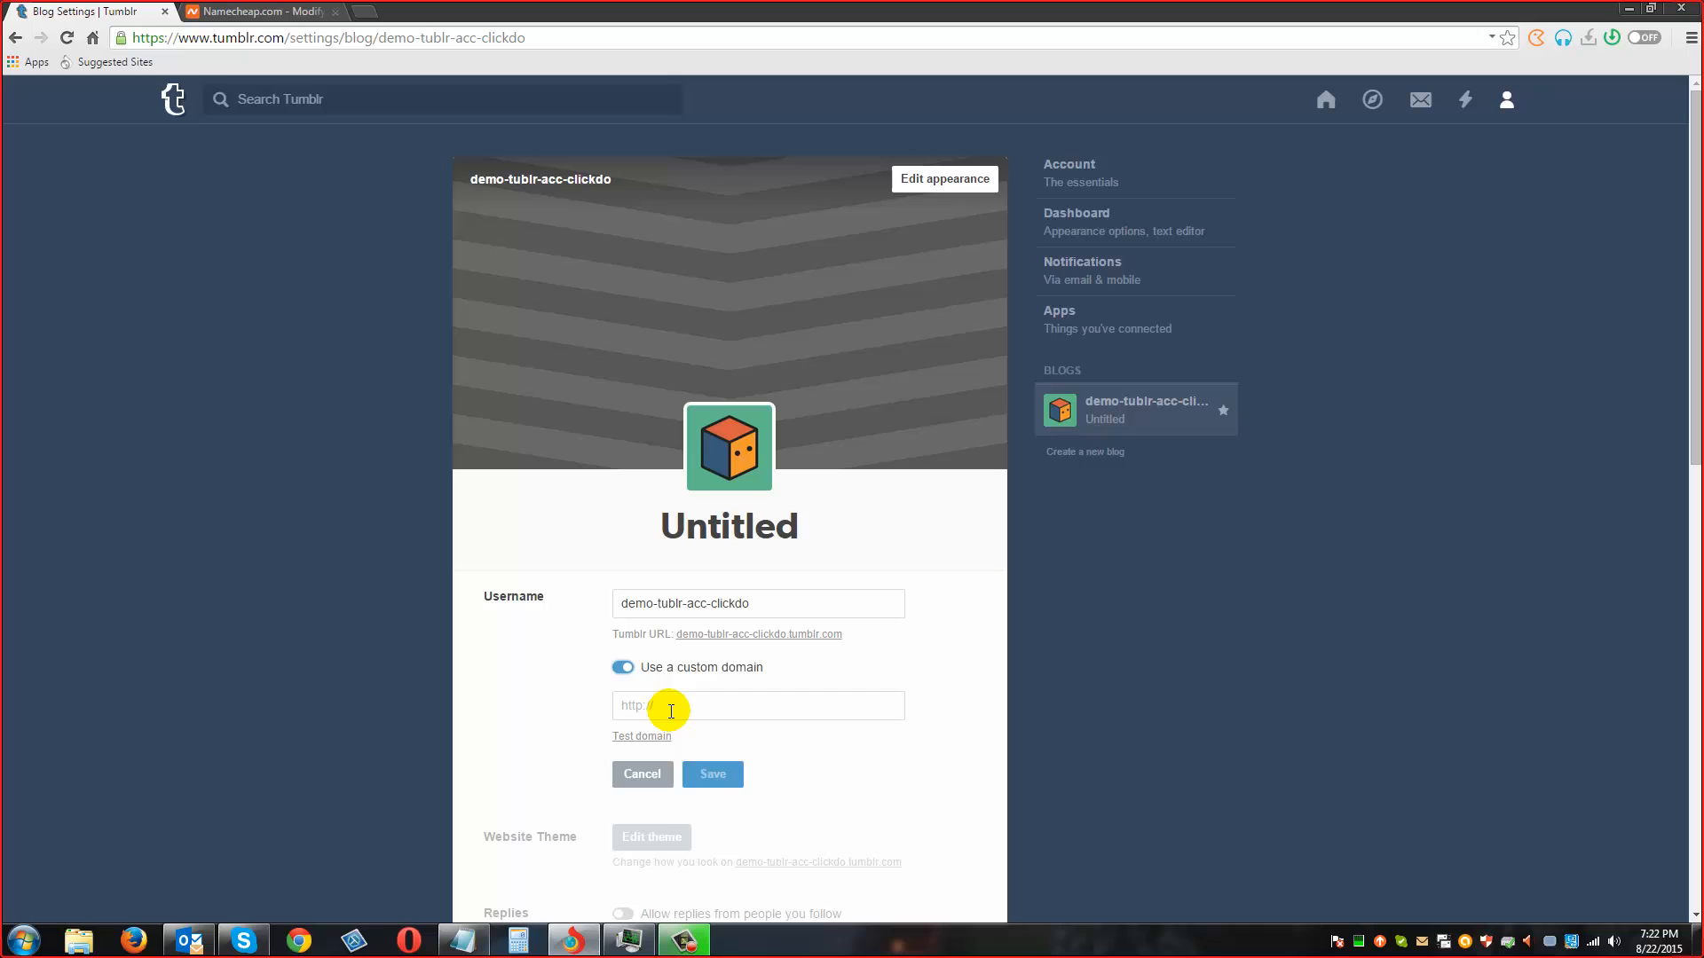
click(261, 11)
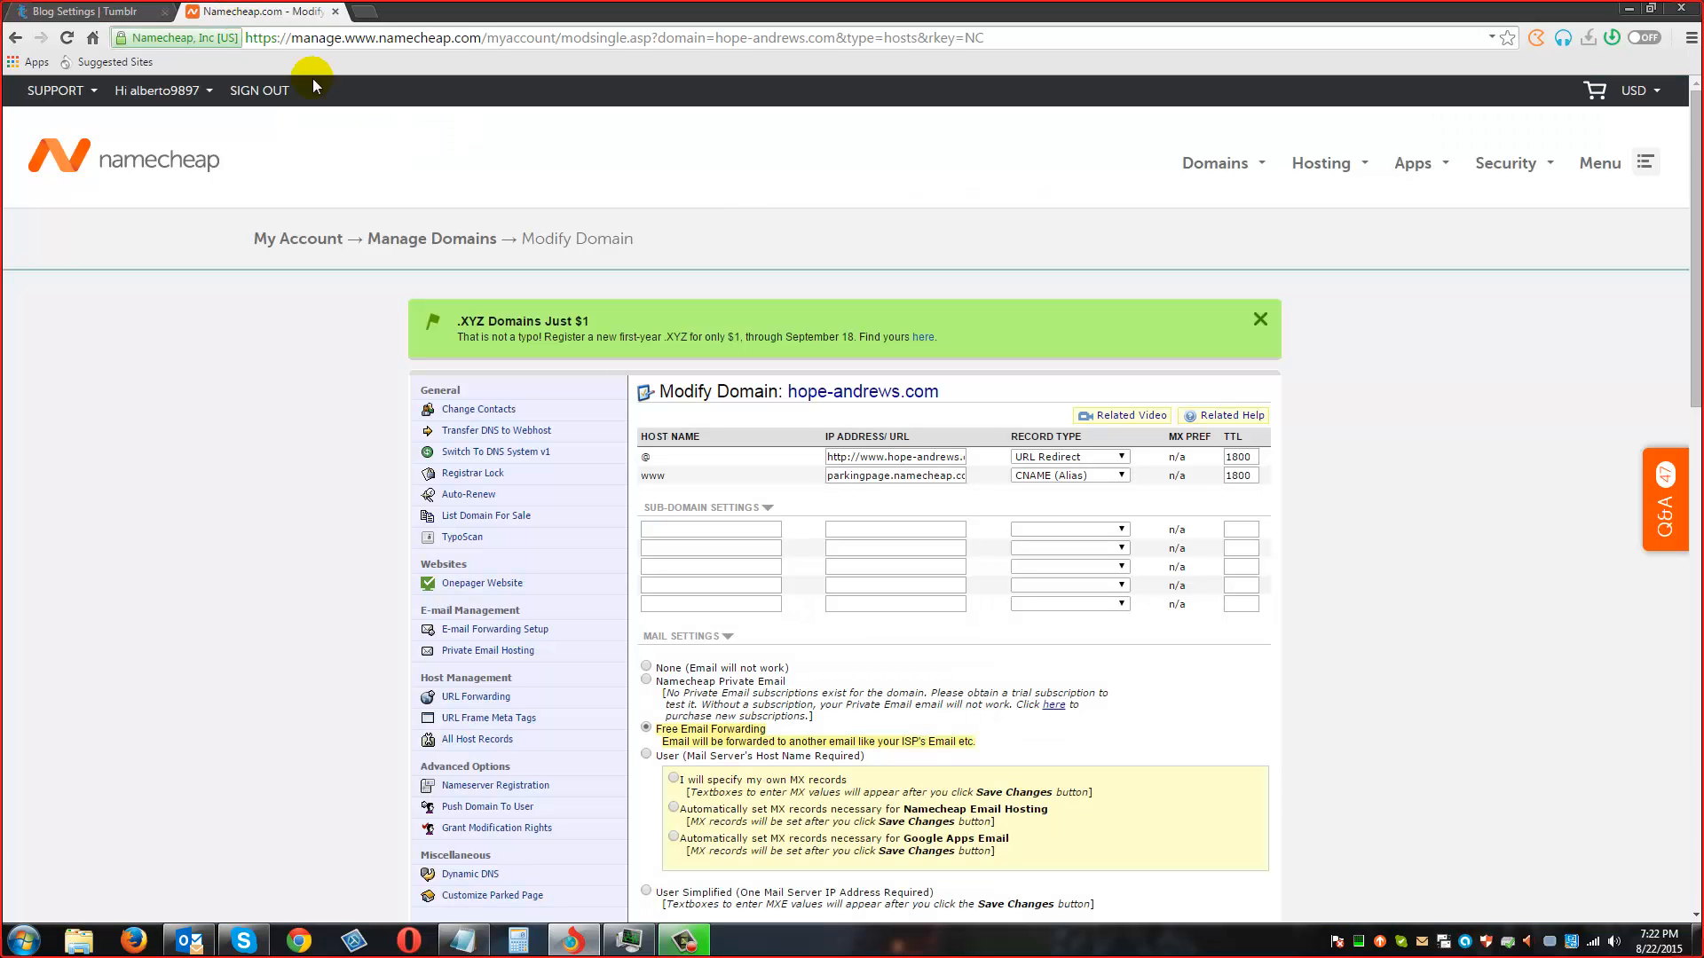
mouse_move(938, 397)
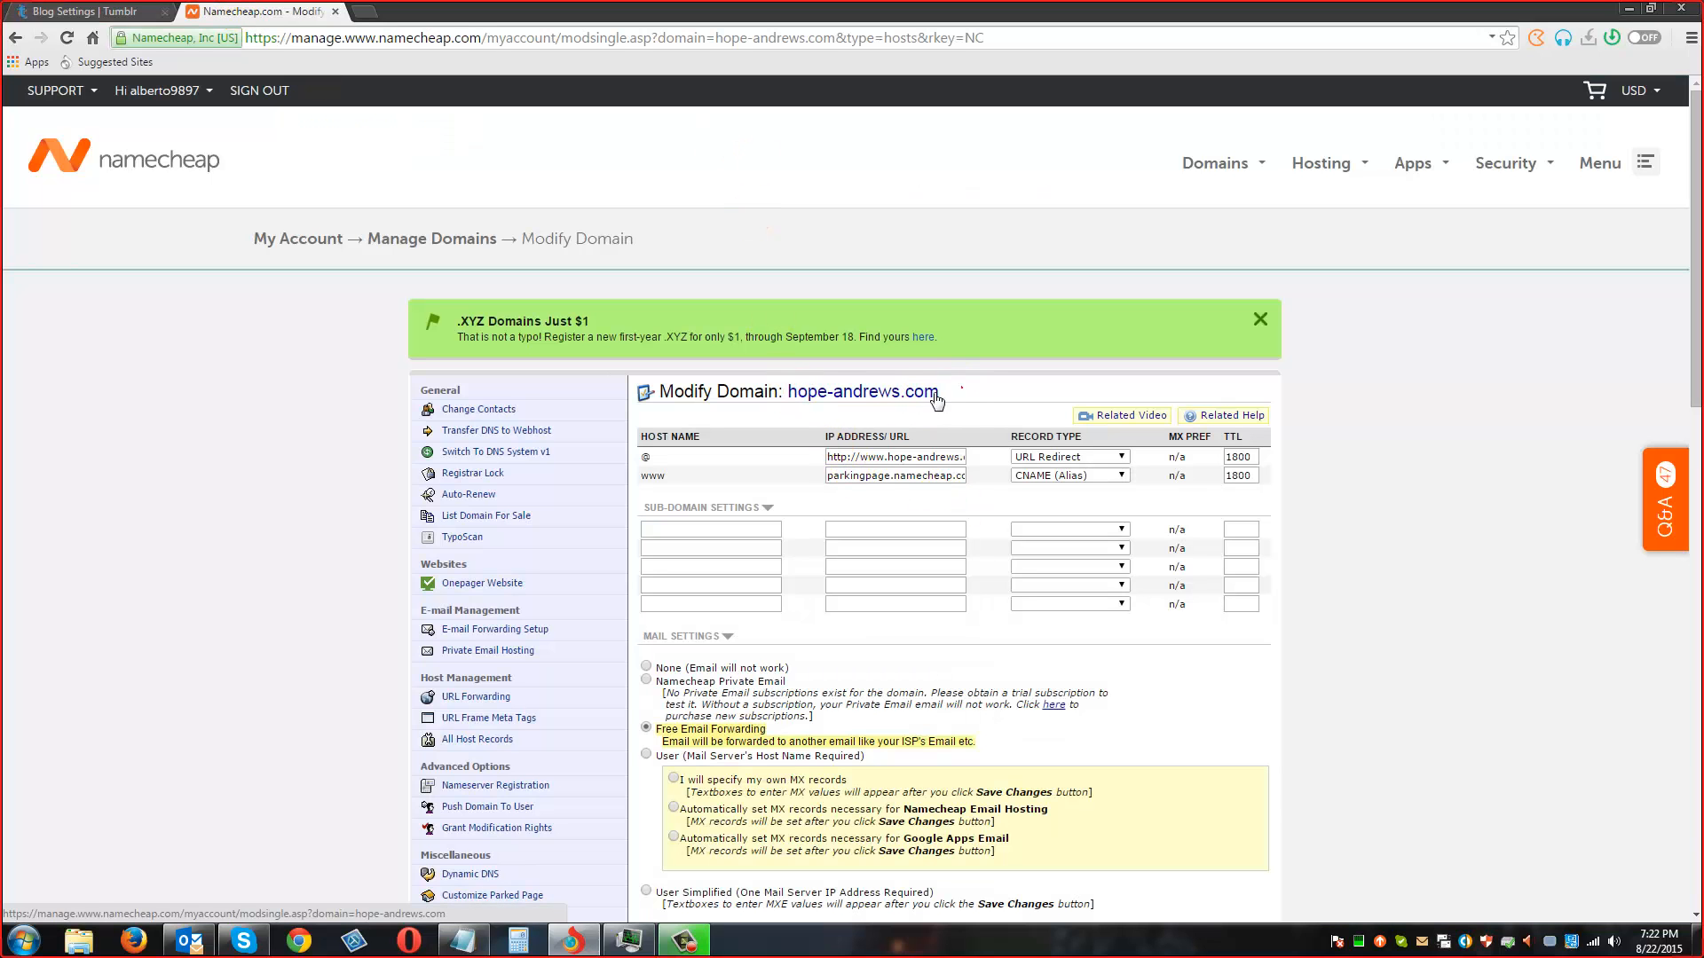
- Copy hope-andrews.com from Namecheap into the custom domain field with www and test it
double_click(863, 390)
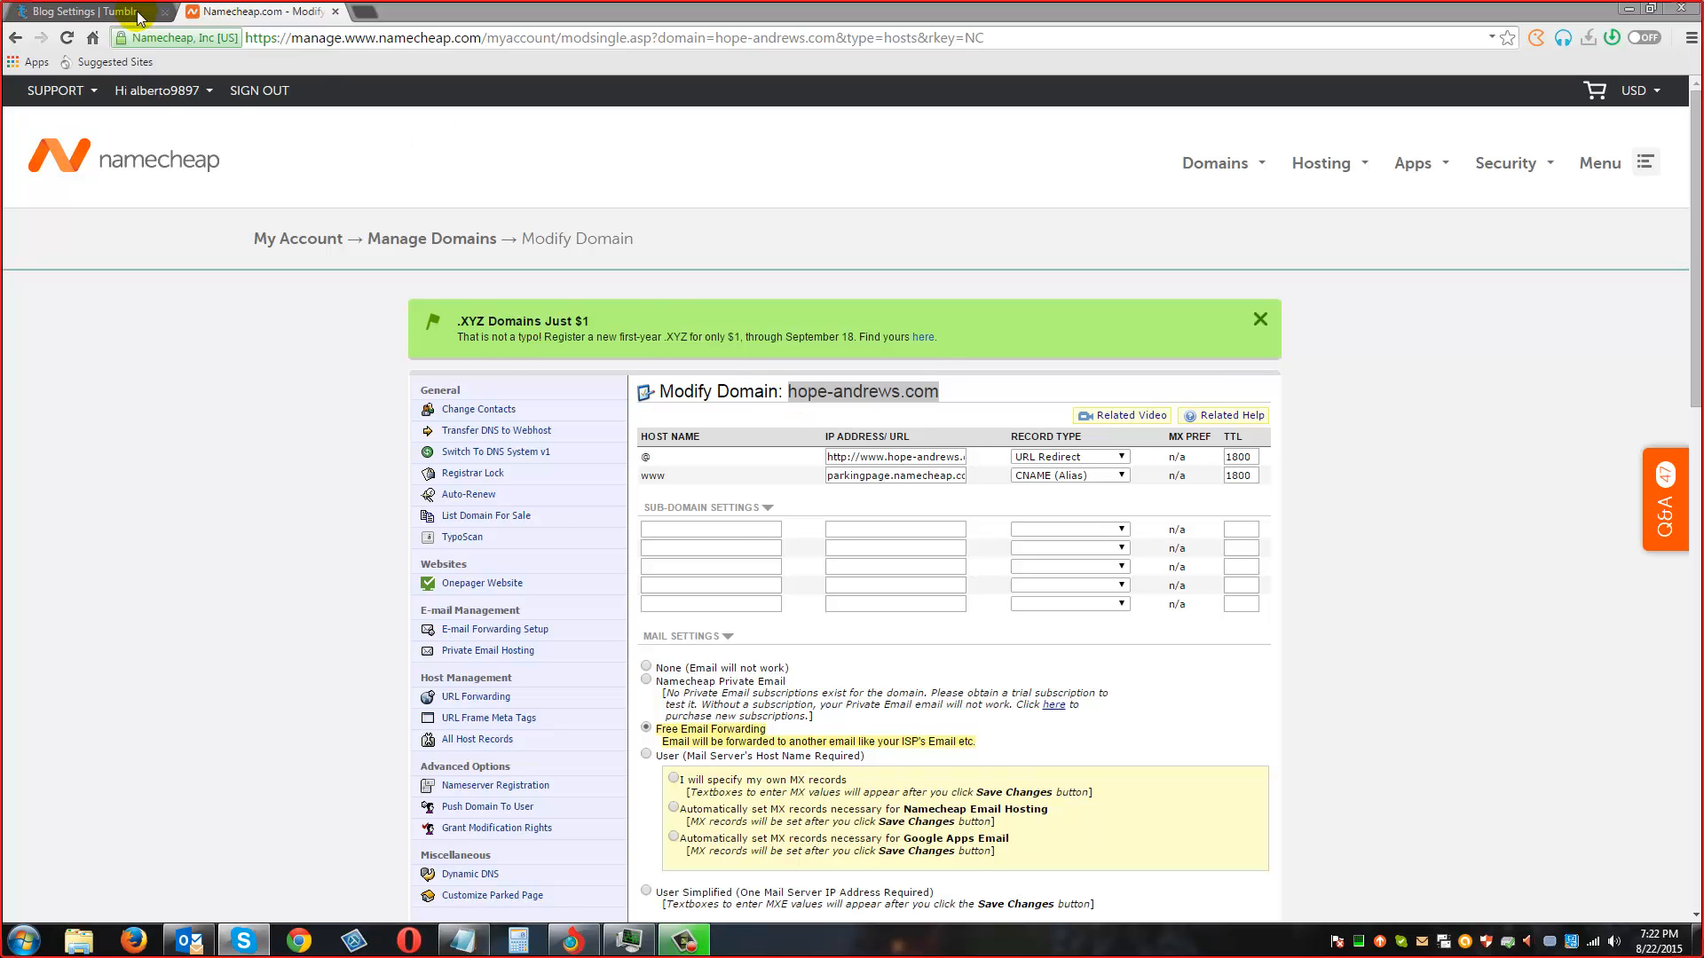
click(87, 13)
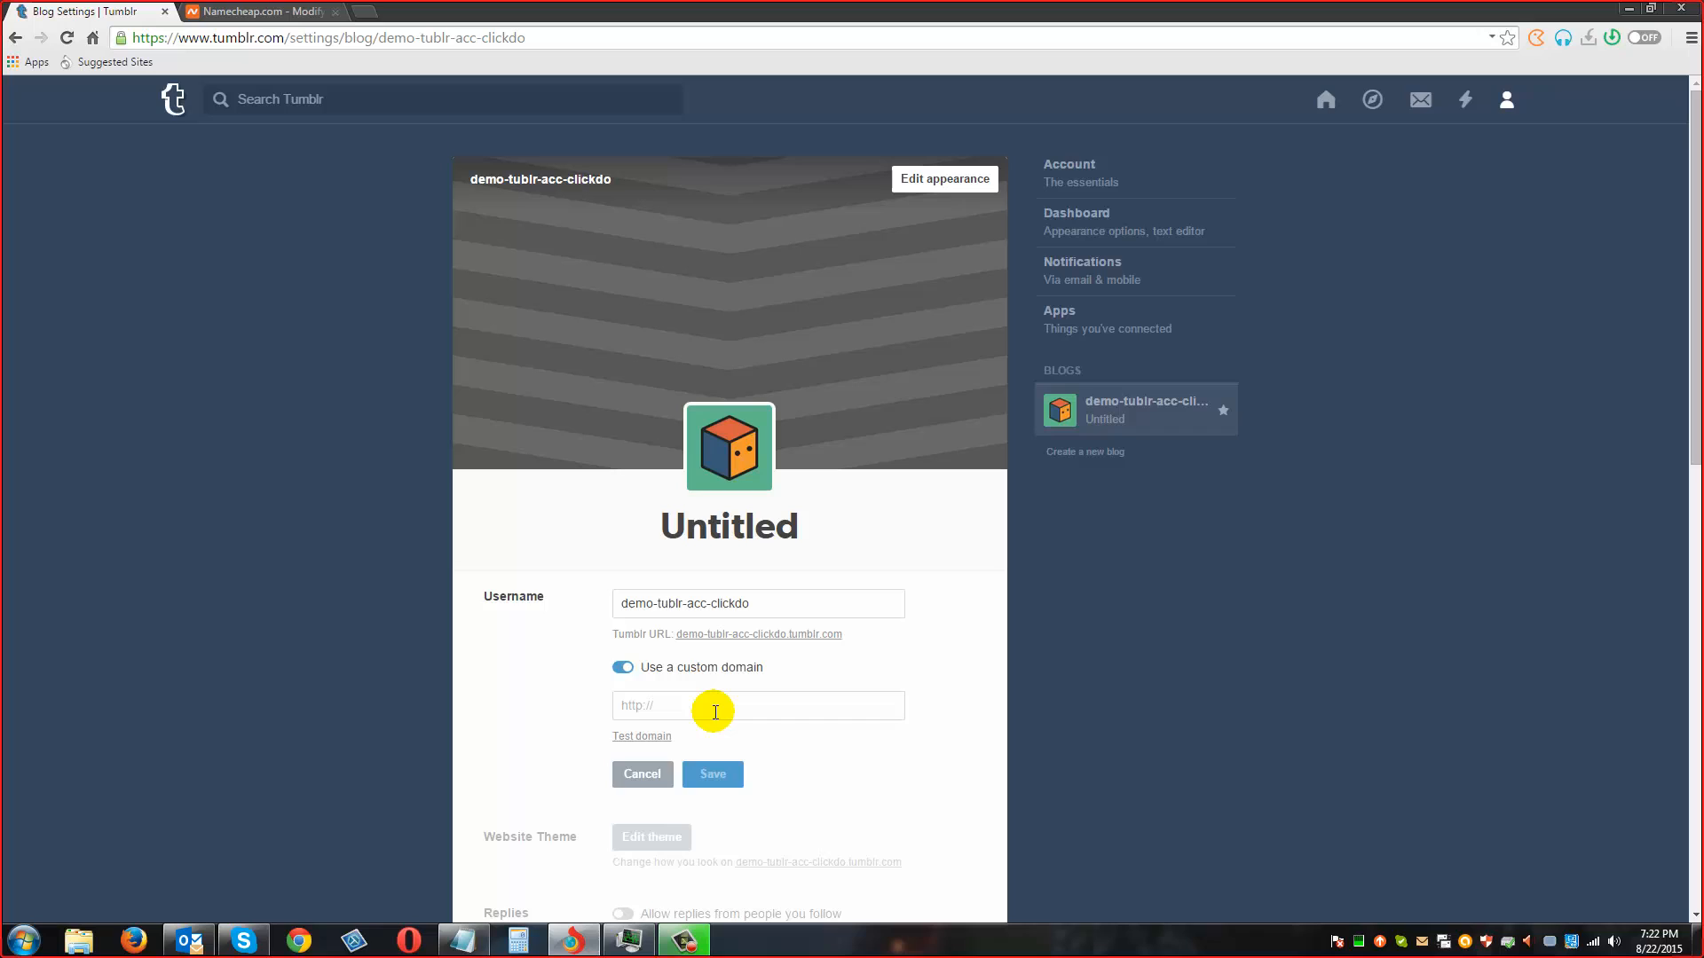
text(hope-andrews.com)
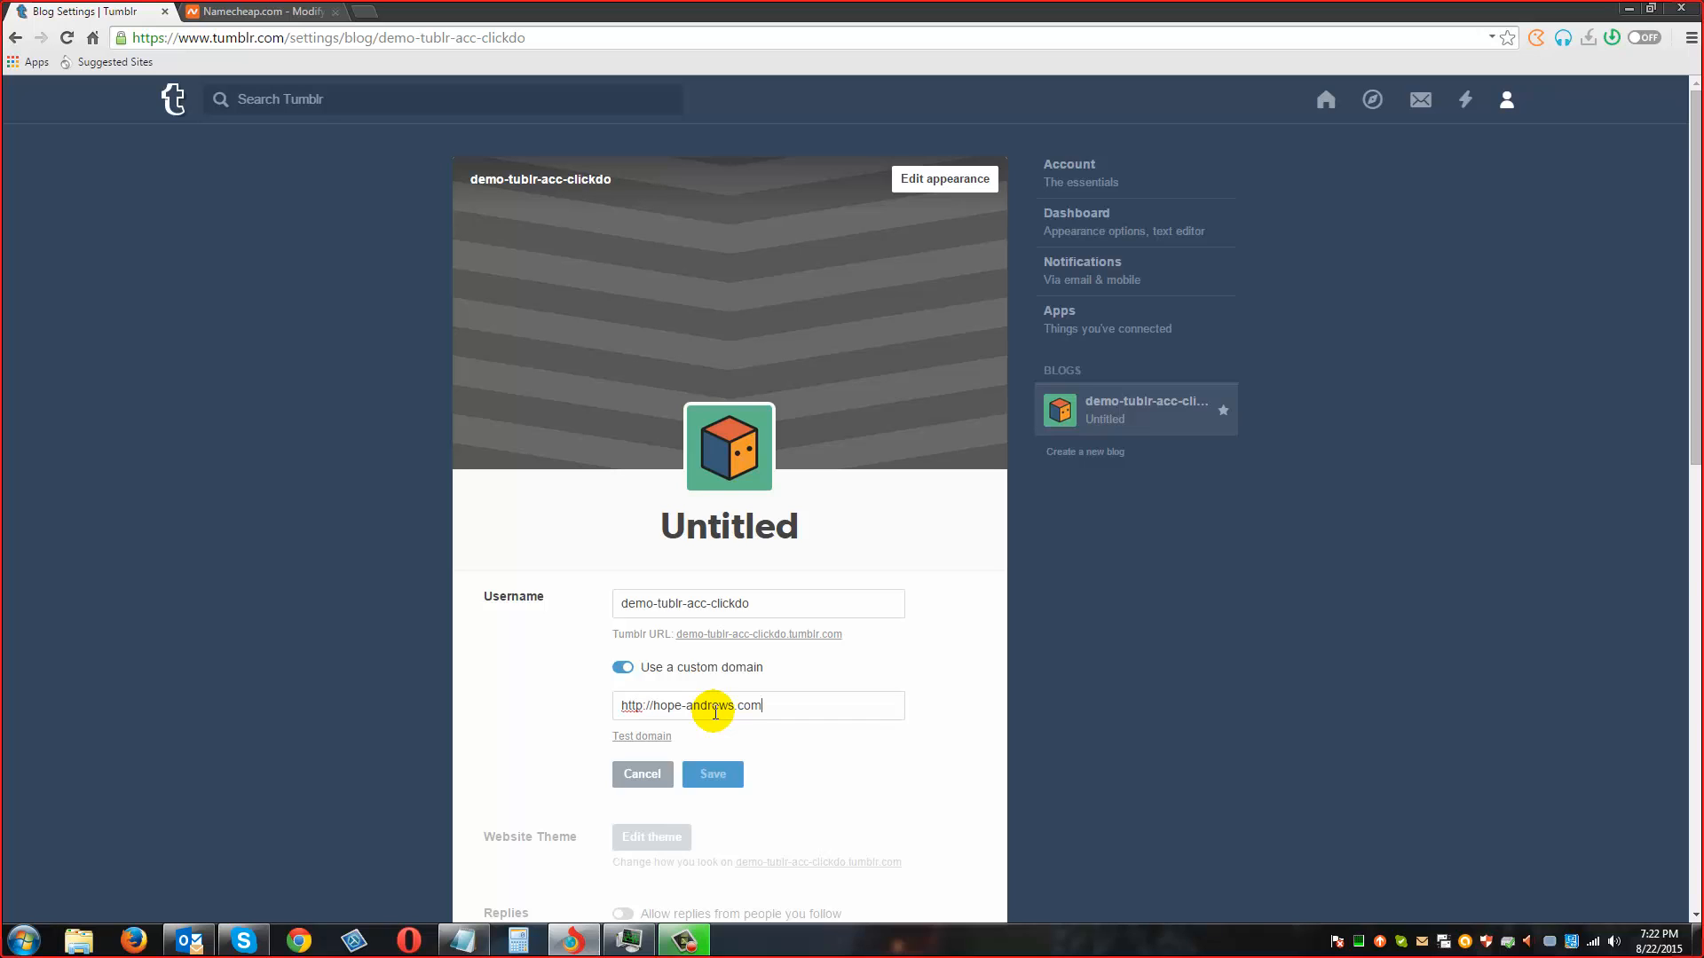
click(651, 705)
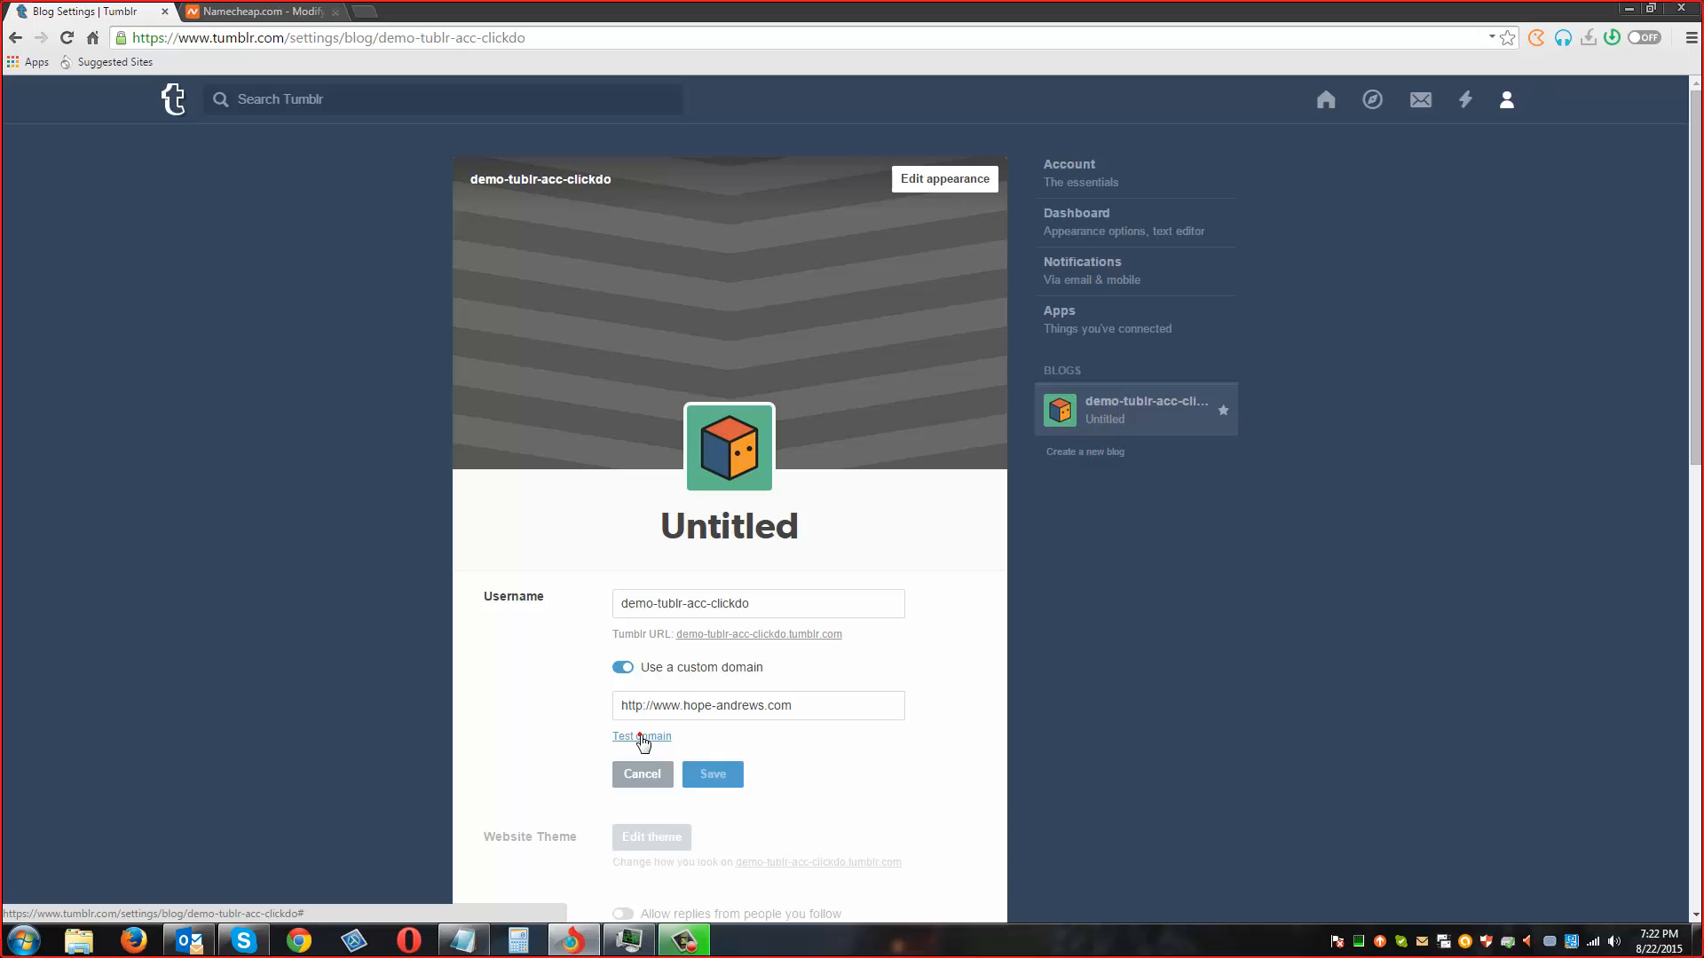
click(641, 736)
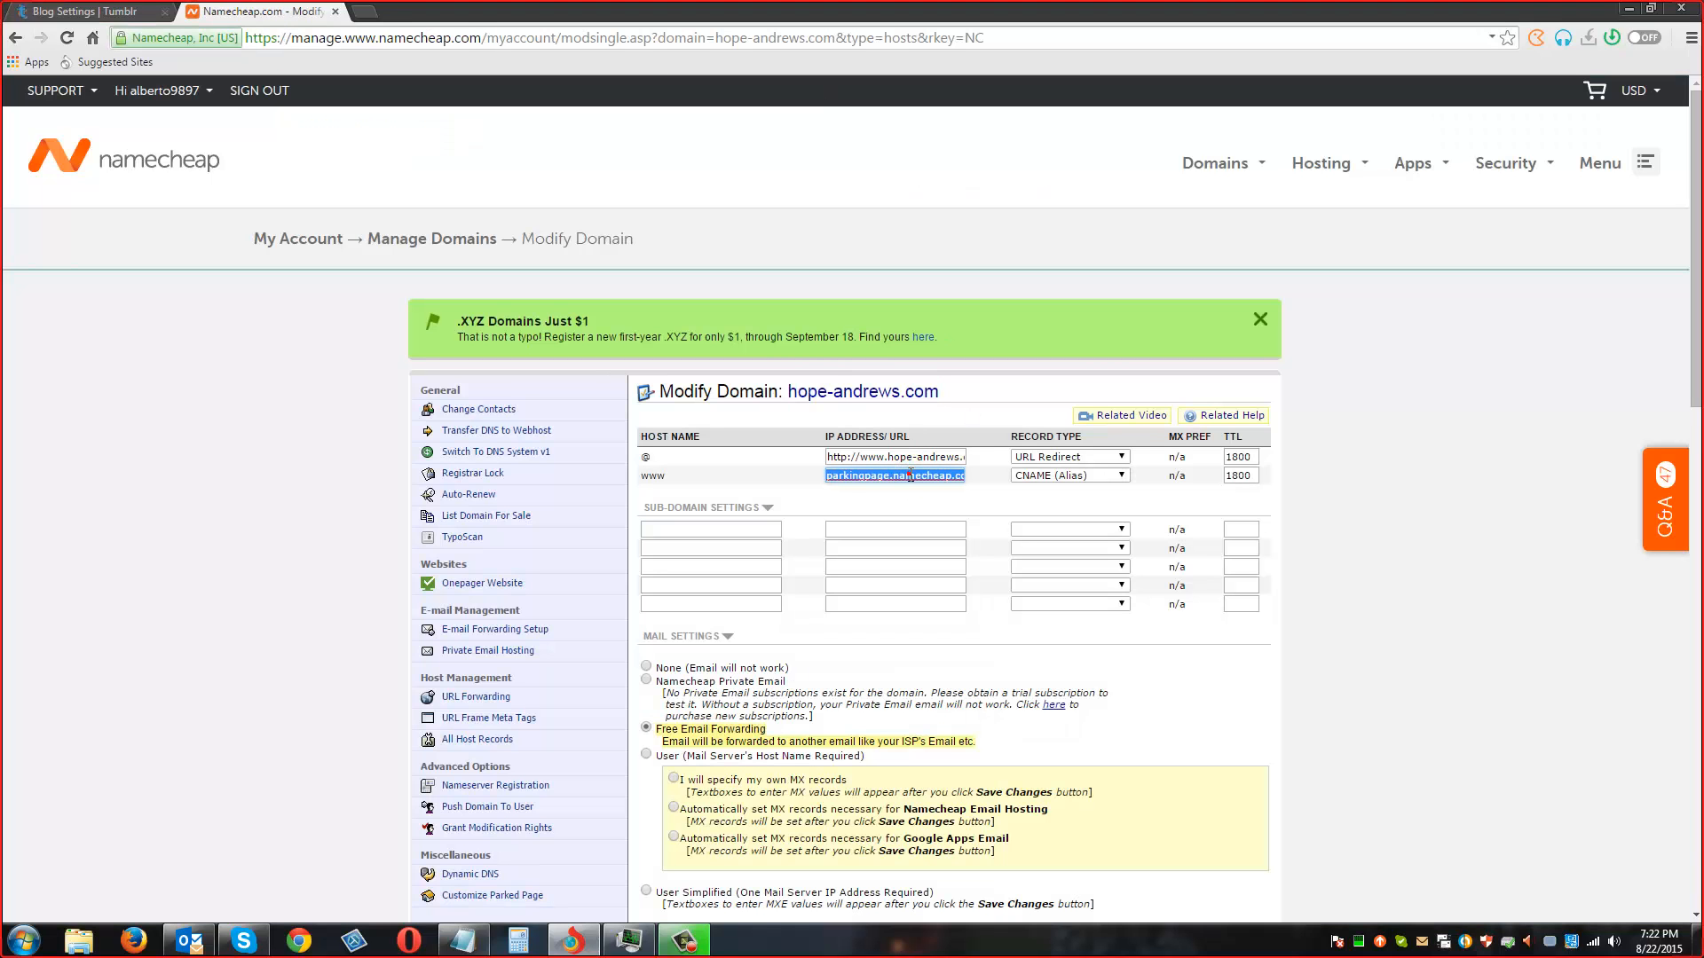
text(domains.tumblr.com)
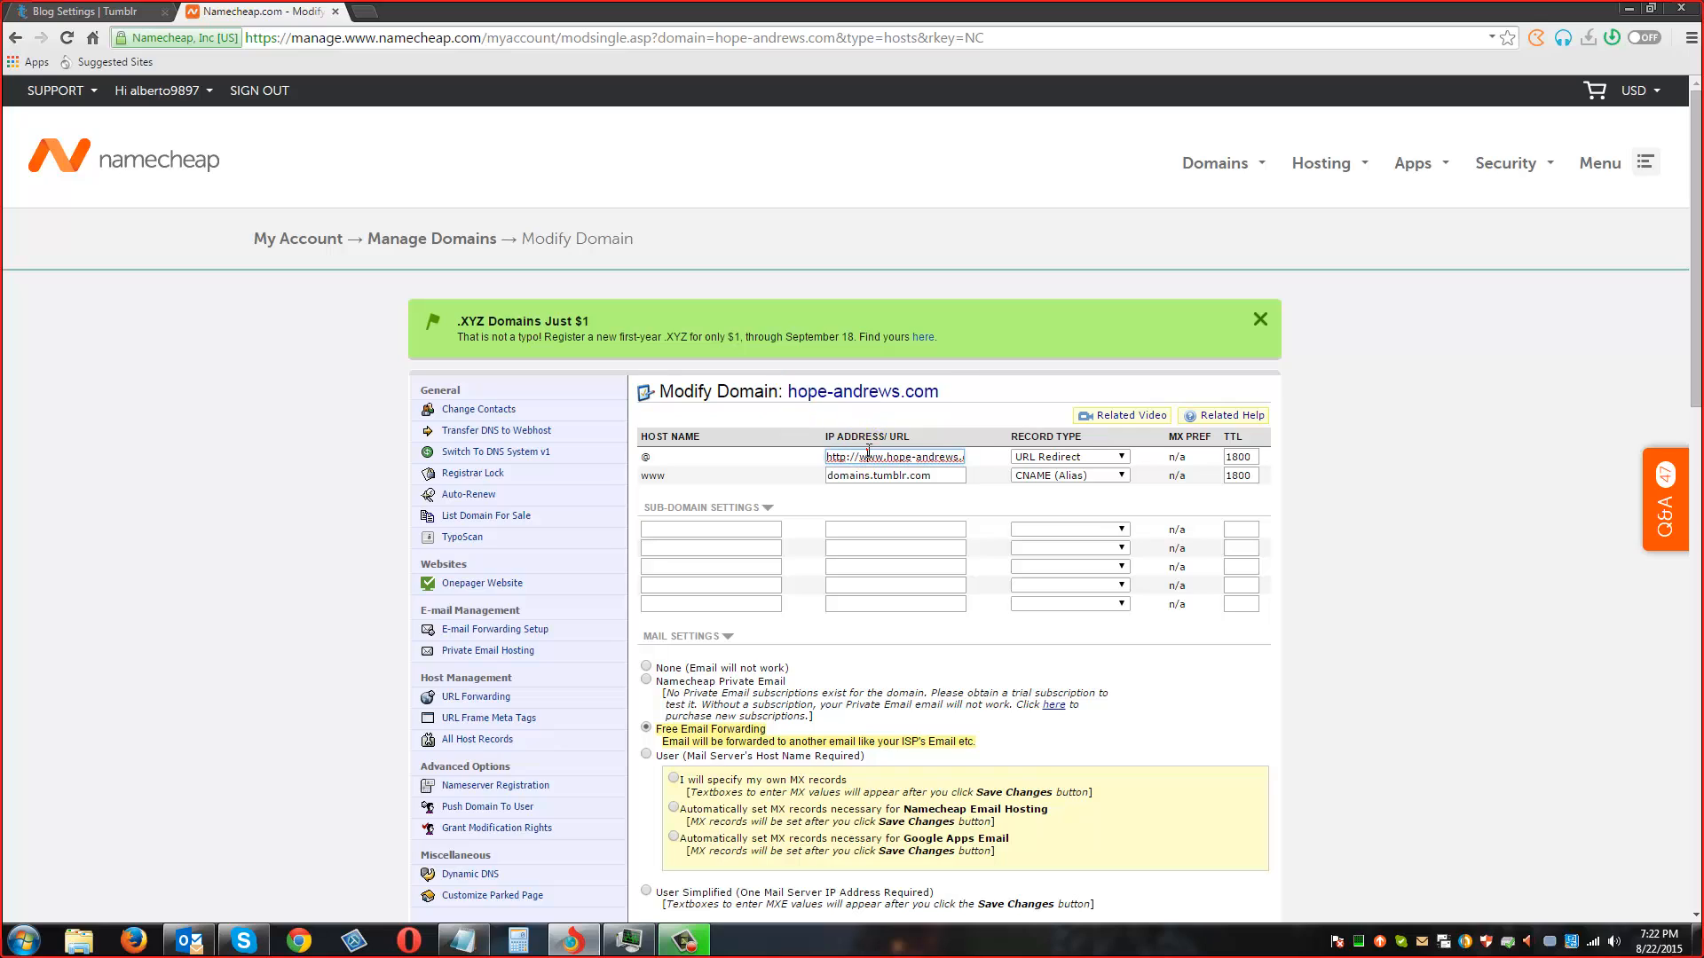
click(895, 456)
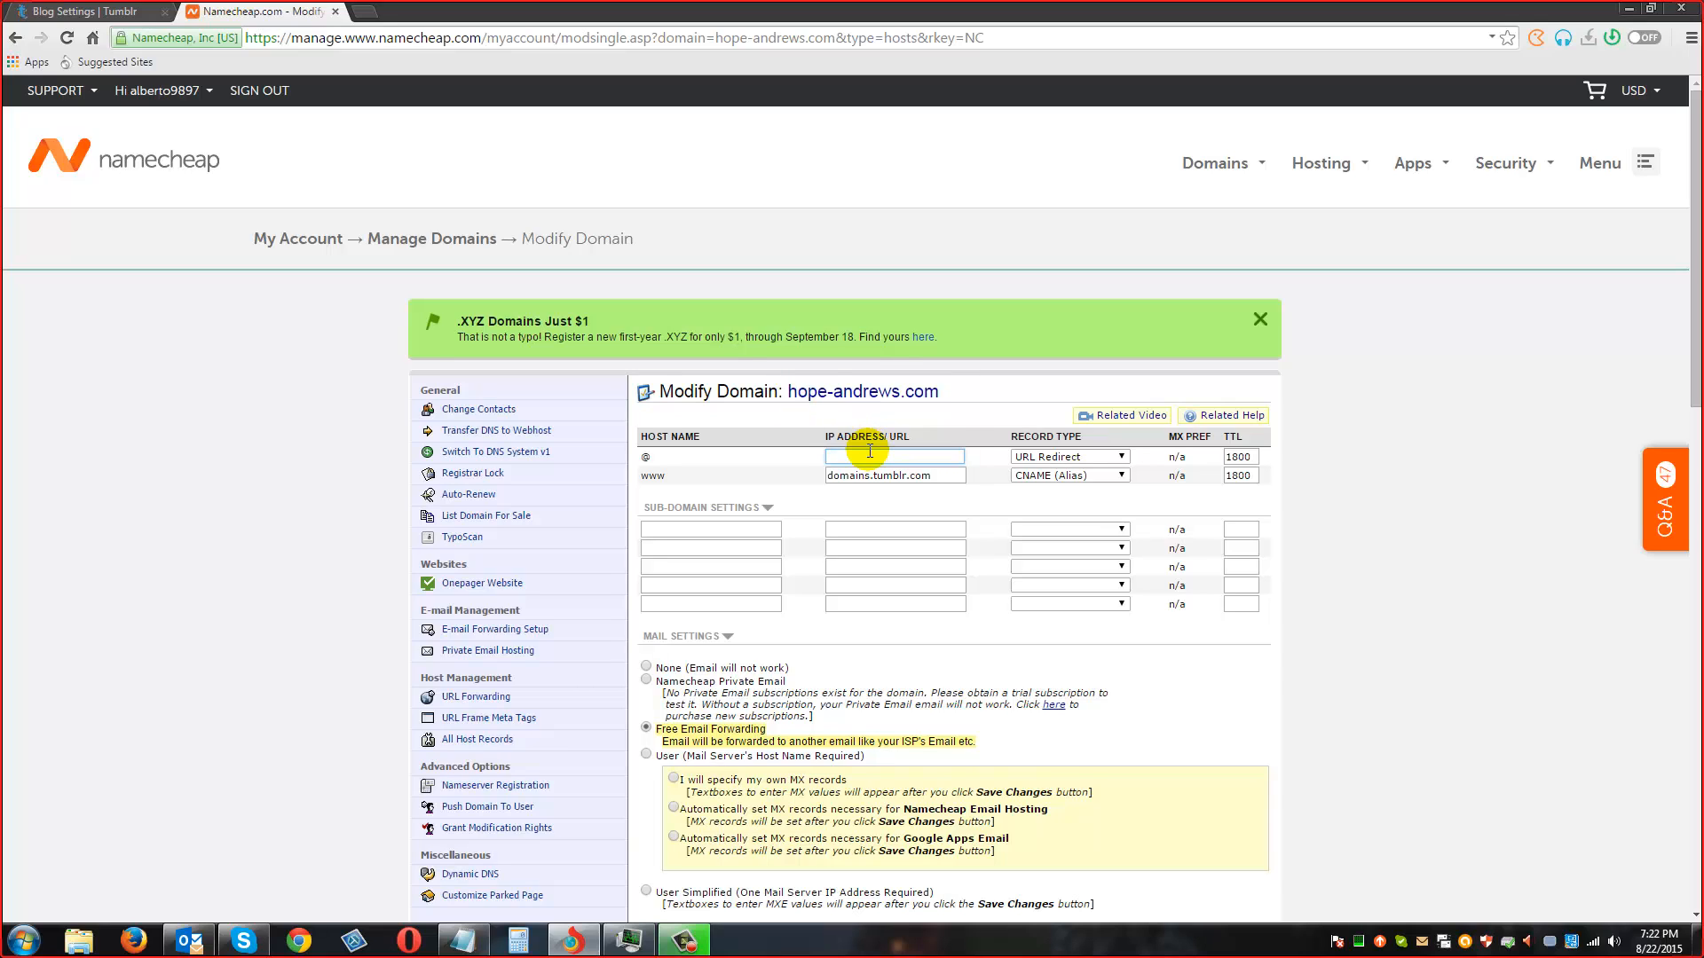
text(http://www)
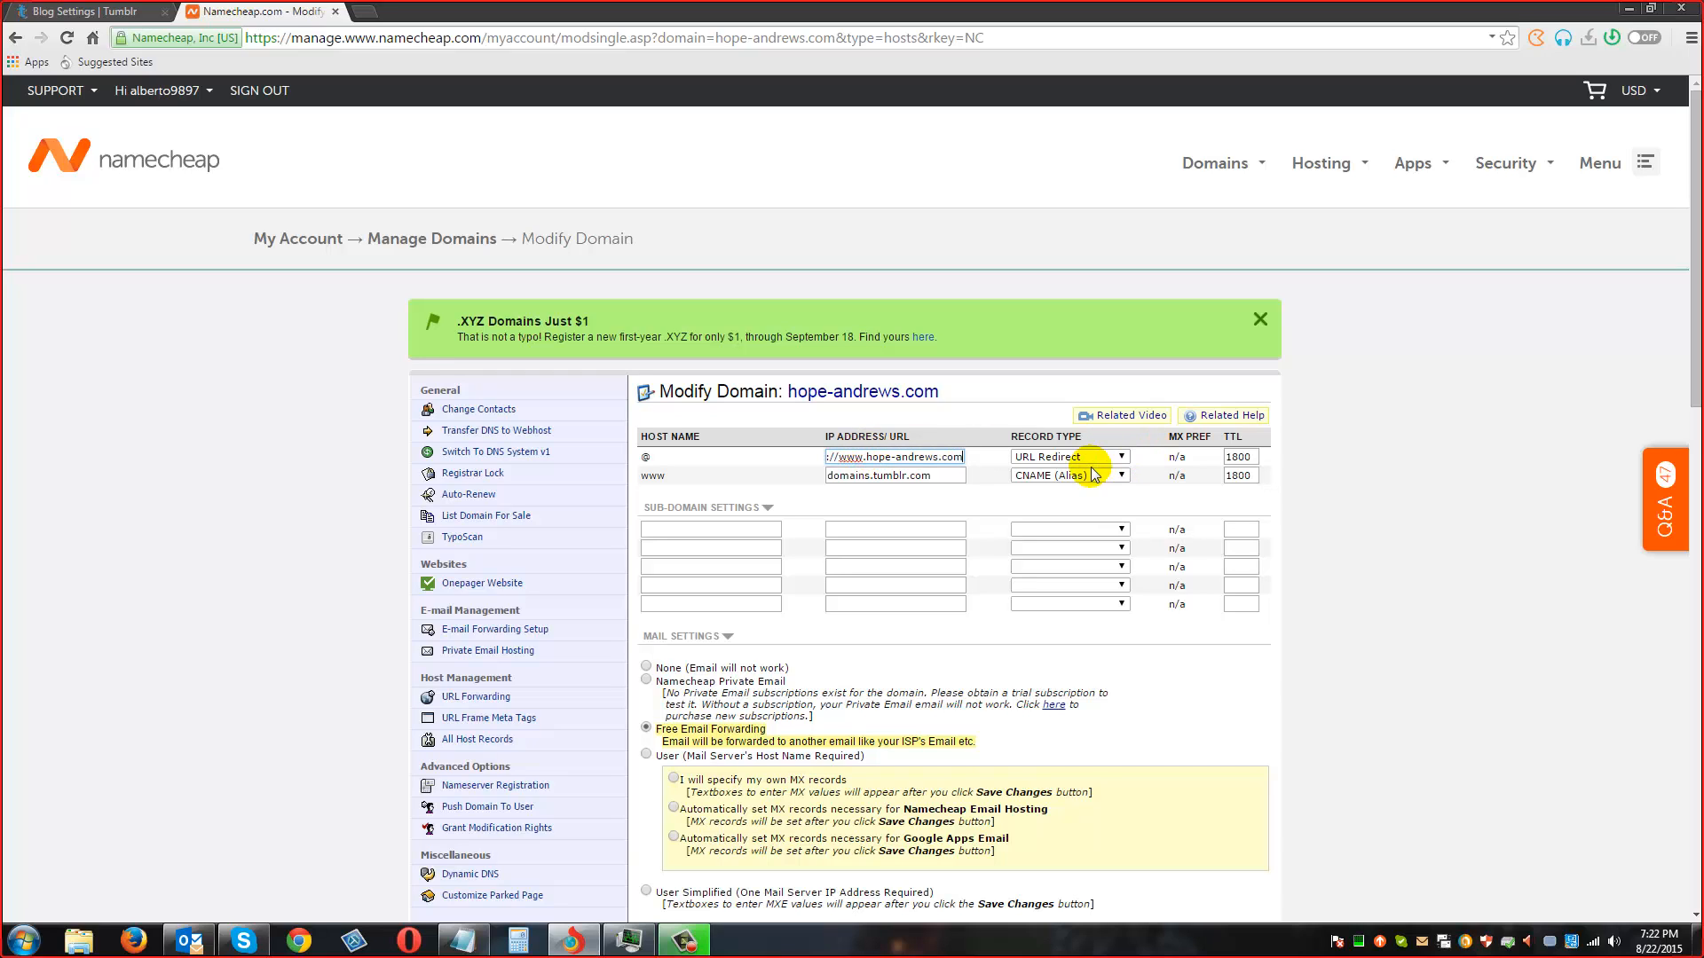
scroll(down, 3)
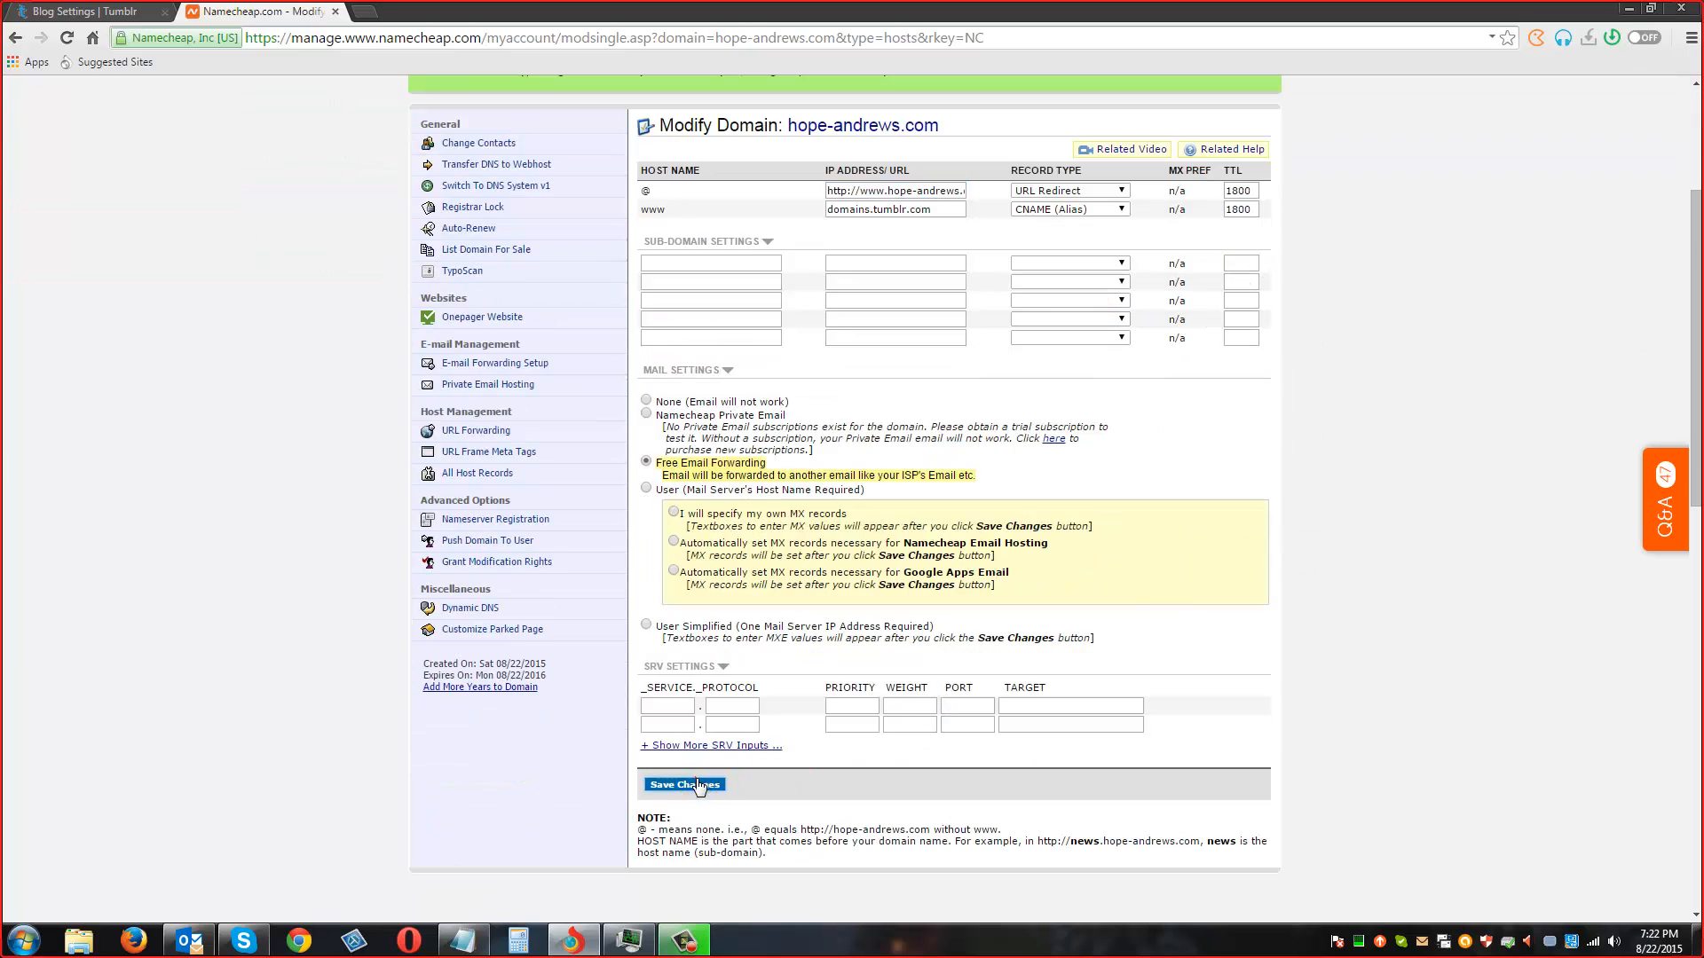
- Save the host record changes and return to the Tumblr blog settings
click(684, 782)
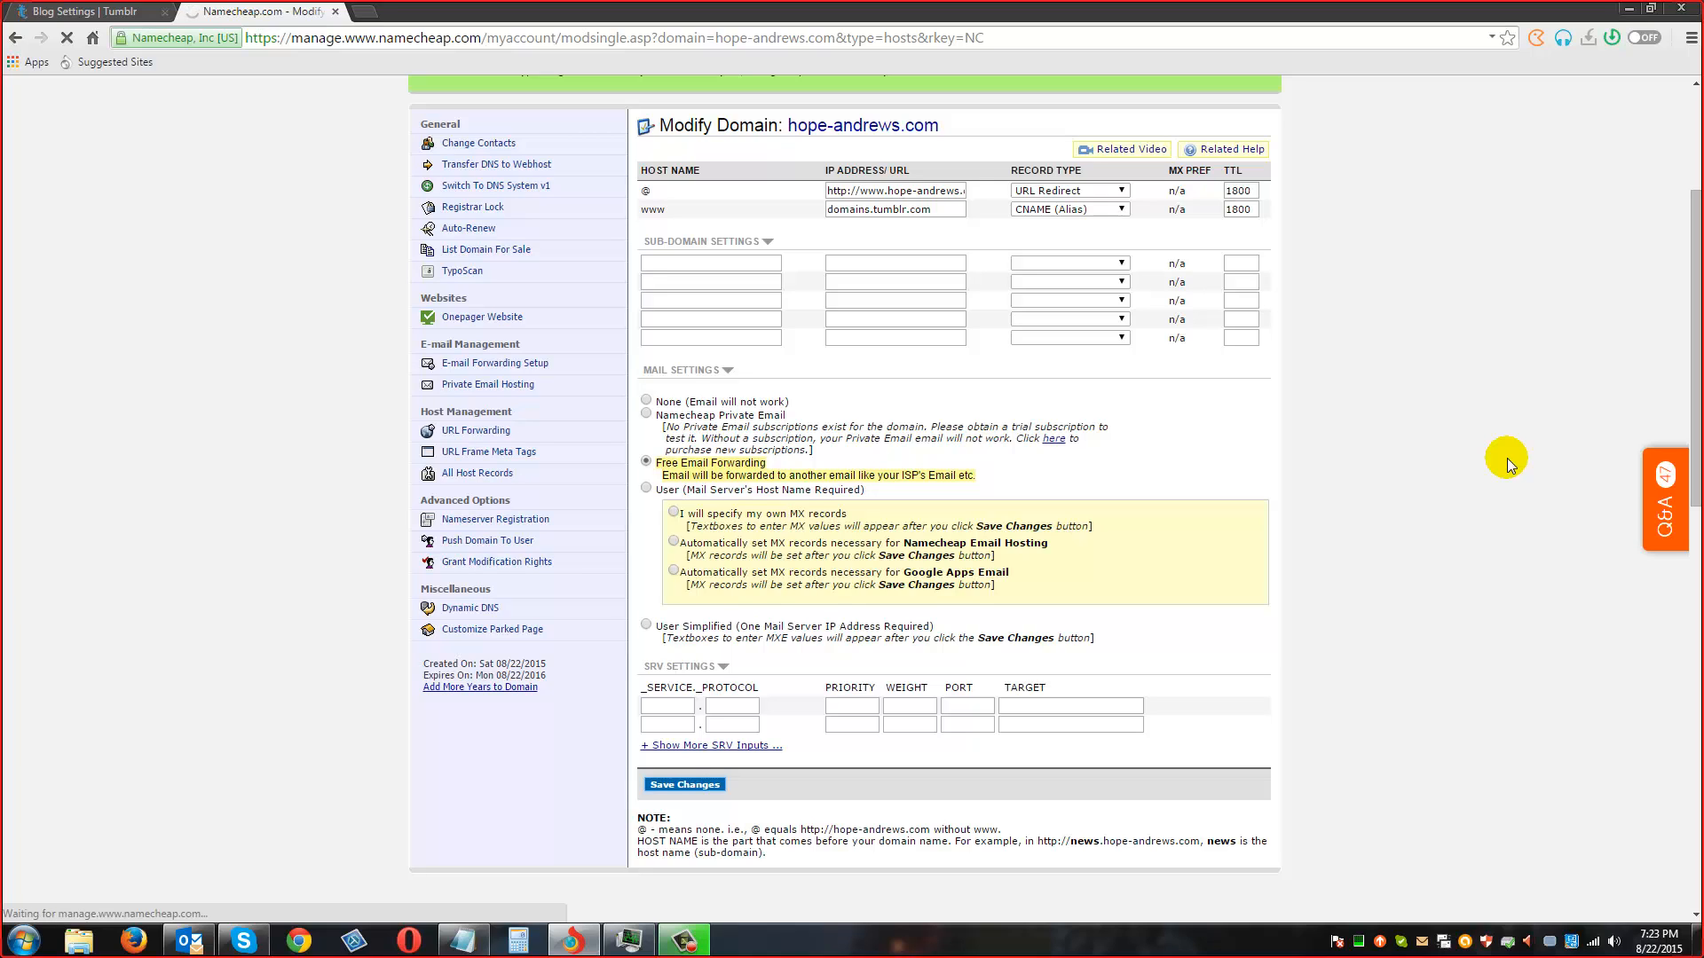
click(683, 783)
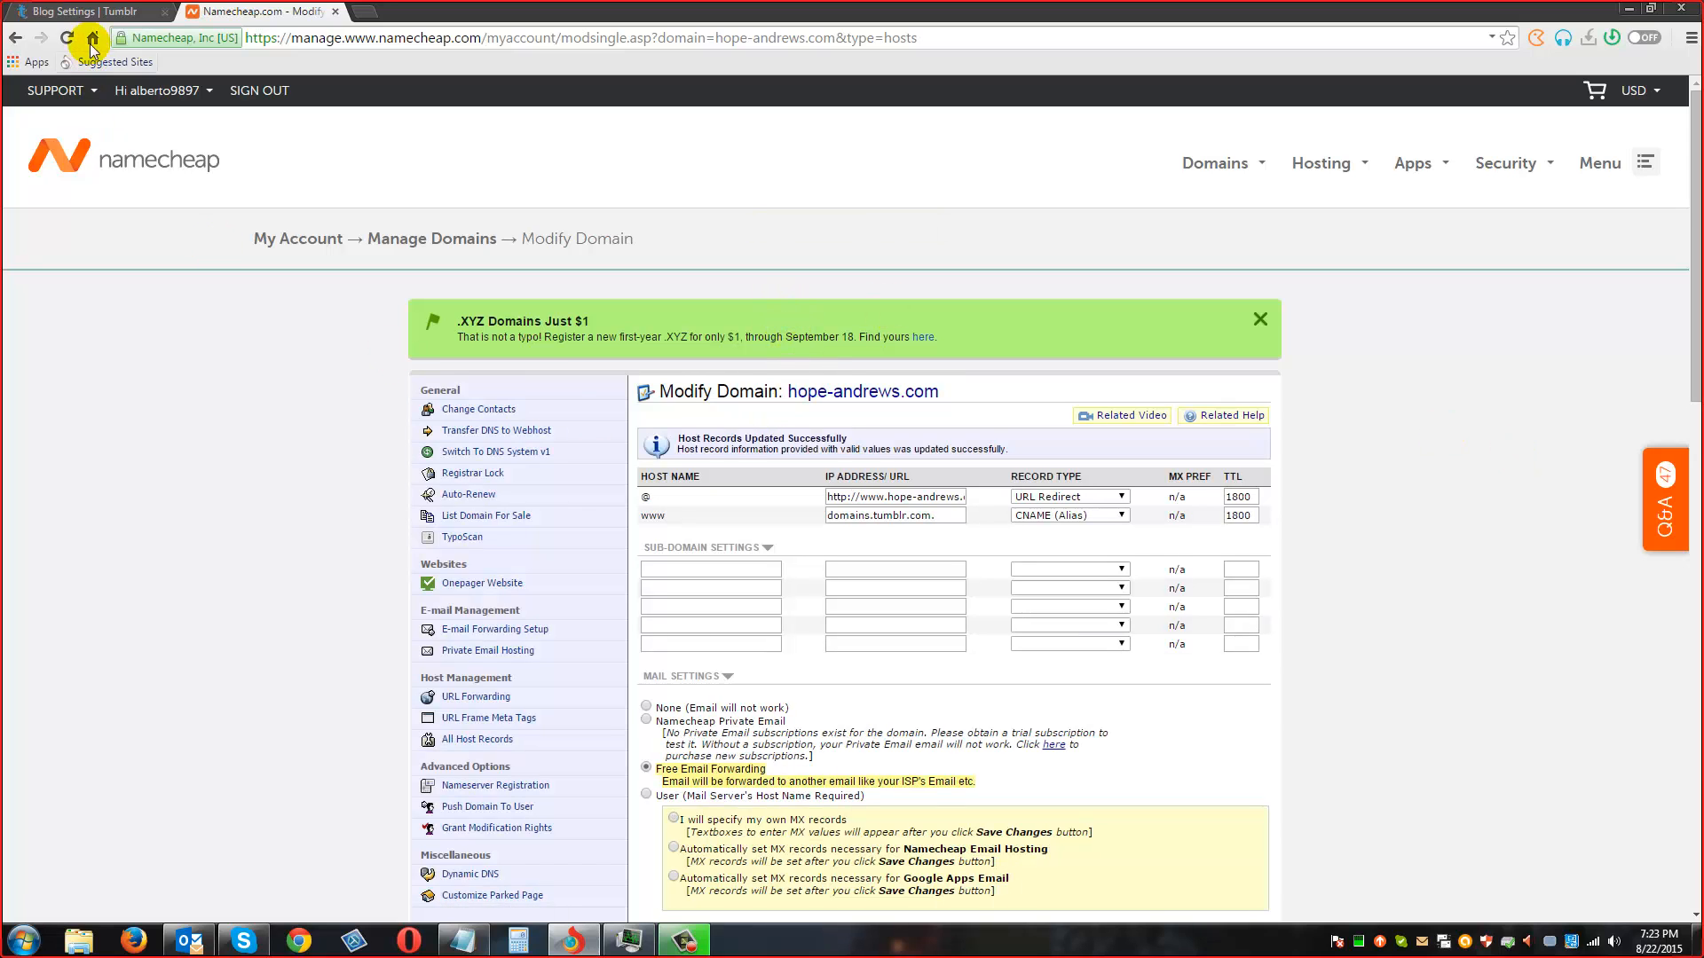
click(87, 11)
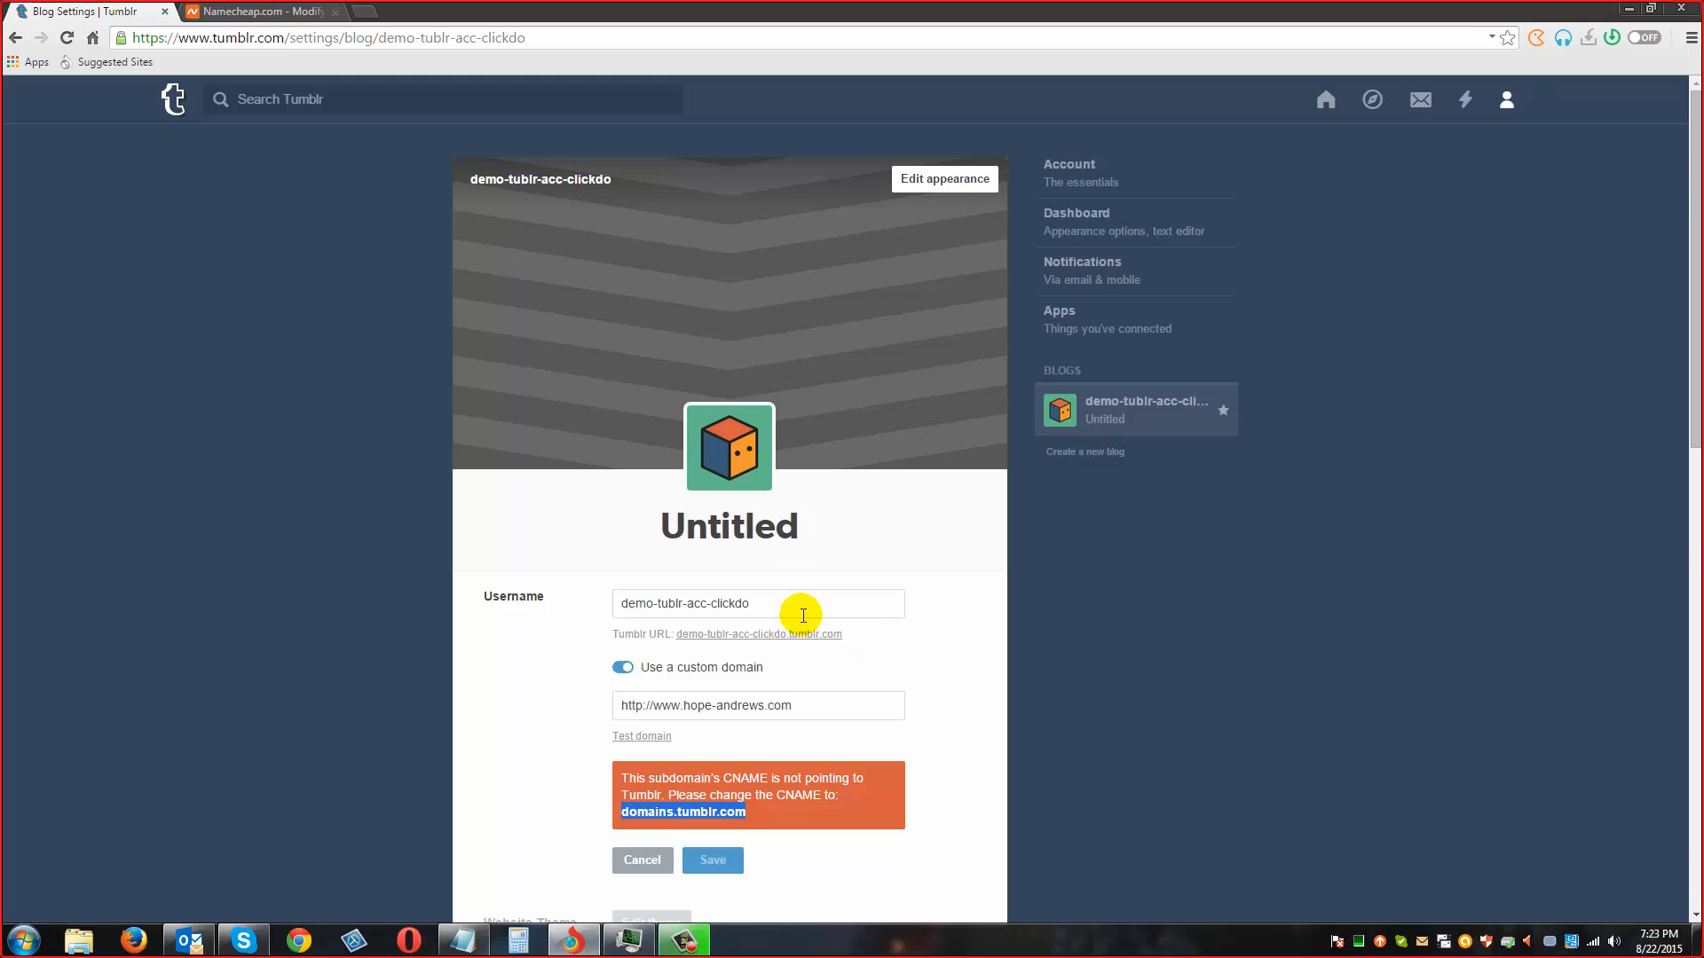
scroll(down, 3)
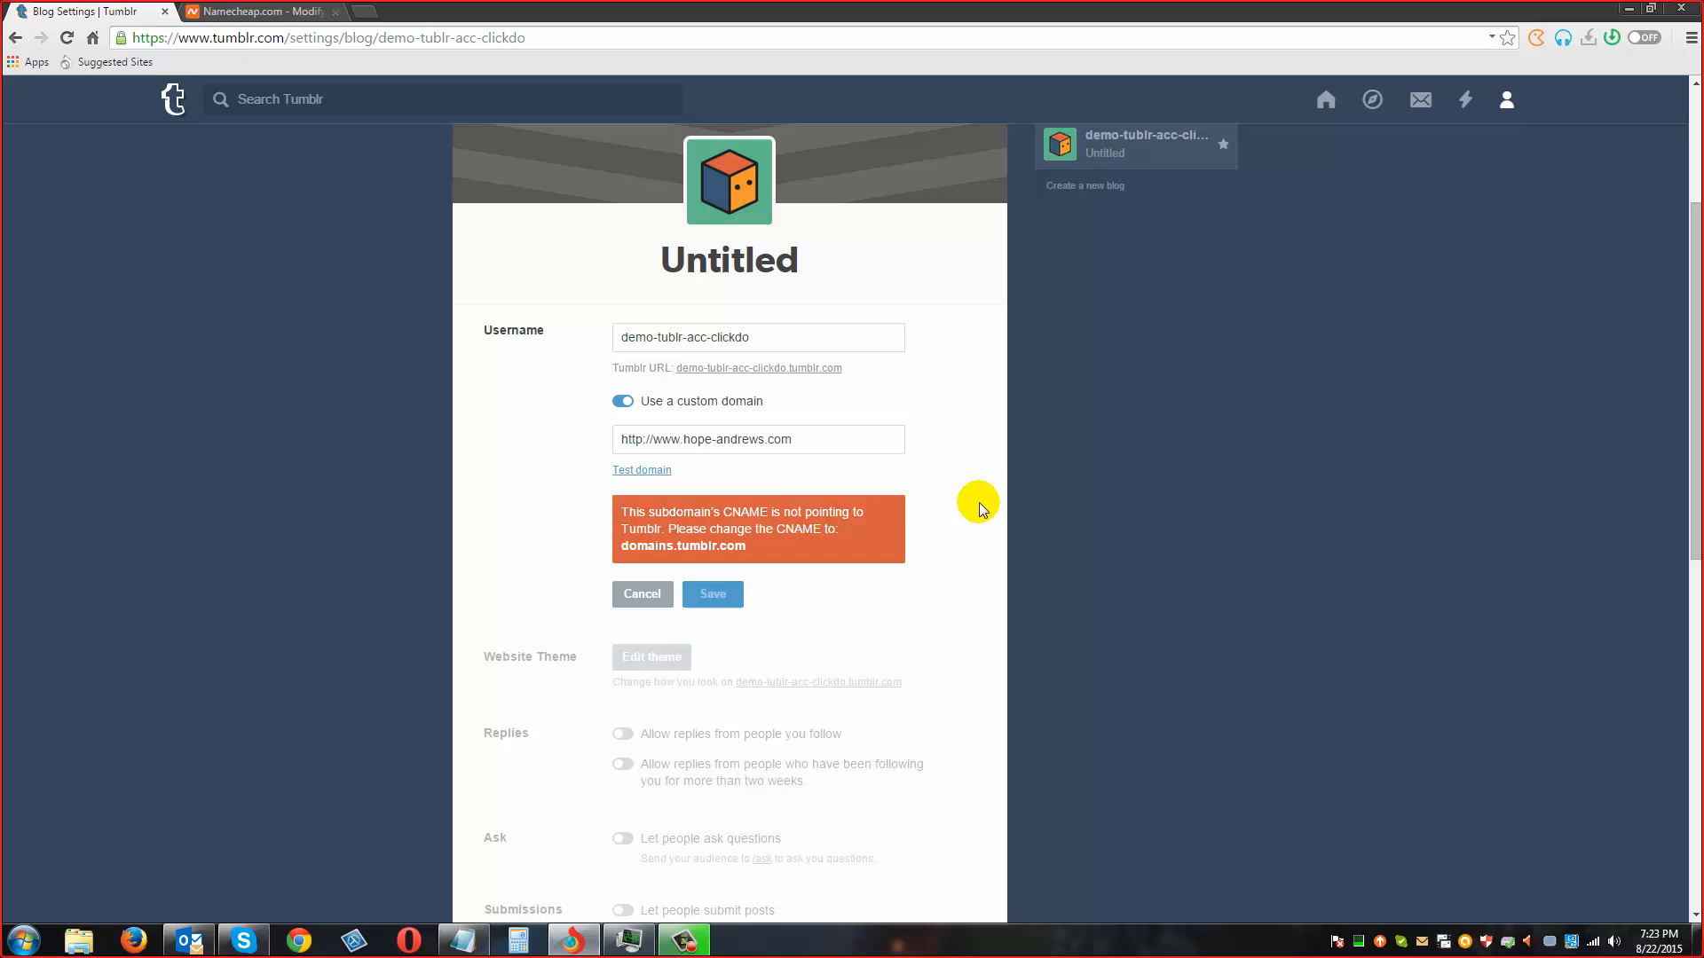
mouse_move(556, 459)
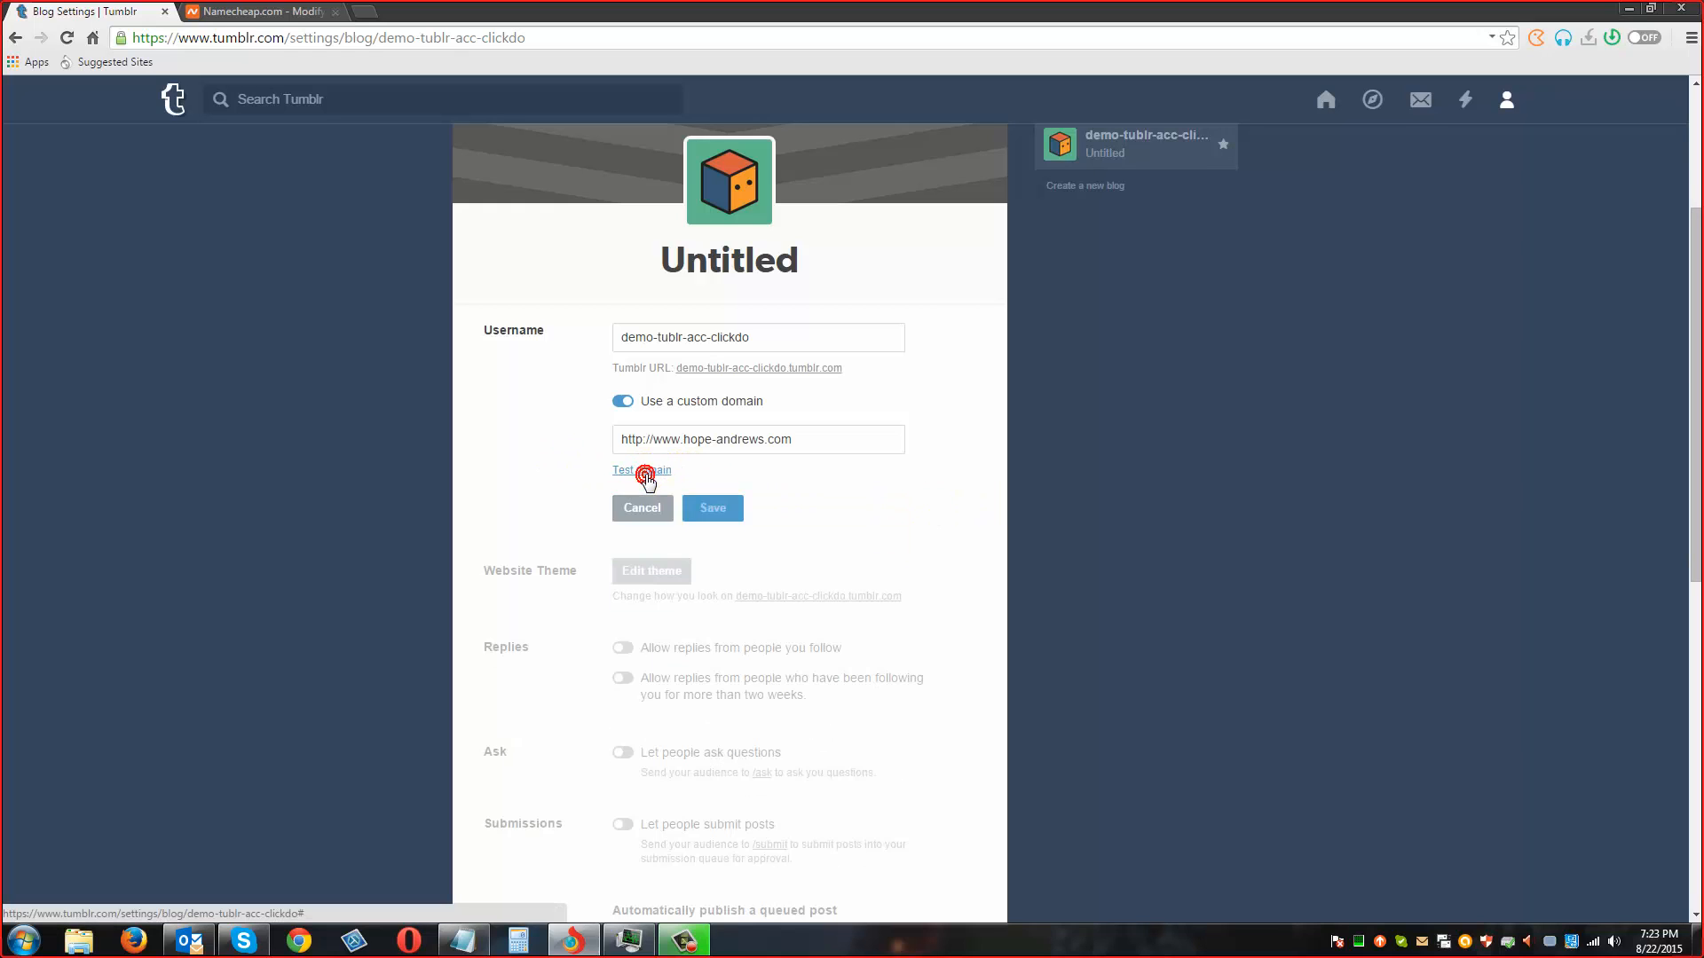
click(641, 468)
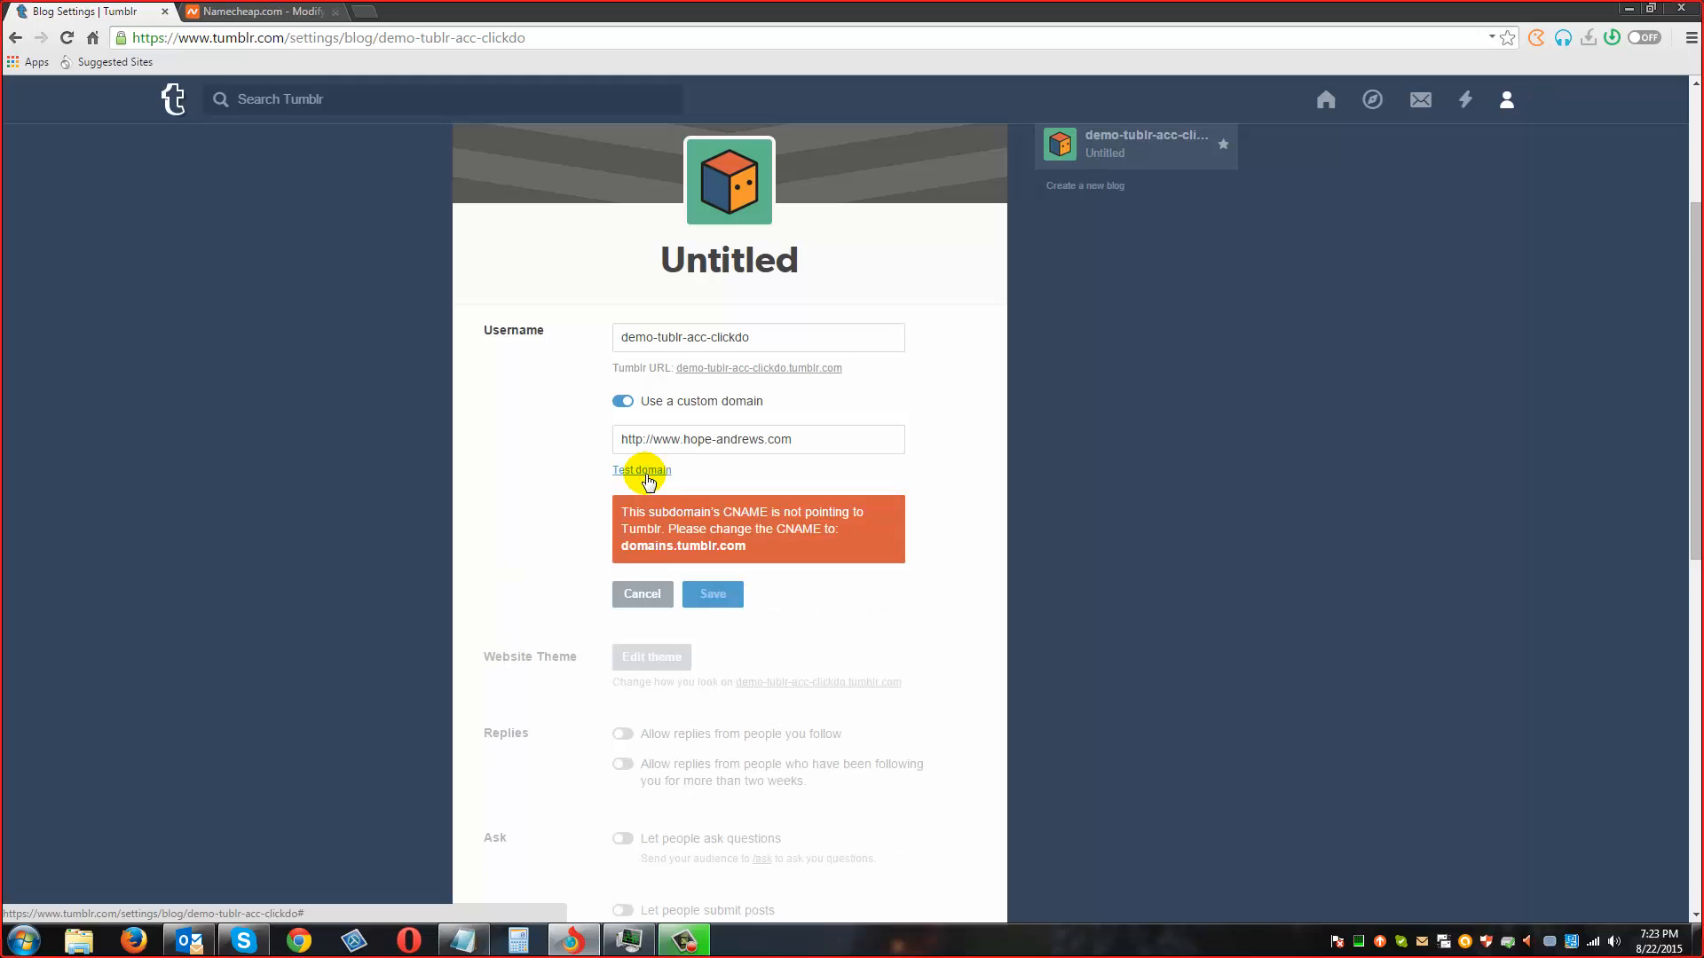
click(641, 469)
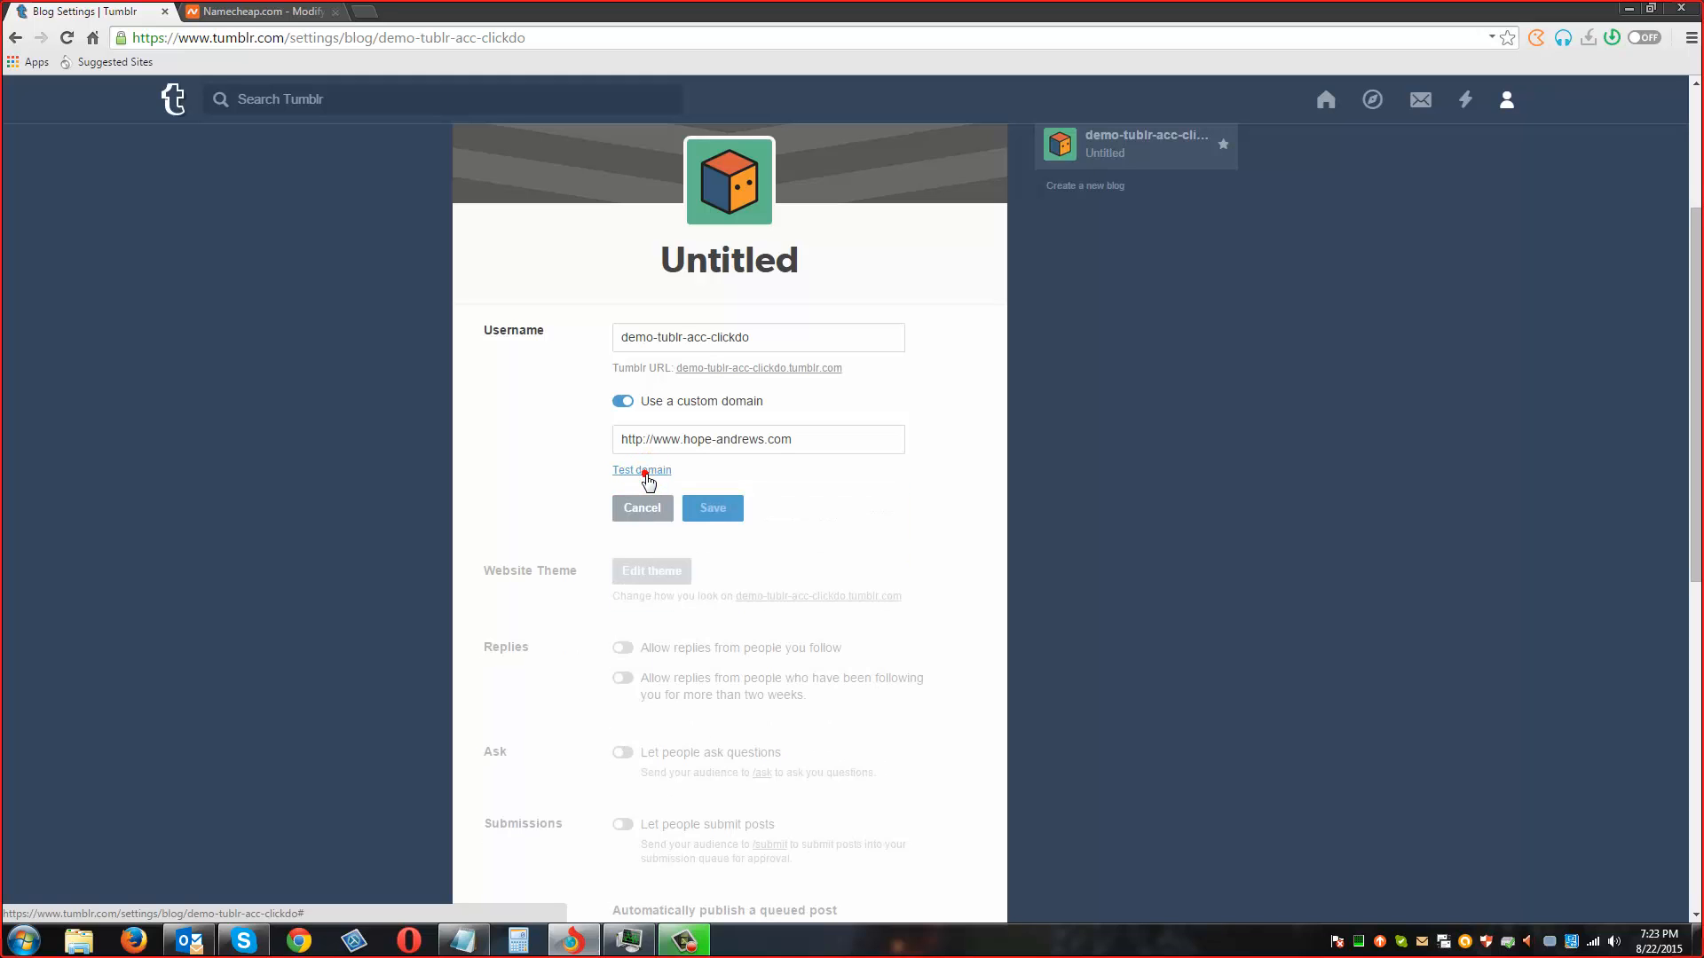
click(641, 469)
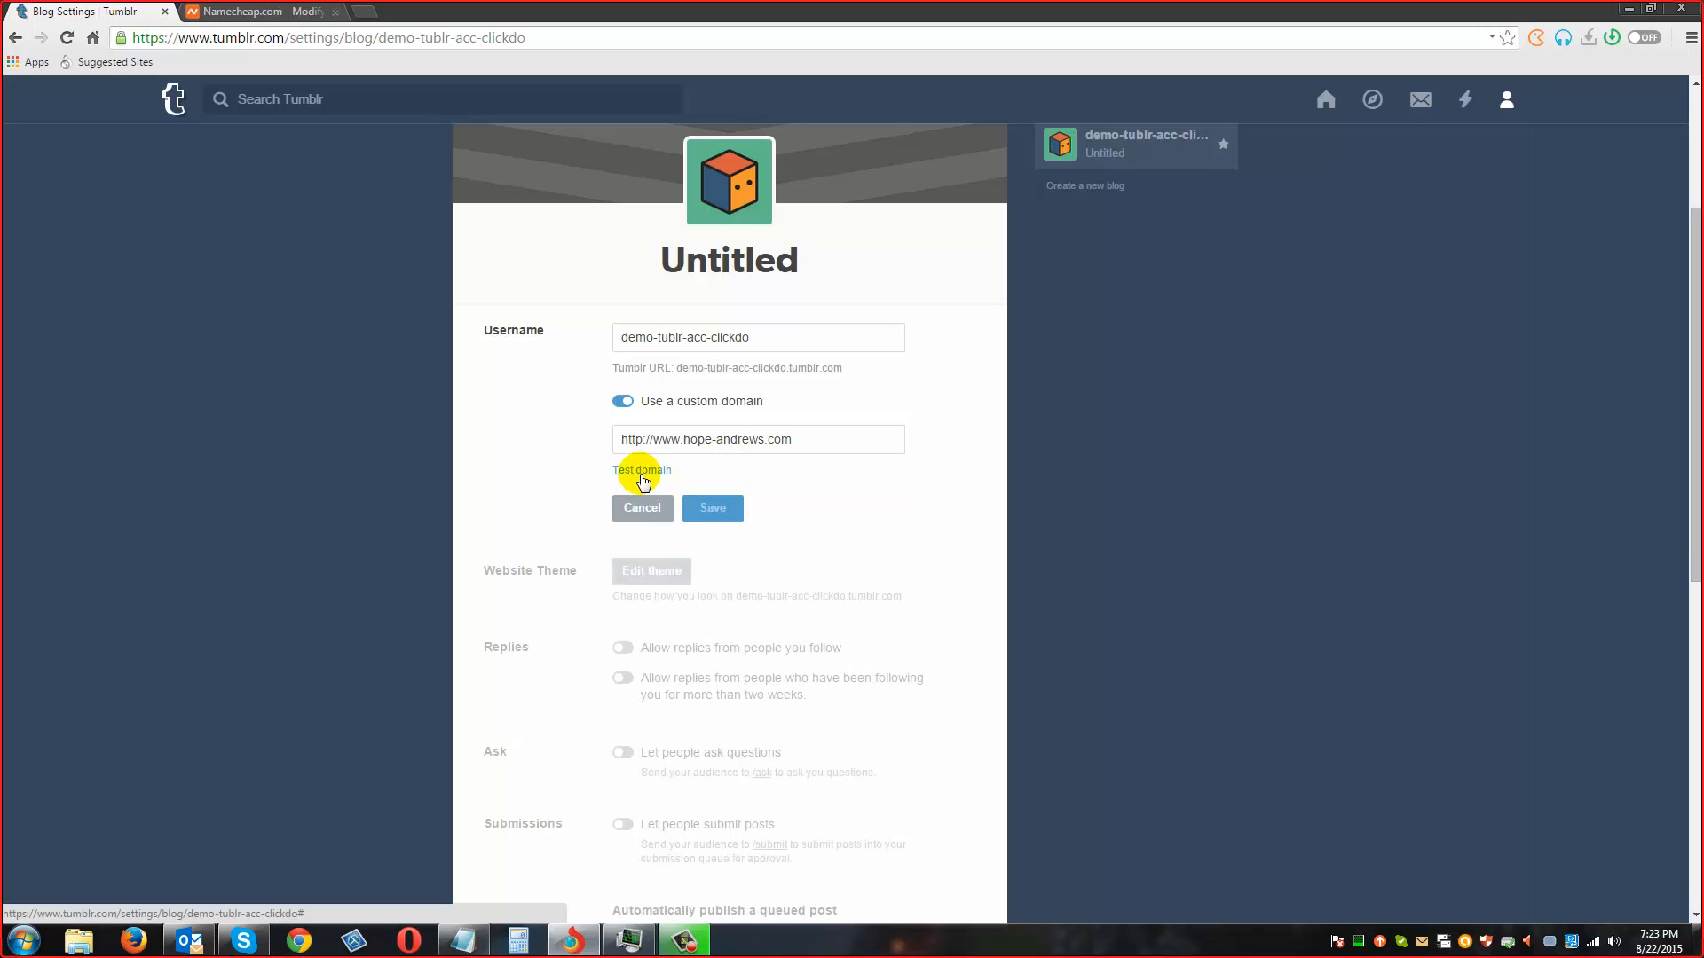
click(641, 469)
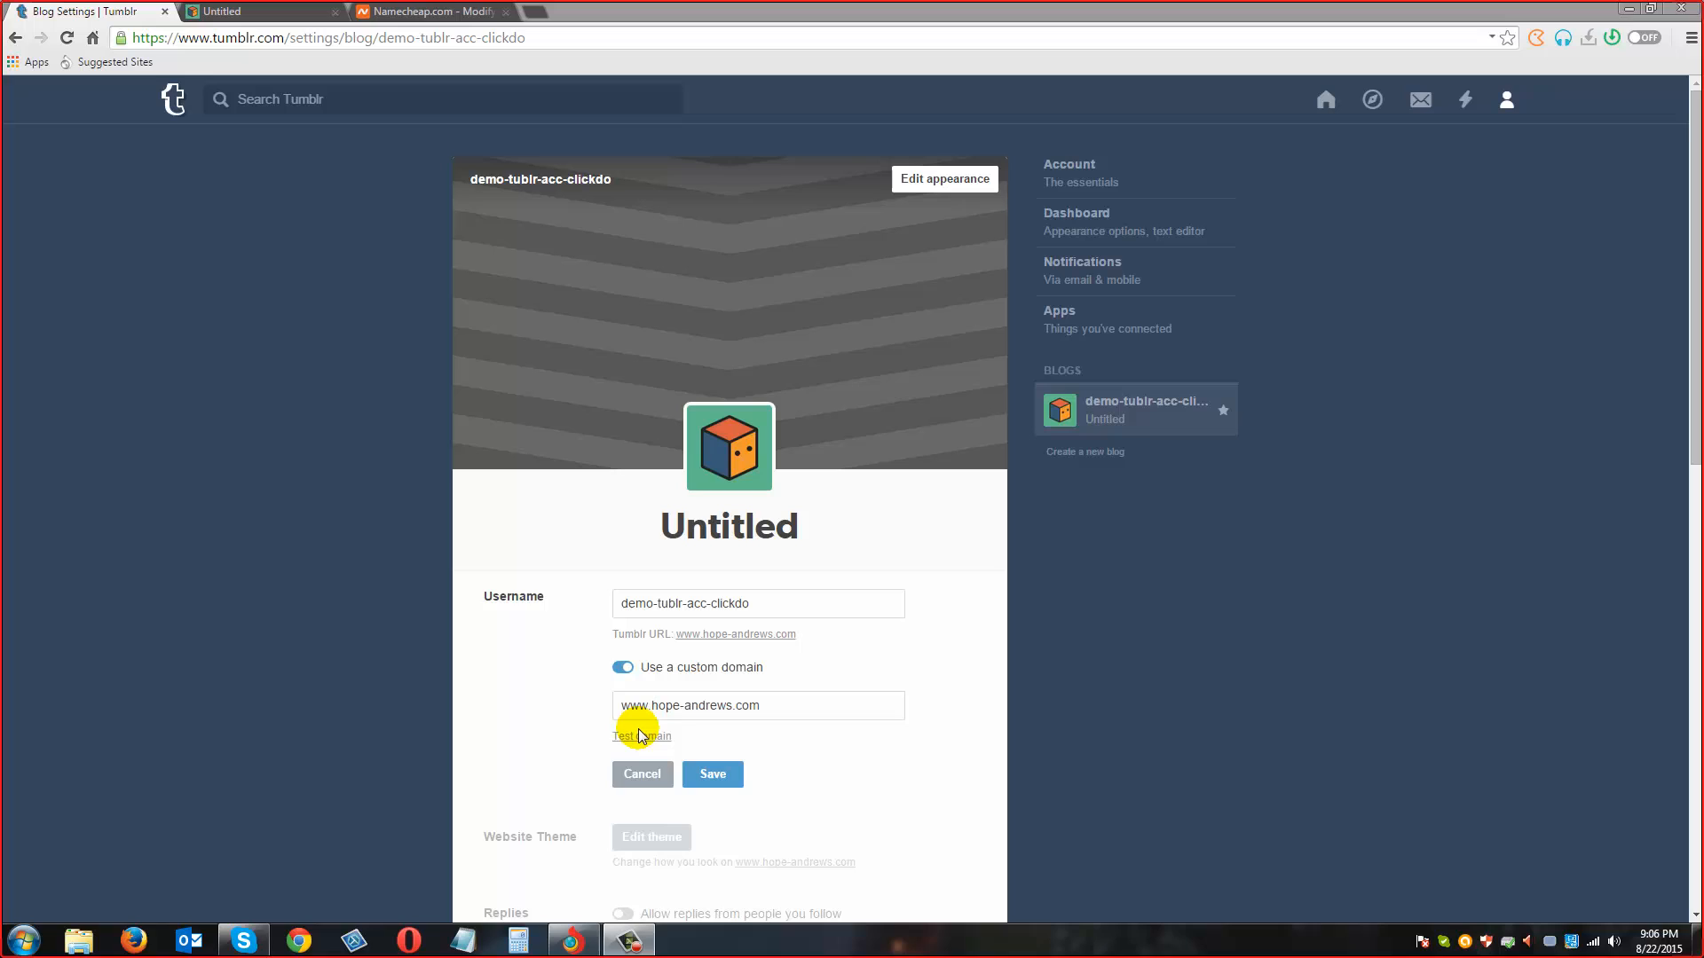
click(640, 734)
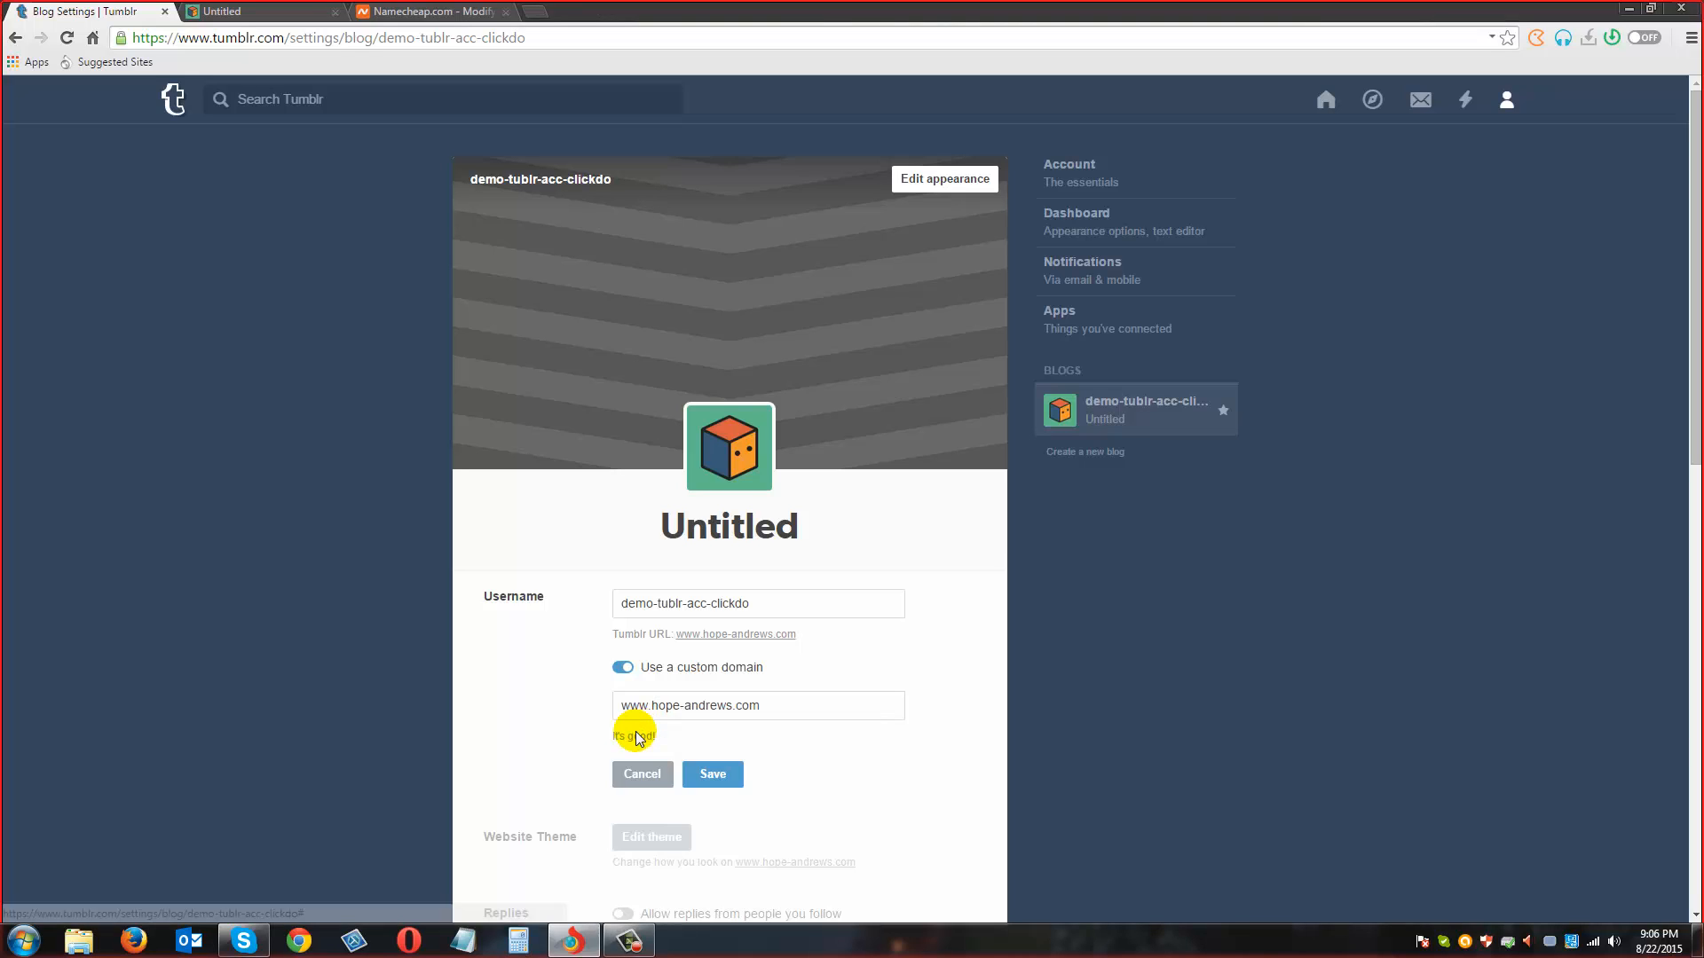
mouse_move(666, 742)
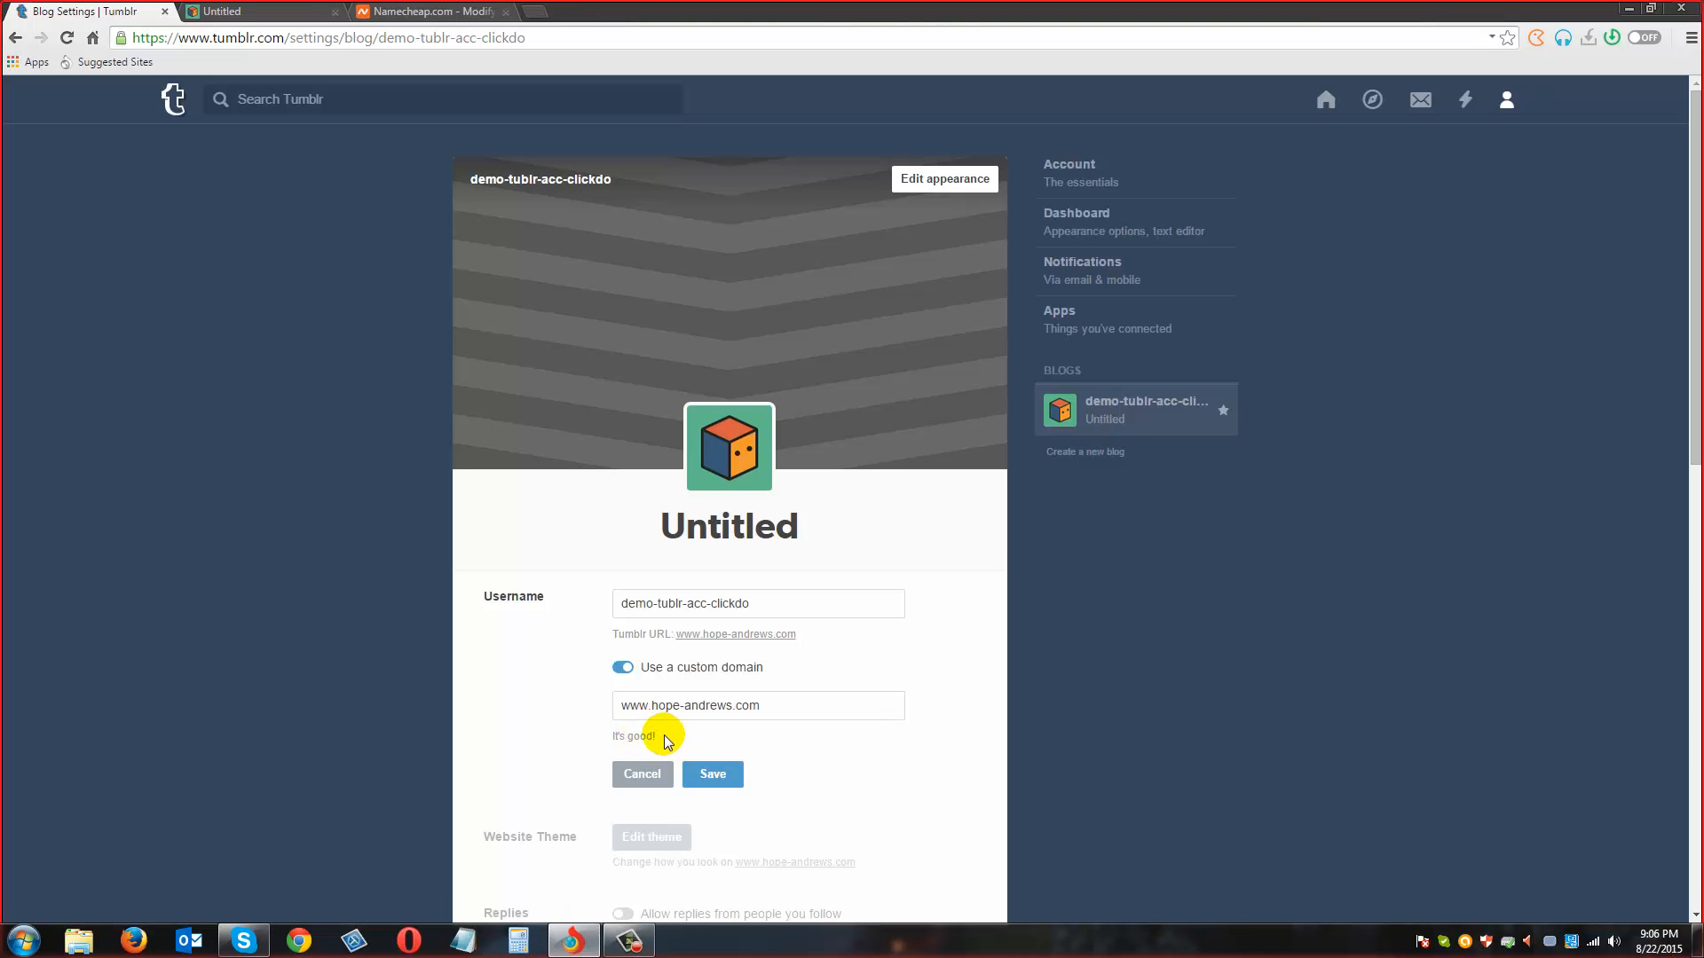
mouse_move(690, 744)
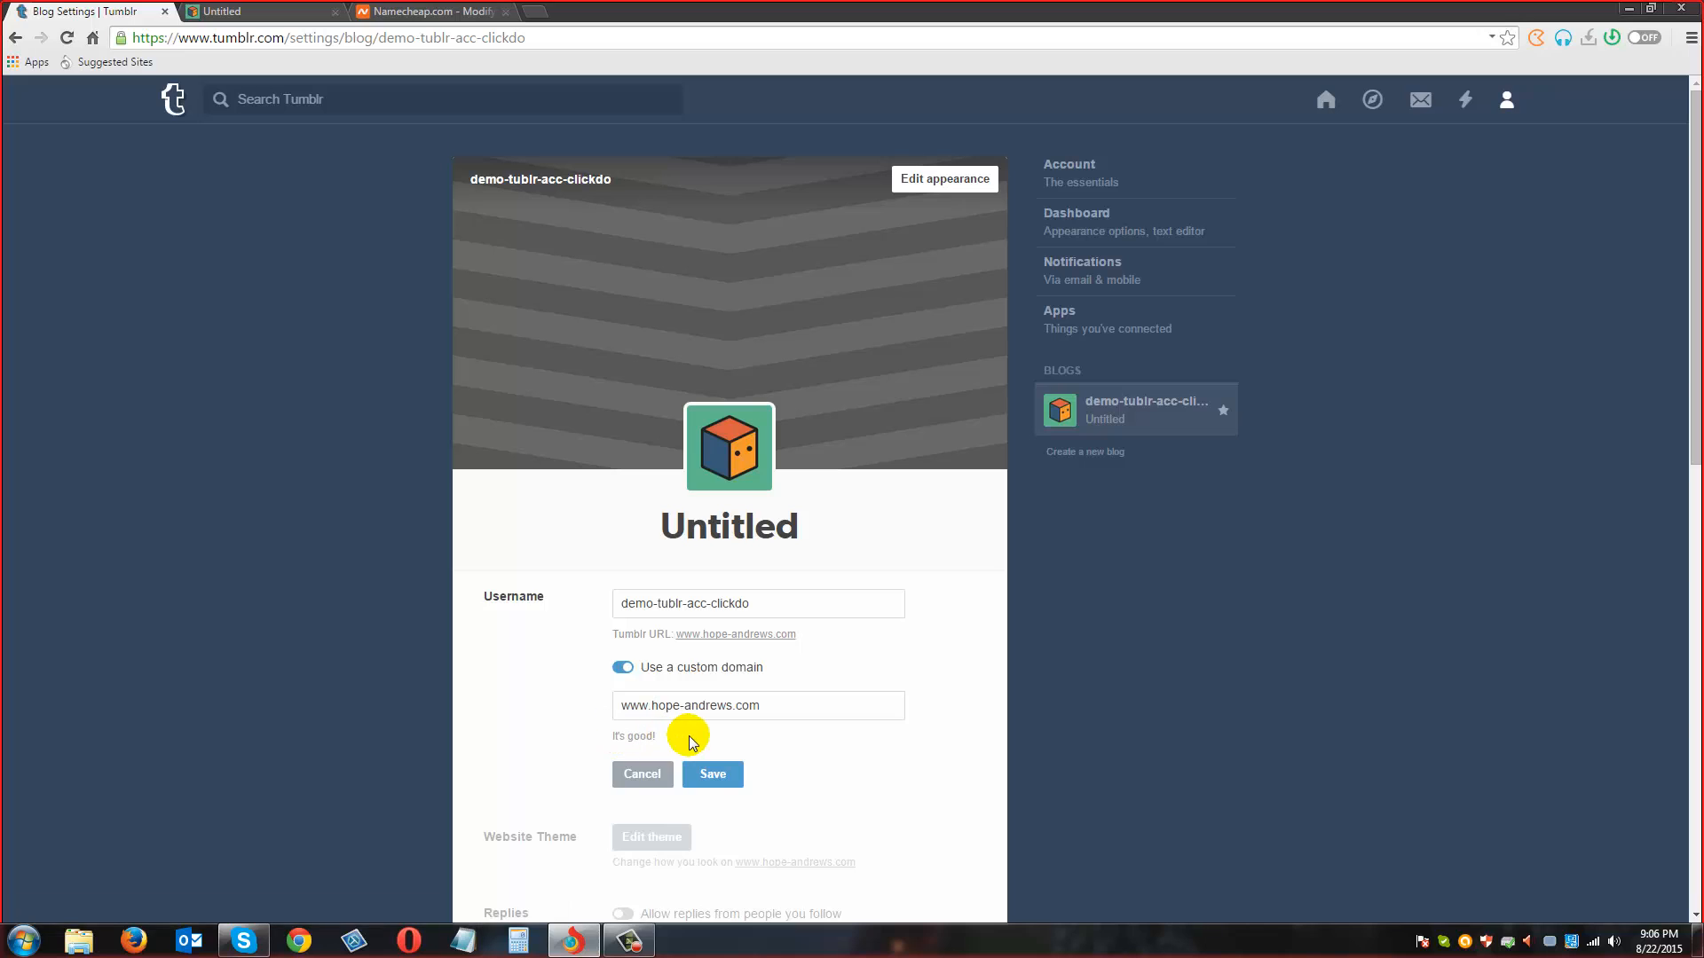
click(712, 773)
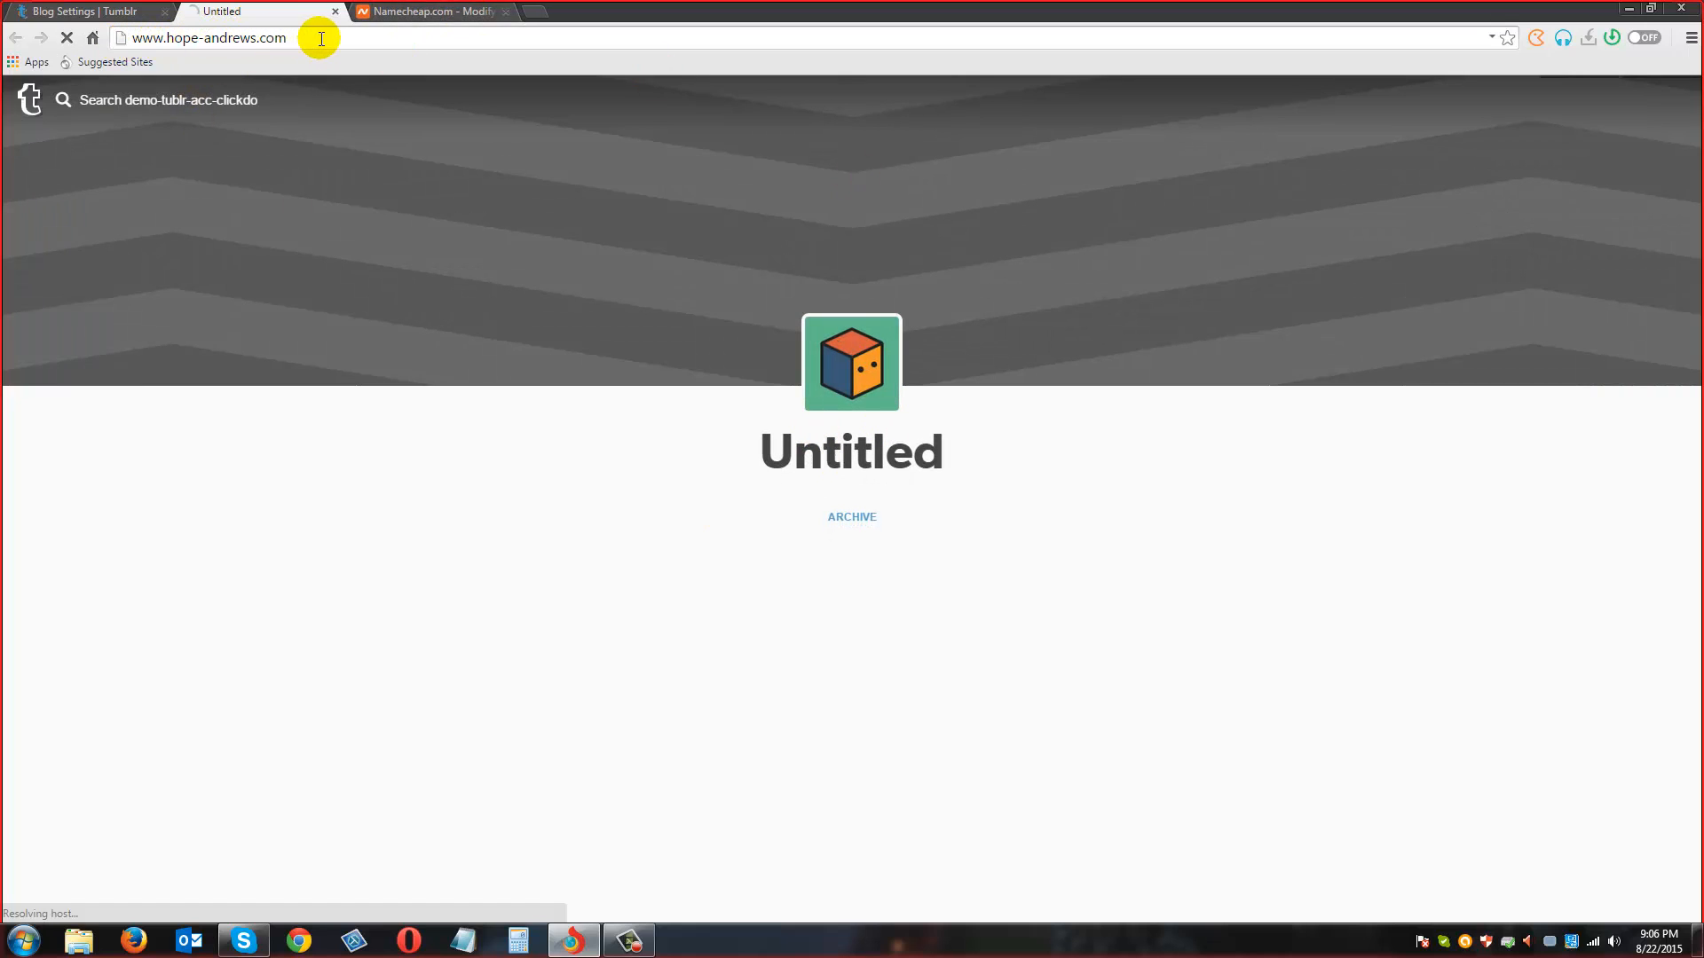
click(82, 11)
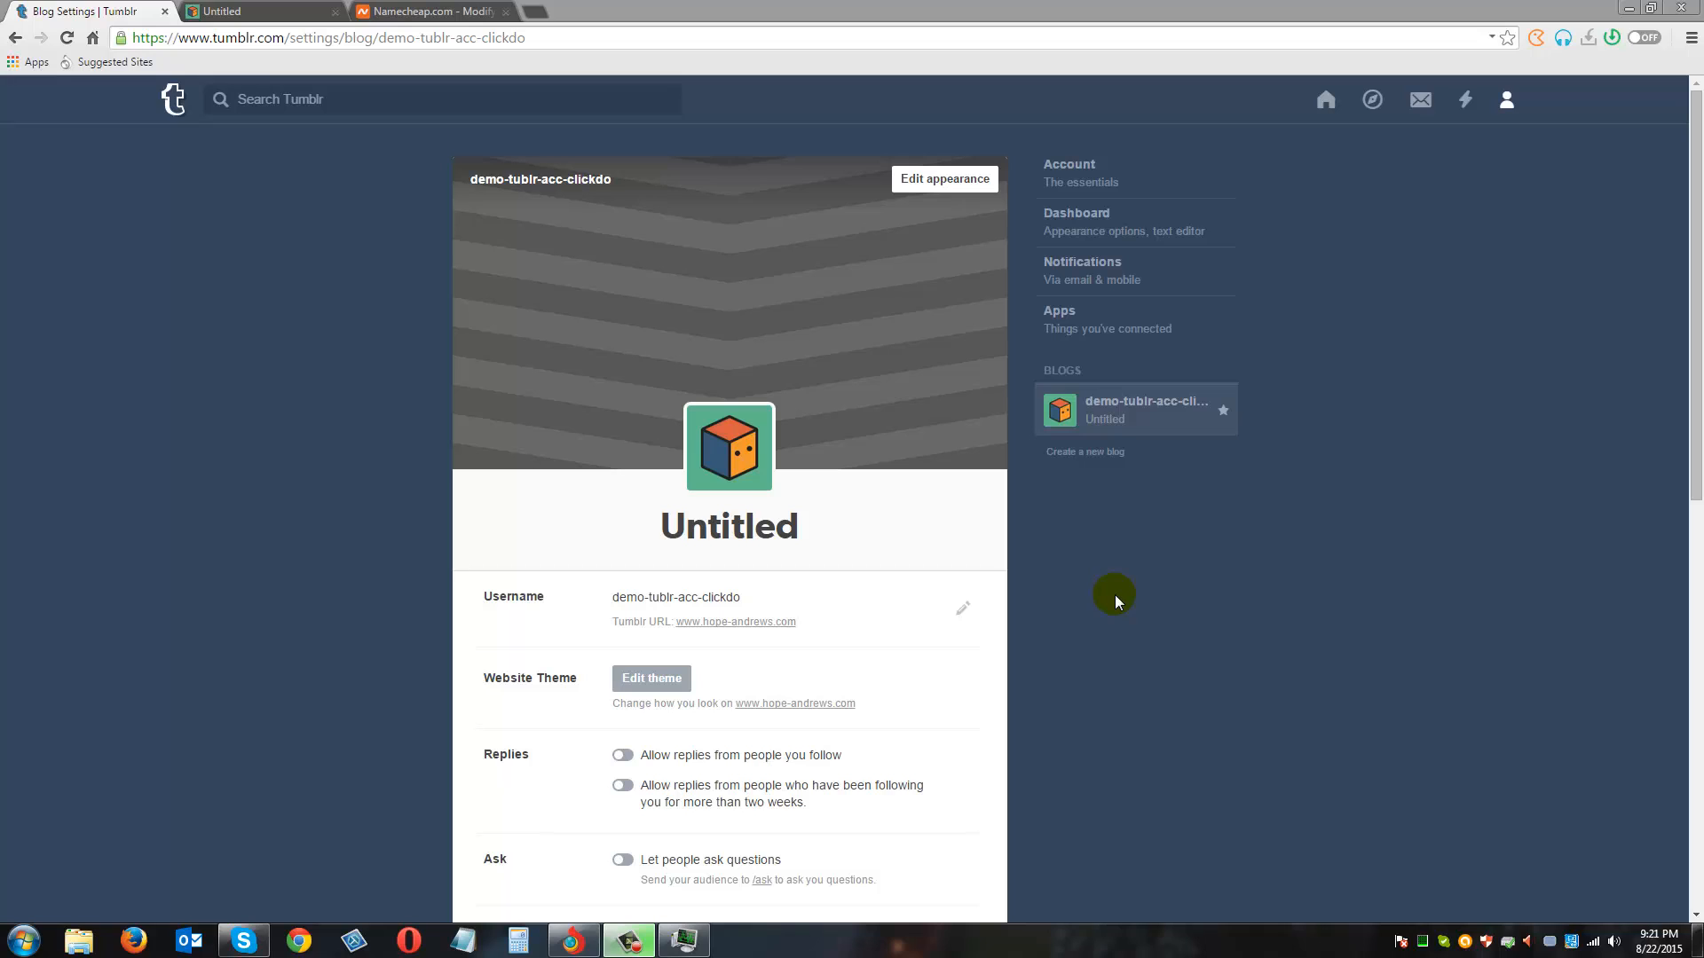
click(943, 177)
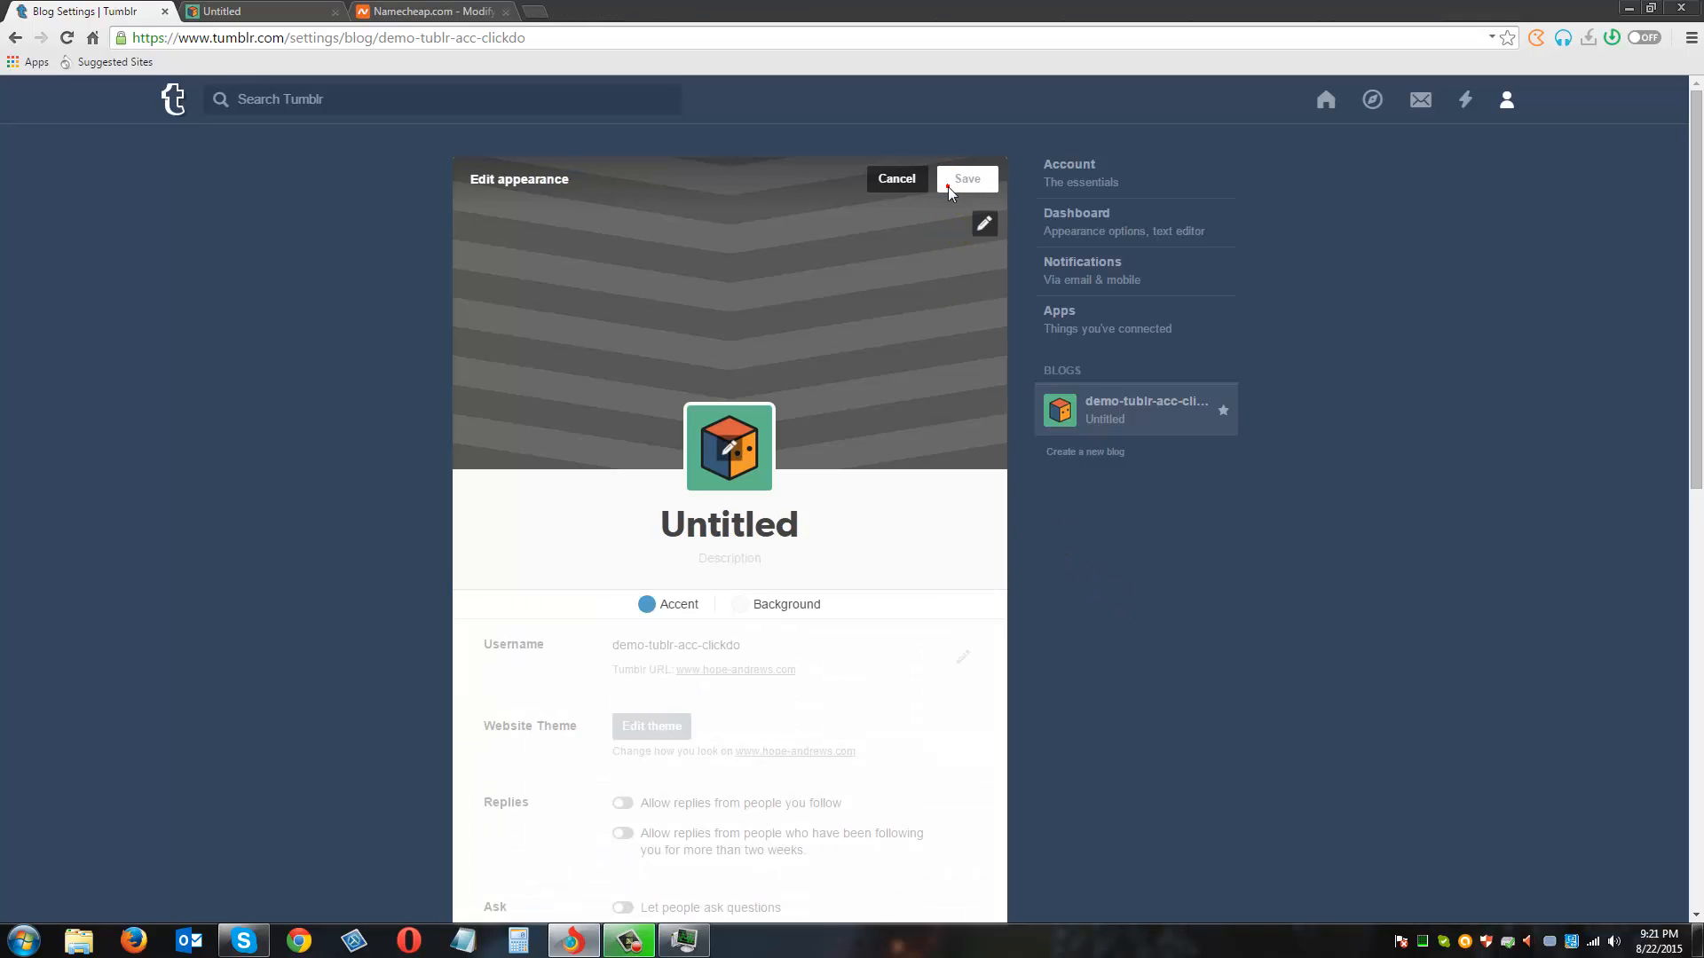
click(727, 524)
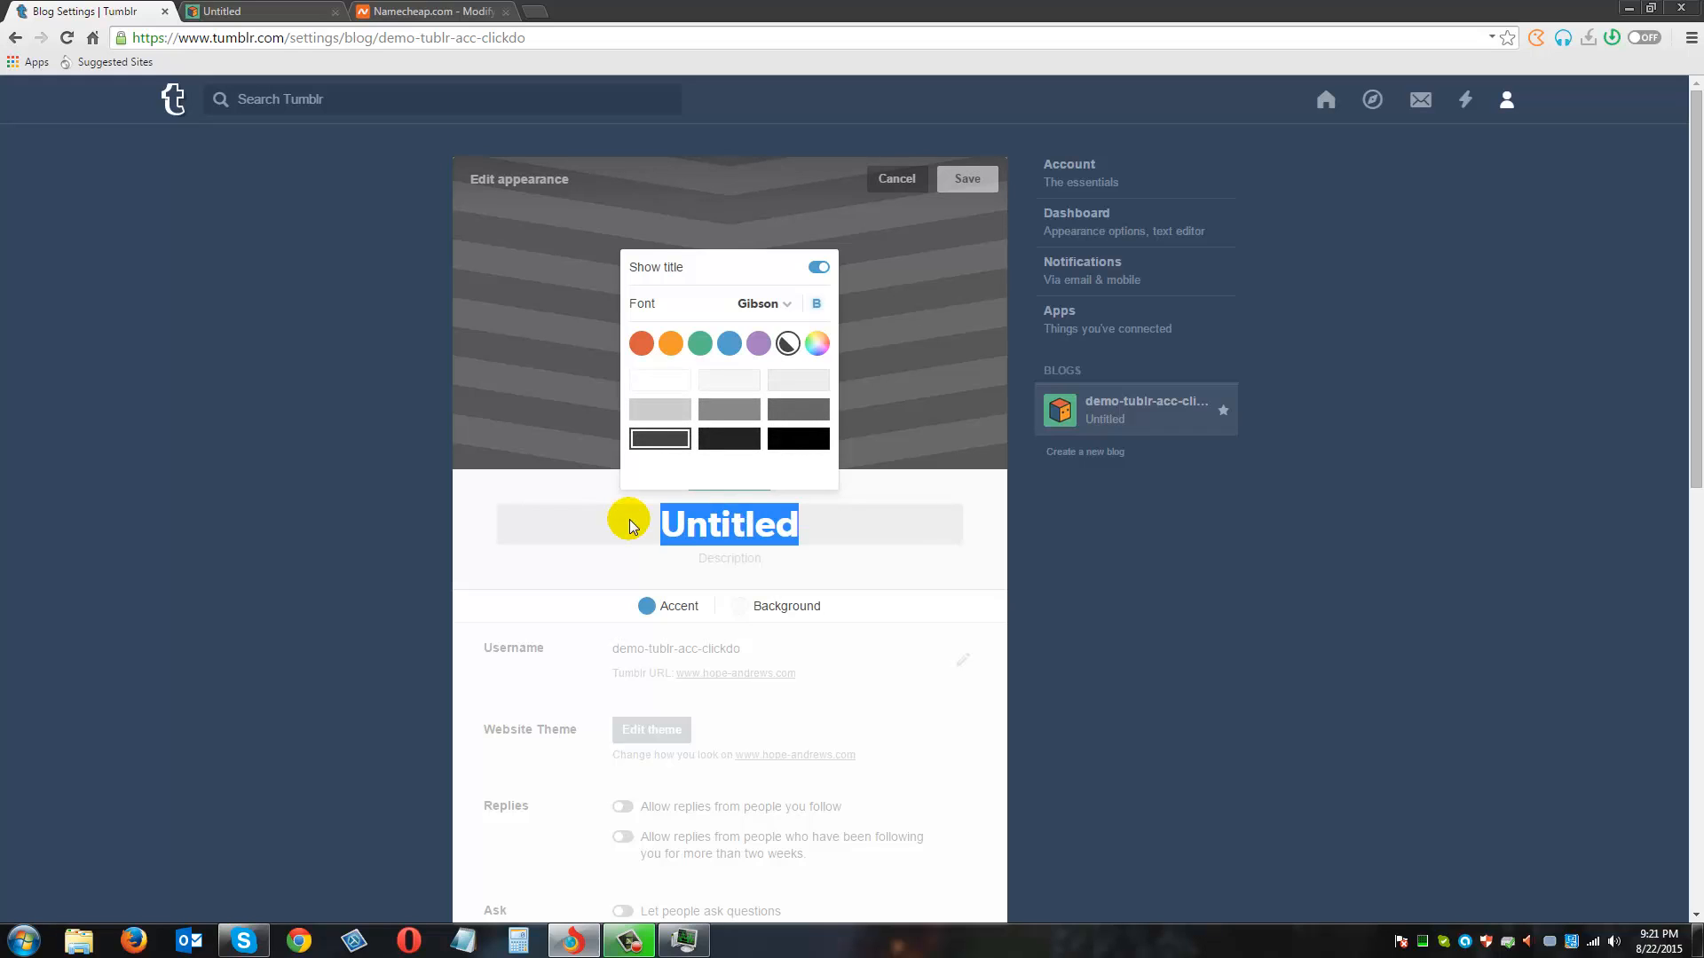
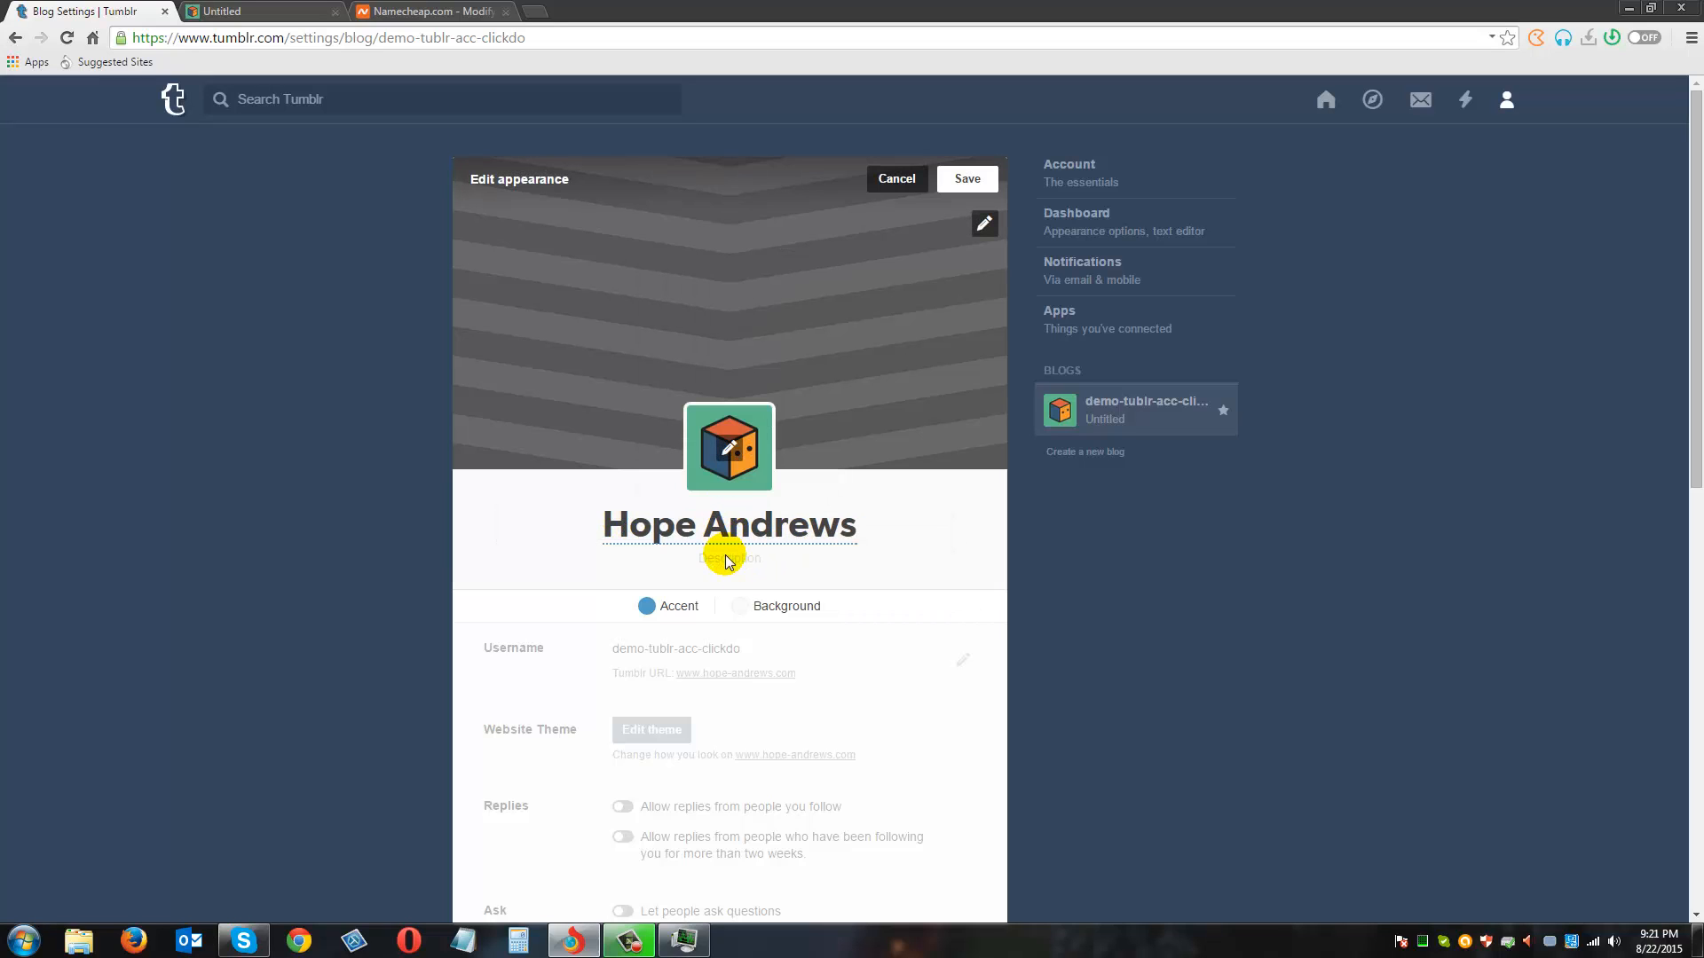
click(728, 557)
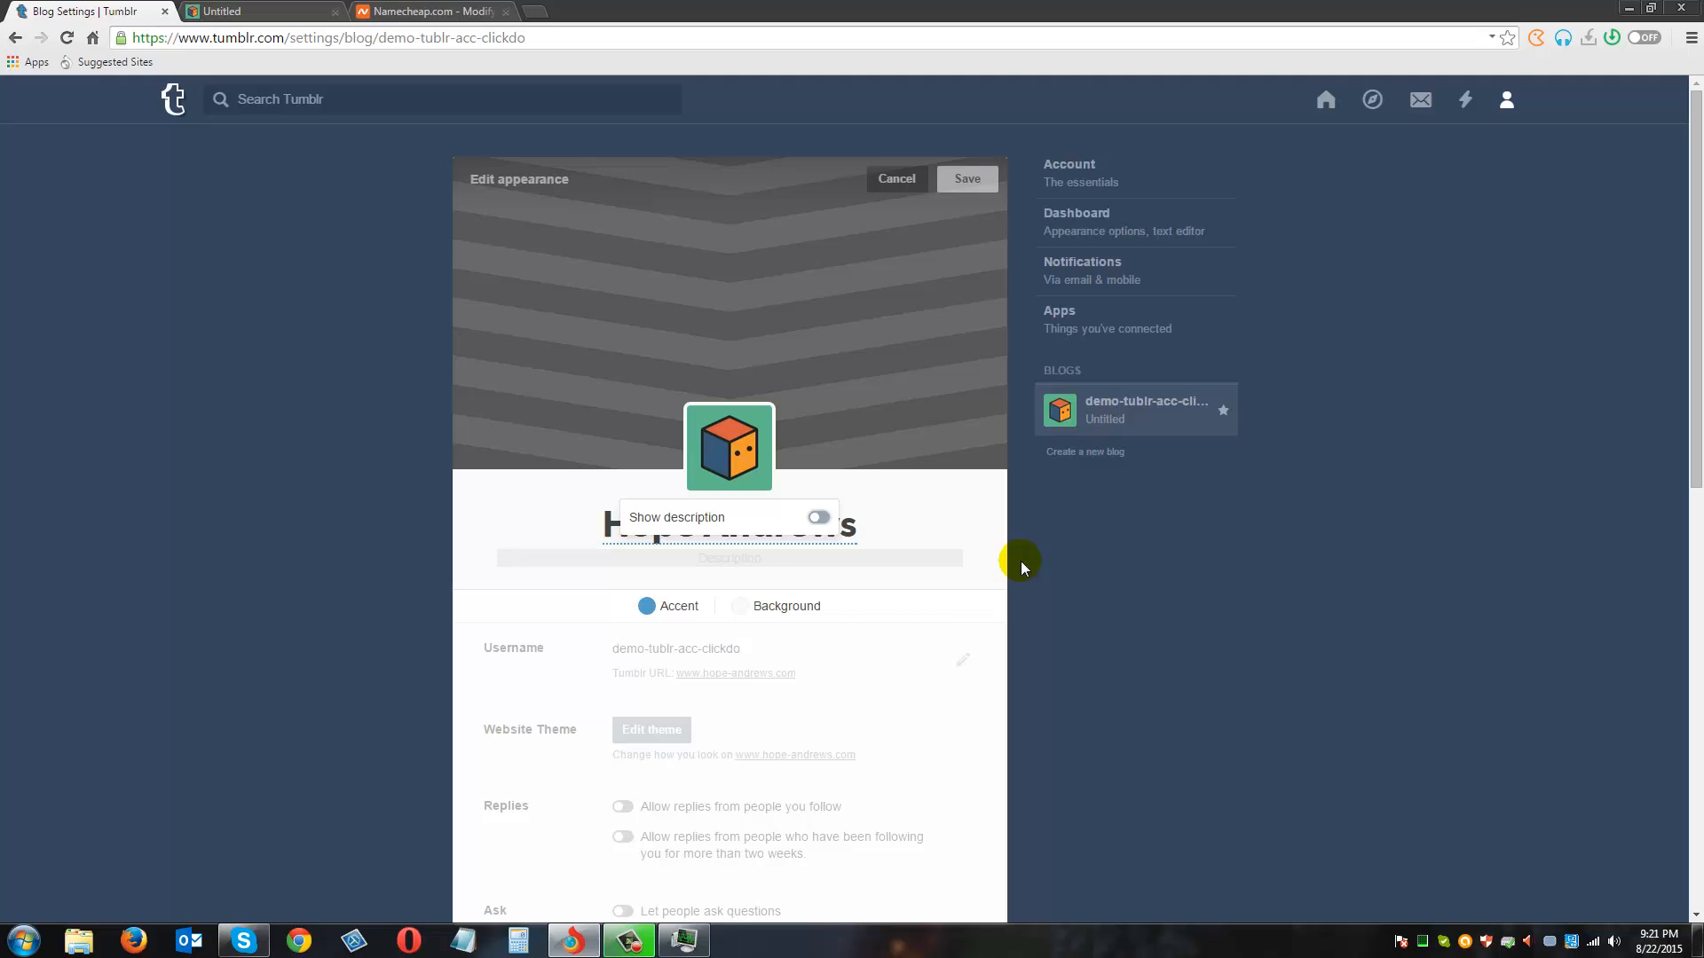
click(984, 224)
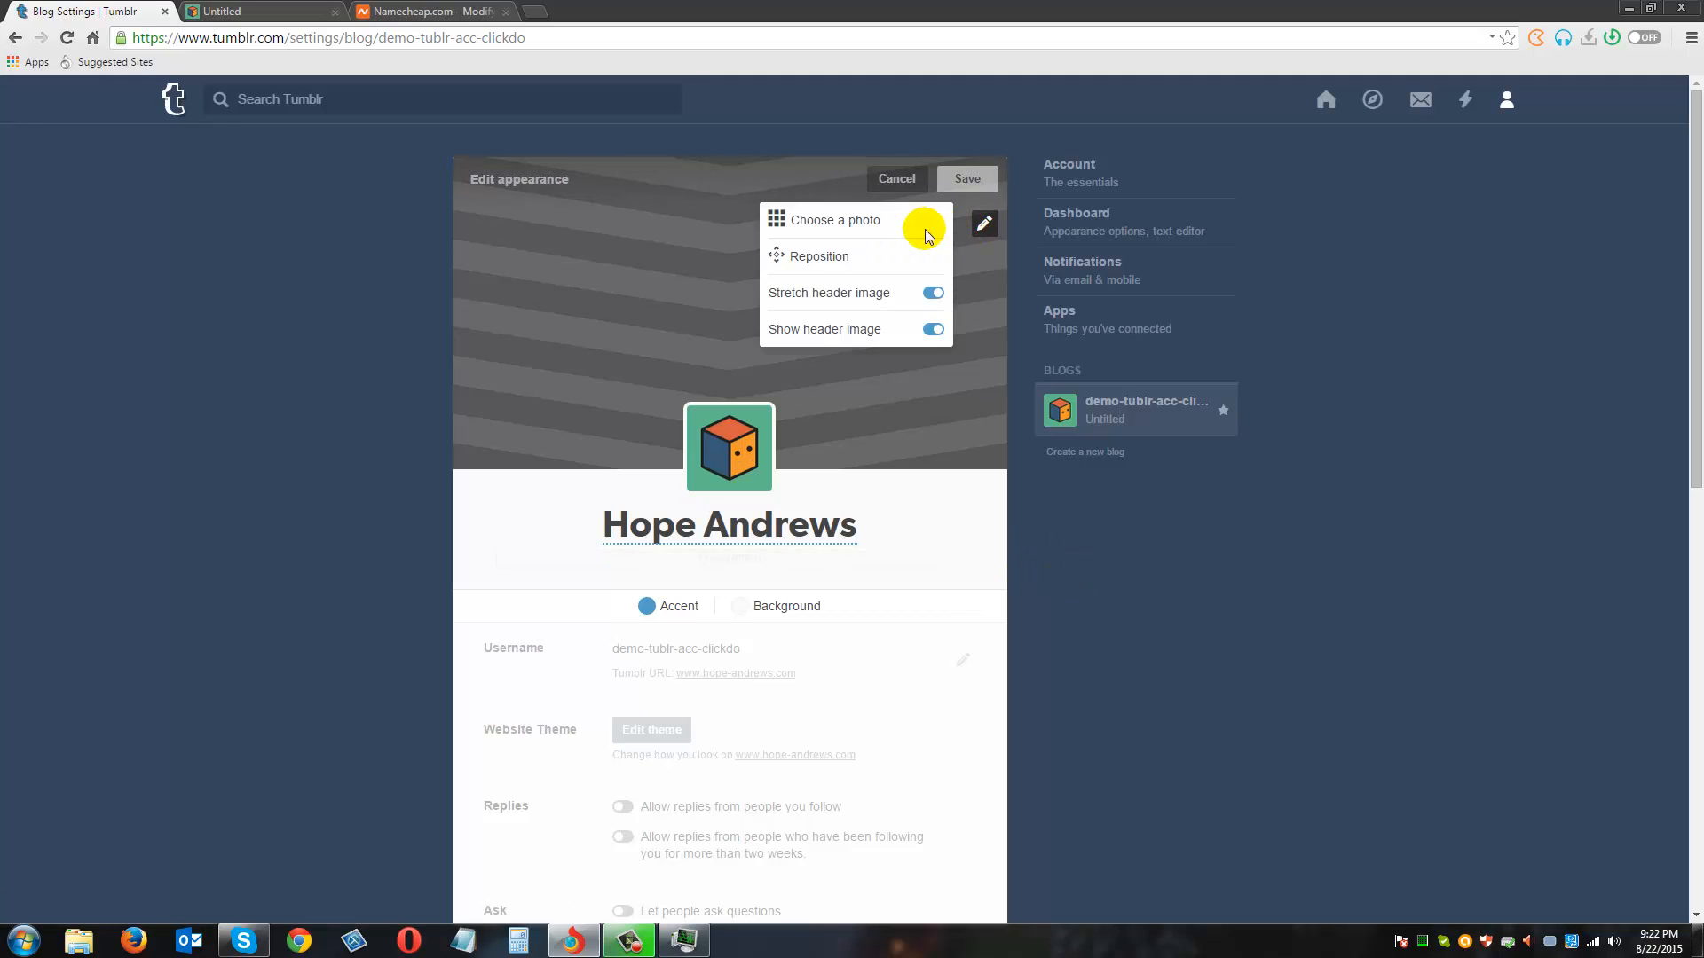
- Upload Page Speed Optimization.jpg, the fire picture, as the new header image
click(835, 220)
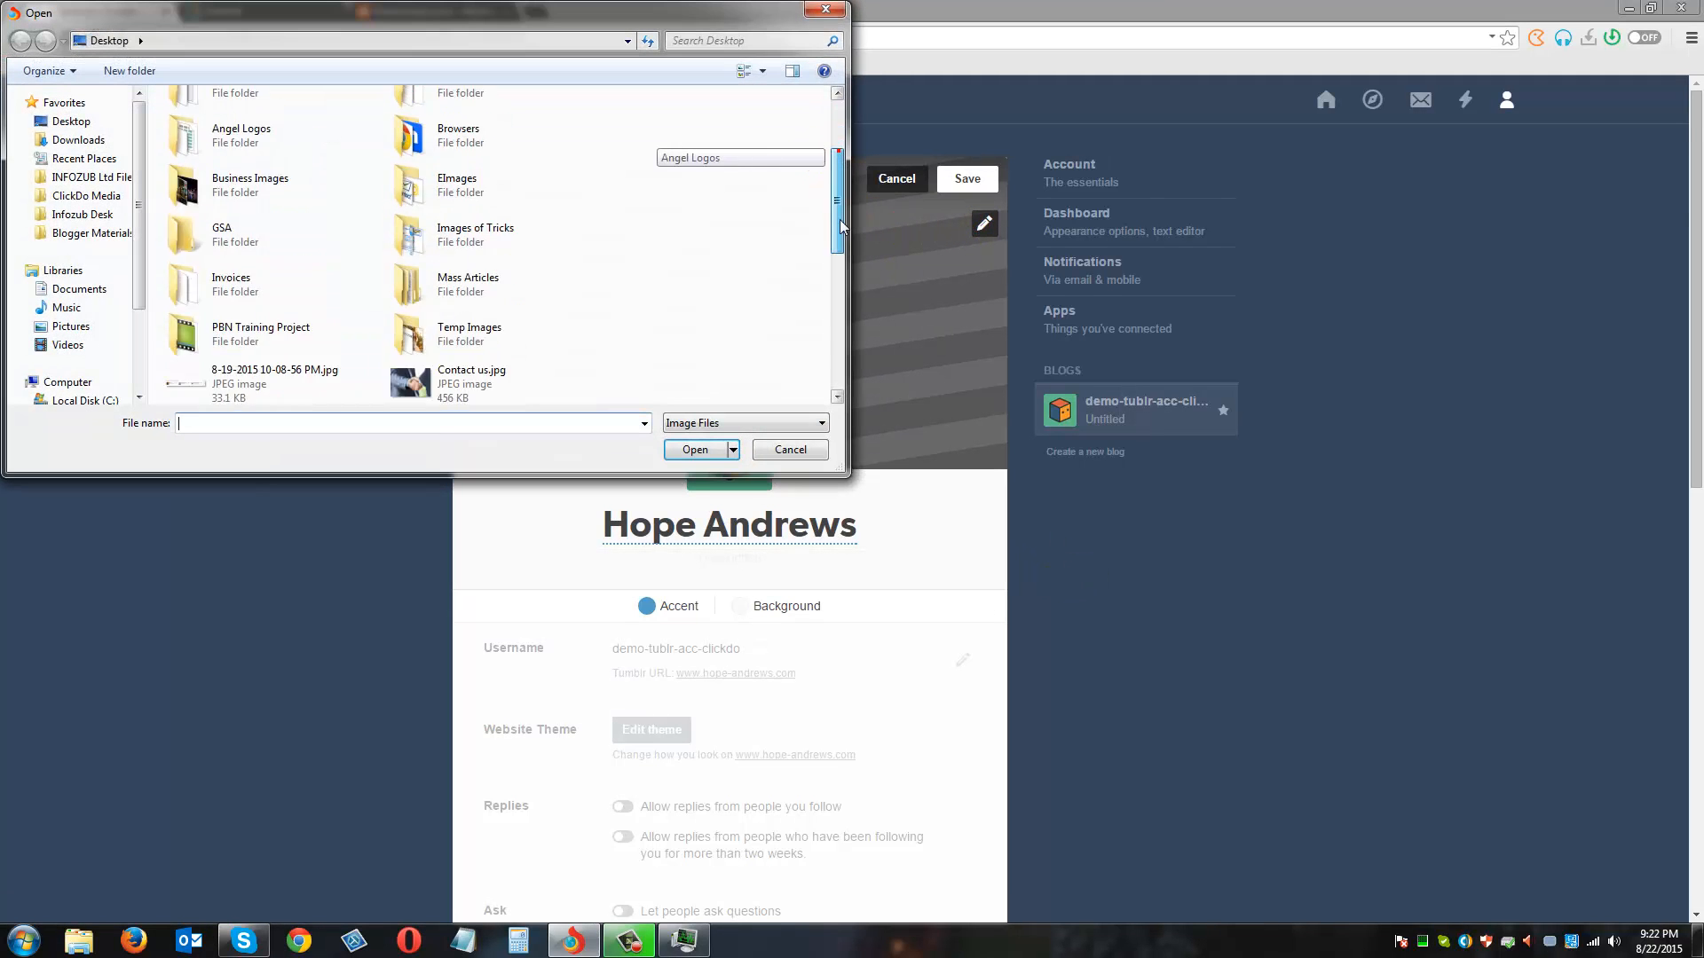
scroll(down, 3)
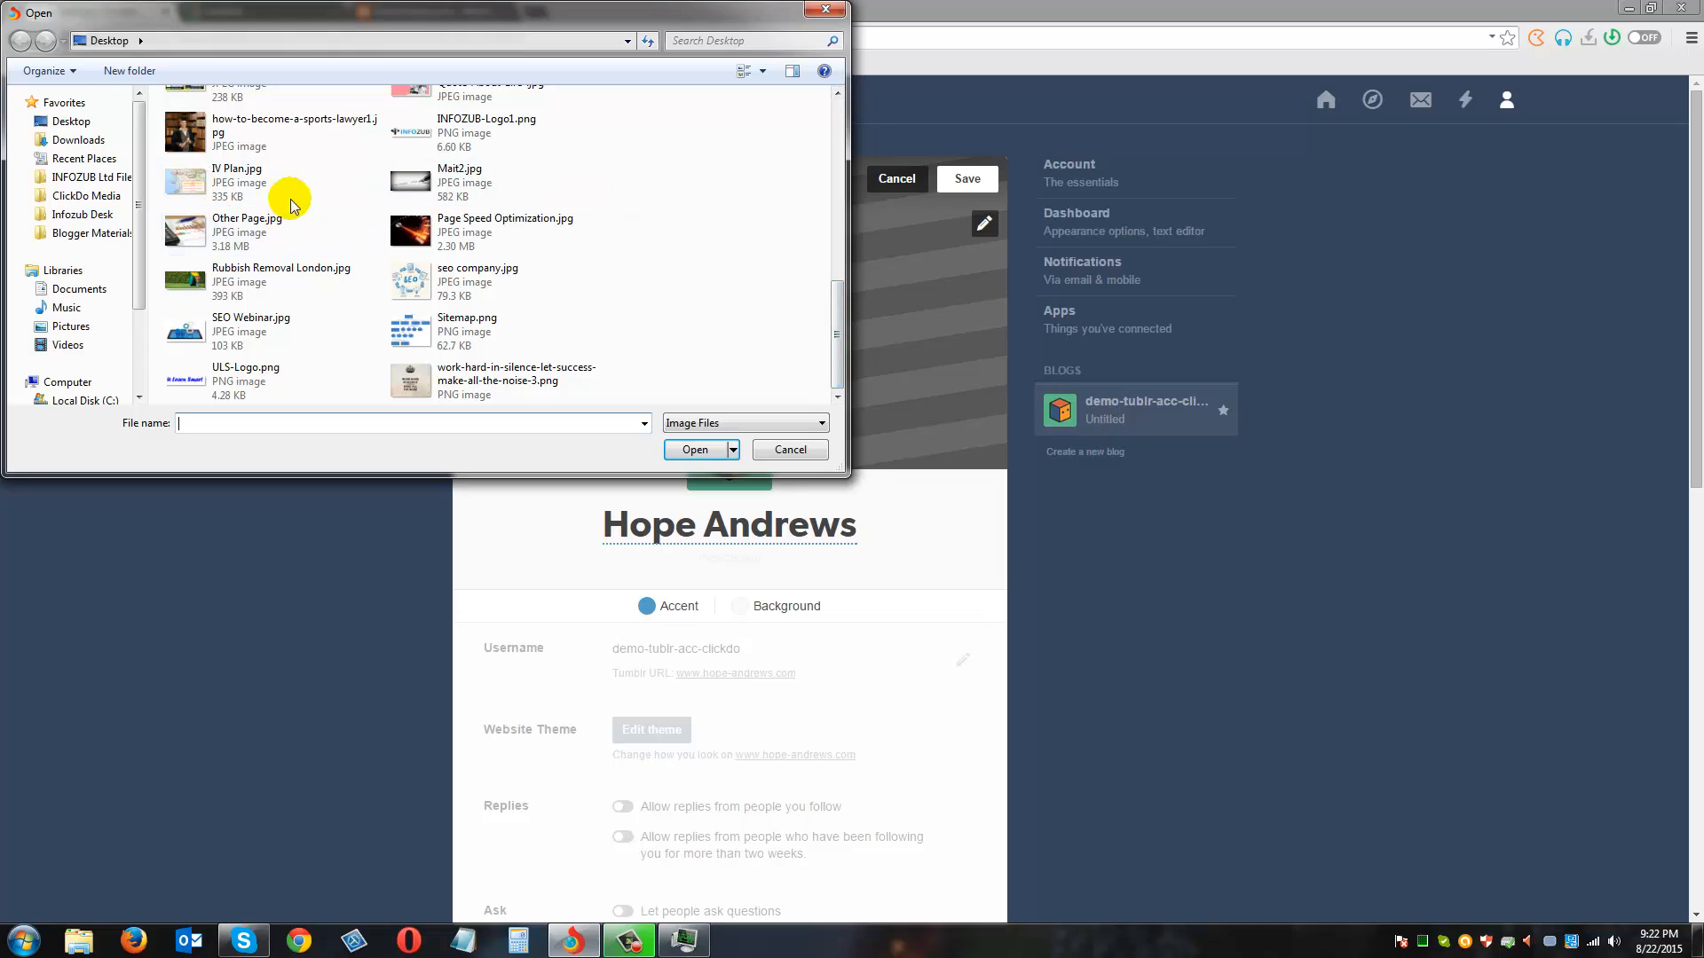
click(288, 332)
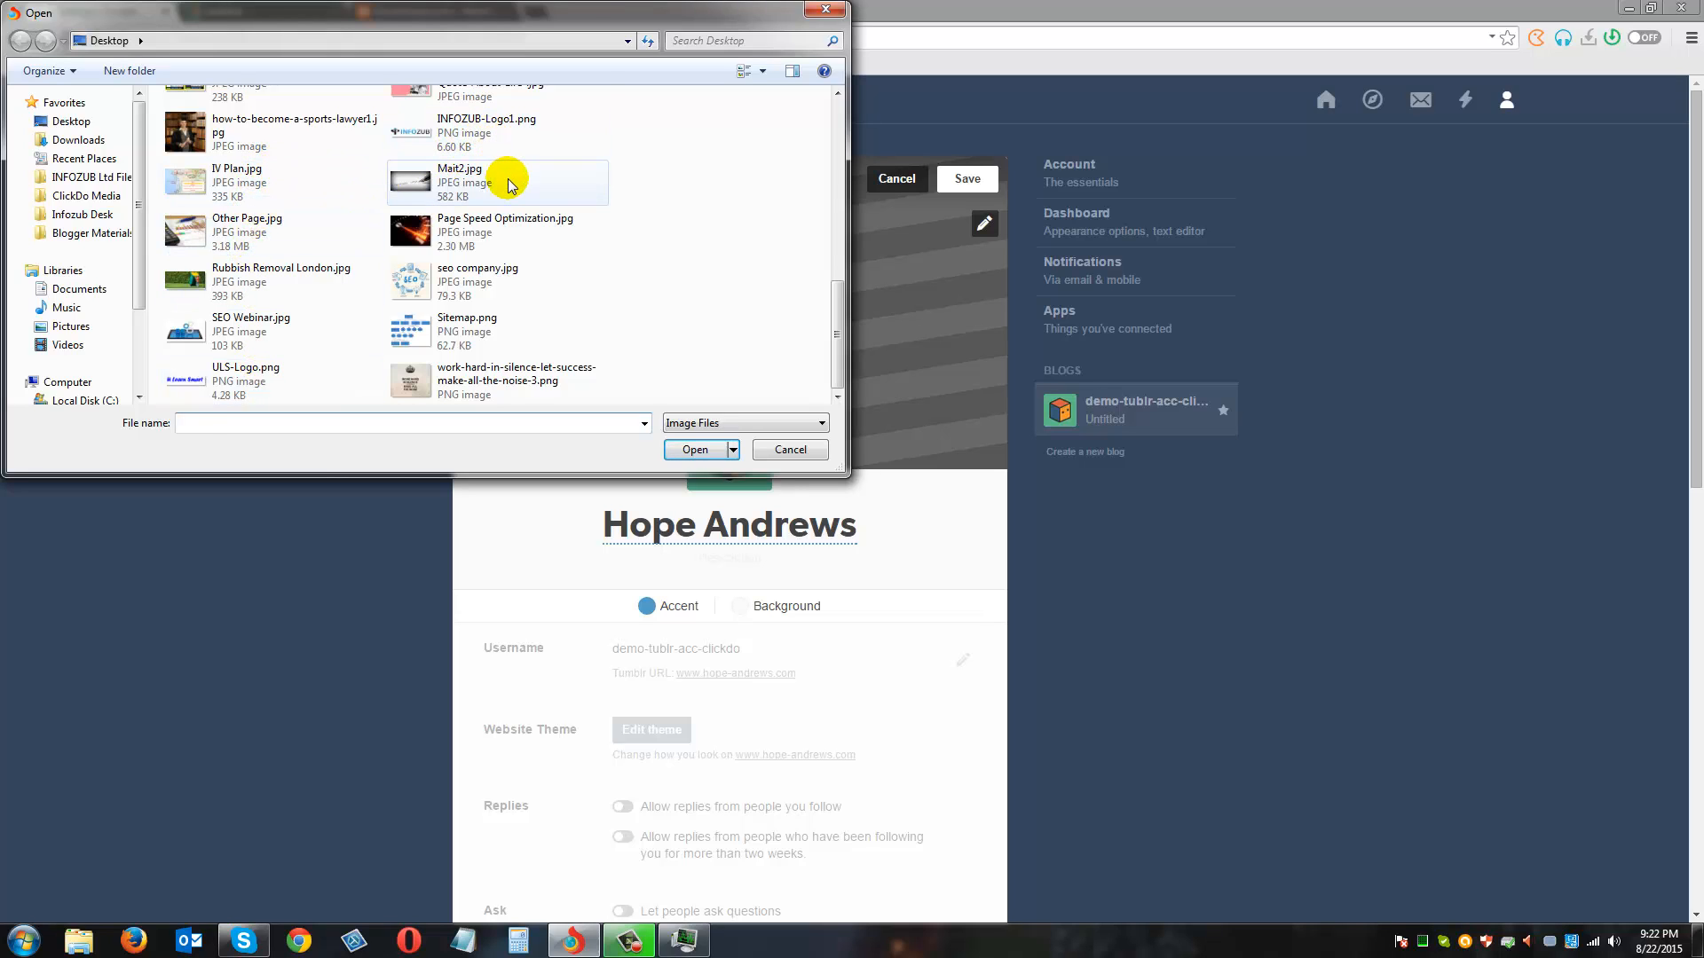
click(506, 231)
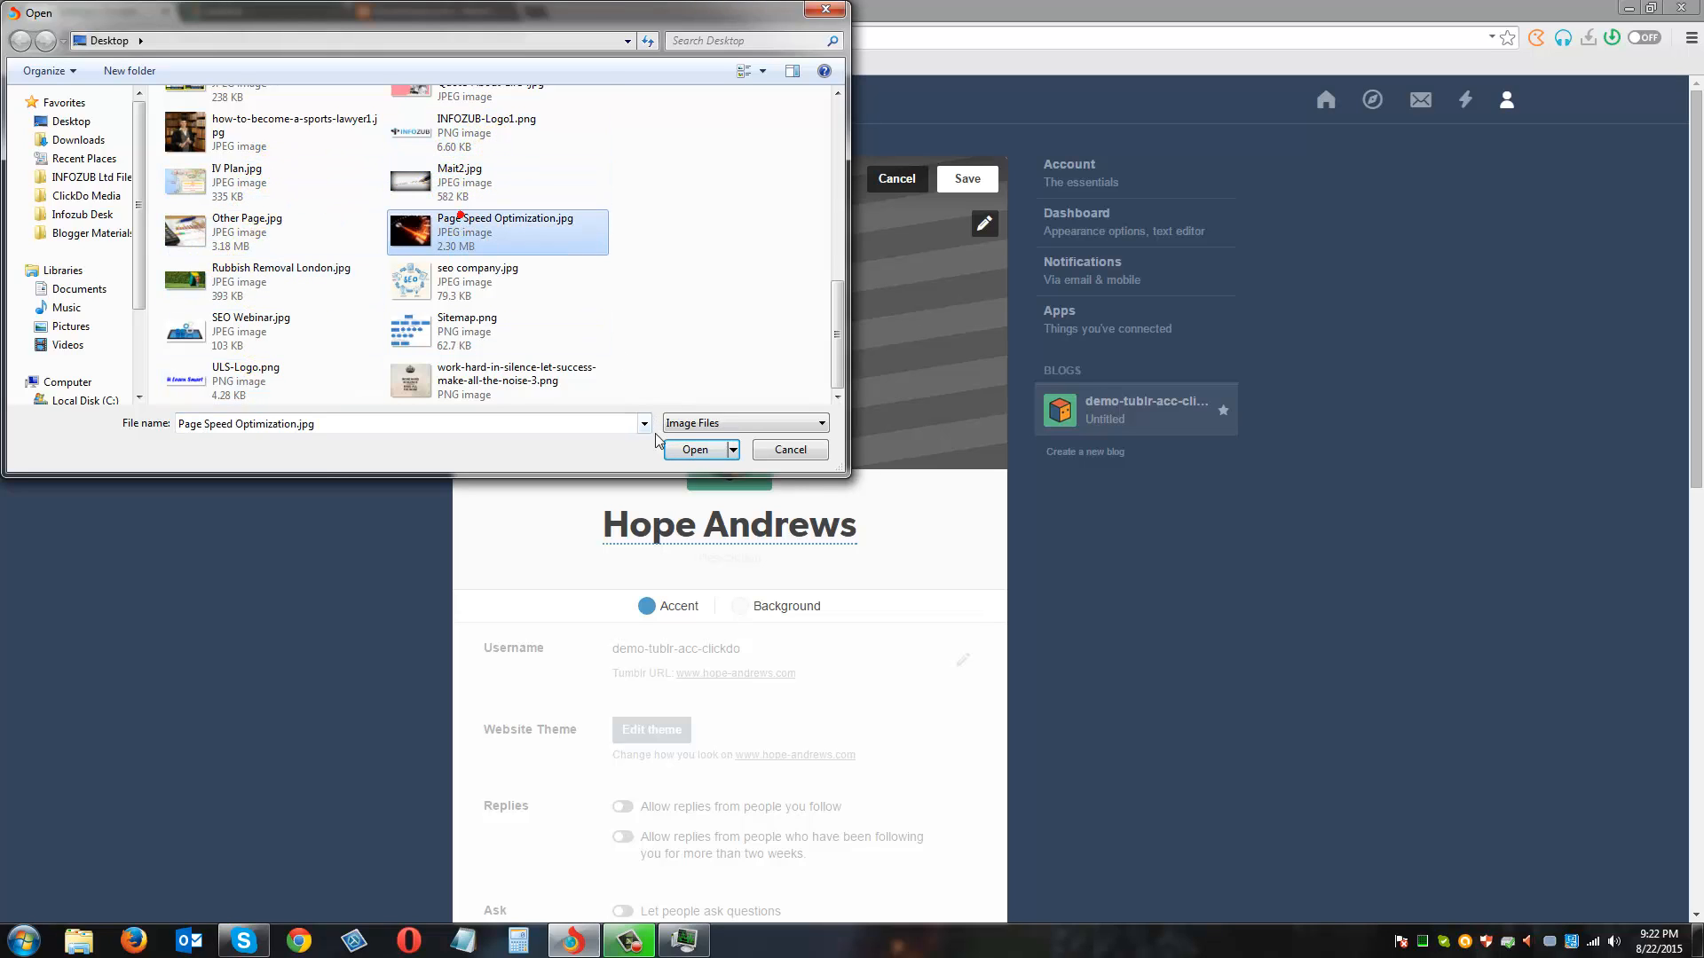
click(694, 449)
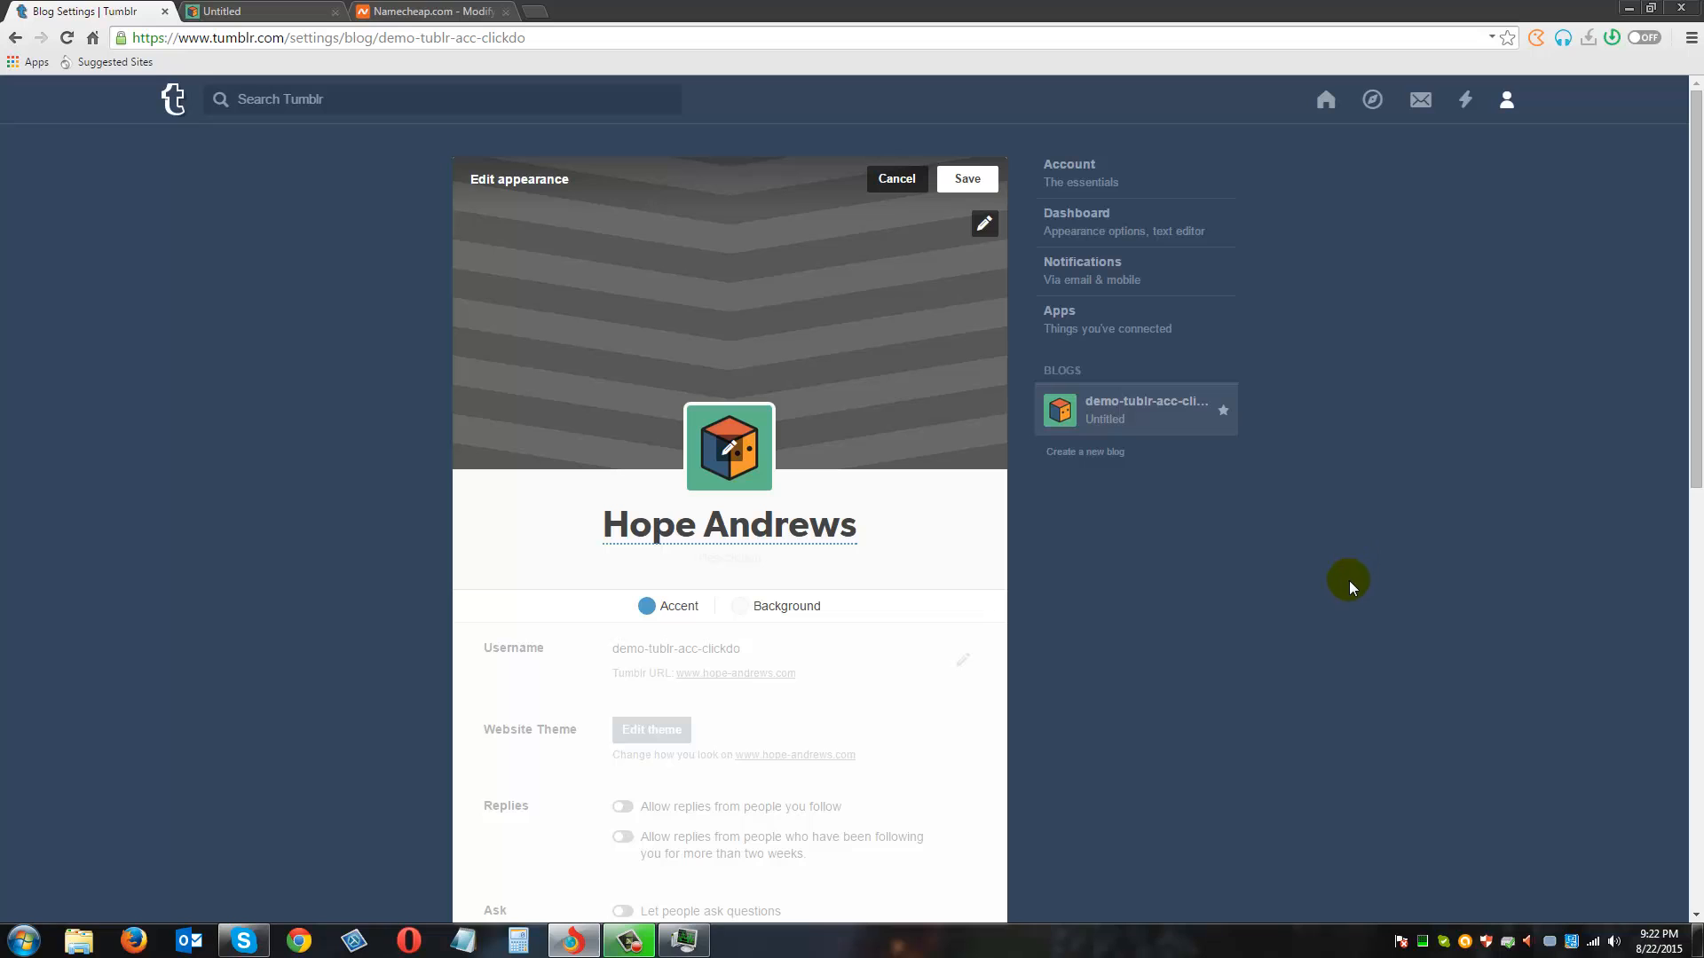
- Reposition the fire image within the header banner
click(983, 224)
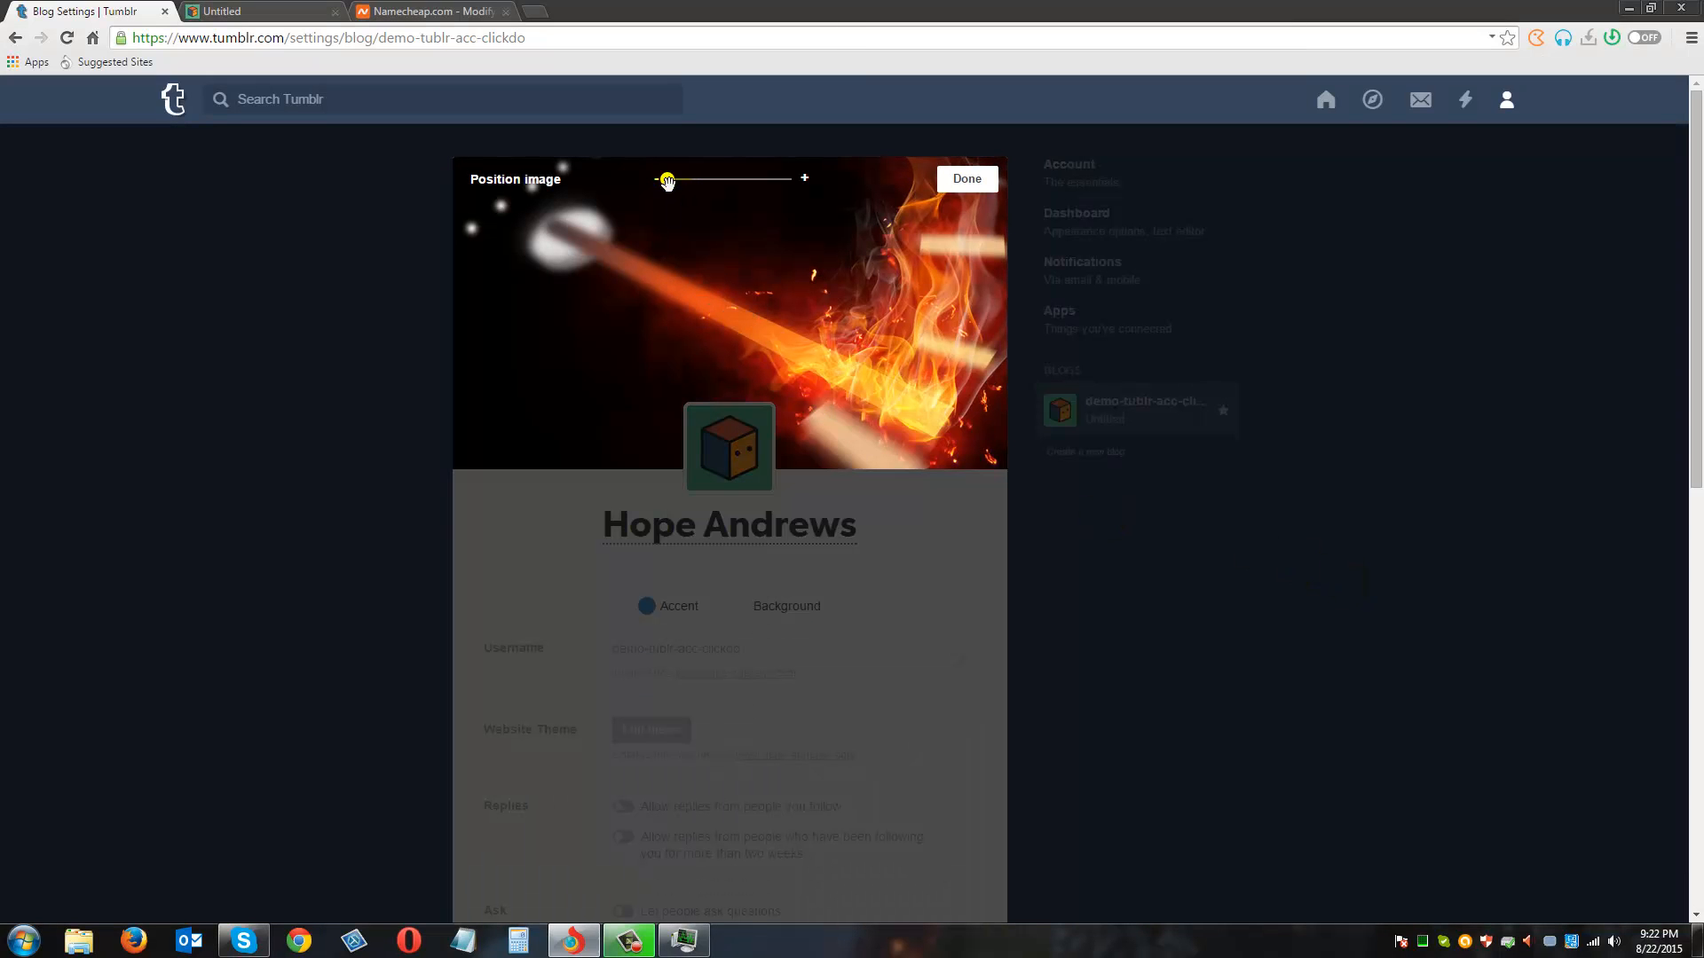
drag(670, 177, 719, 178)
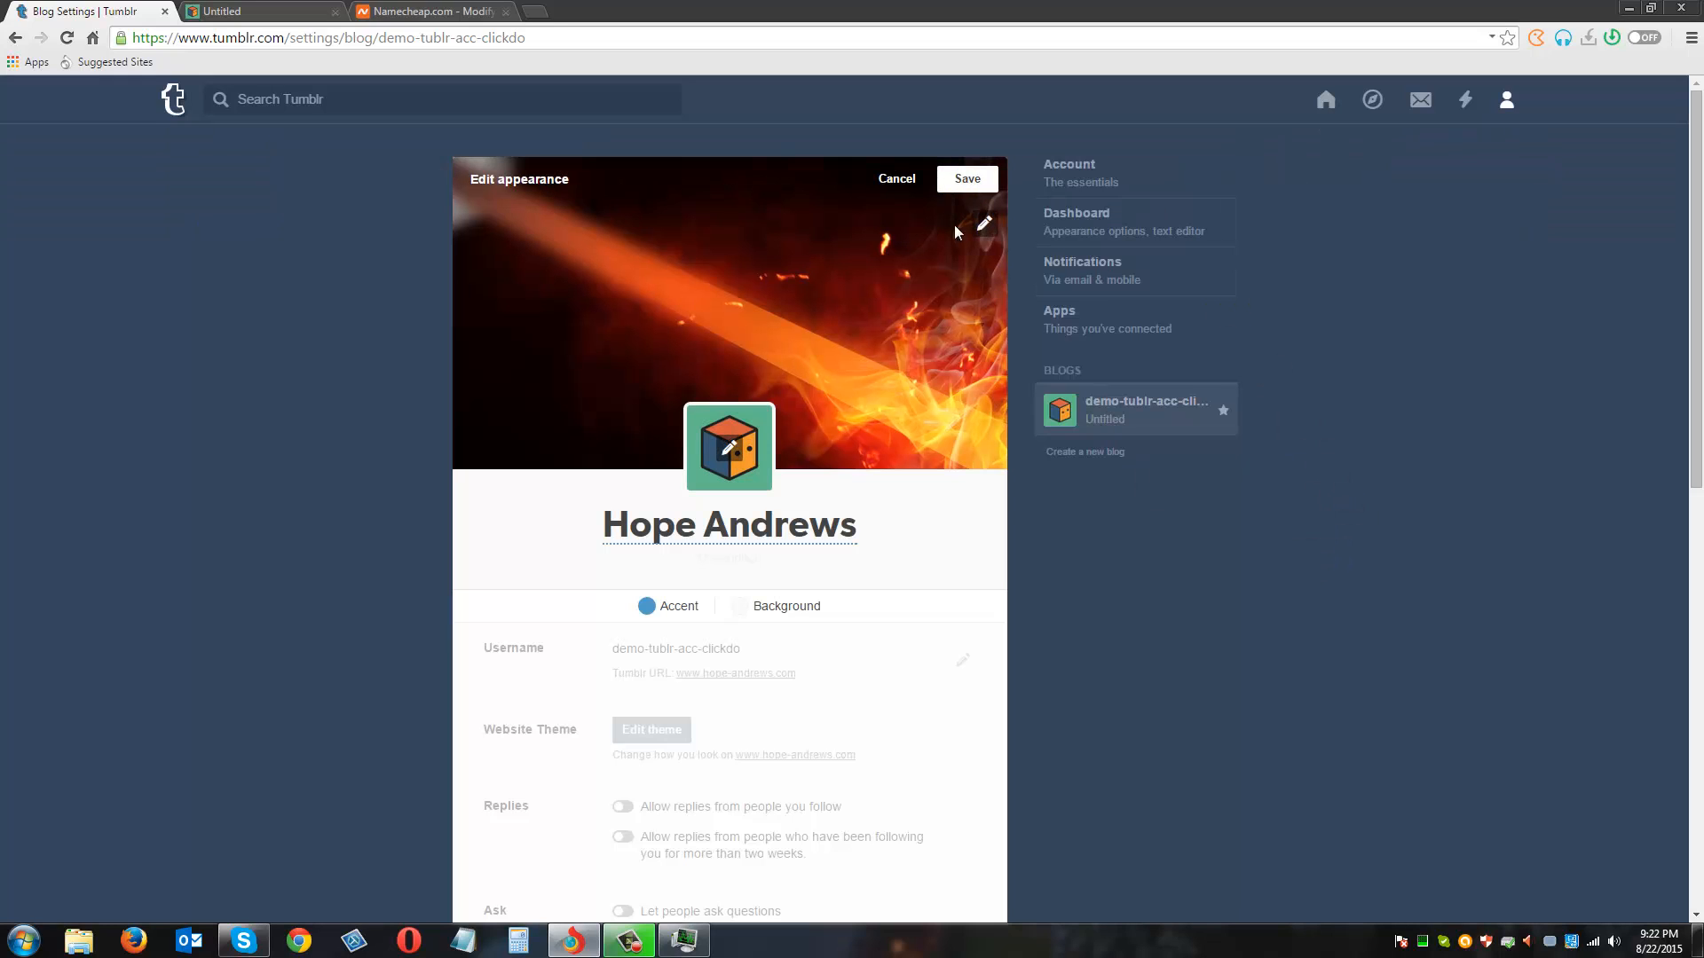
click(965, 178)
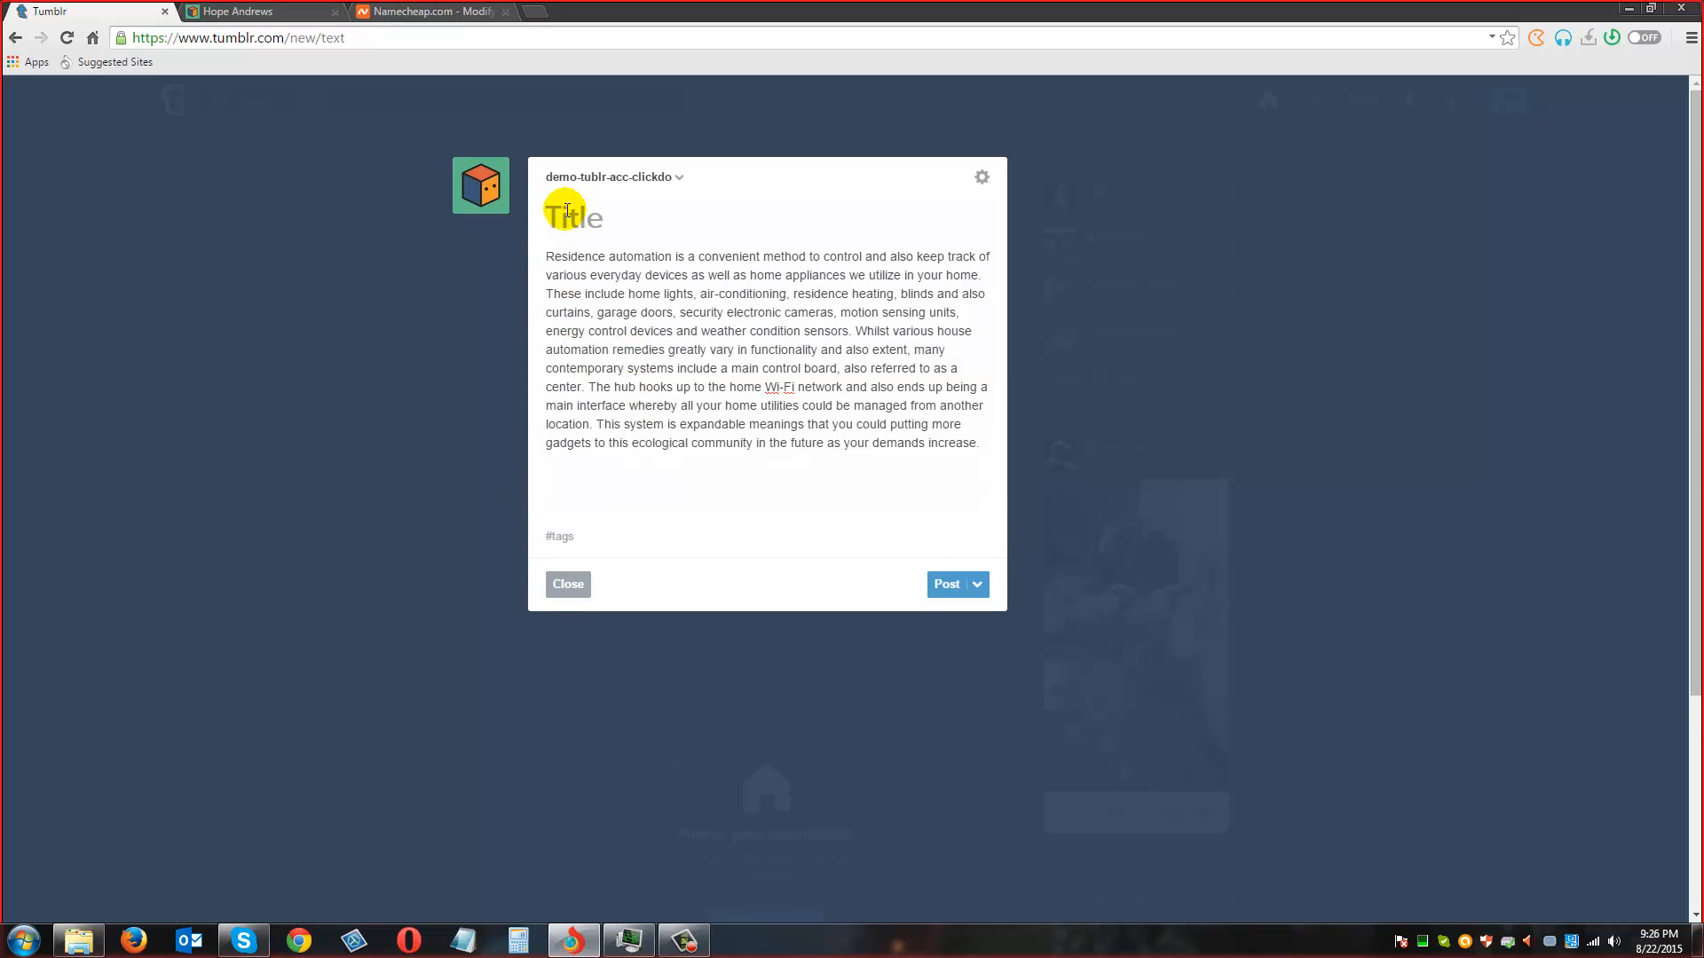
- Title the post 'Automation and it's influence in the digital world'
text(Automation and E)
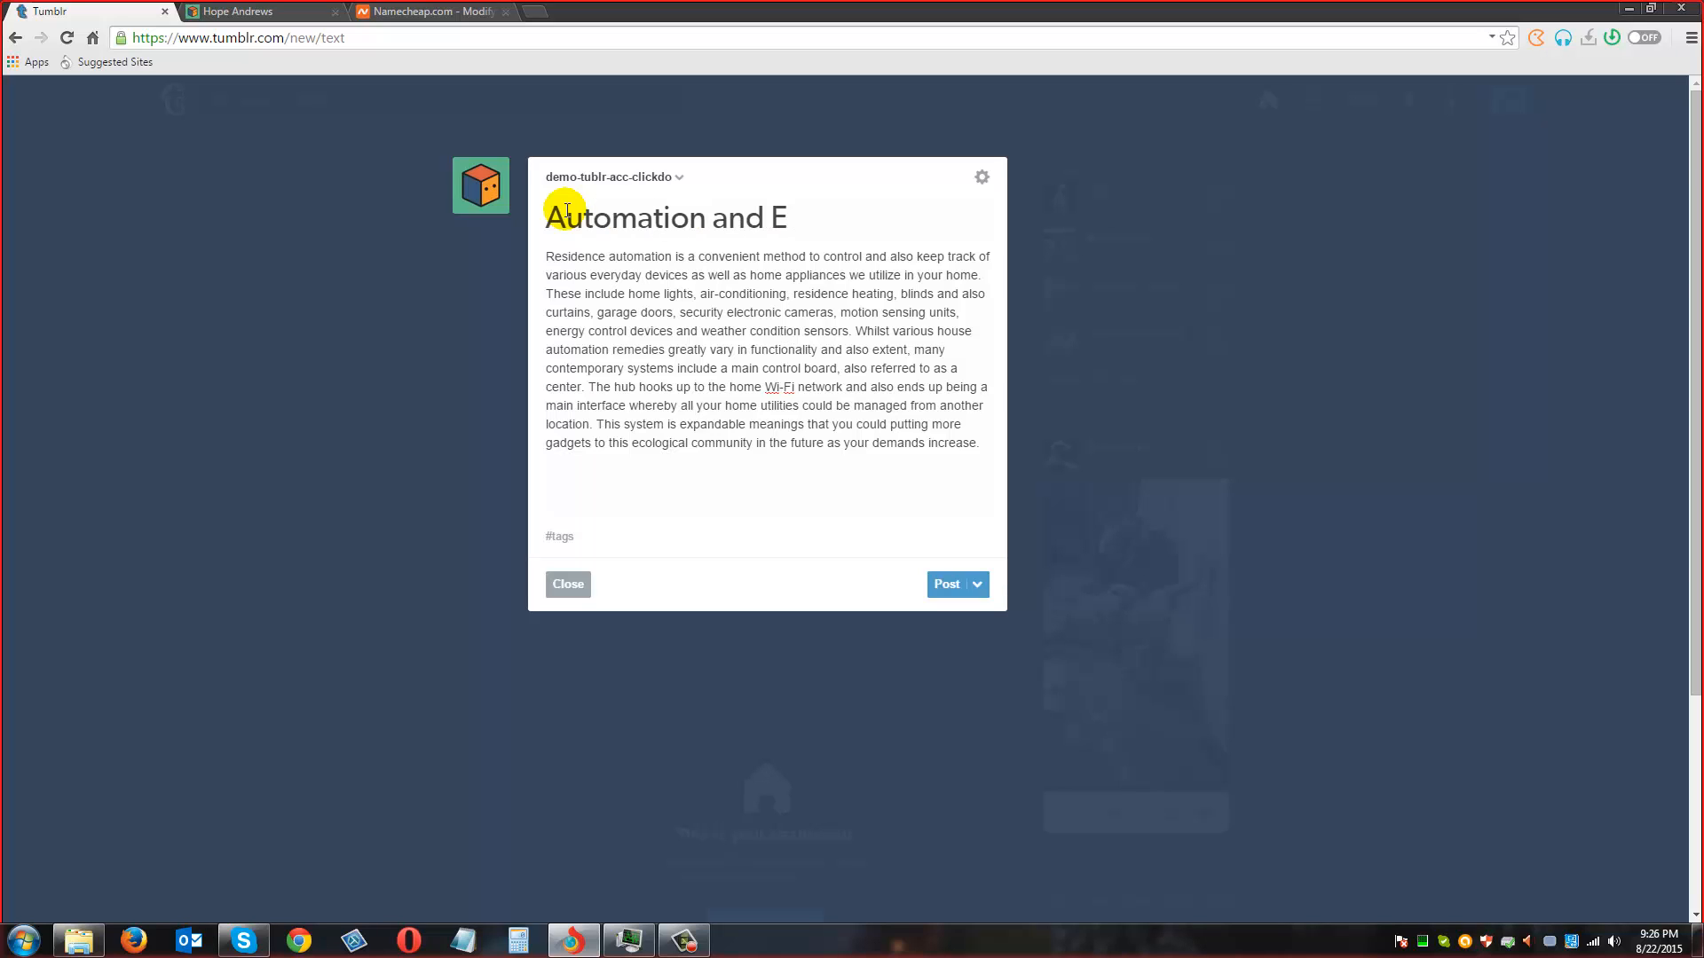
text(it)
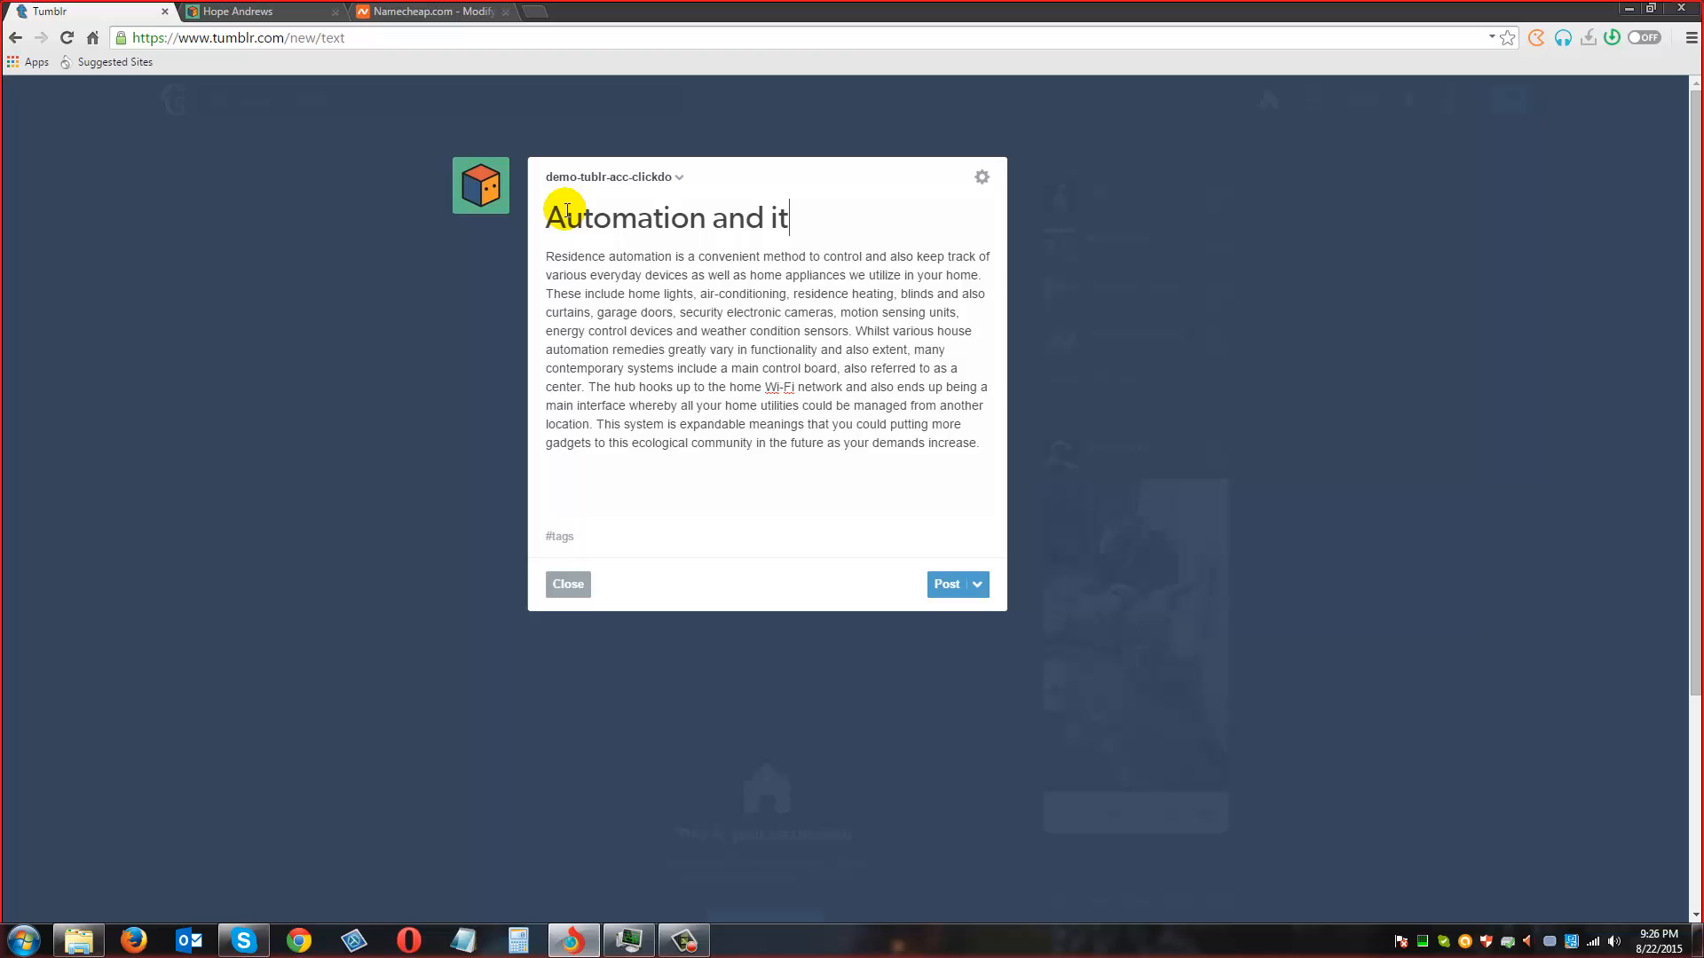
text('s influence in the)
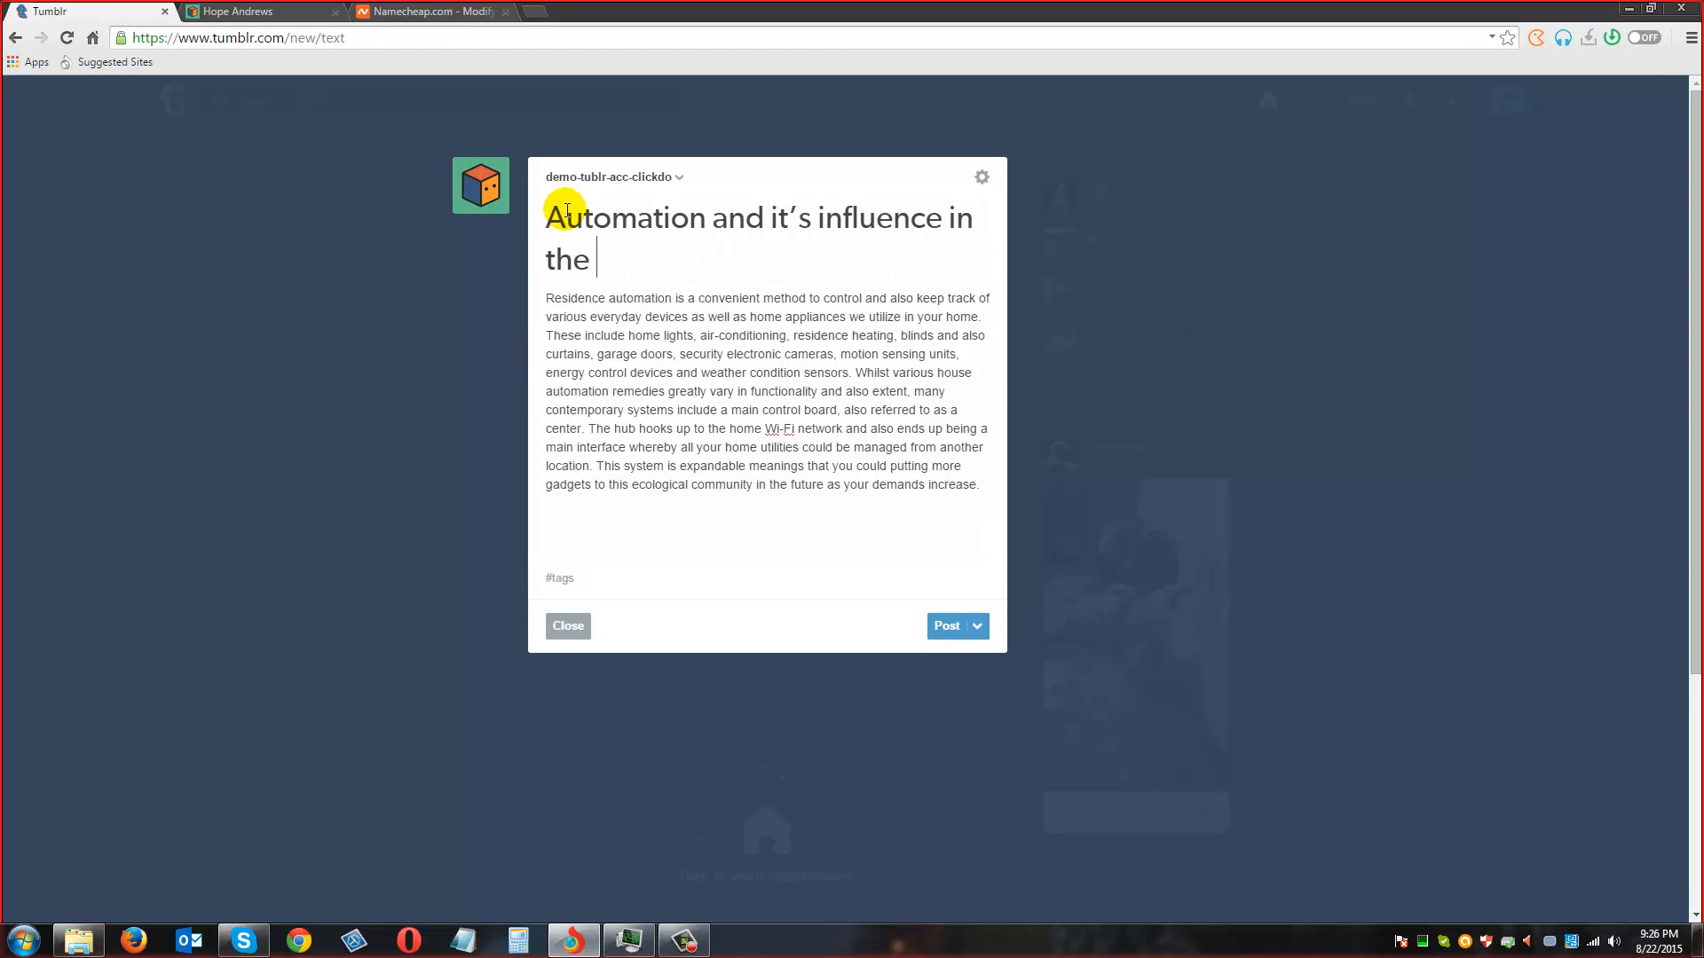
text(digital w)
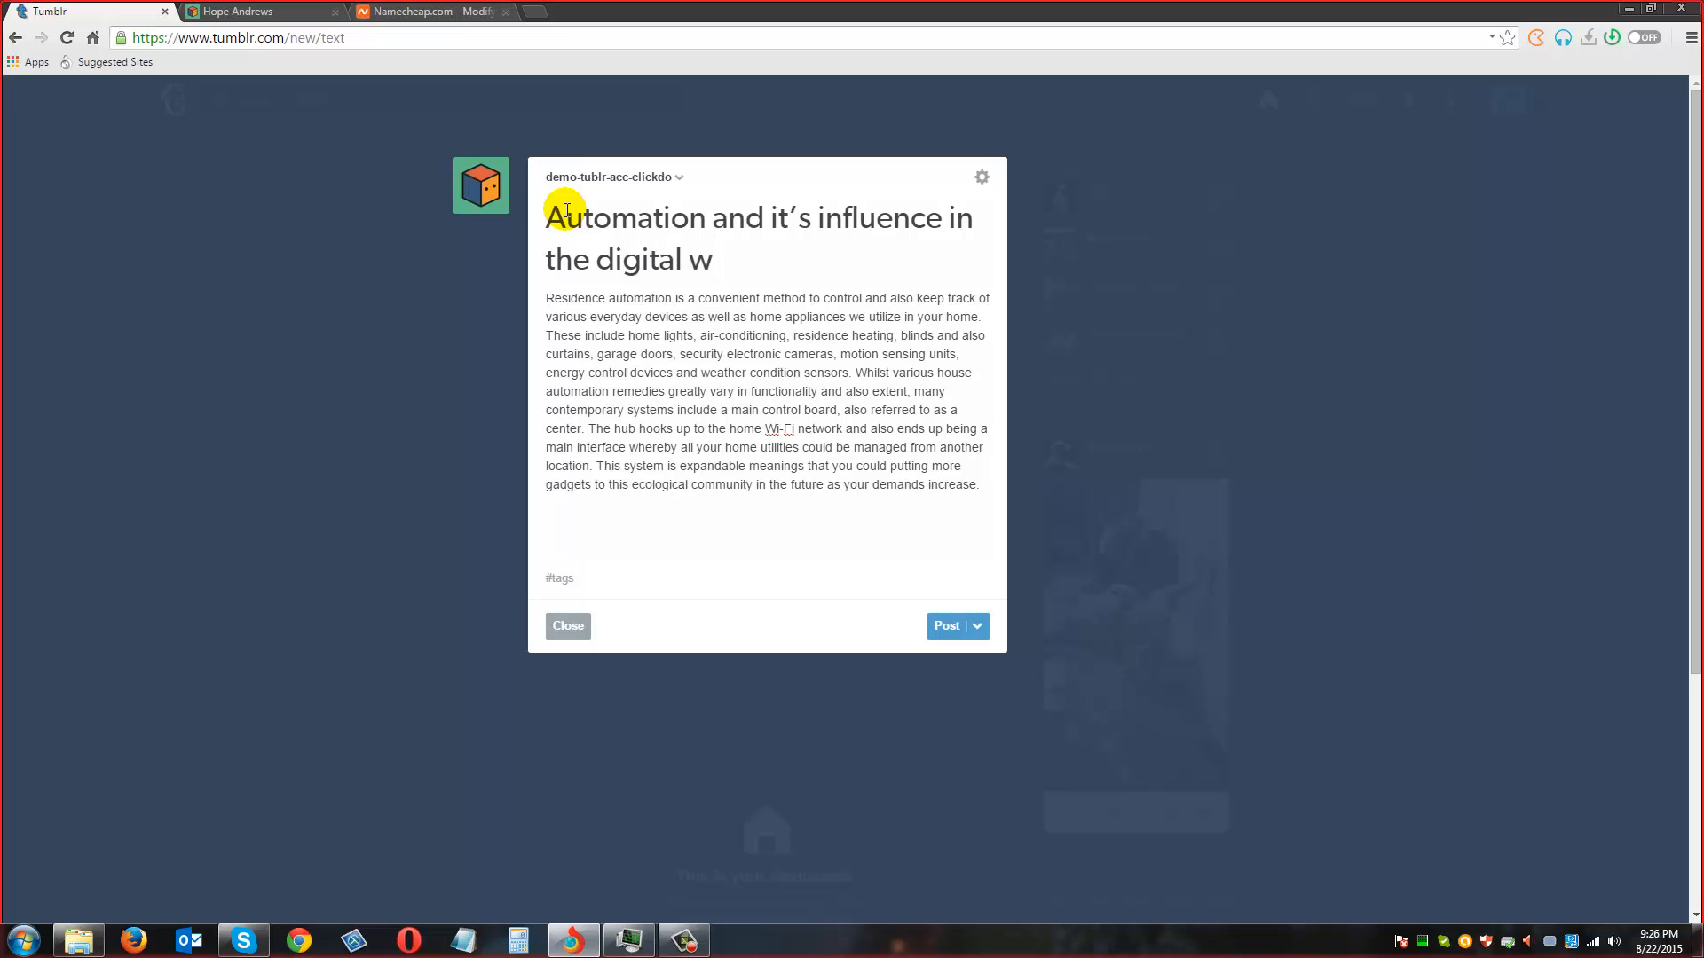
text(orld)
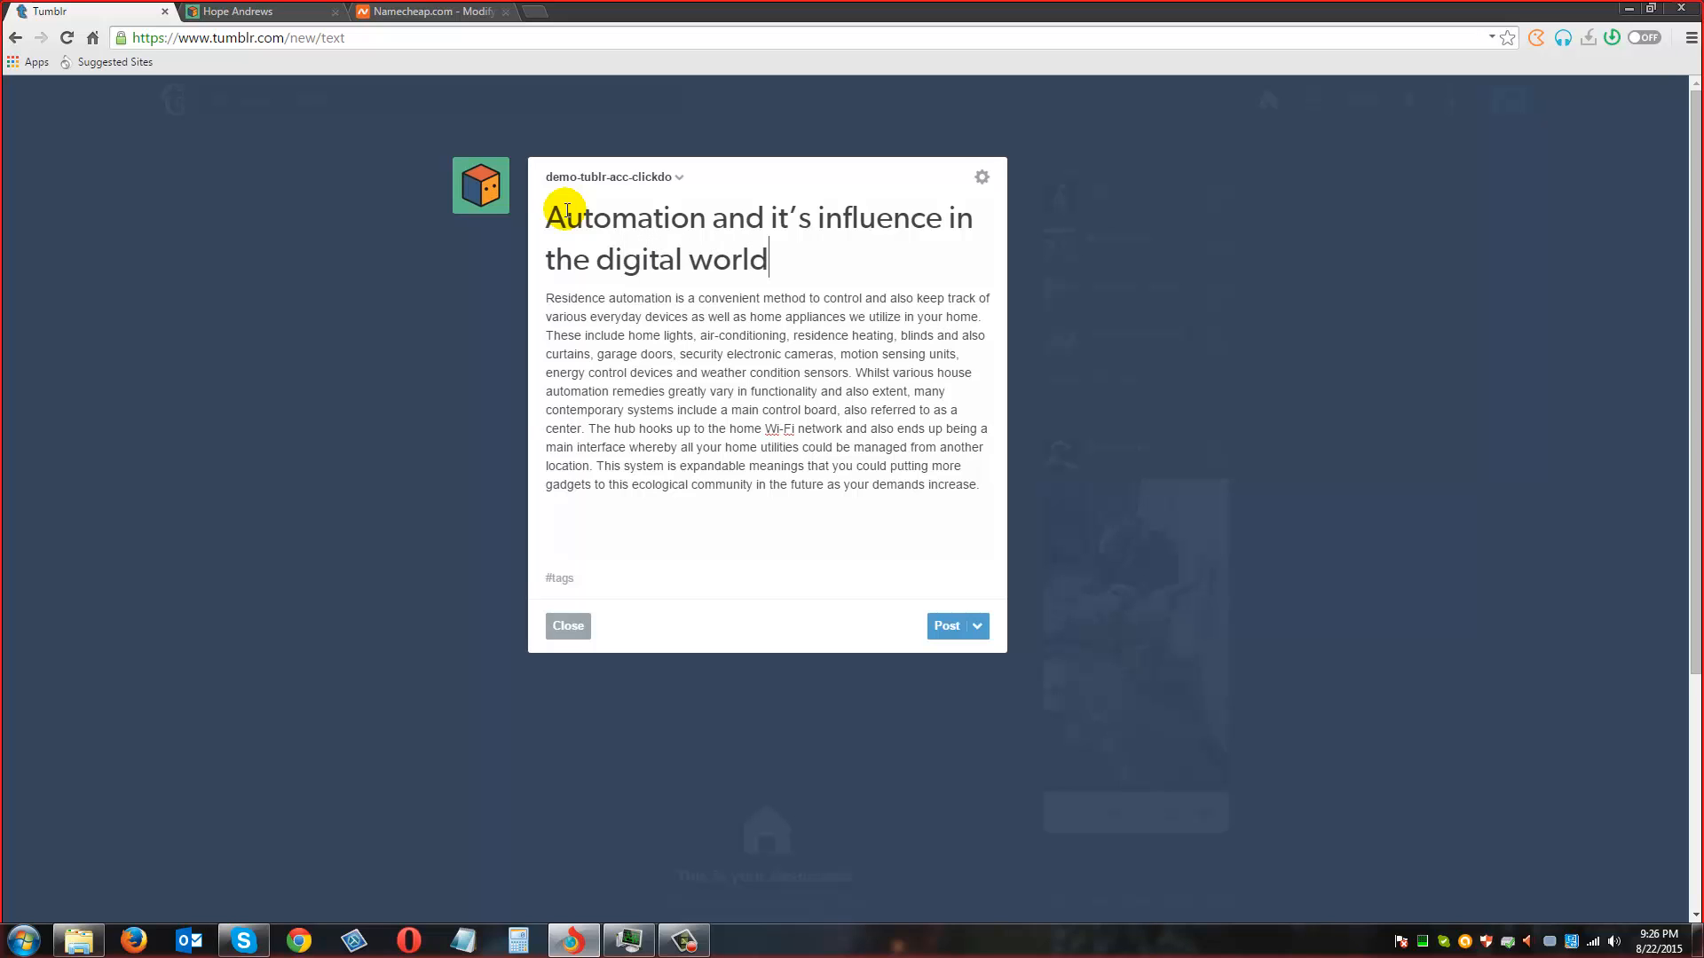
- Add a video block with the YouTube embed code below the article and save the post
click(945, 627)
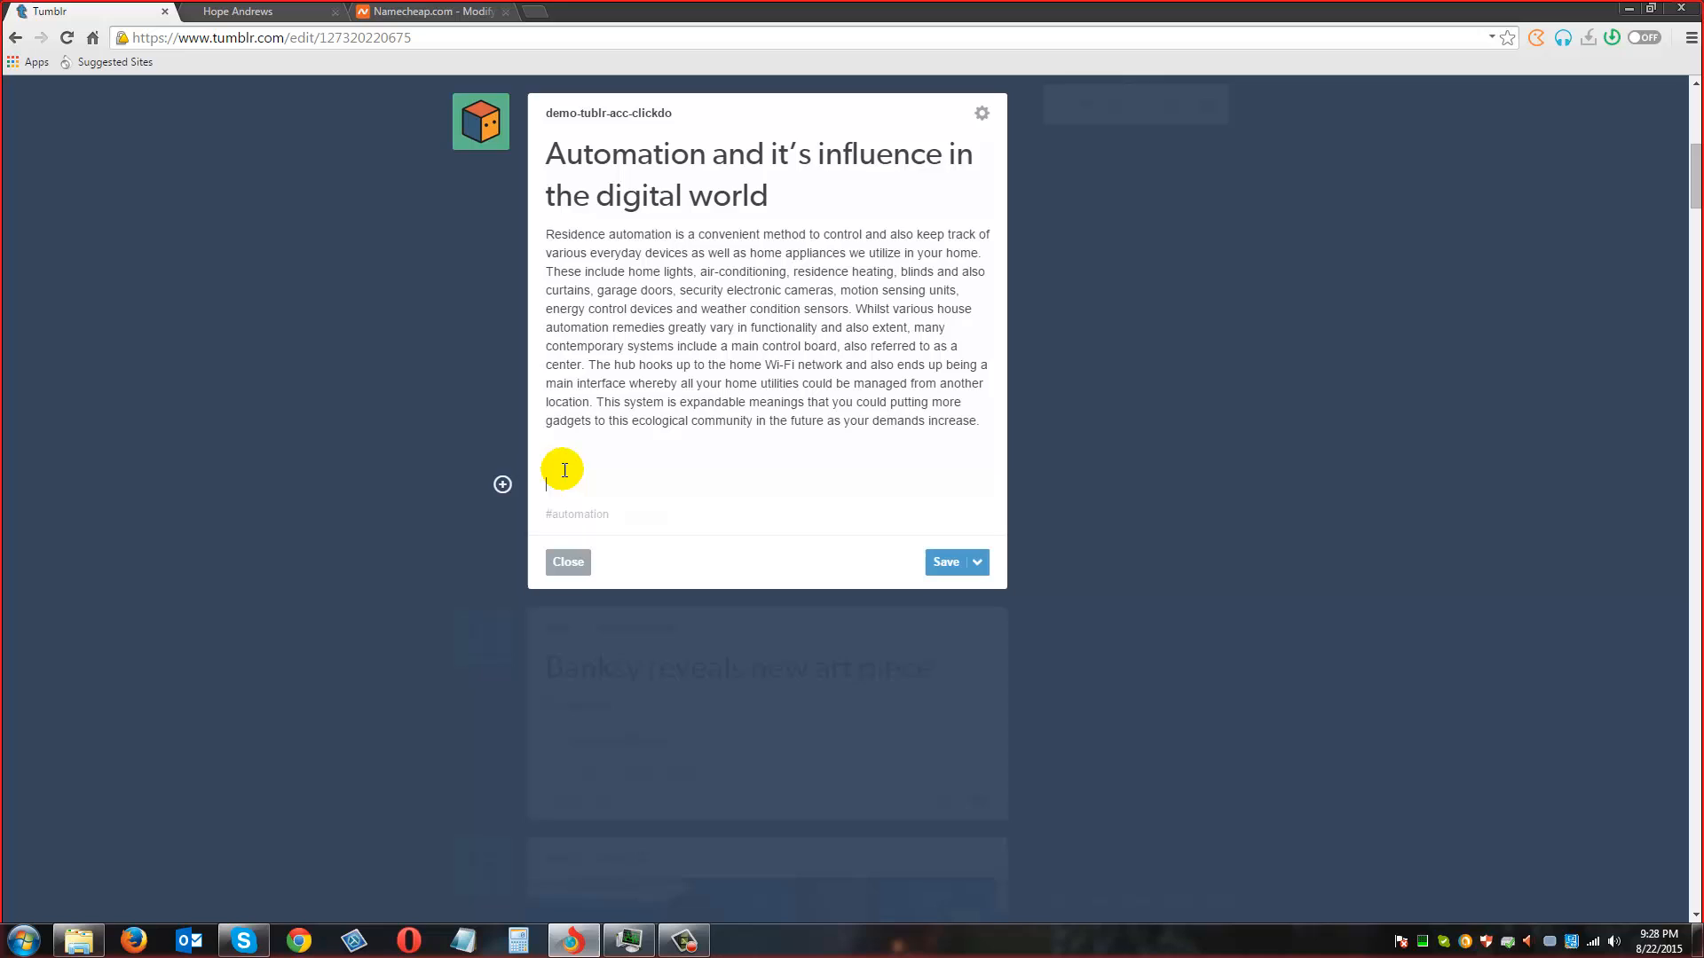
click(503, 483)
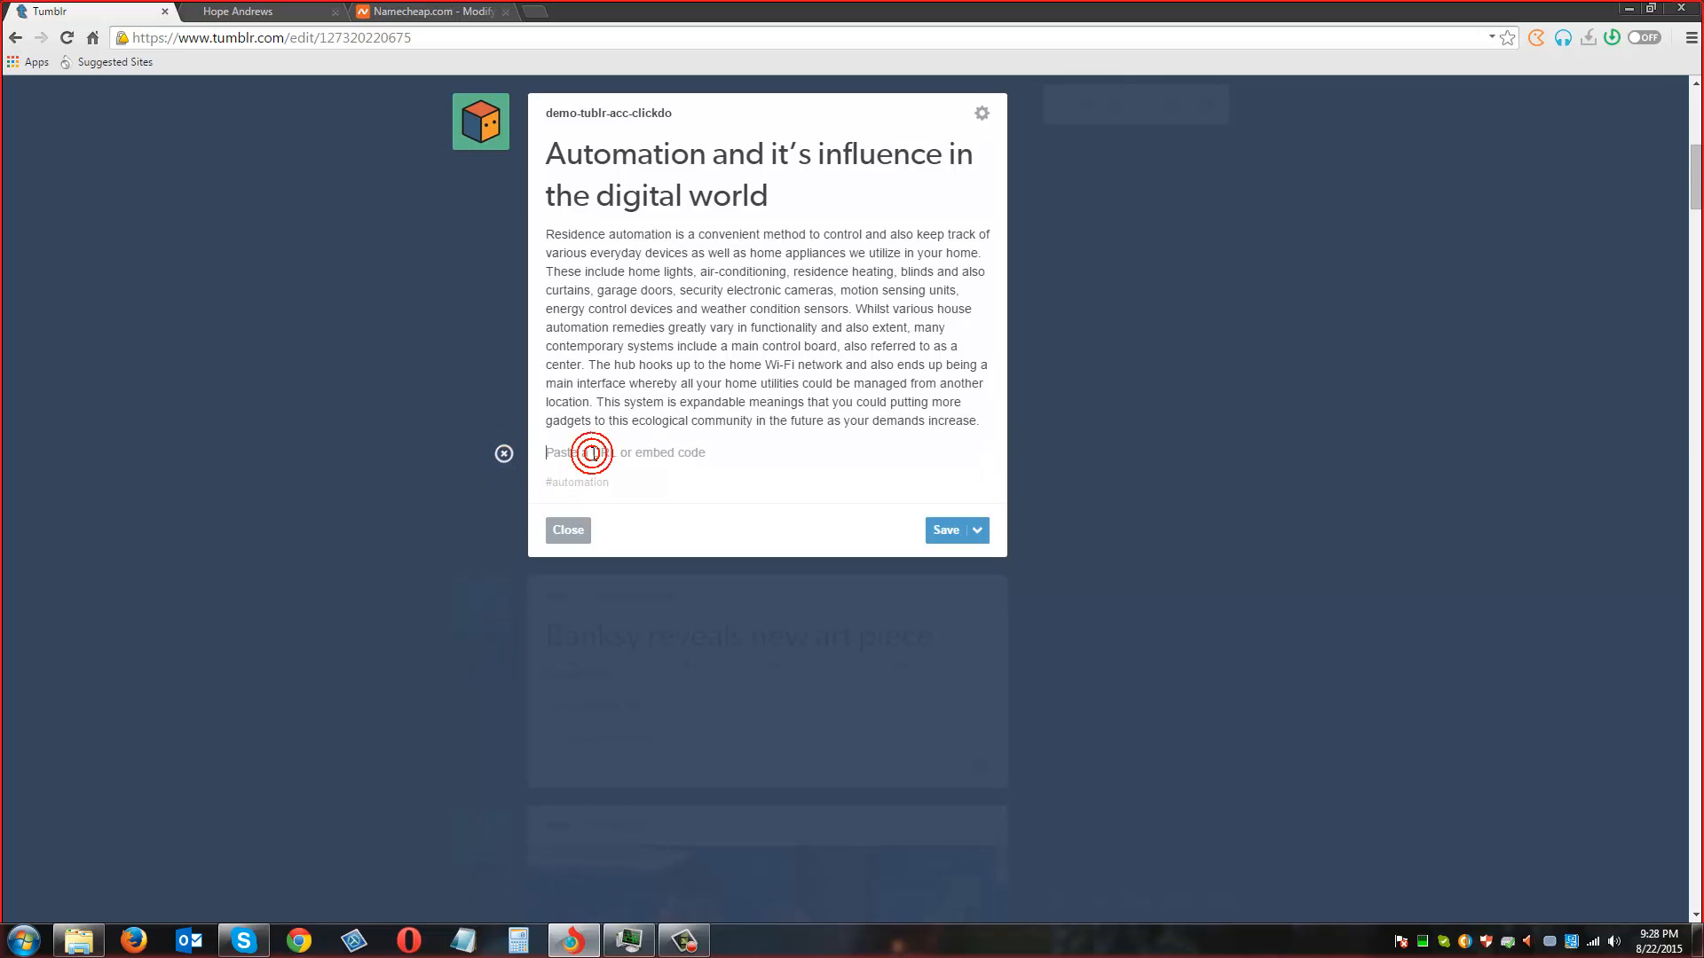
click(945, 530)
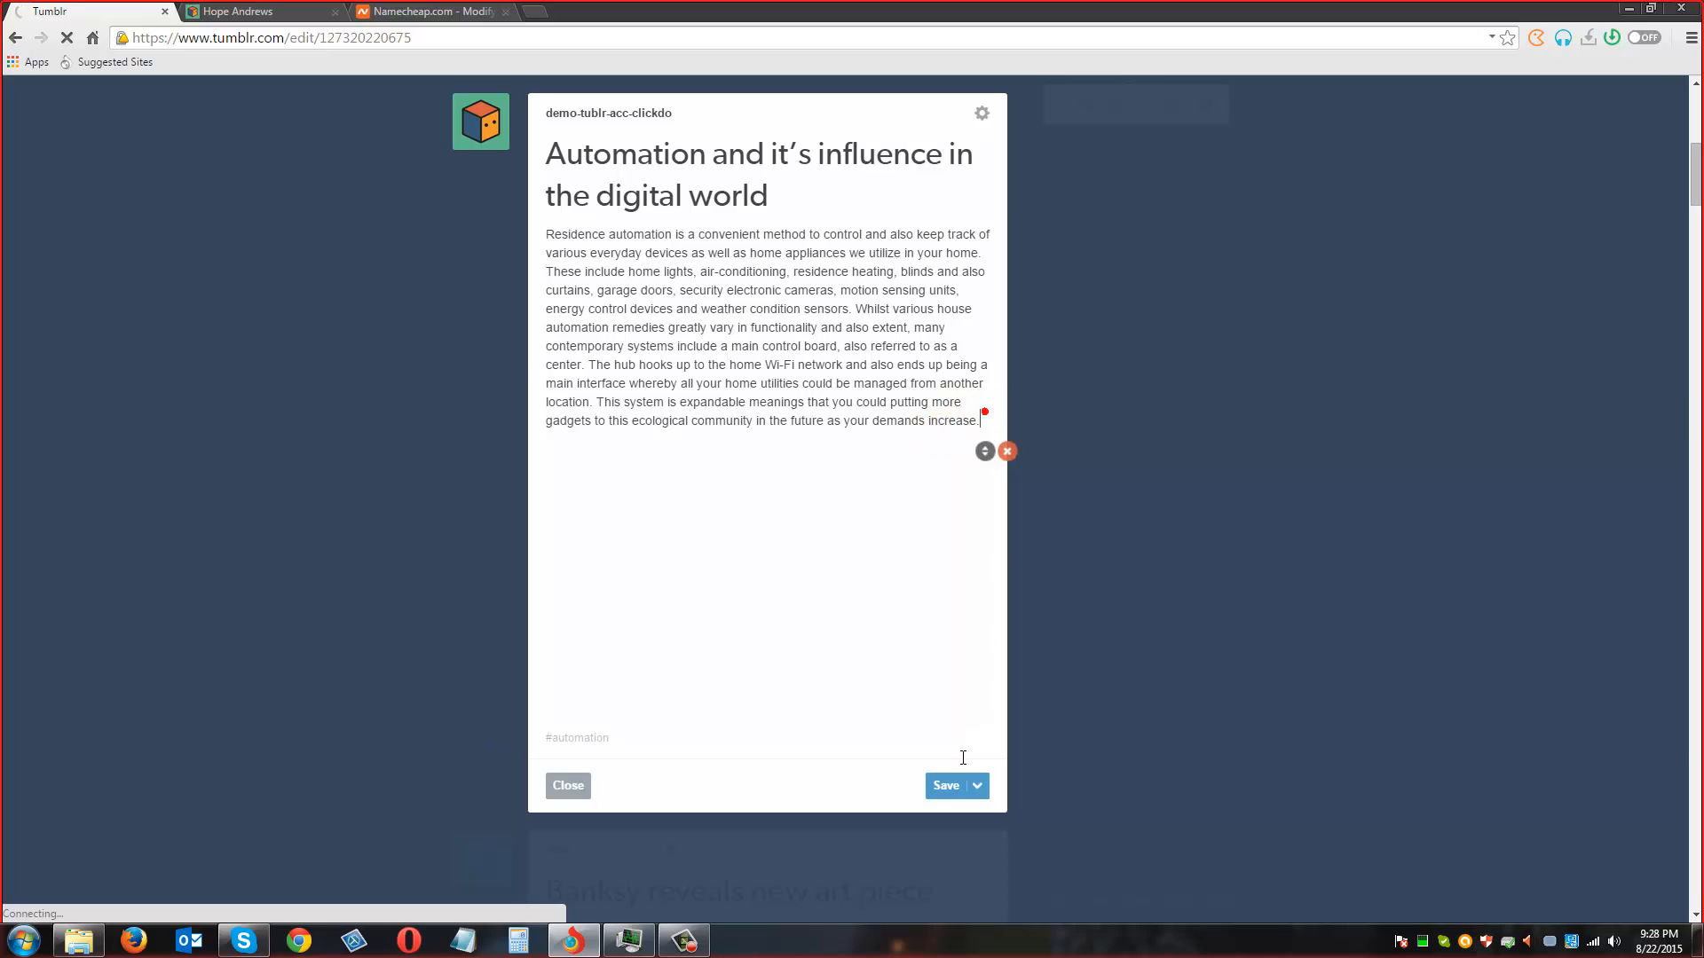
click(944, 786)
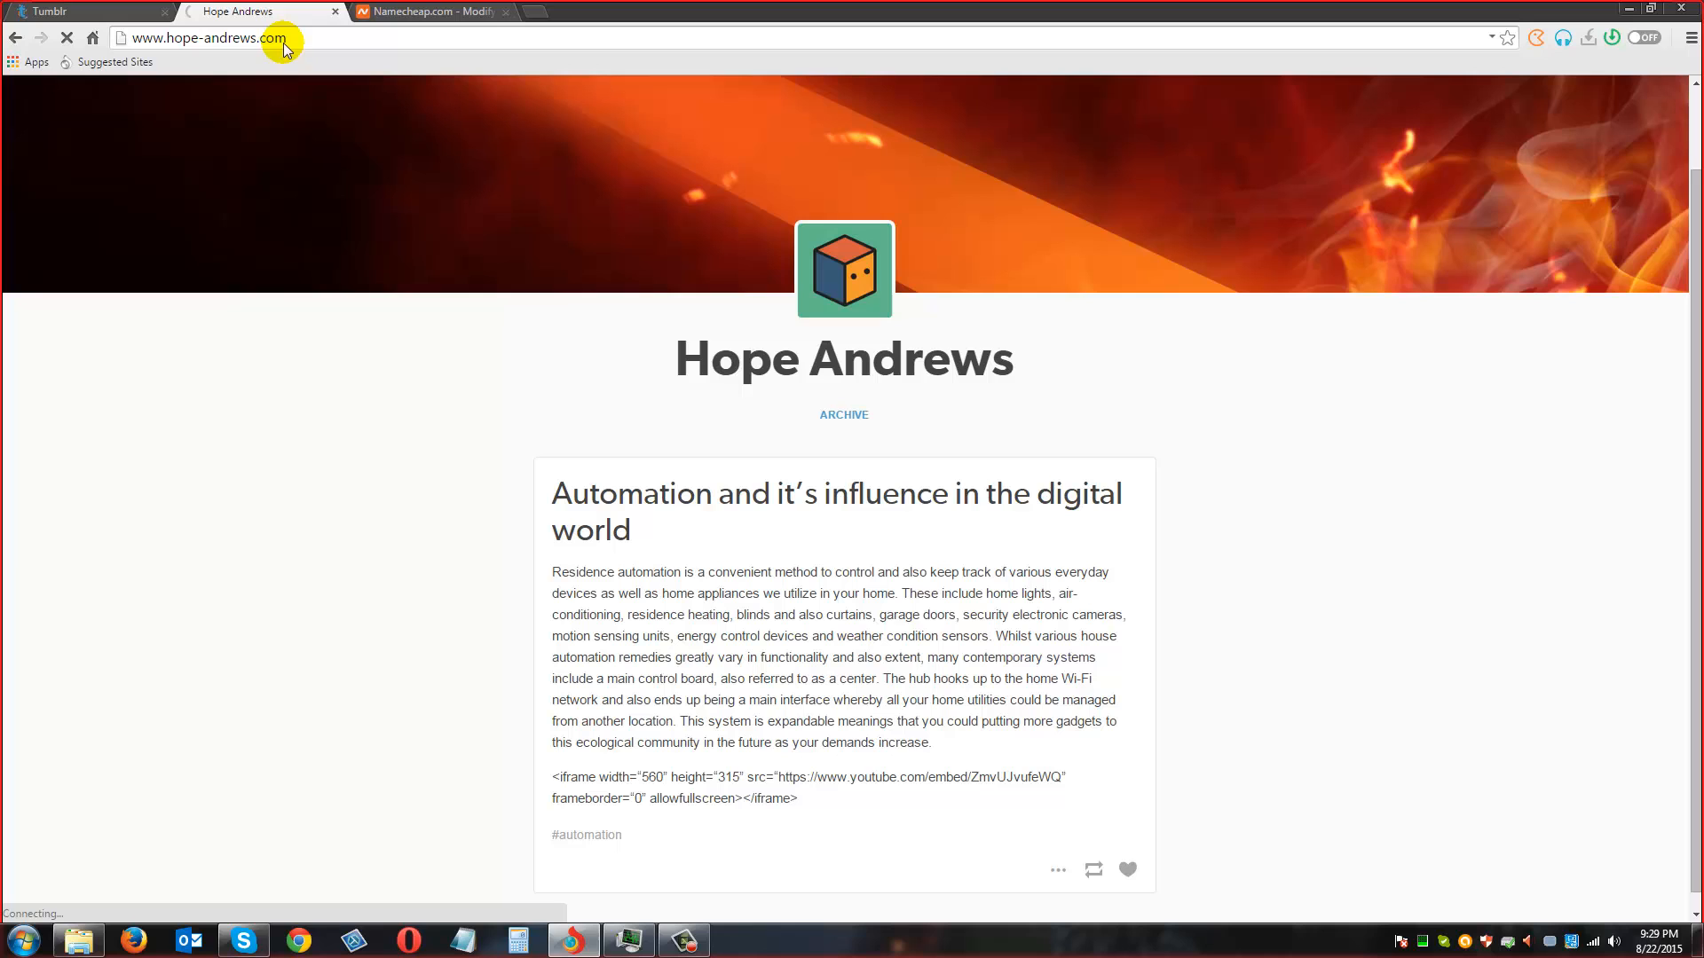
- Return to the Tumblr dashboard and check the published automation post
click(81, 12)
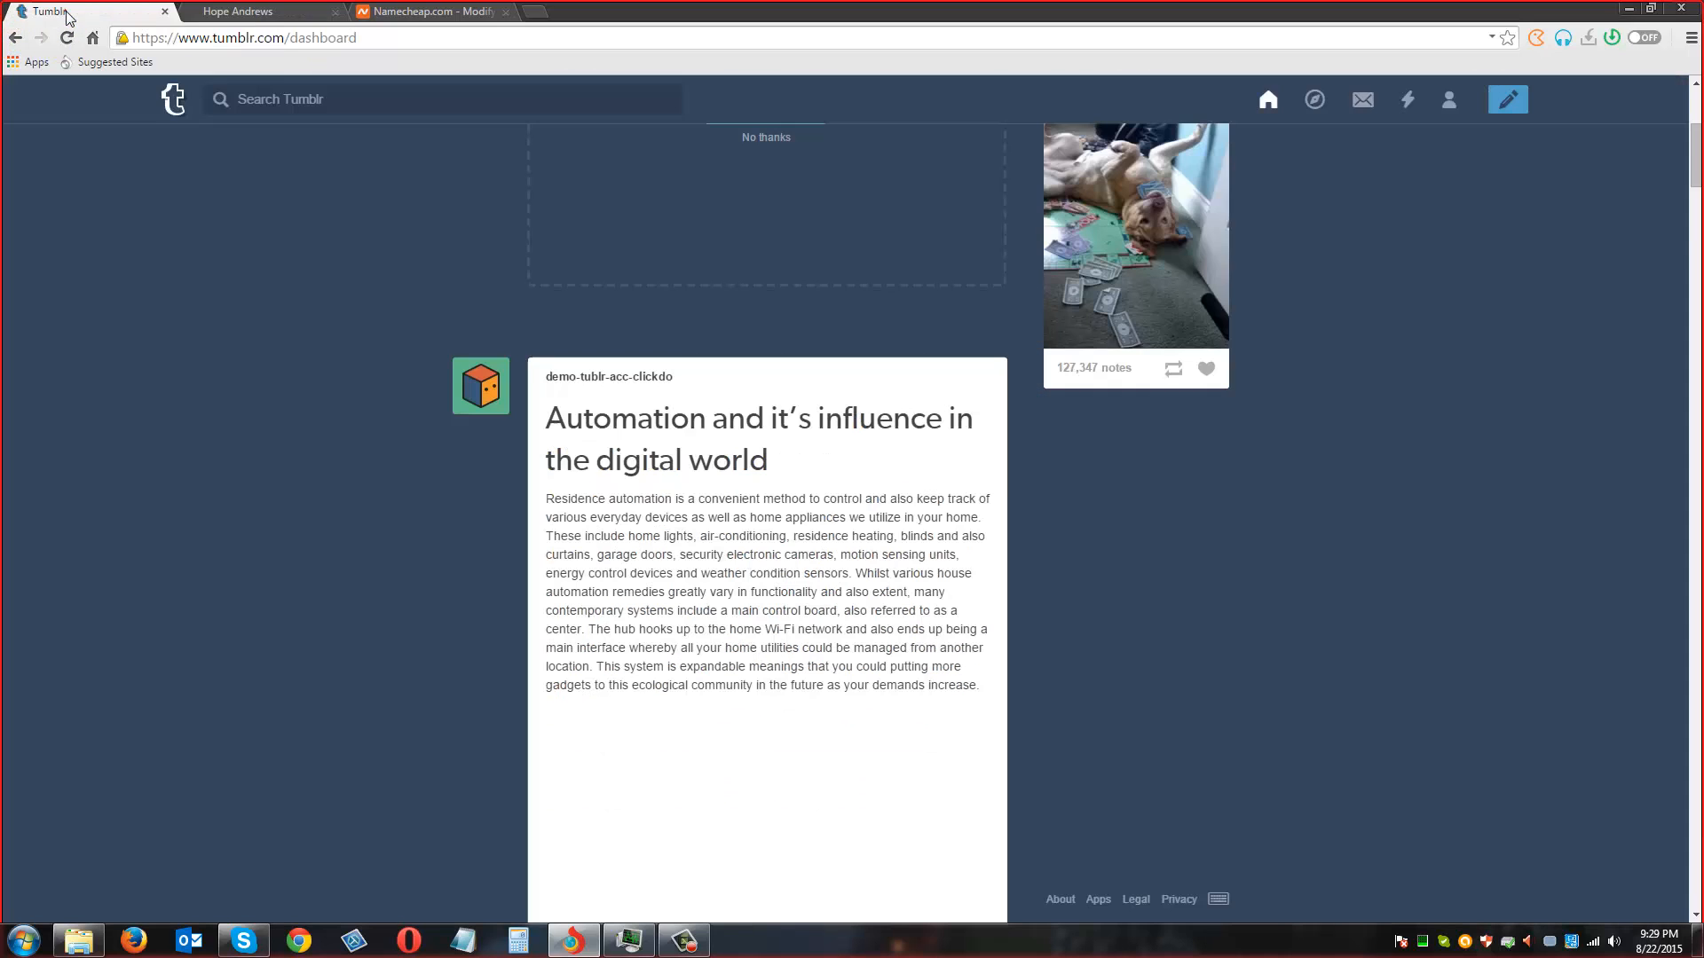
scroll(down, 3)
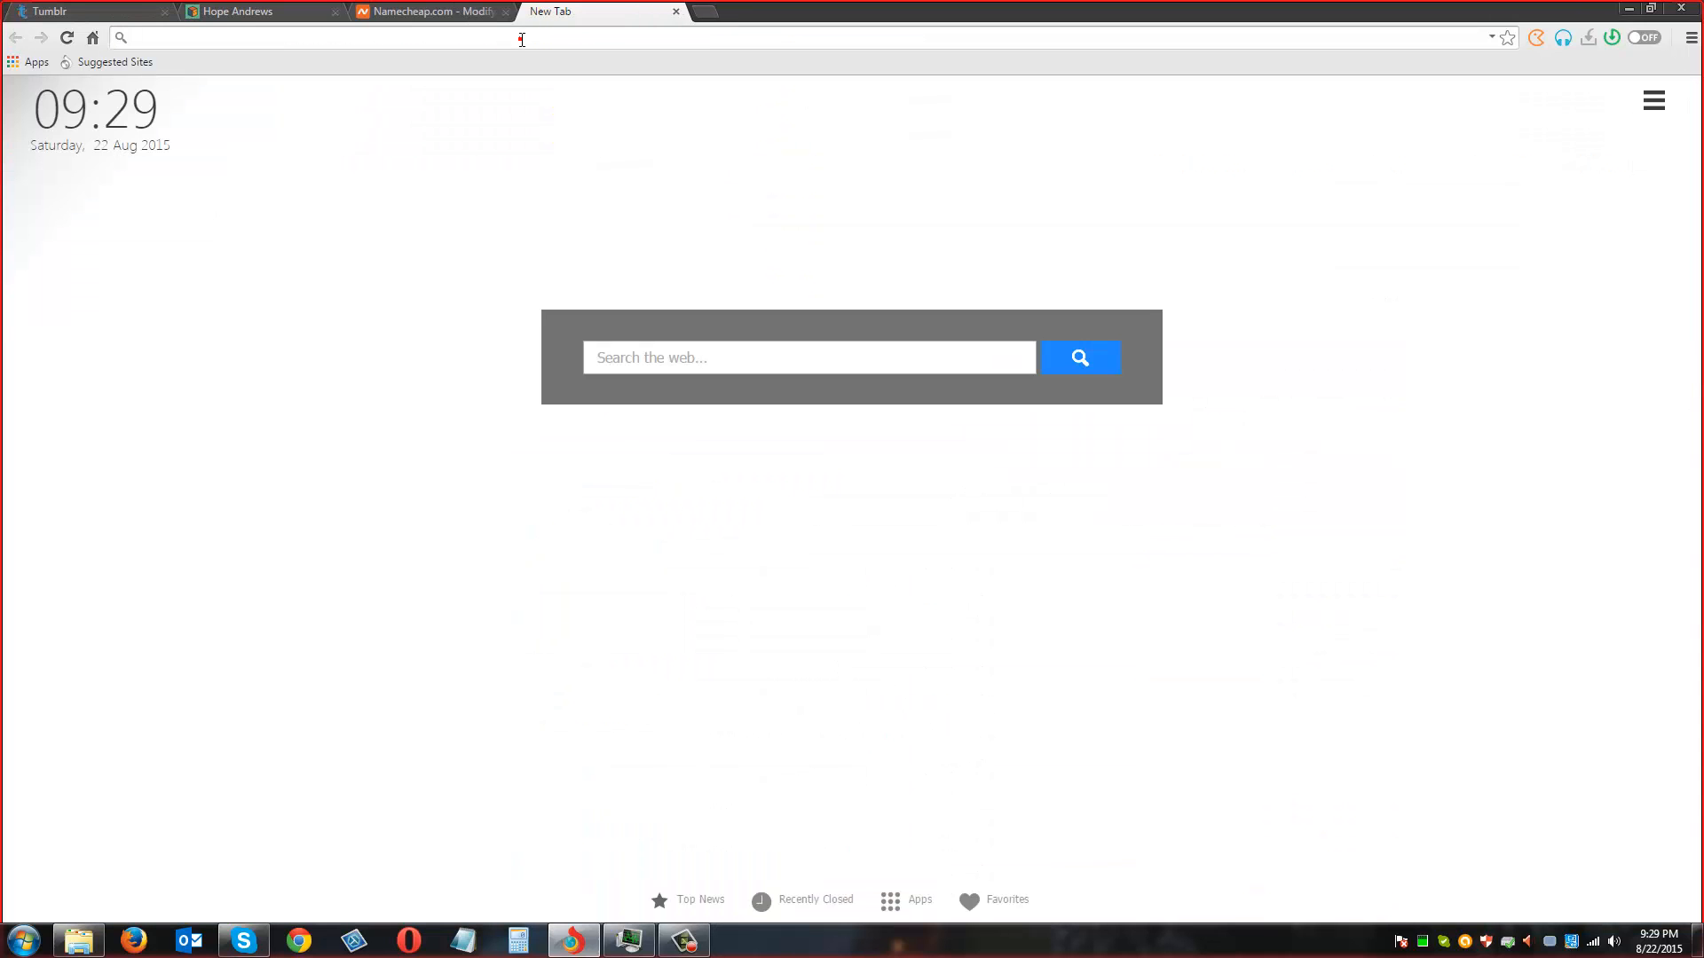
- Search Google for 'industry automation' and filter to video results
text(industry automation)
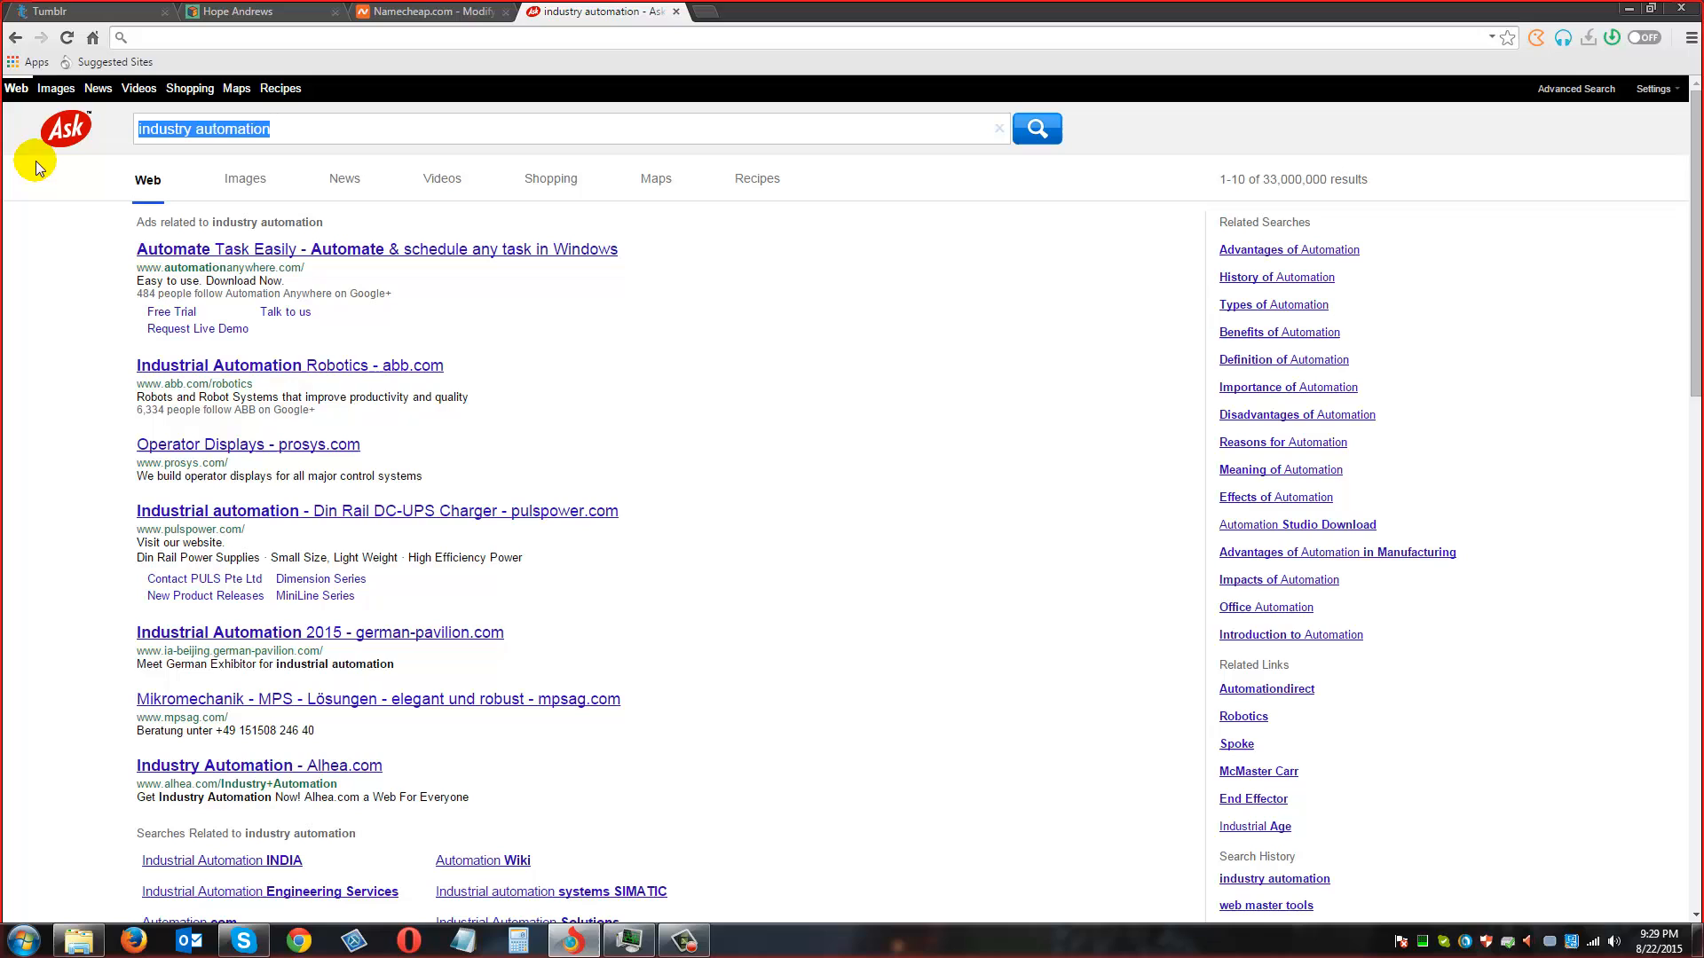
text(google.com)
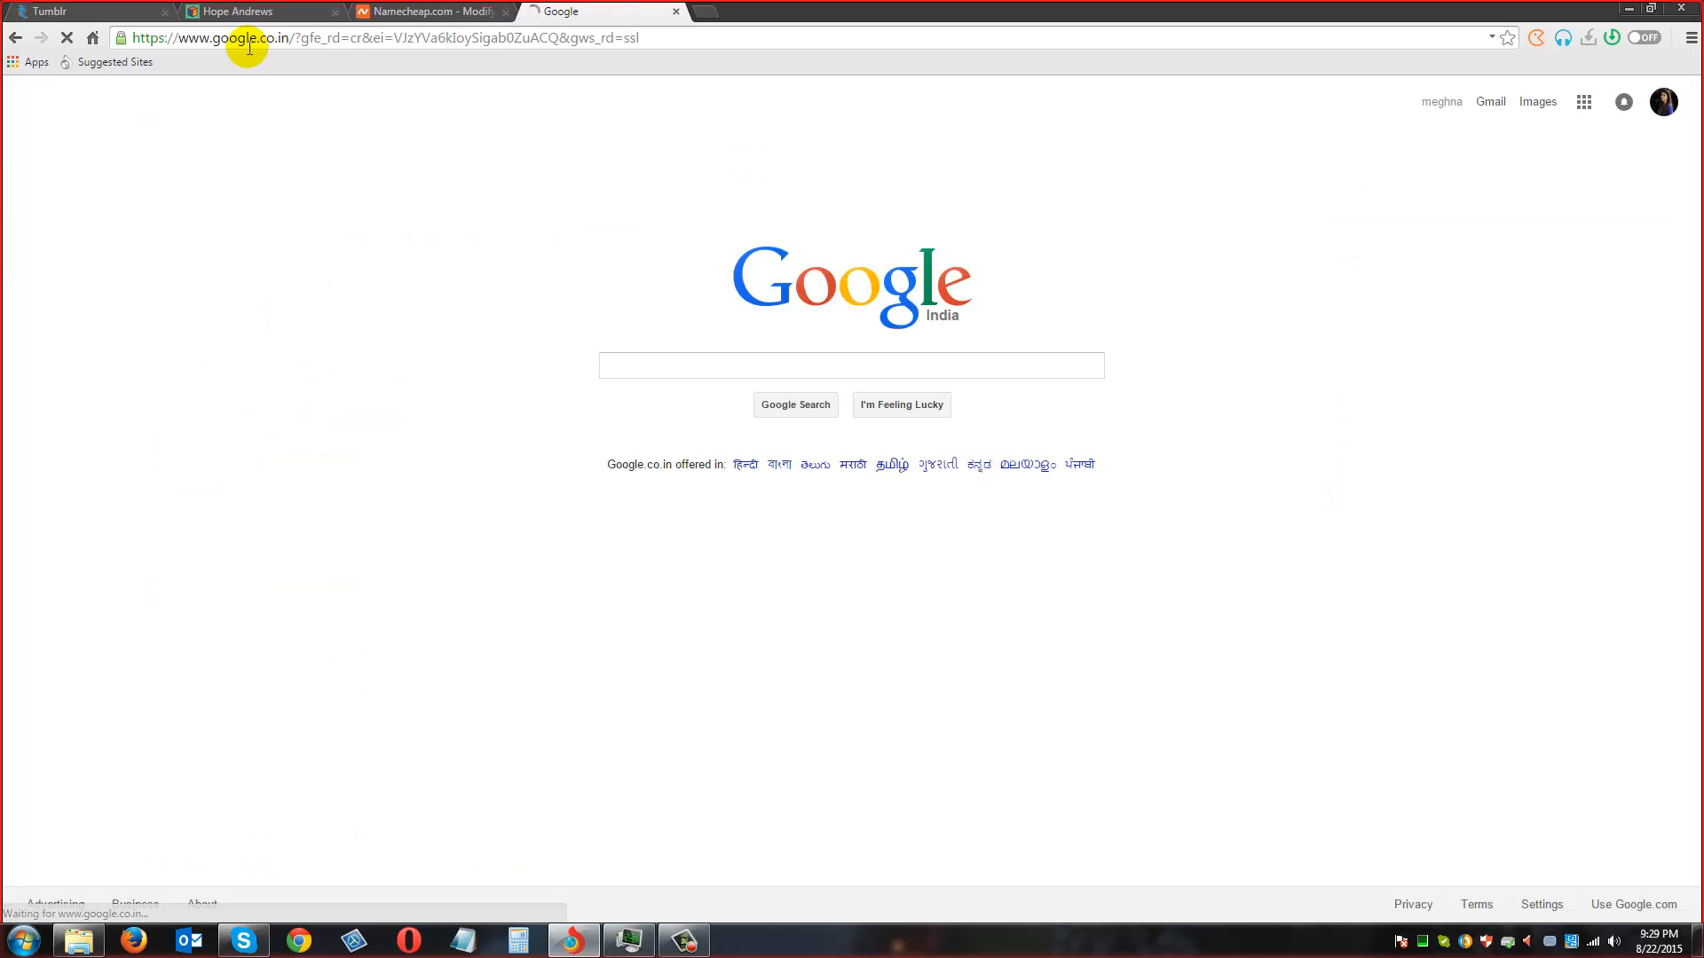
click(851, 366)
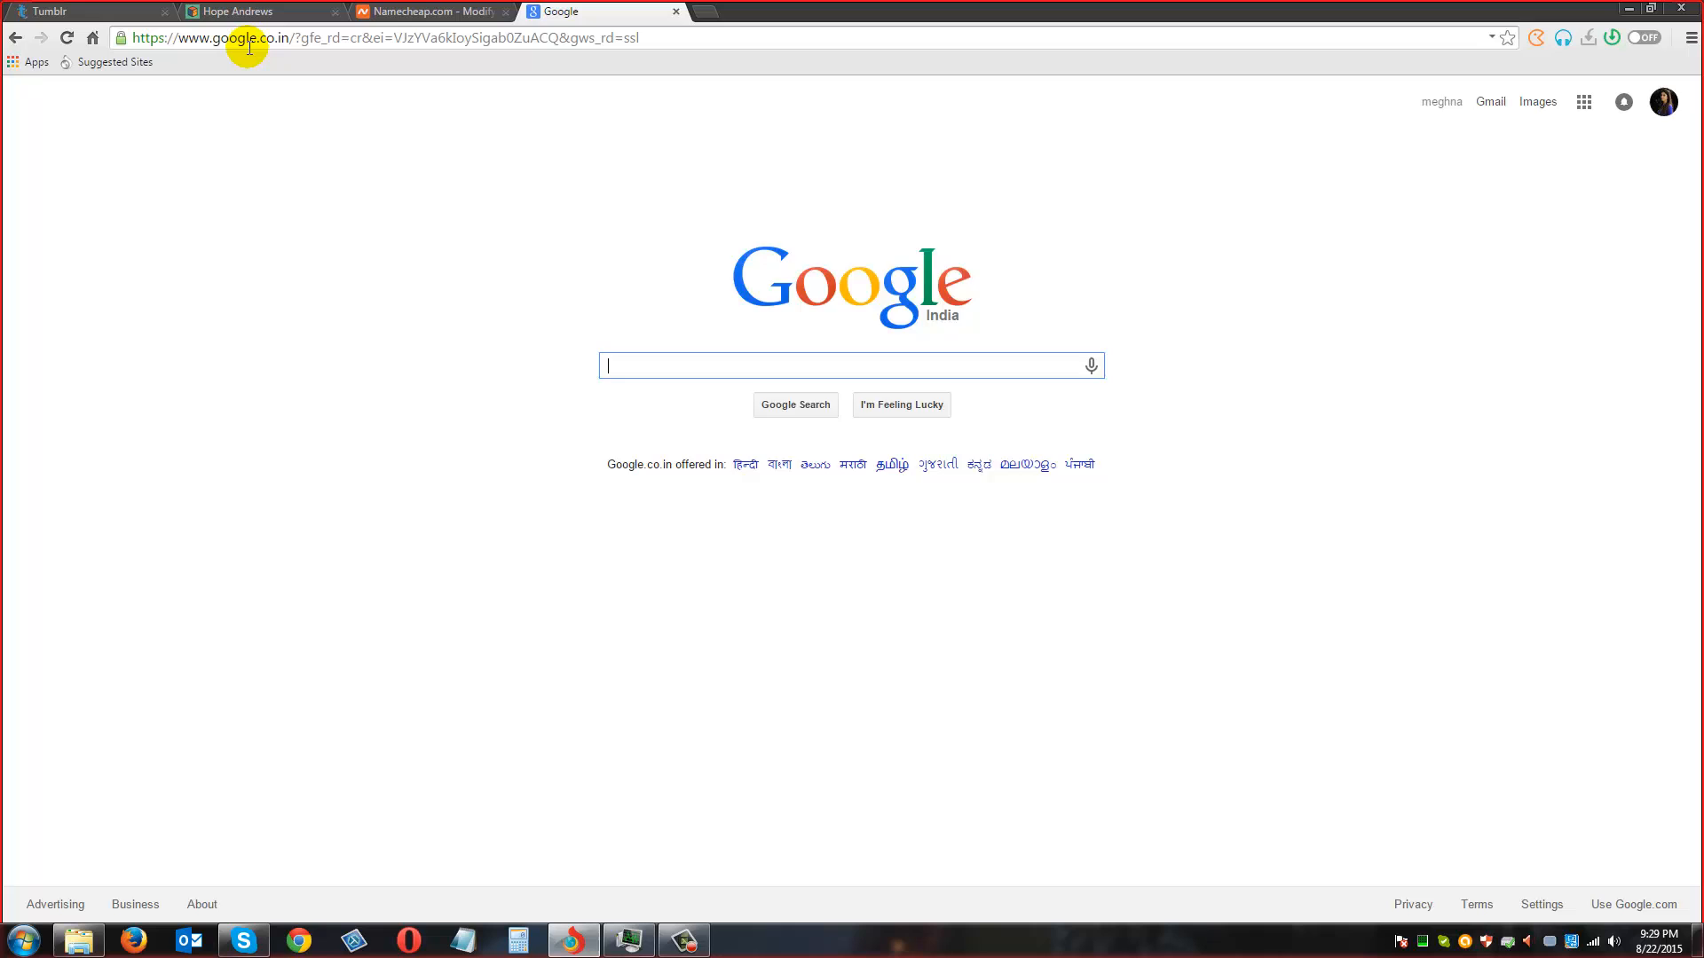
text(industry automation)
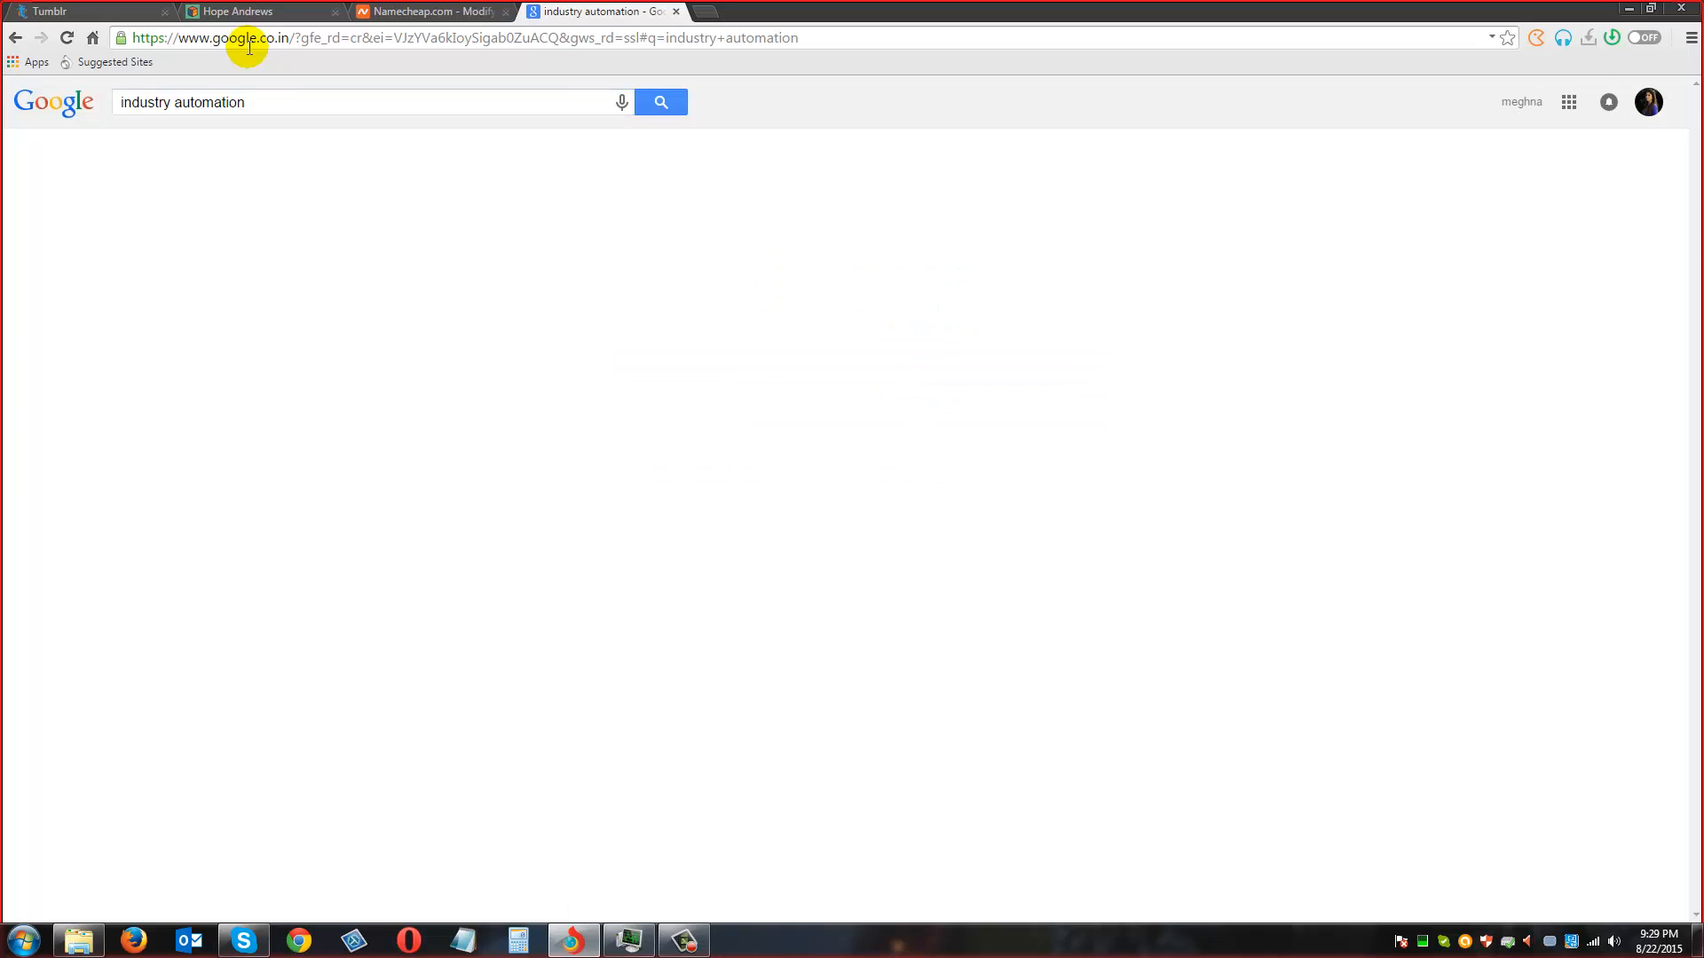
click(315, 152)
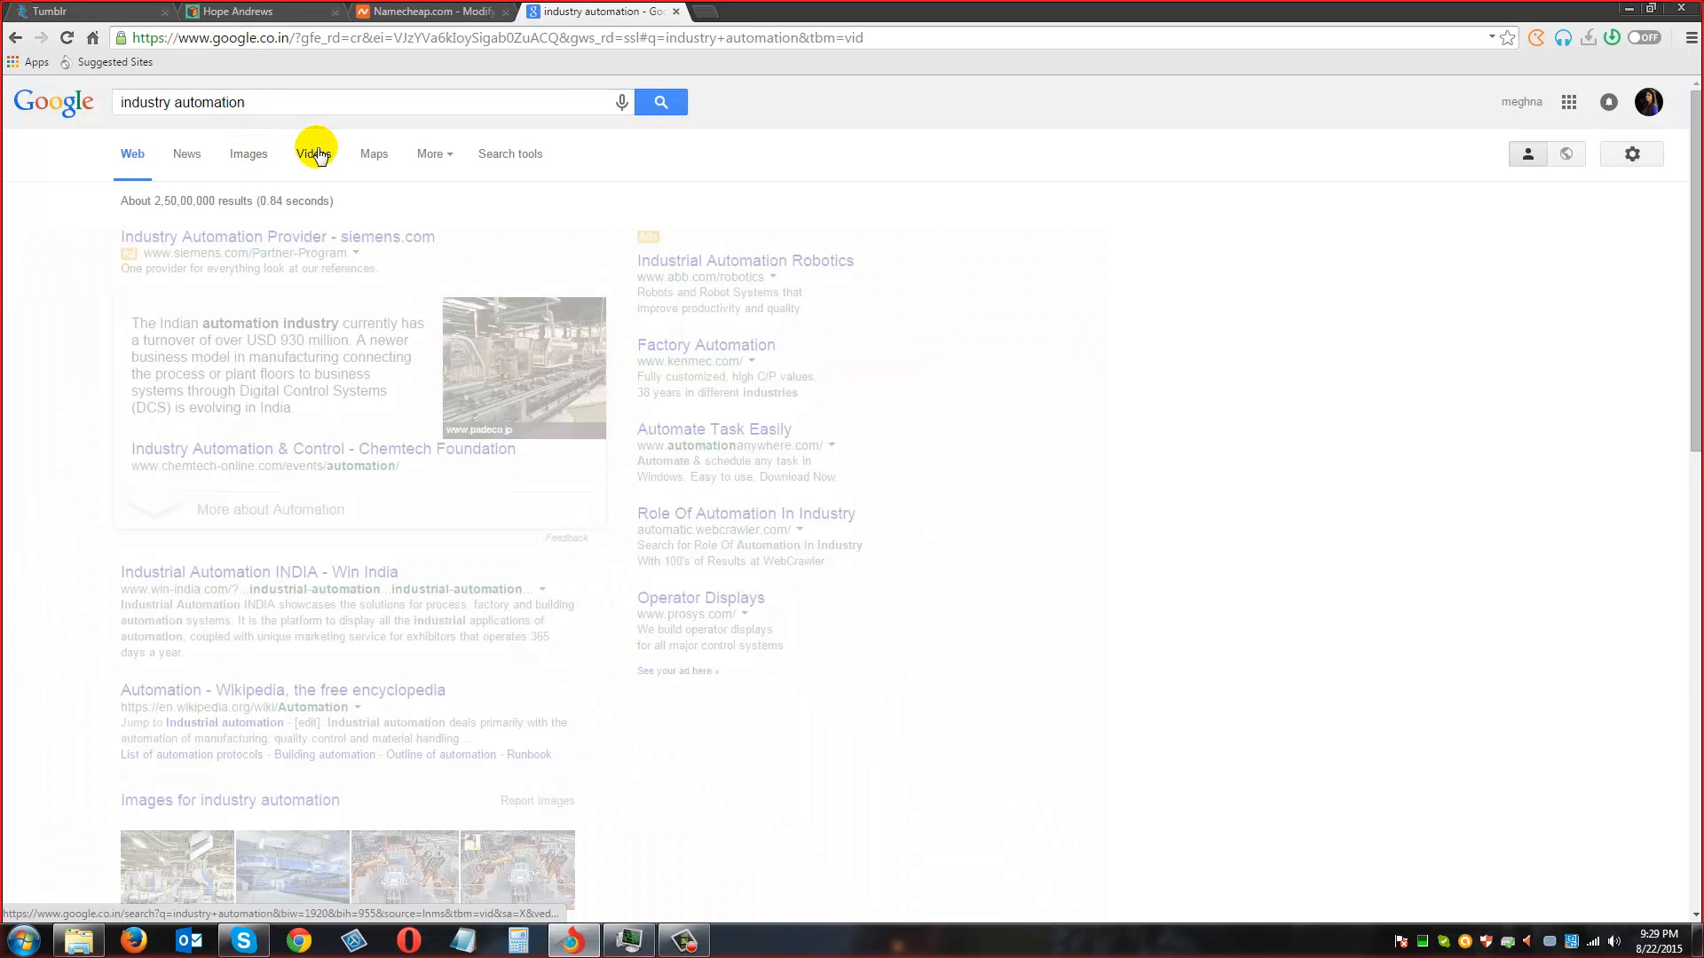
- Open the Advantech Industrial Automation YouTube video, copy its URL, and return to Tumblr
click(312, 152)
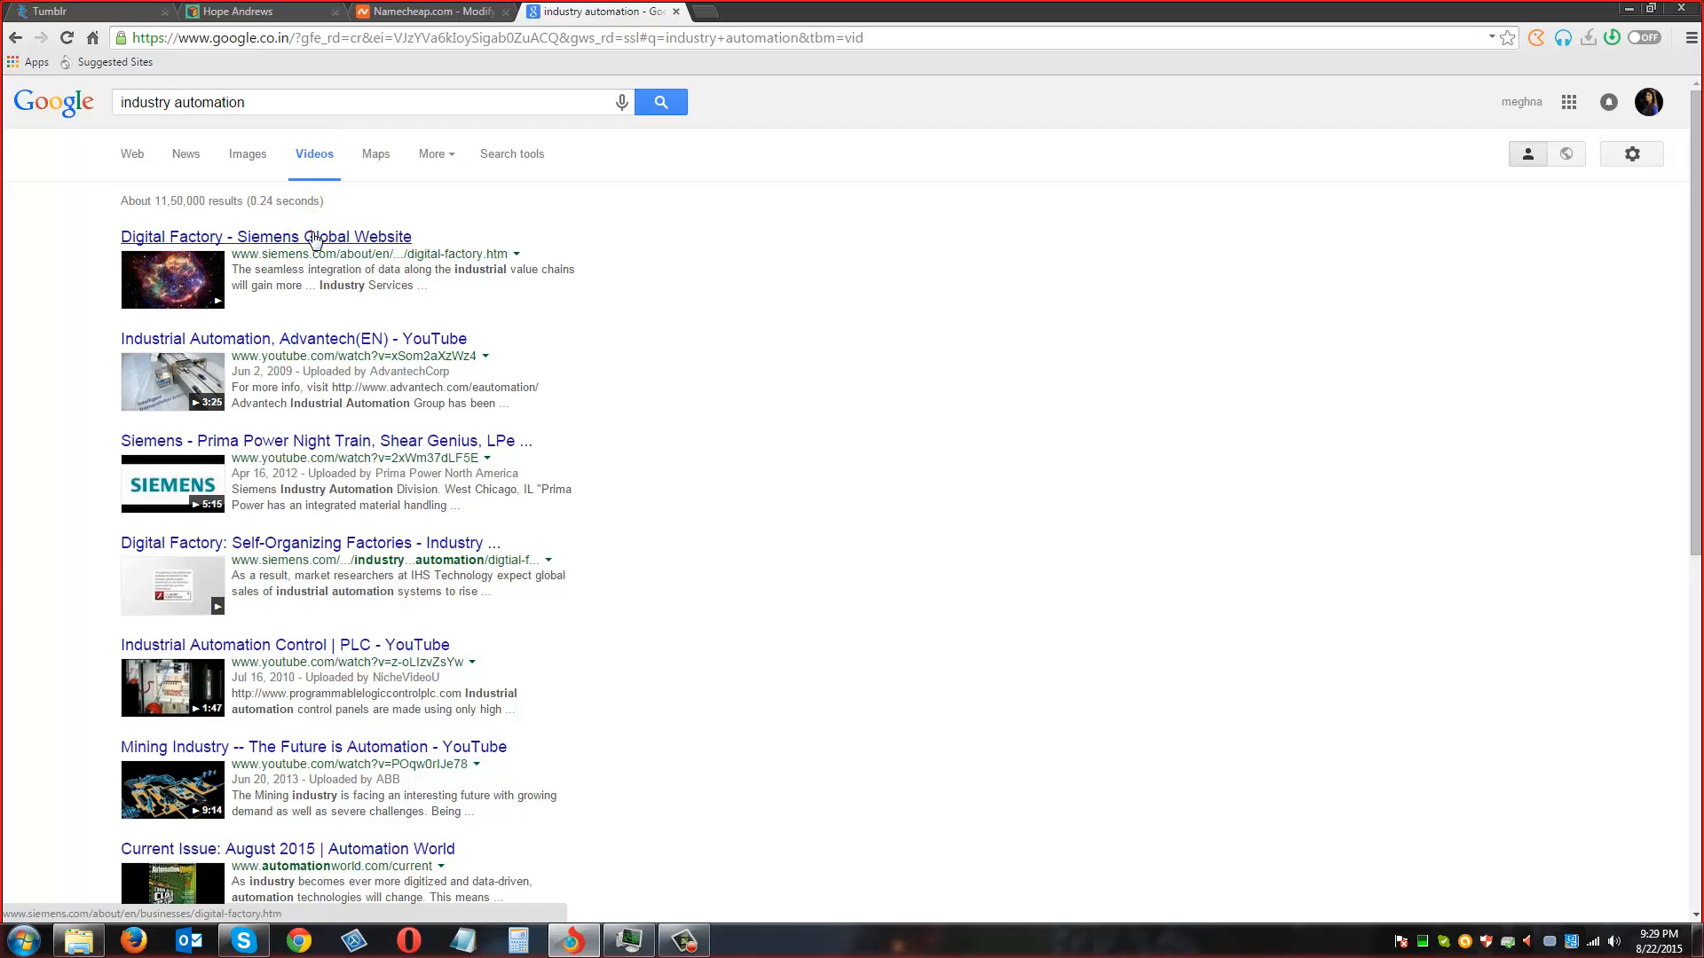
click(264, 236)
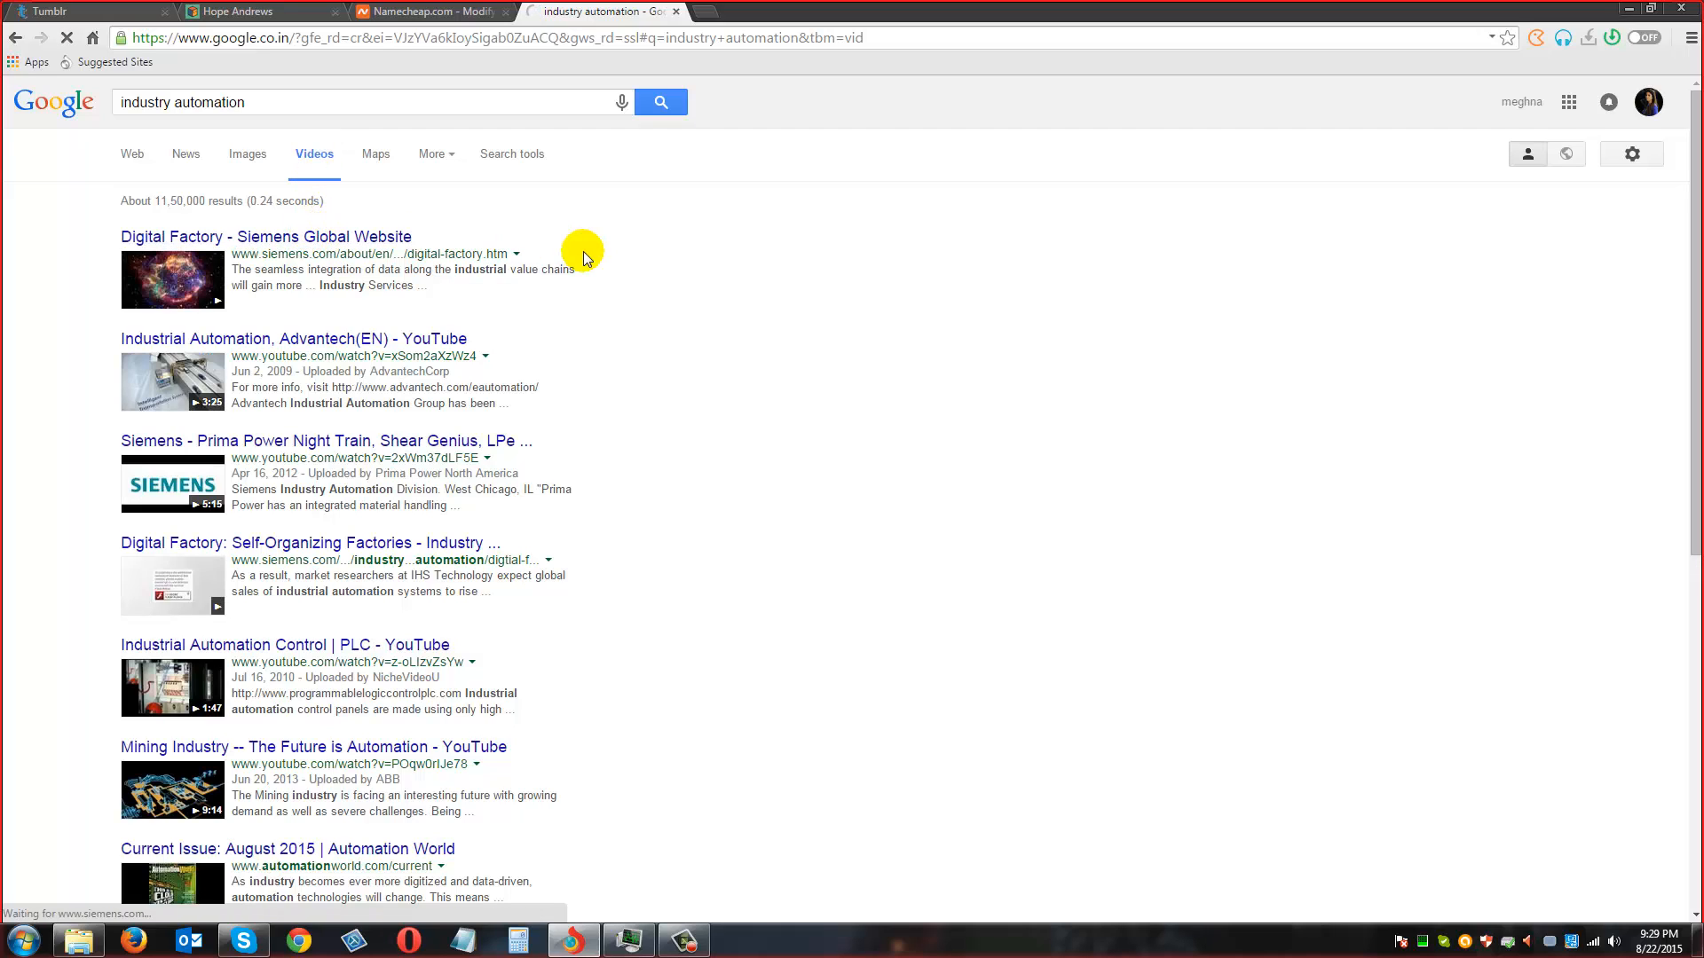
click(265, 236)
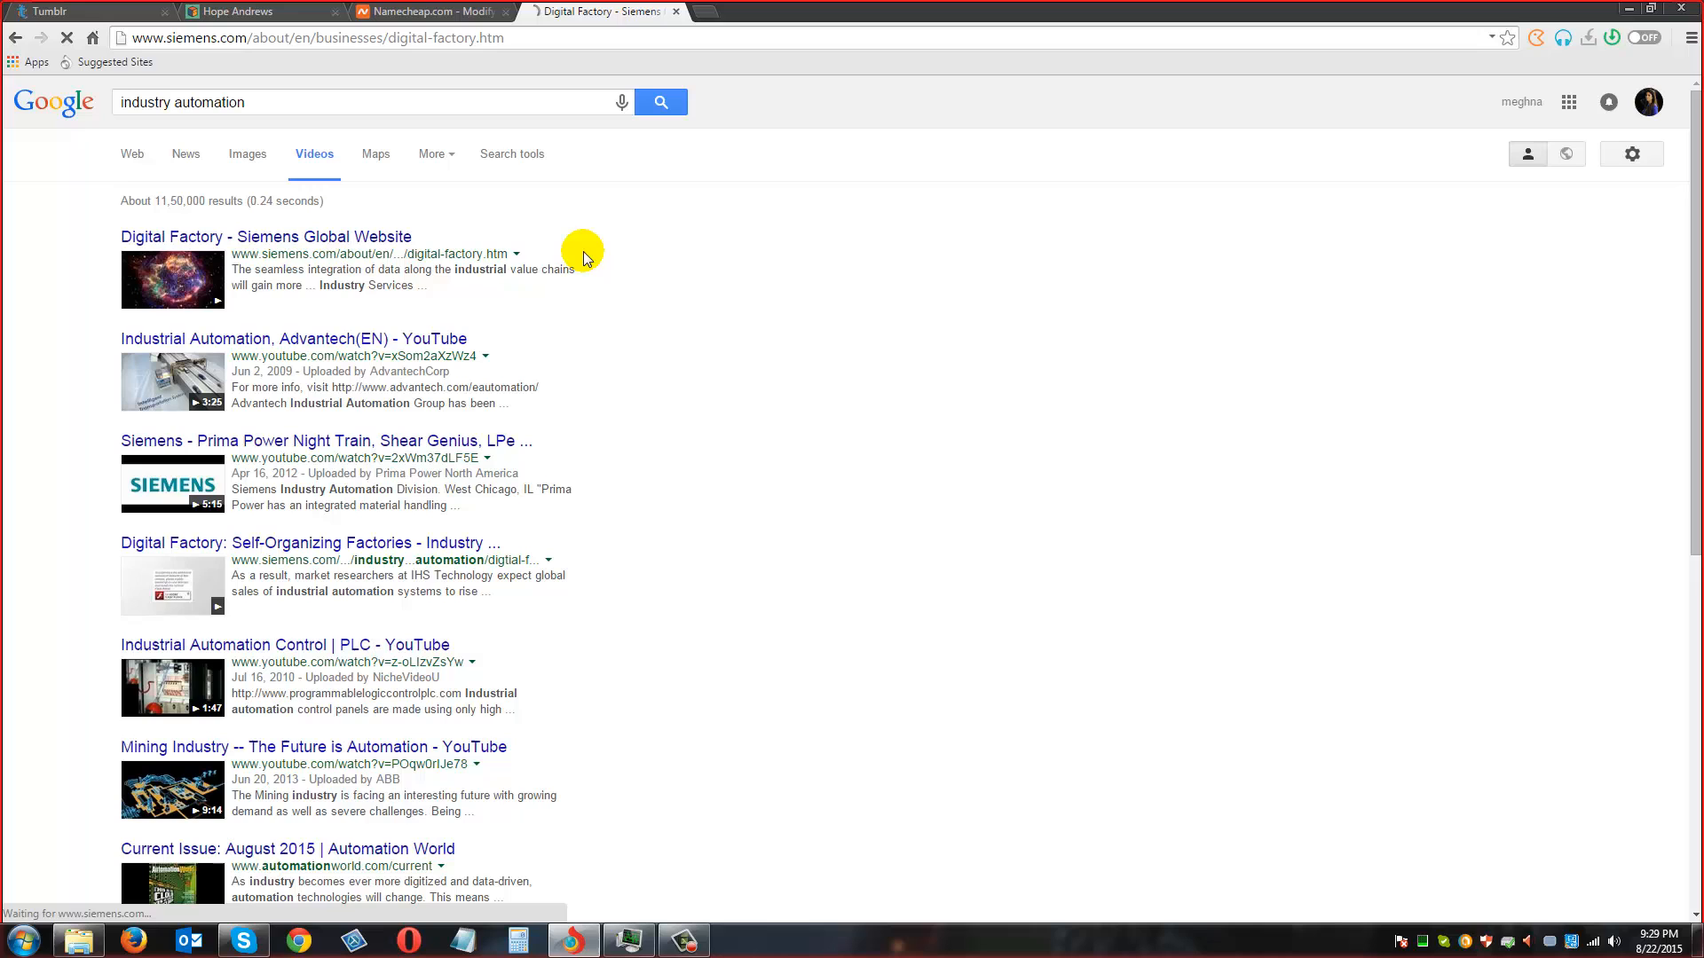
click(67, 38)
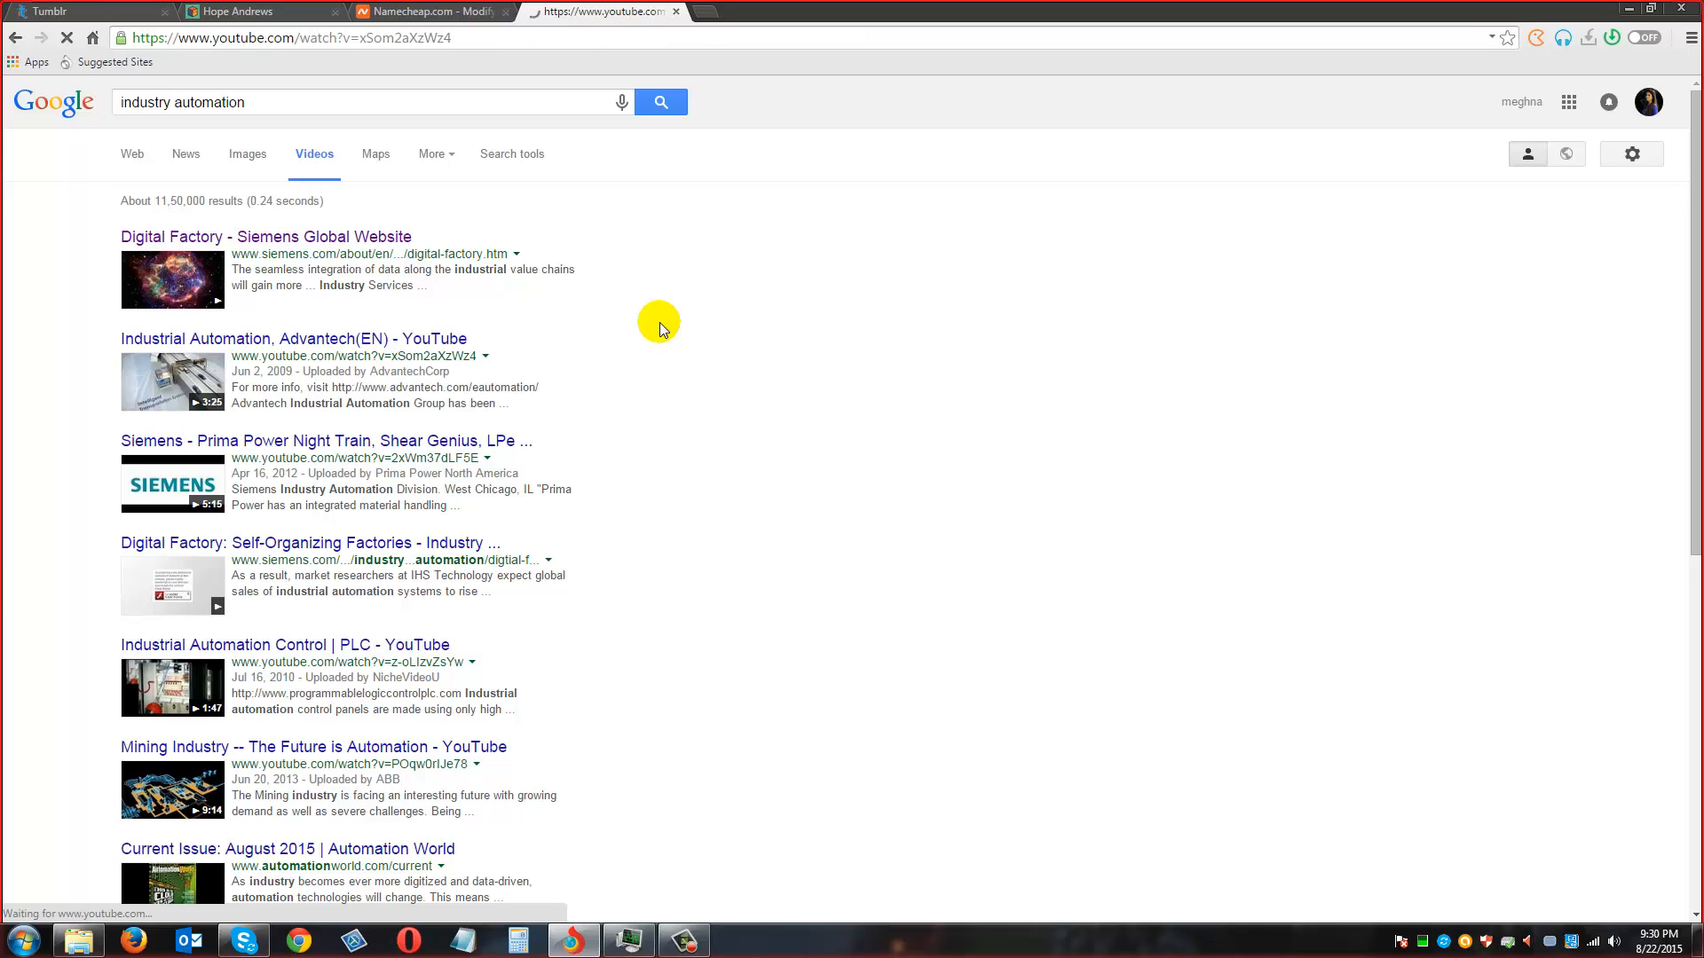
click(294, 337)
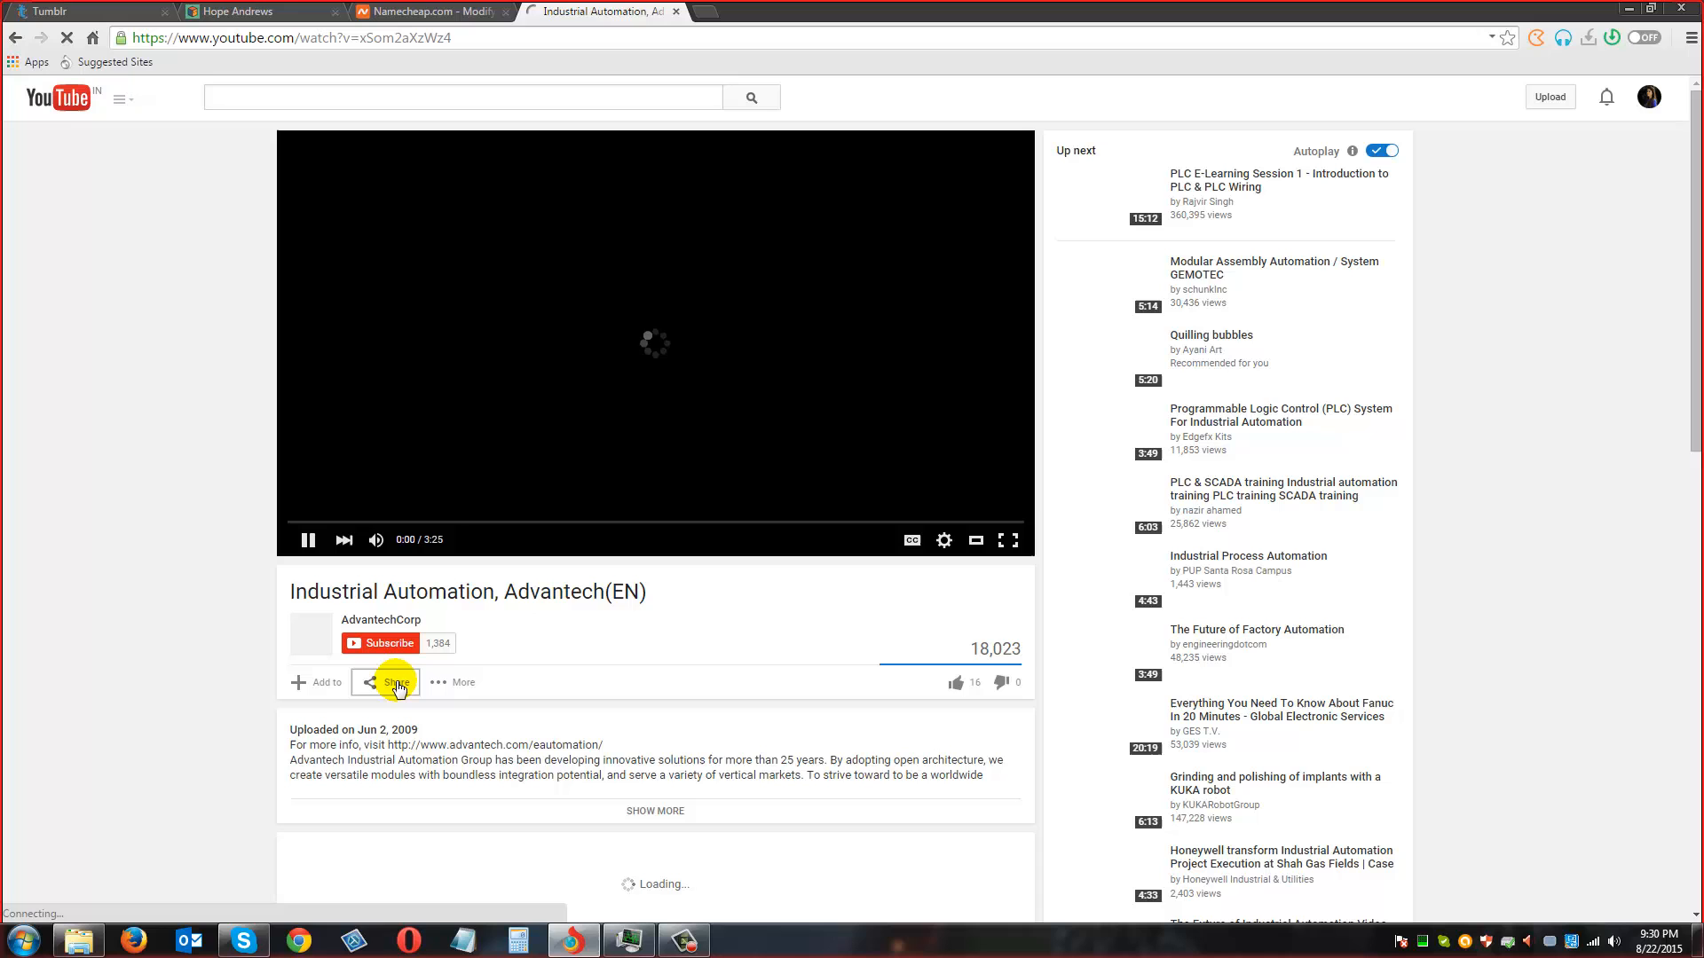
click(292, 38)
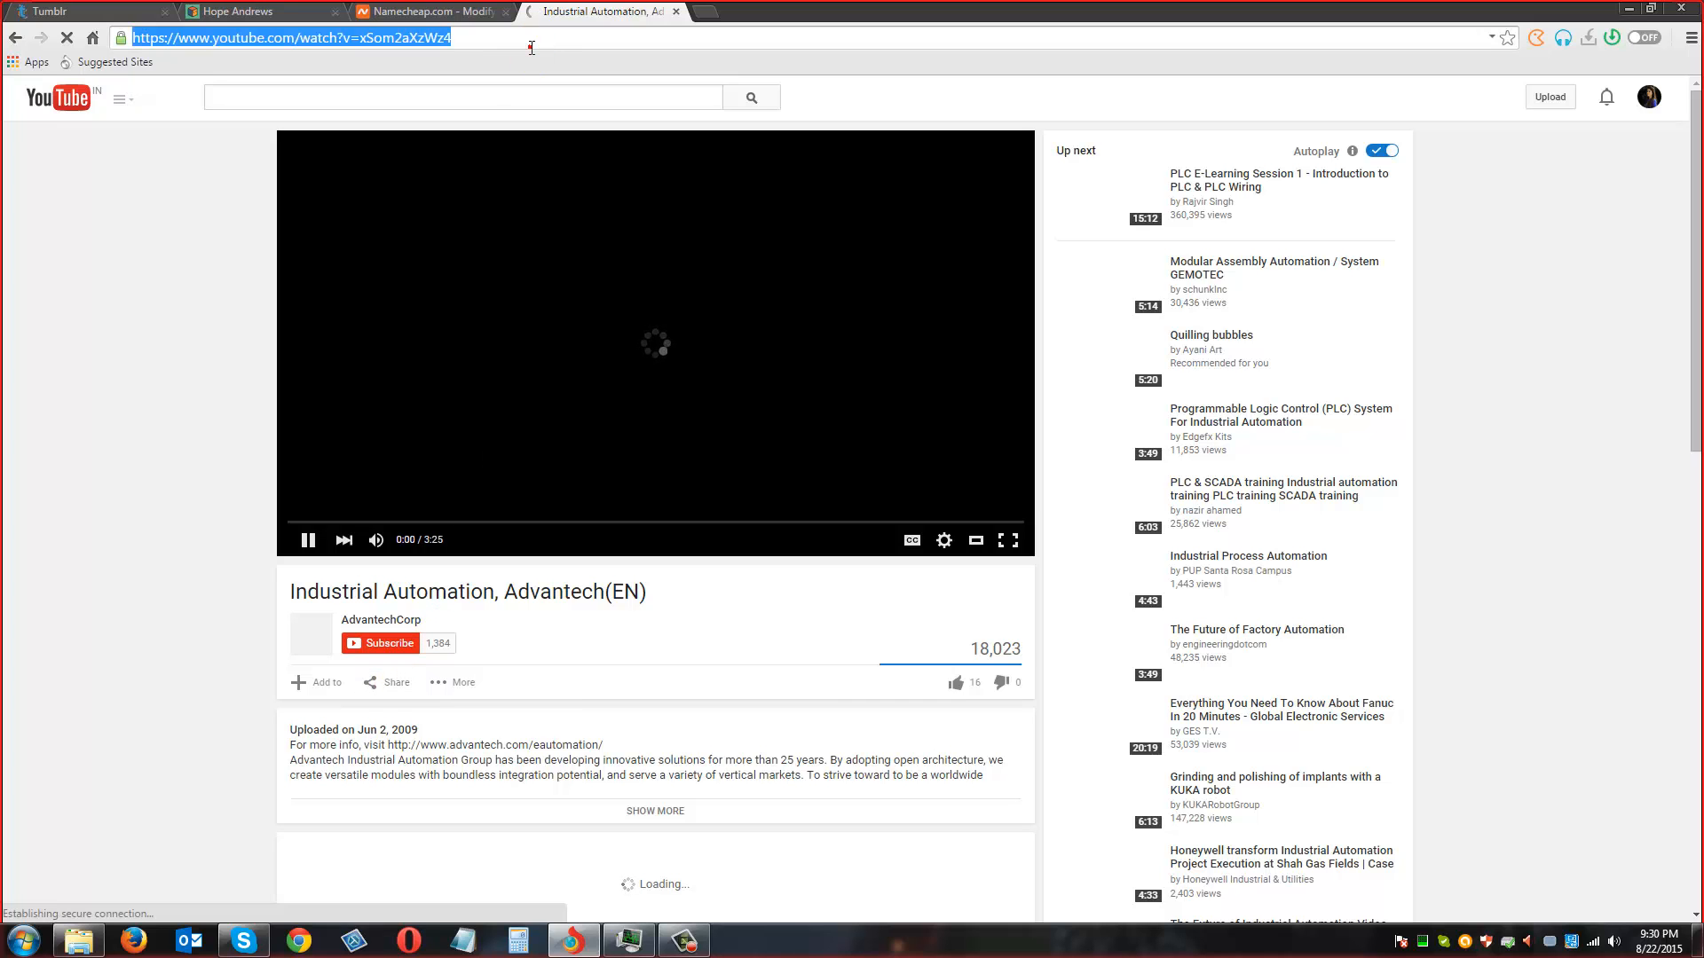
click(49, 11)
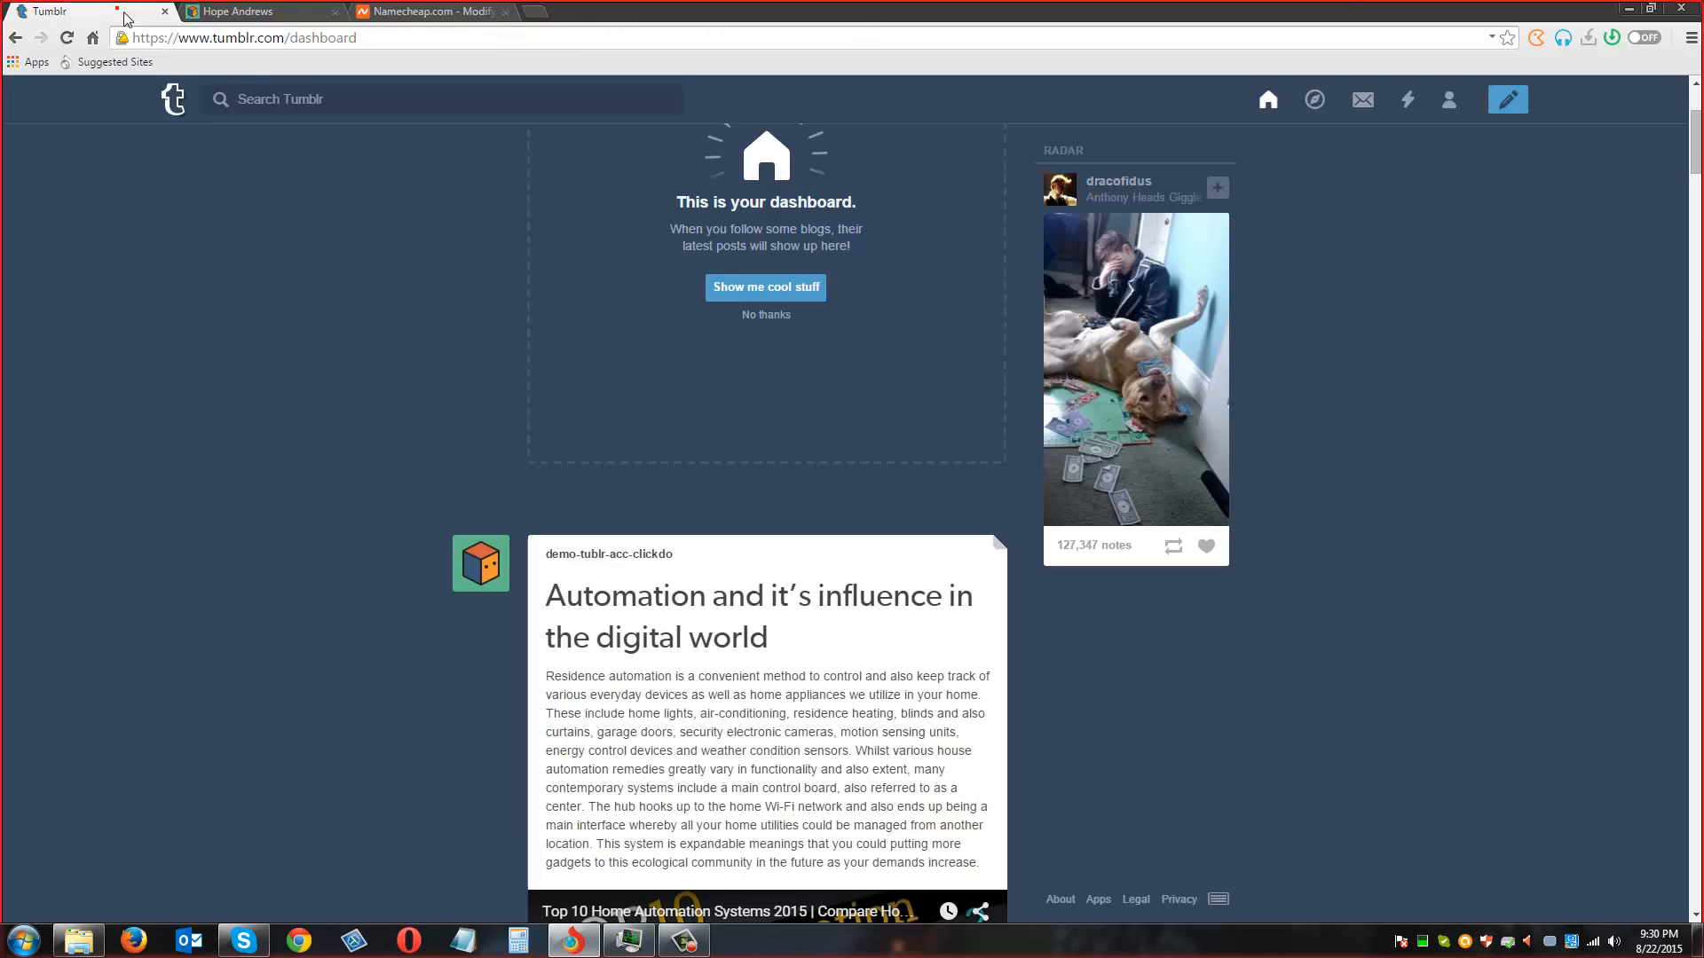
- Start a new text post titled 'Industry Automation'
click(1507, 100)
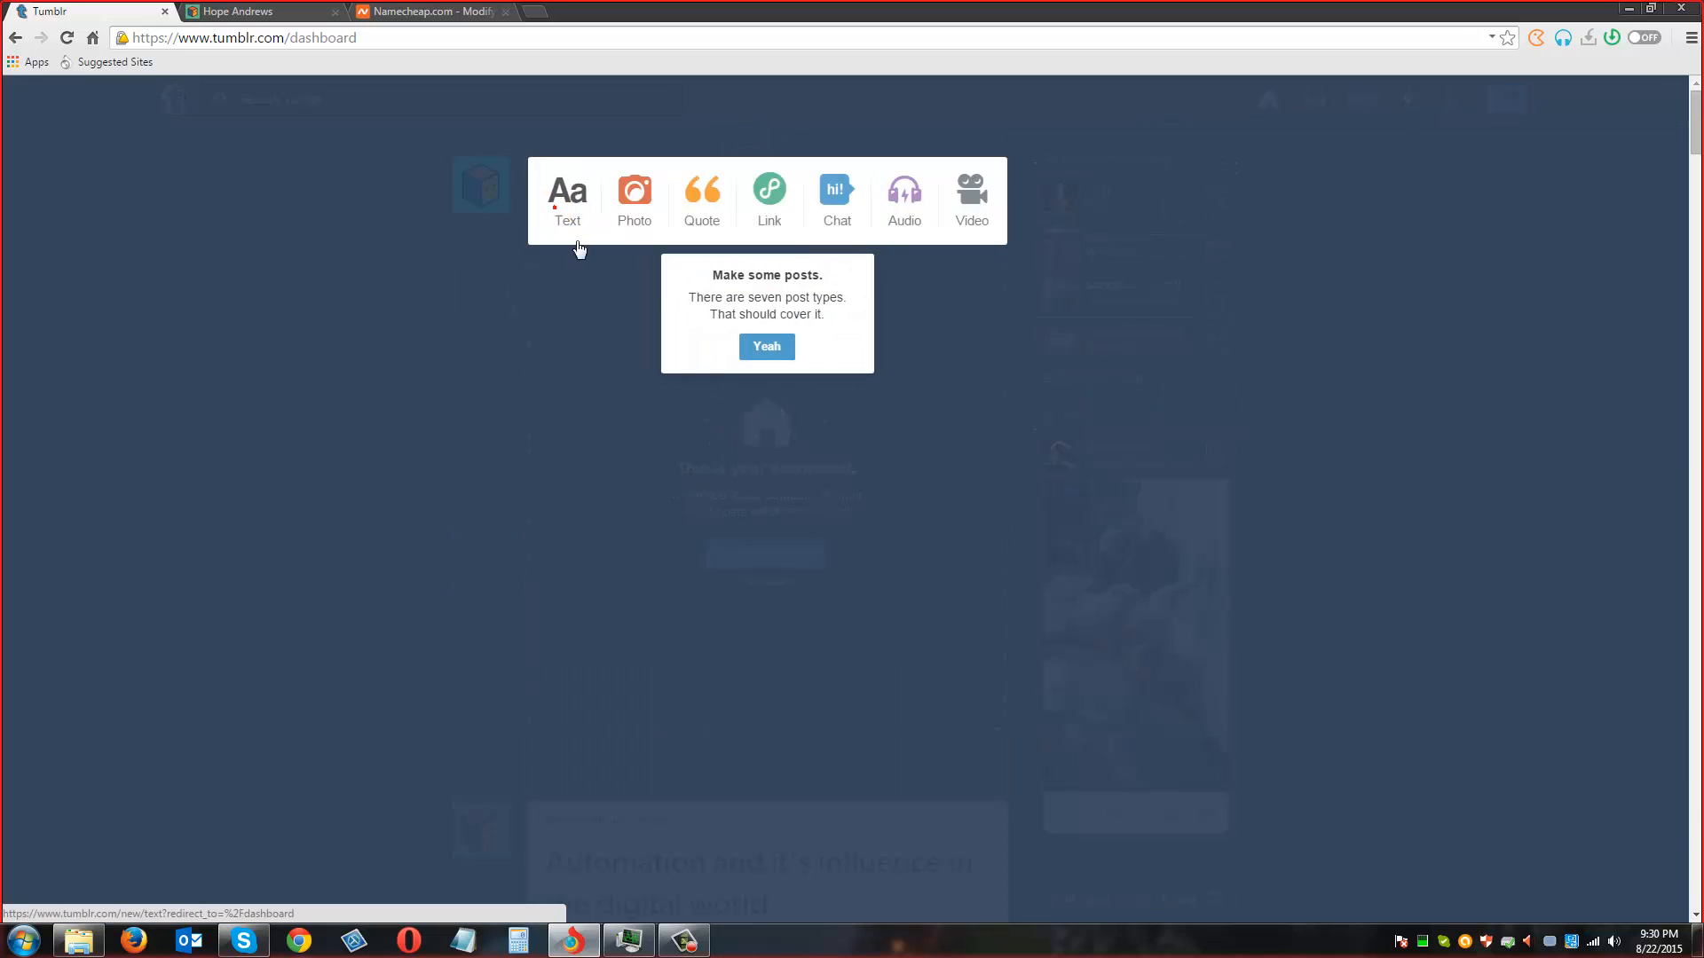
click(566, 195)
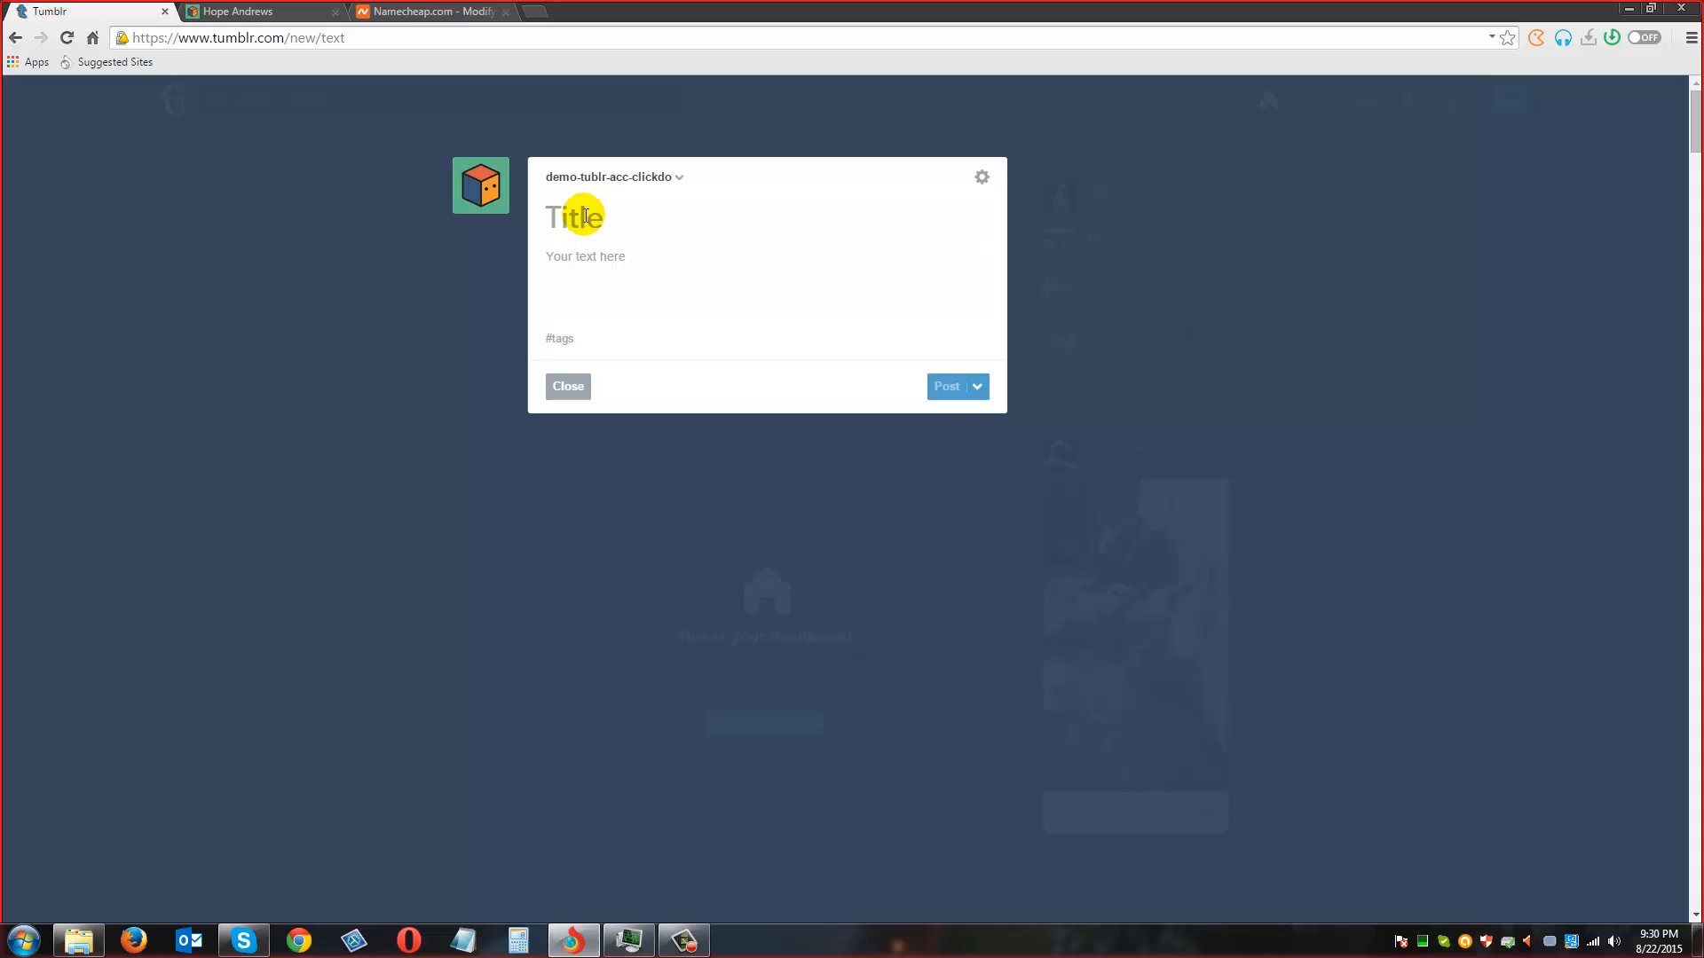
click(575, 217)
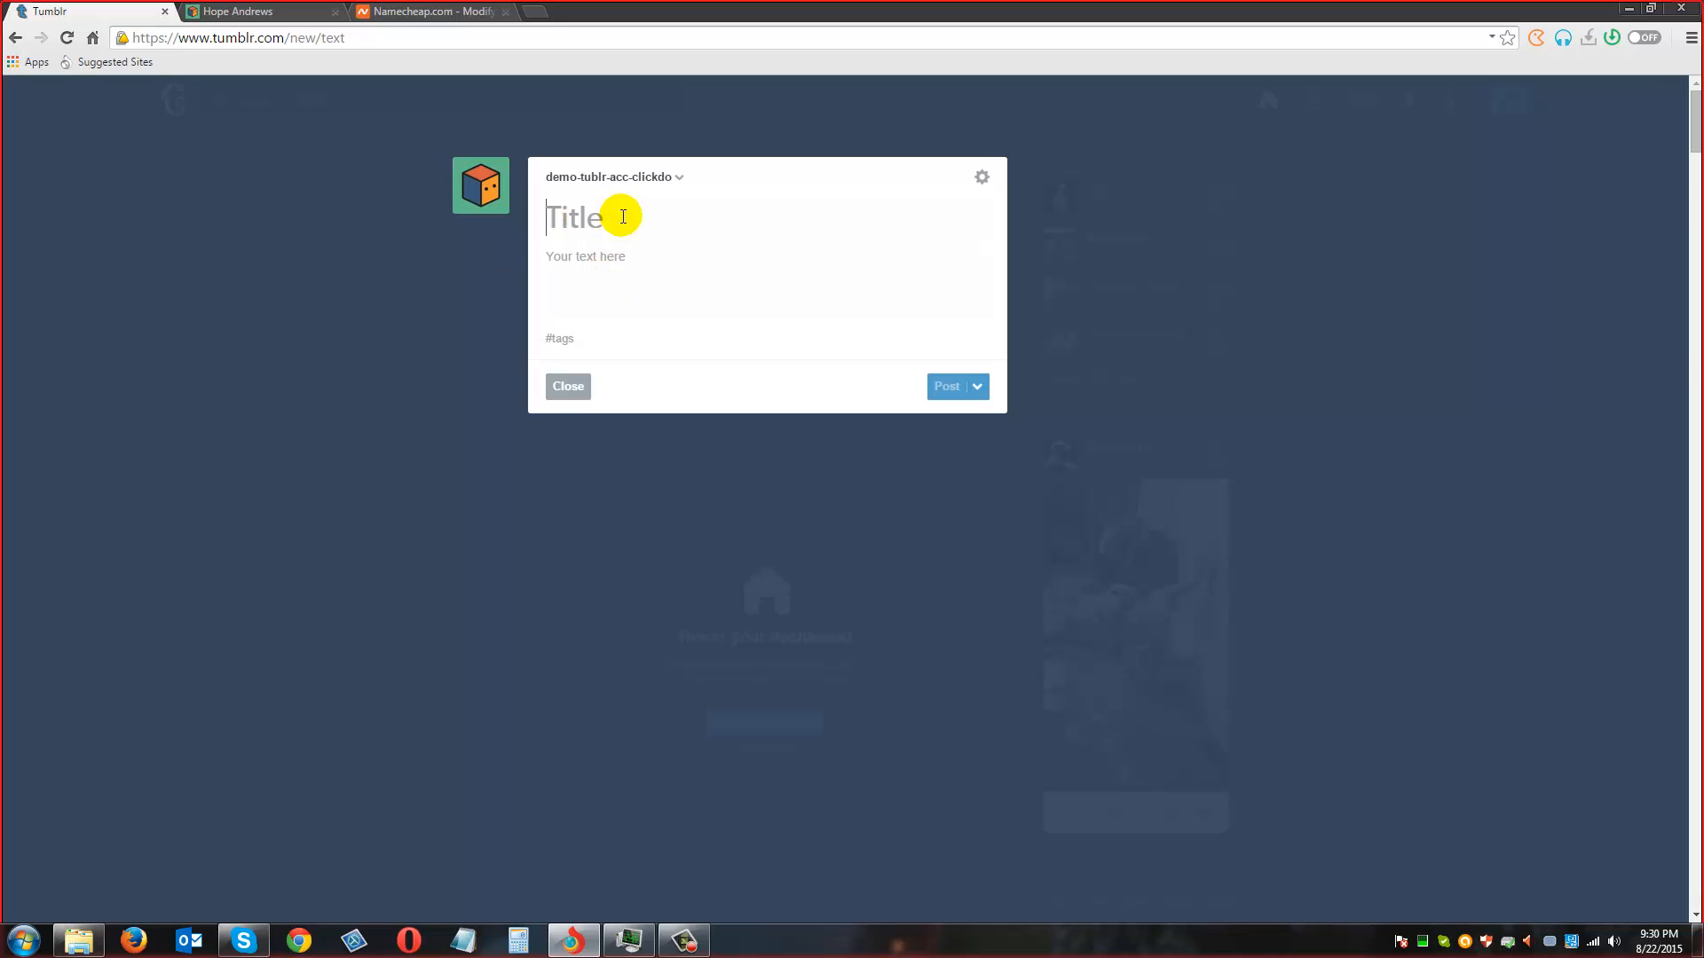
text(Insud)
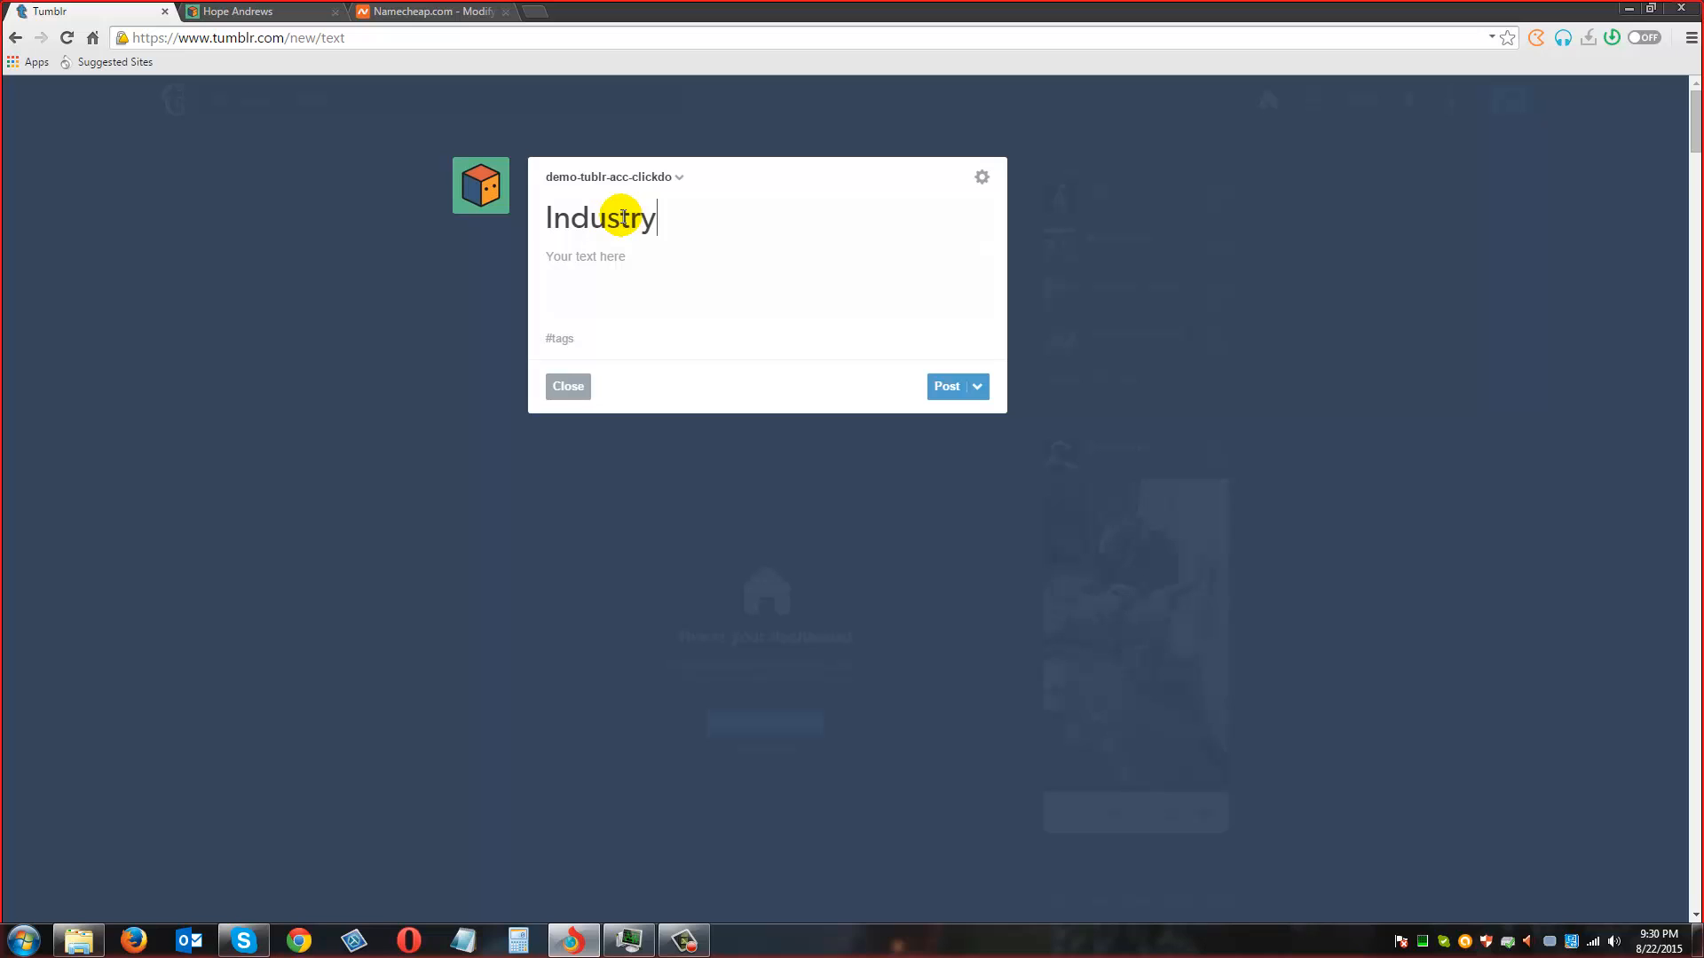
text(Automati)
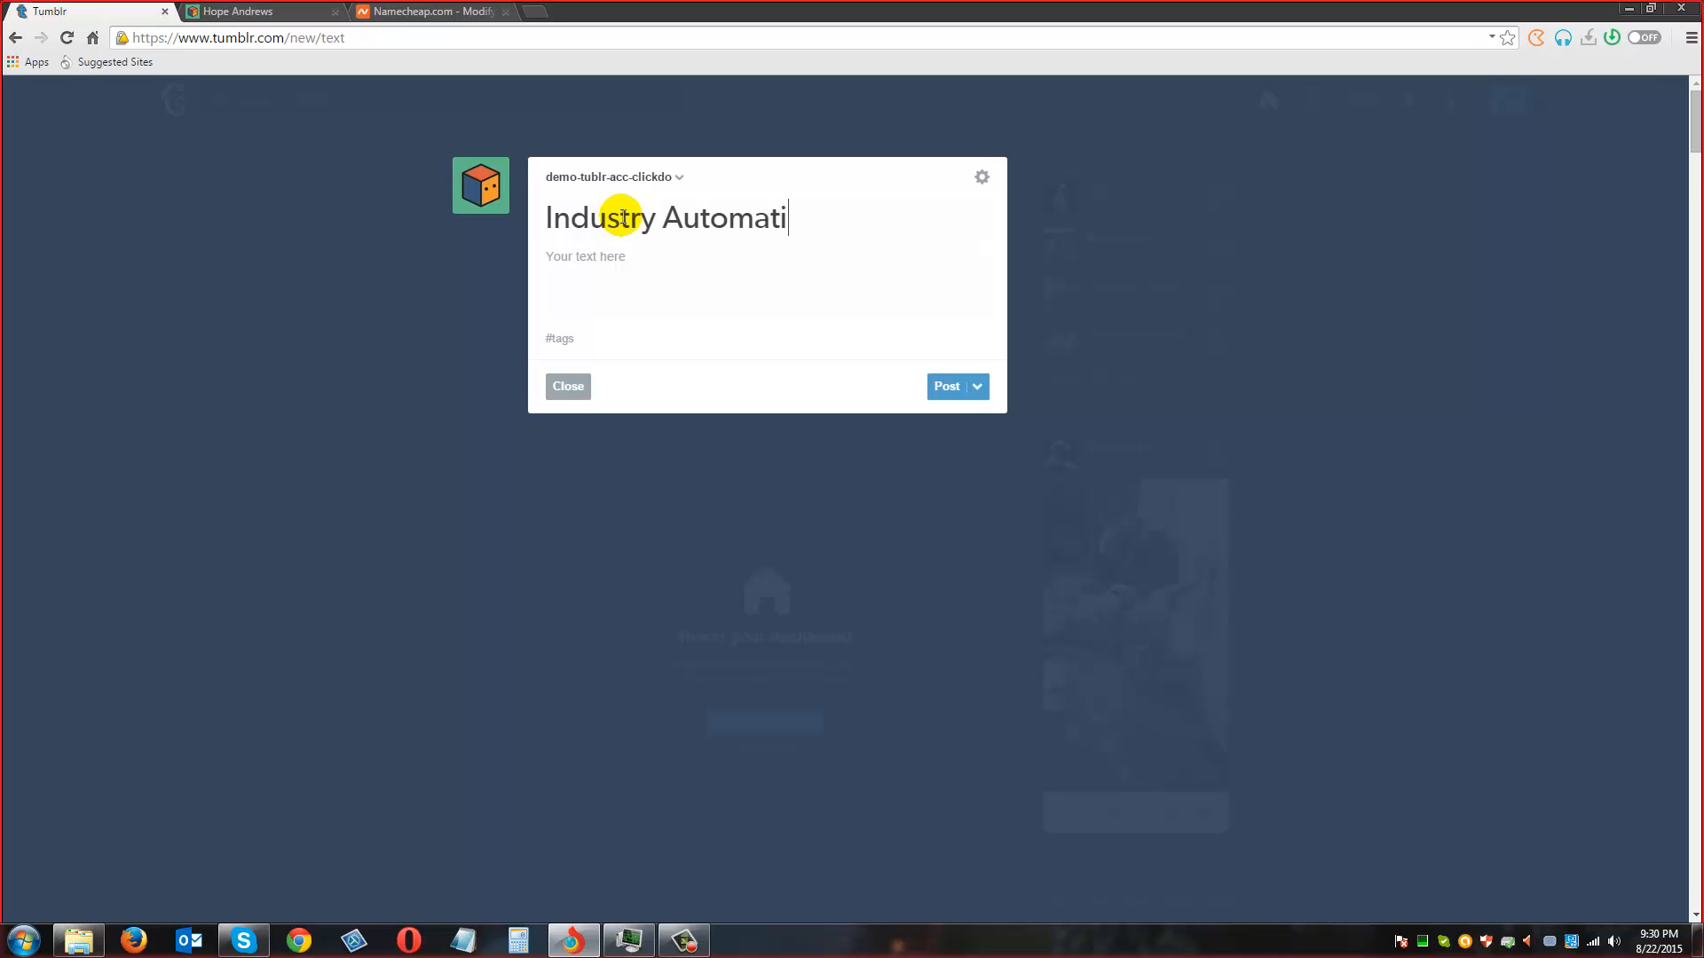
text(https://www.youtube.com/watch?v=xSom2aXzWz4)
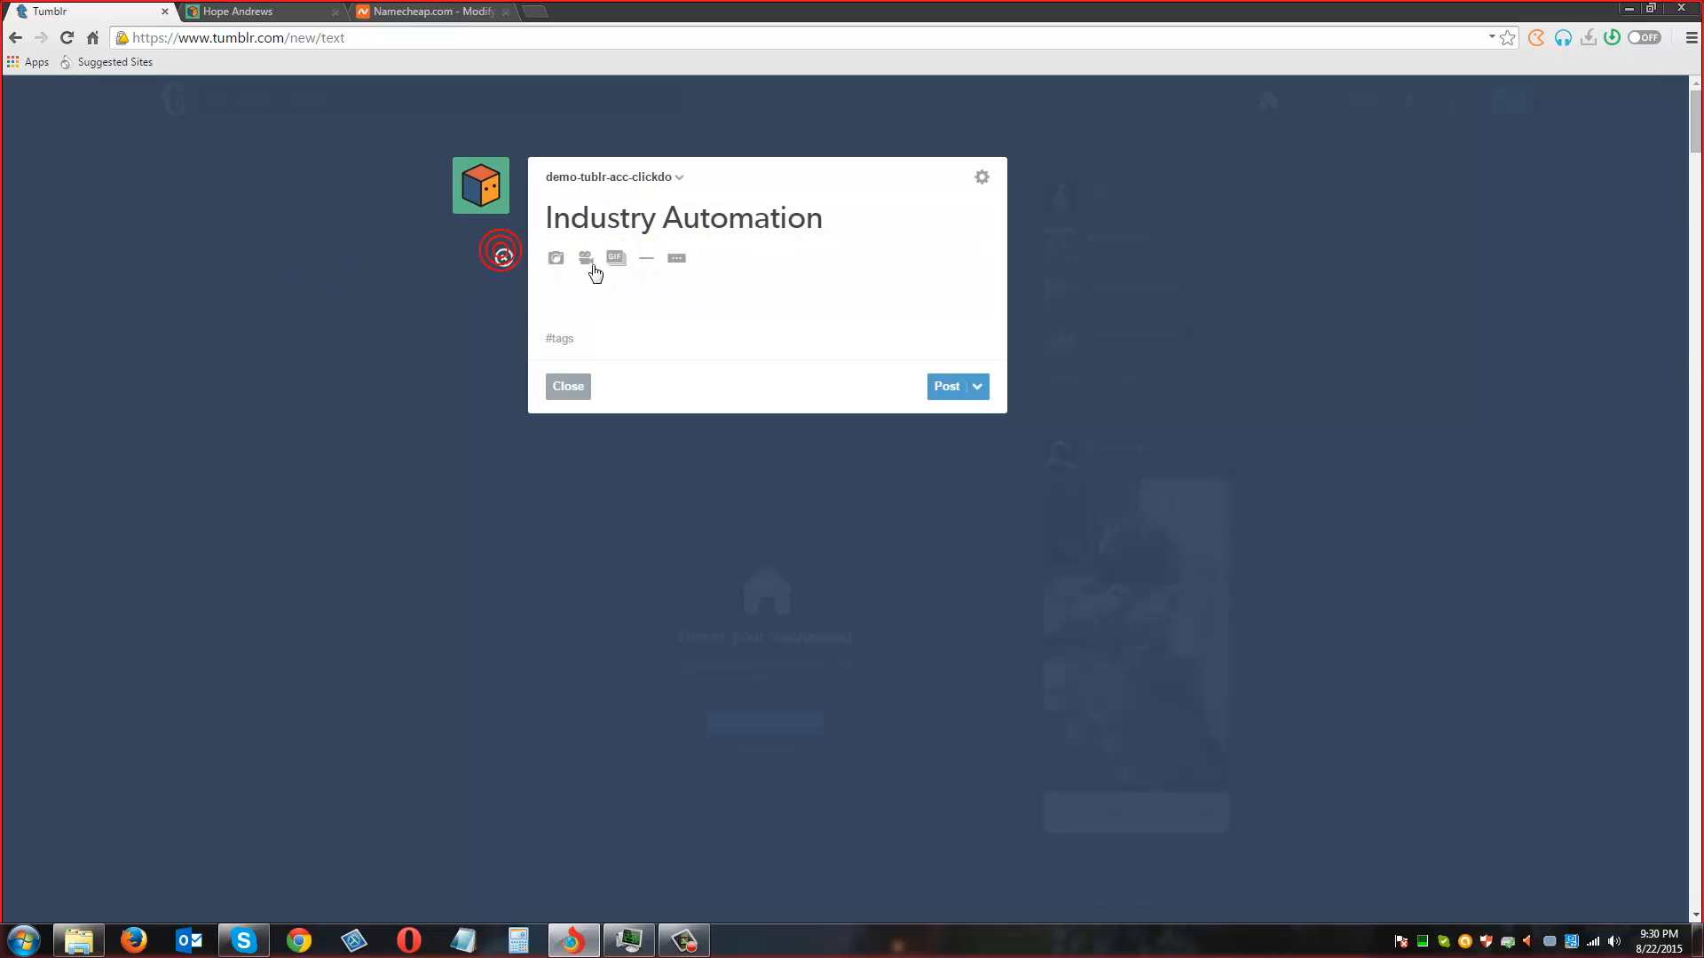
text(https://www.youtube.com/watch?v=xSom2aXzWs4)
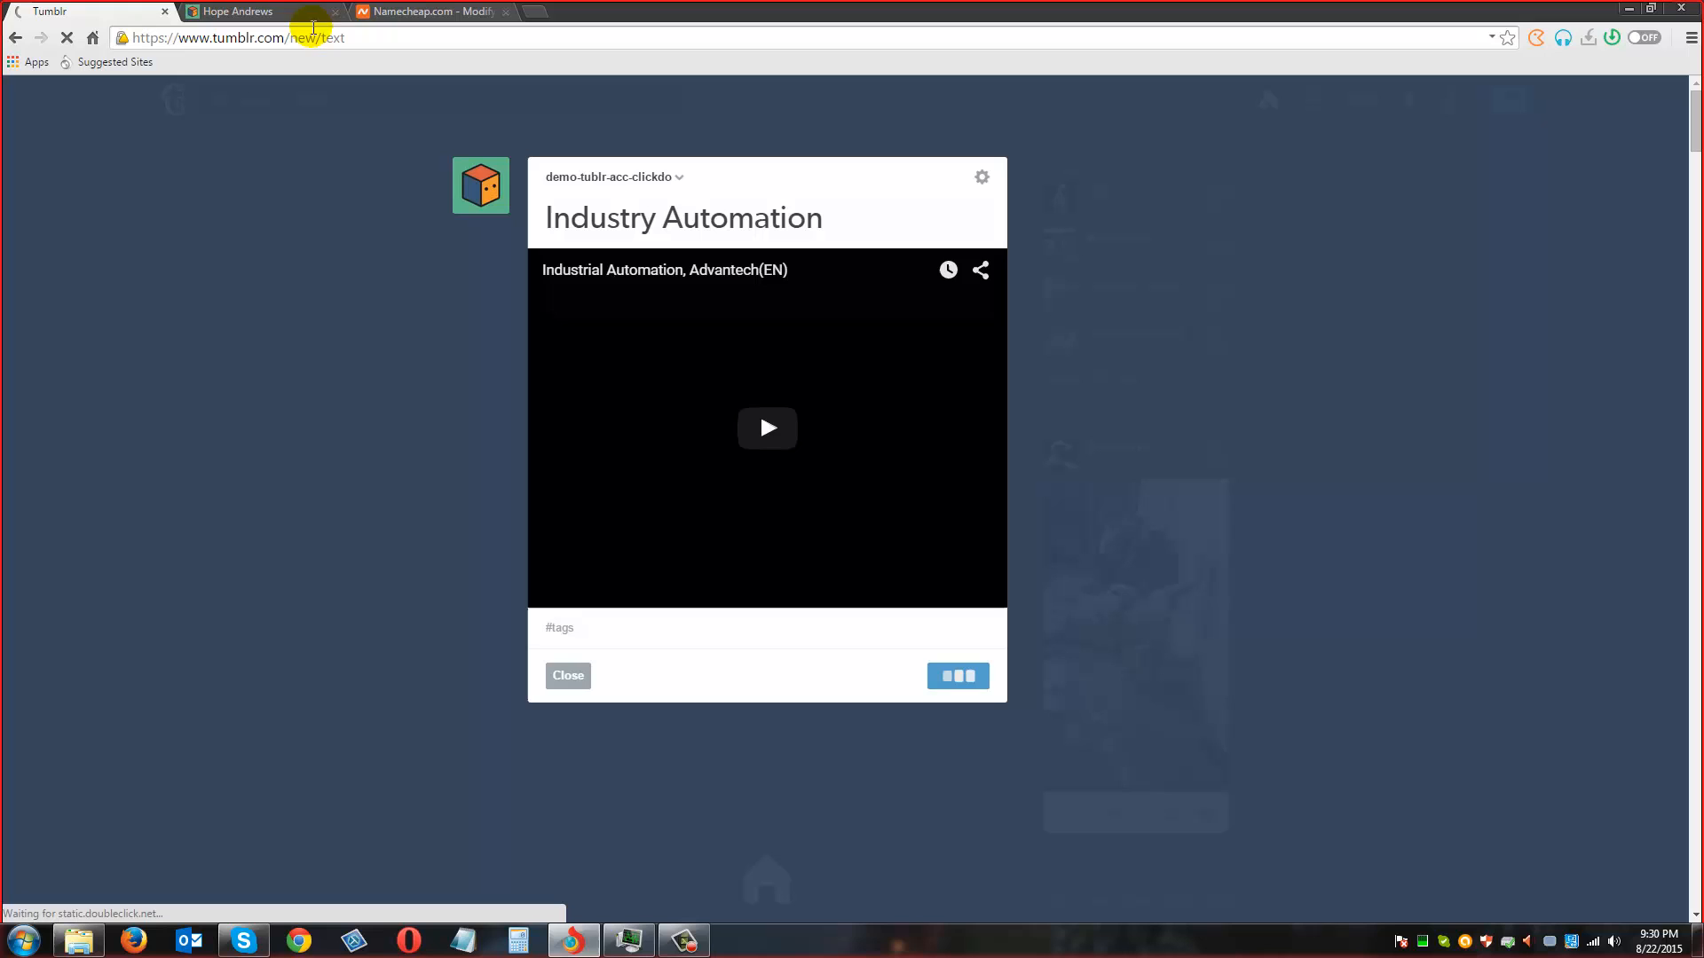
click(261, 11)
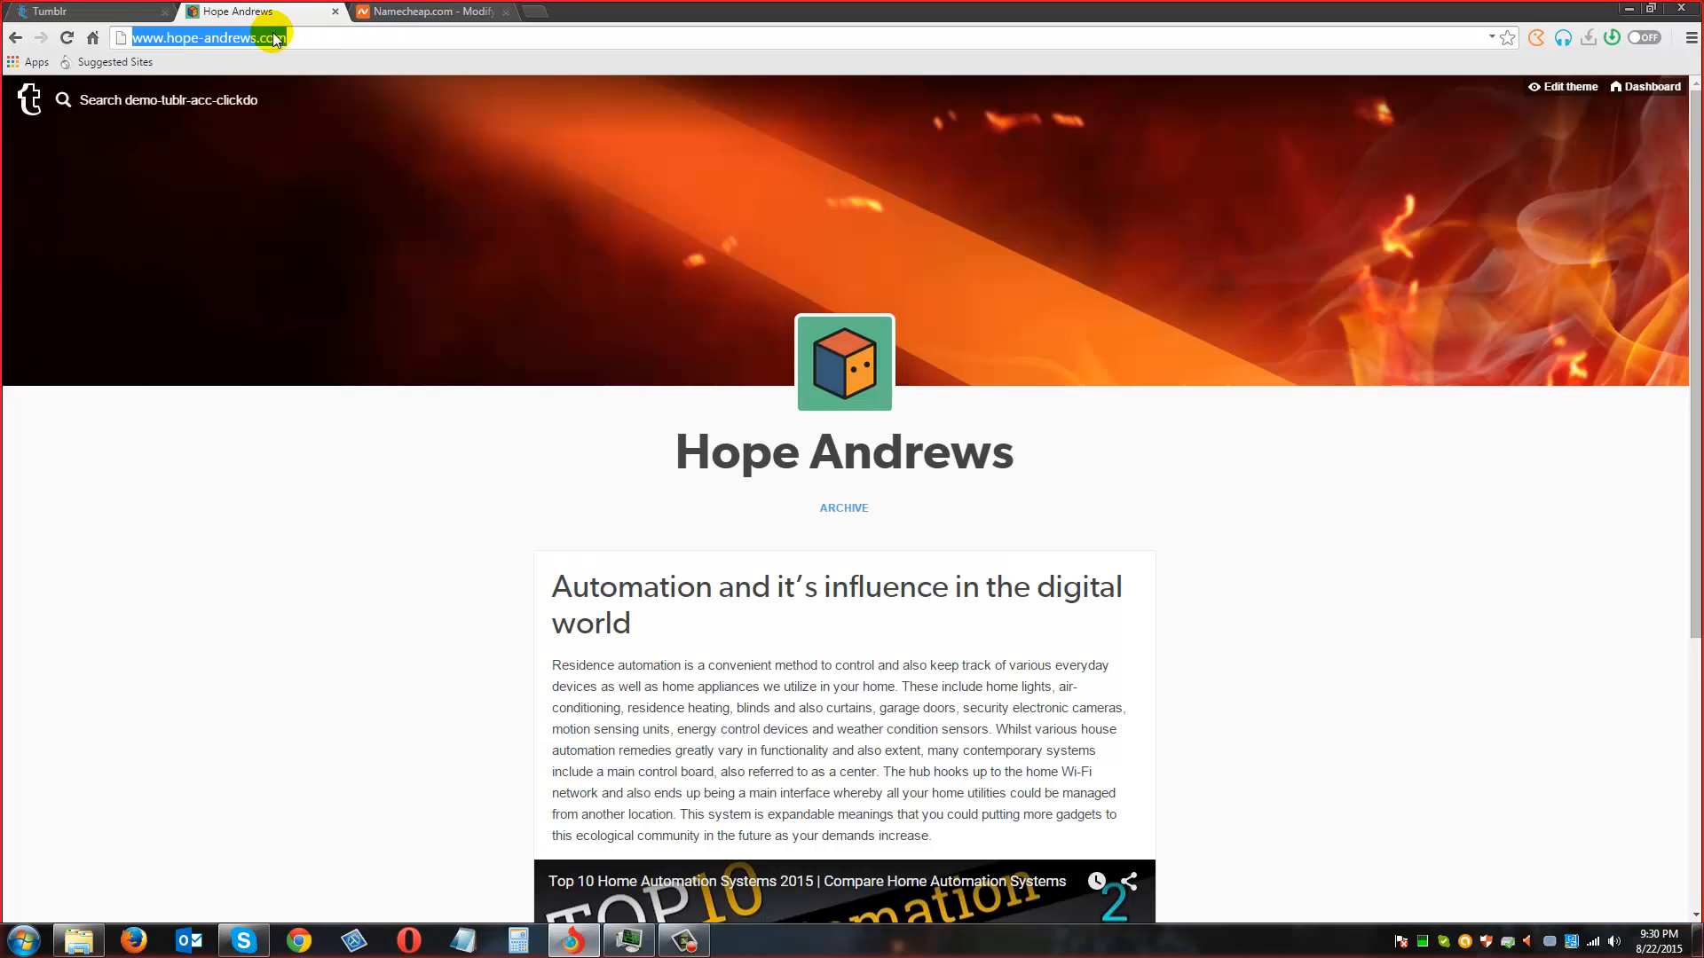
click(243, 941)
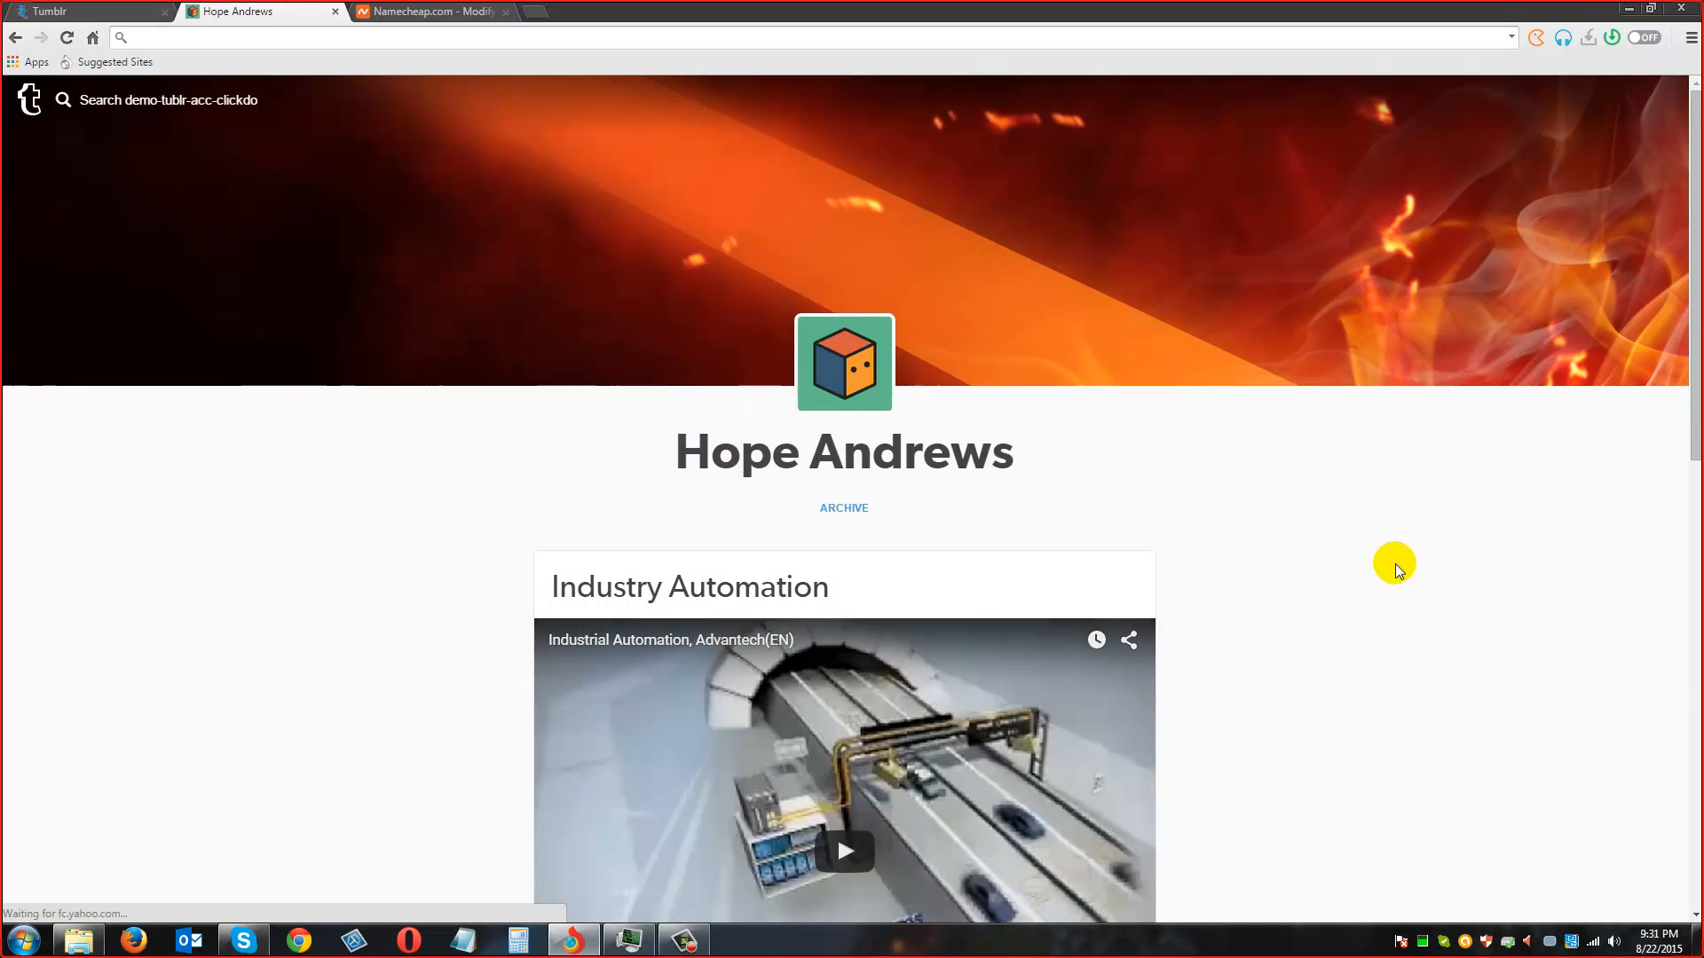
scroll(down, 3)
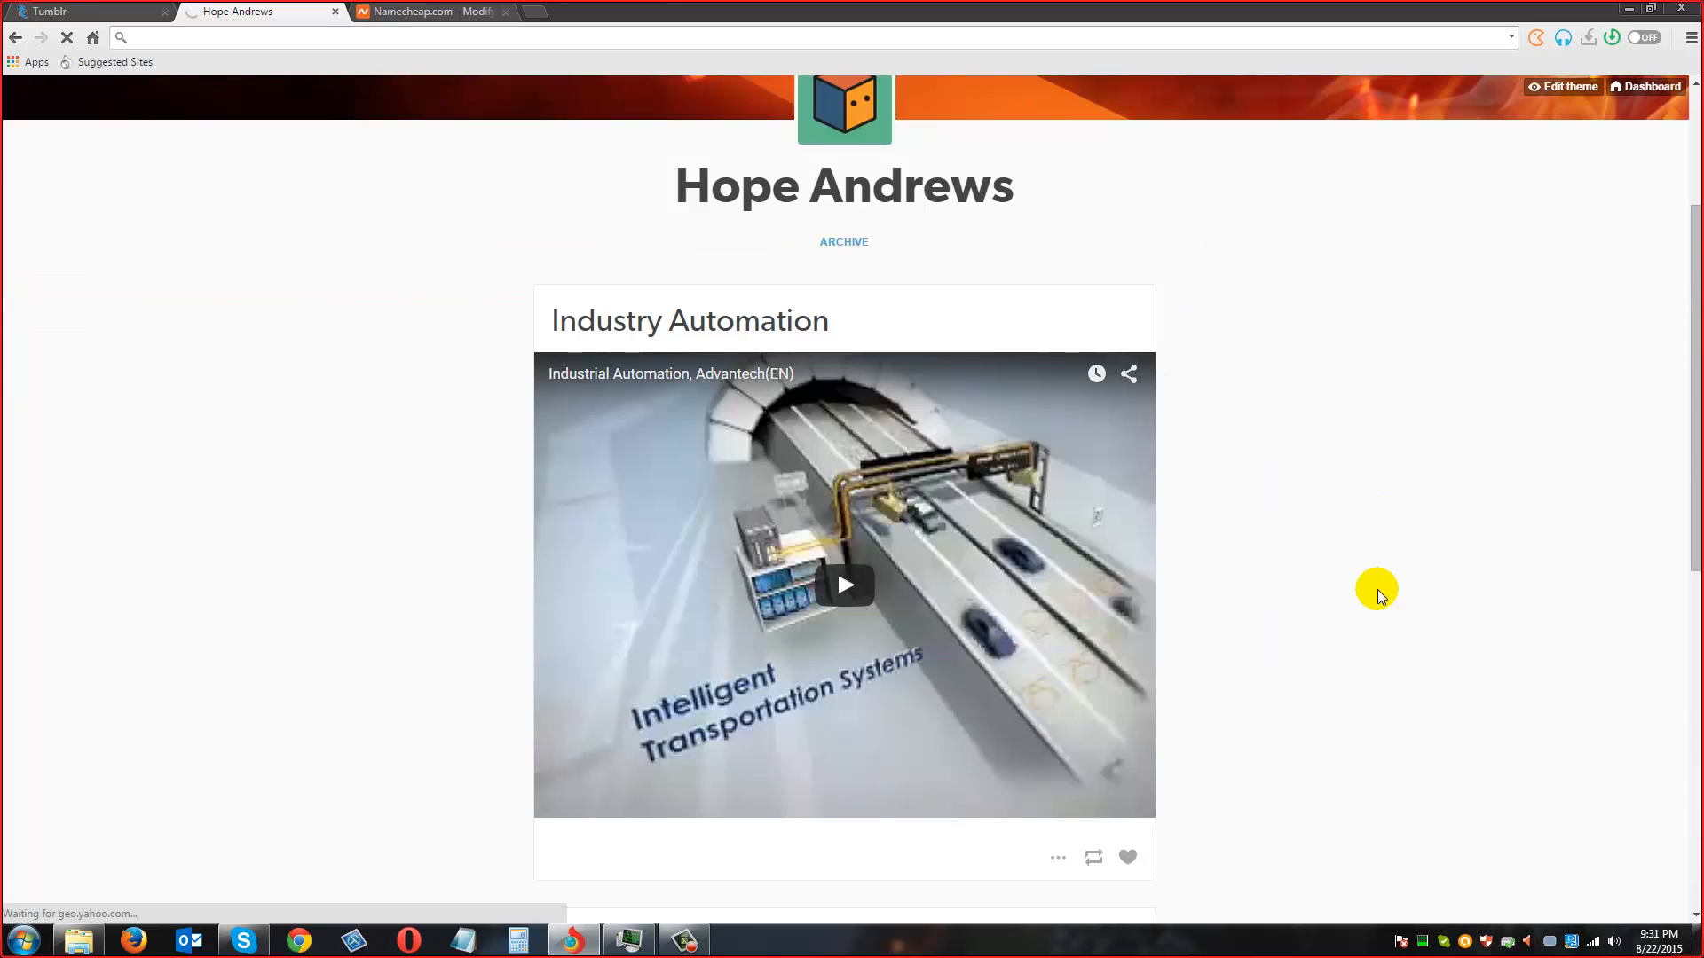
scroll(down, 3)
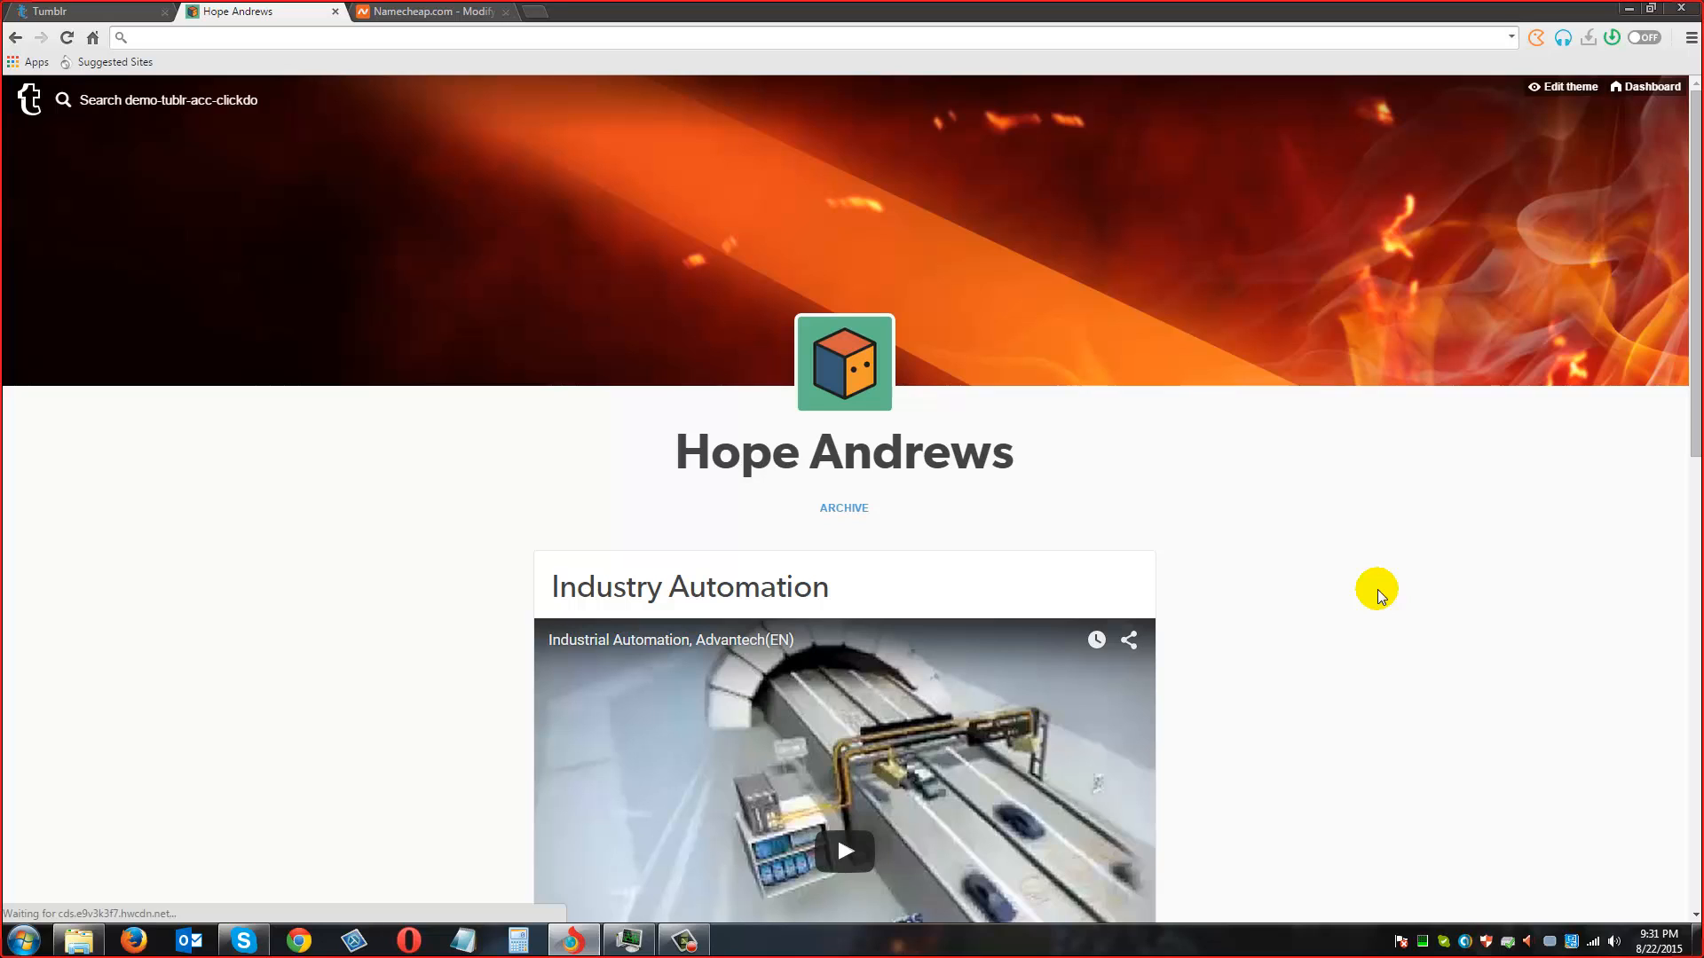
scroll(down, 3)
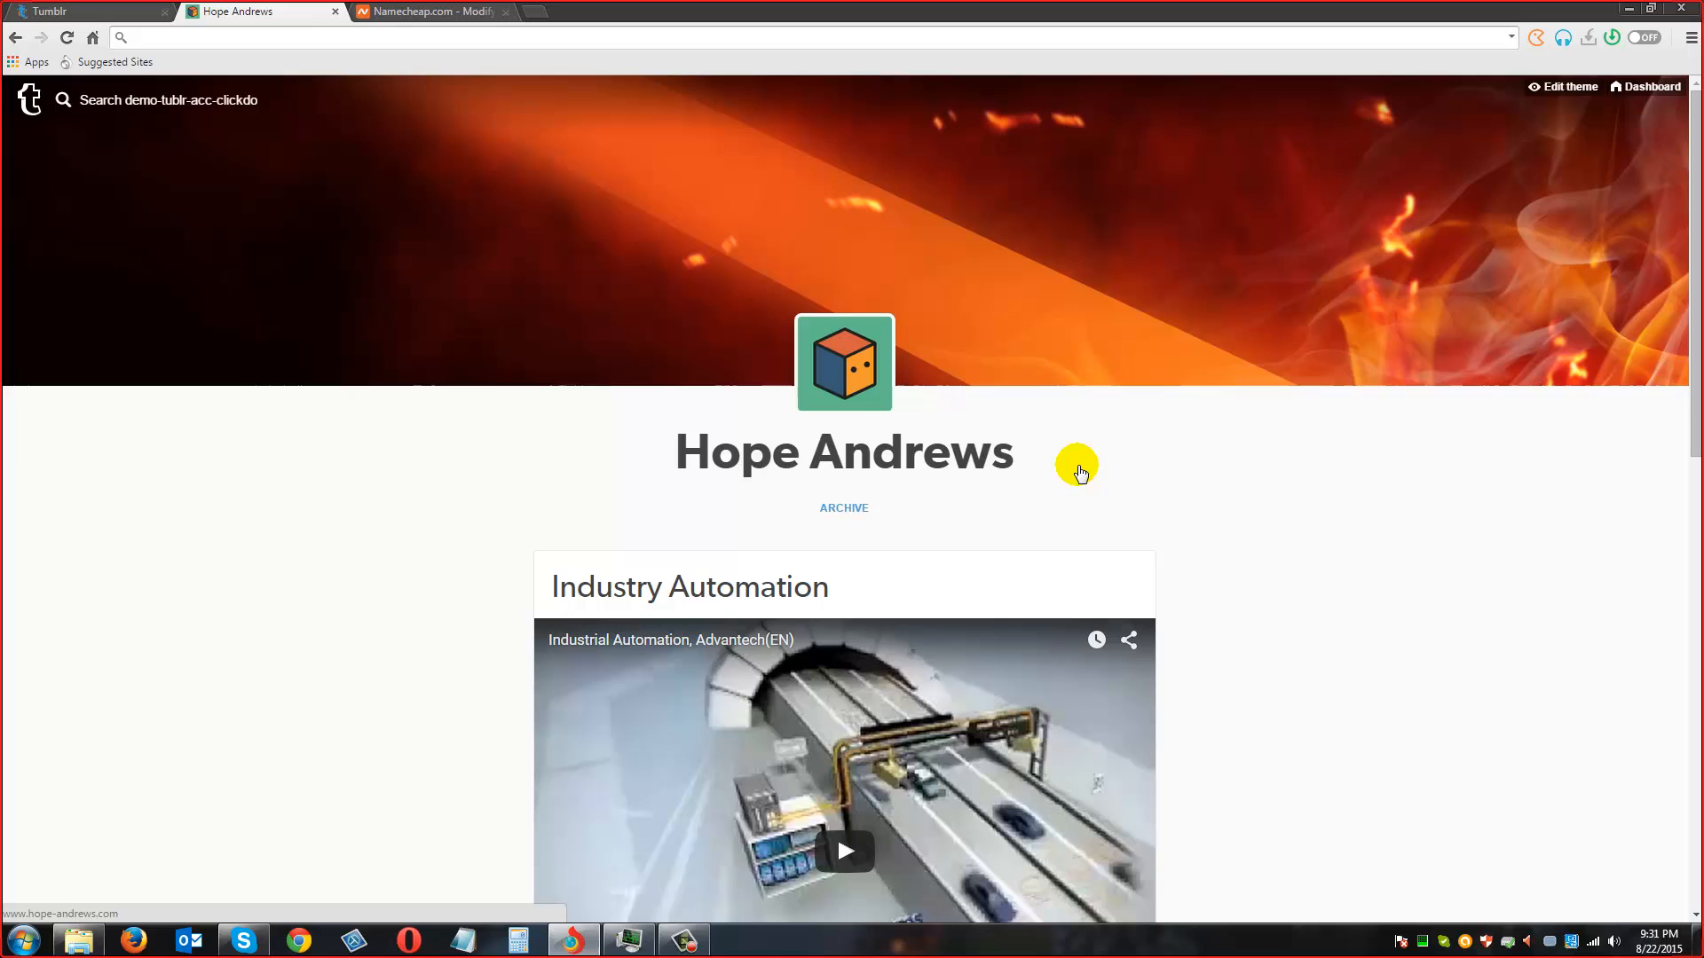
scroll(down, 3)
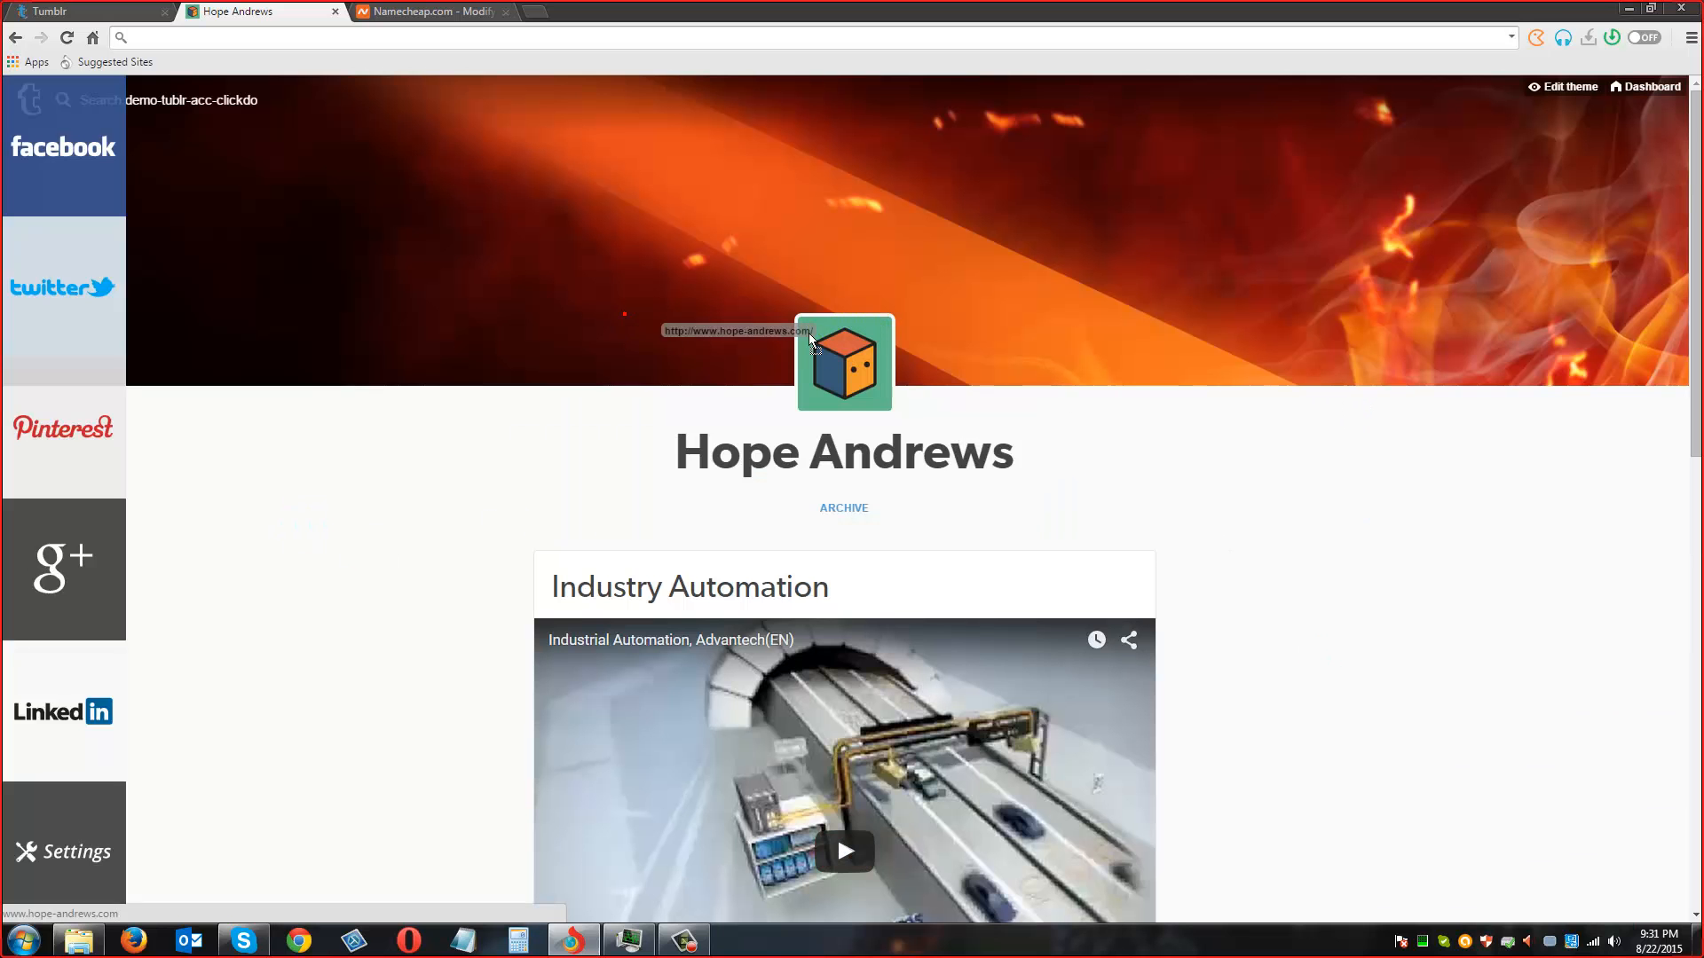
mouse_move(503, 364)
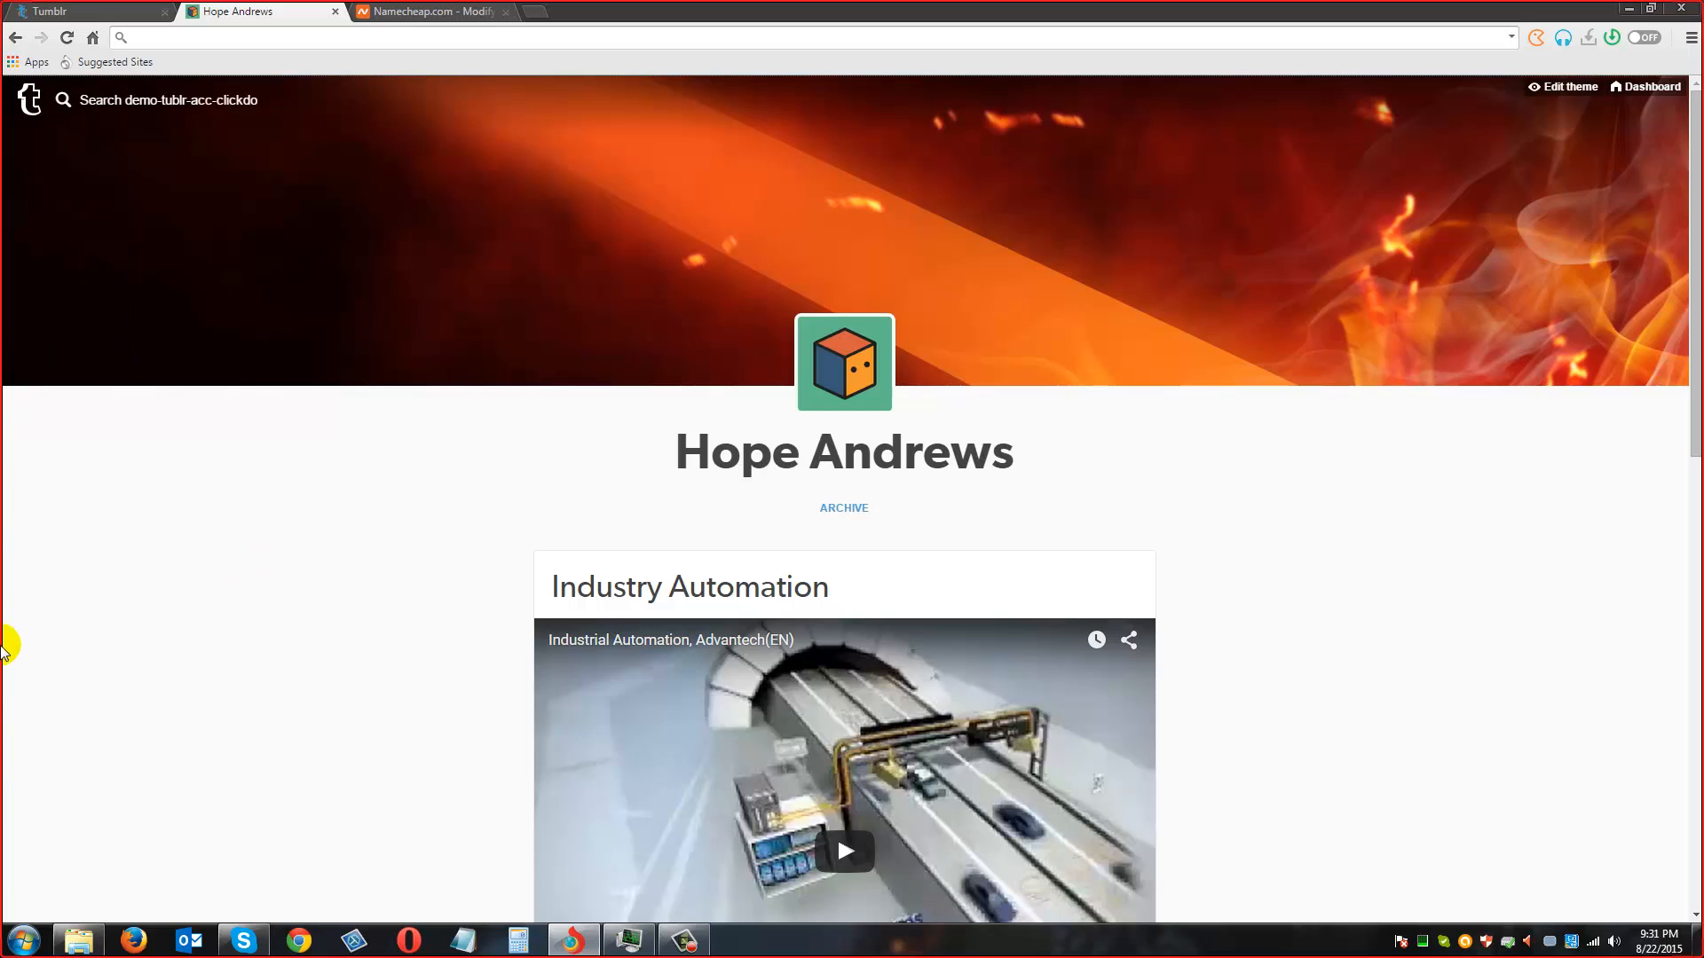
mouse_move(9, 454)
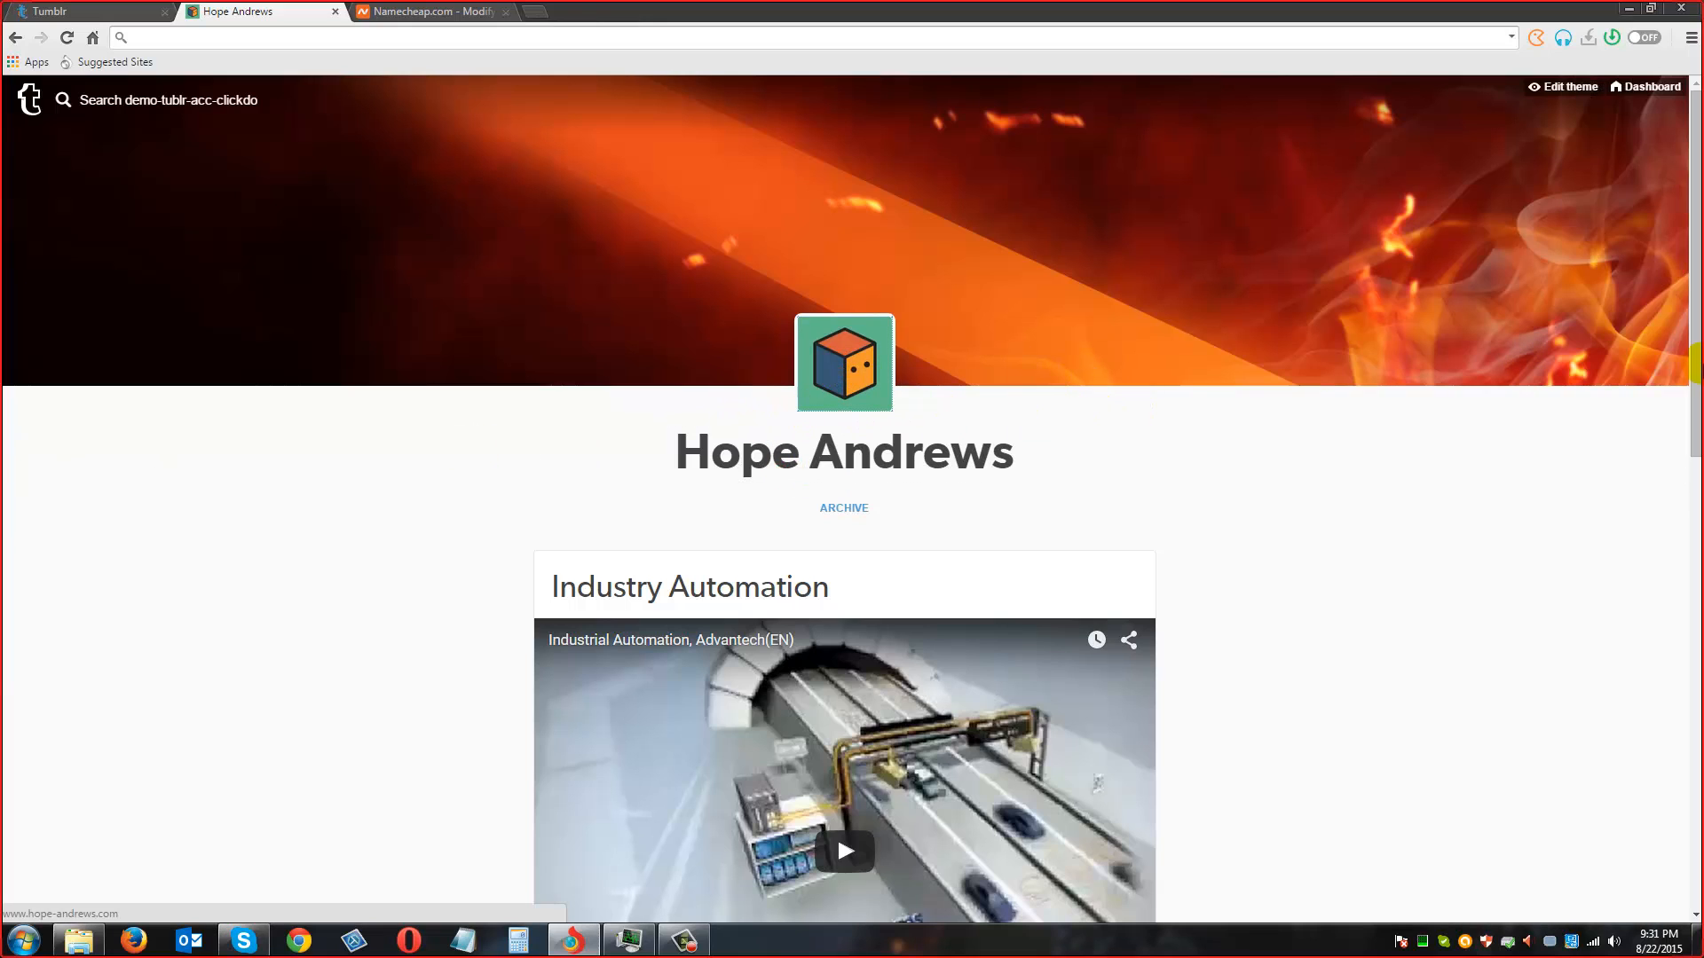
scroll(down, 3)
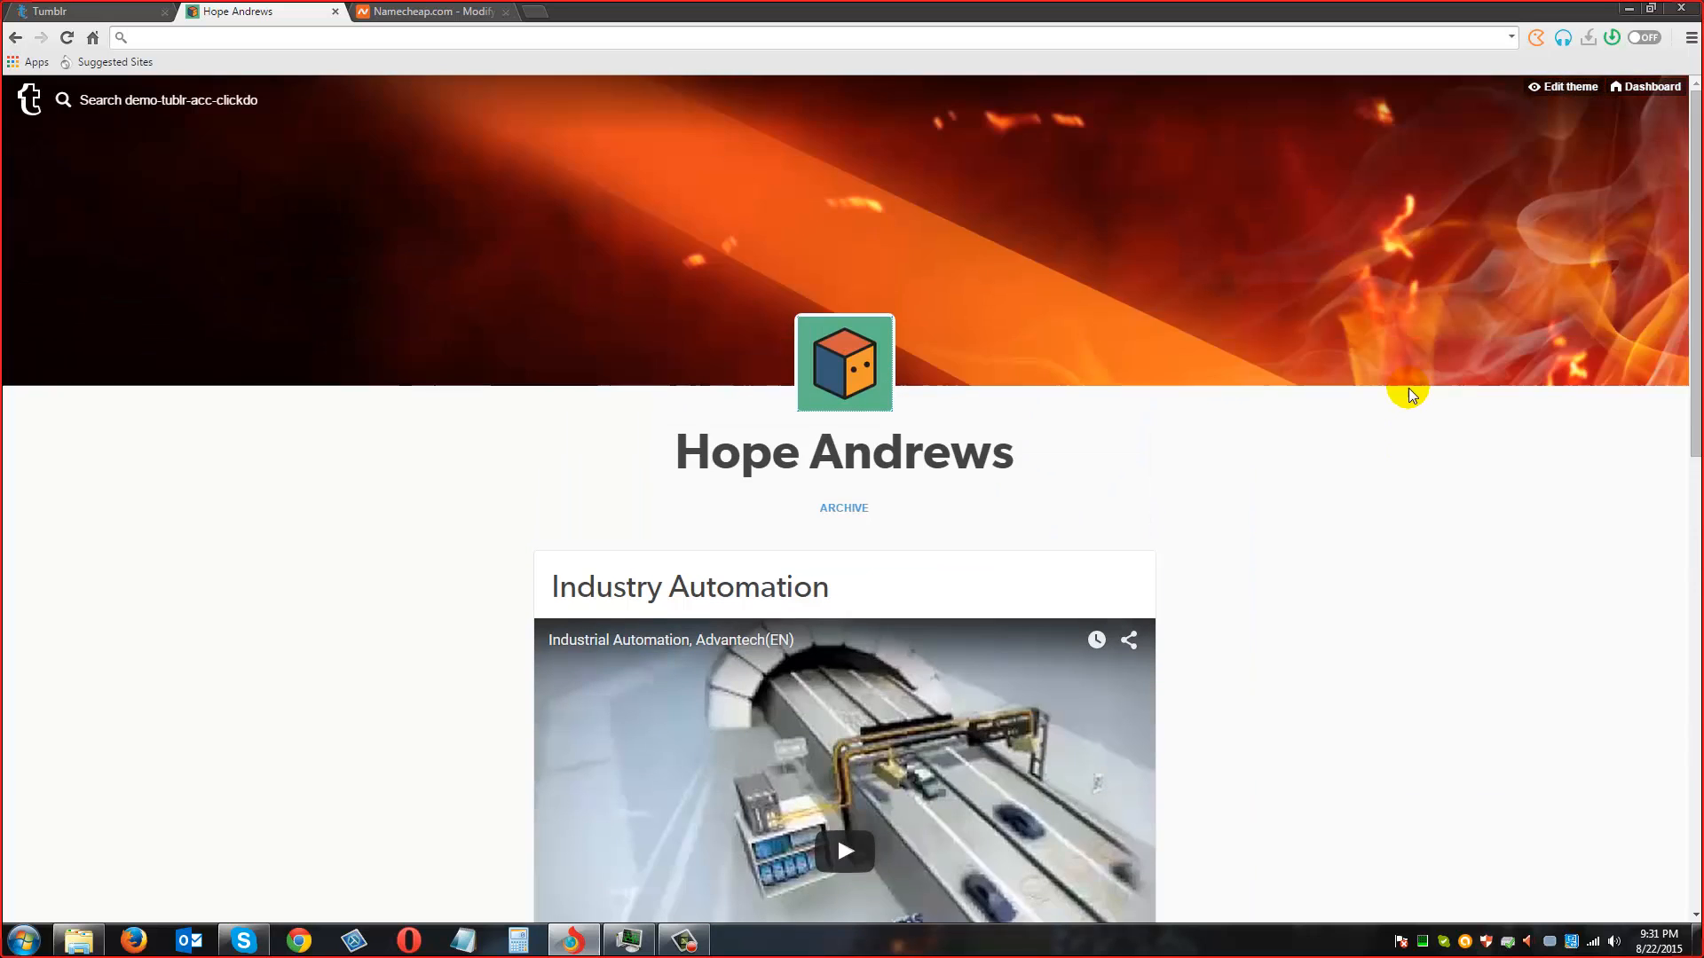
scroll(down, 3)
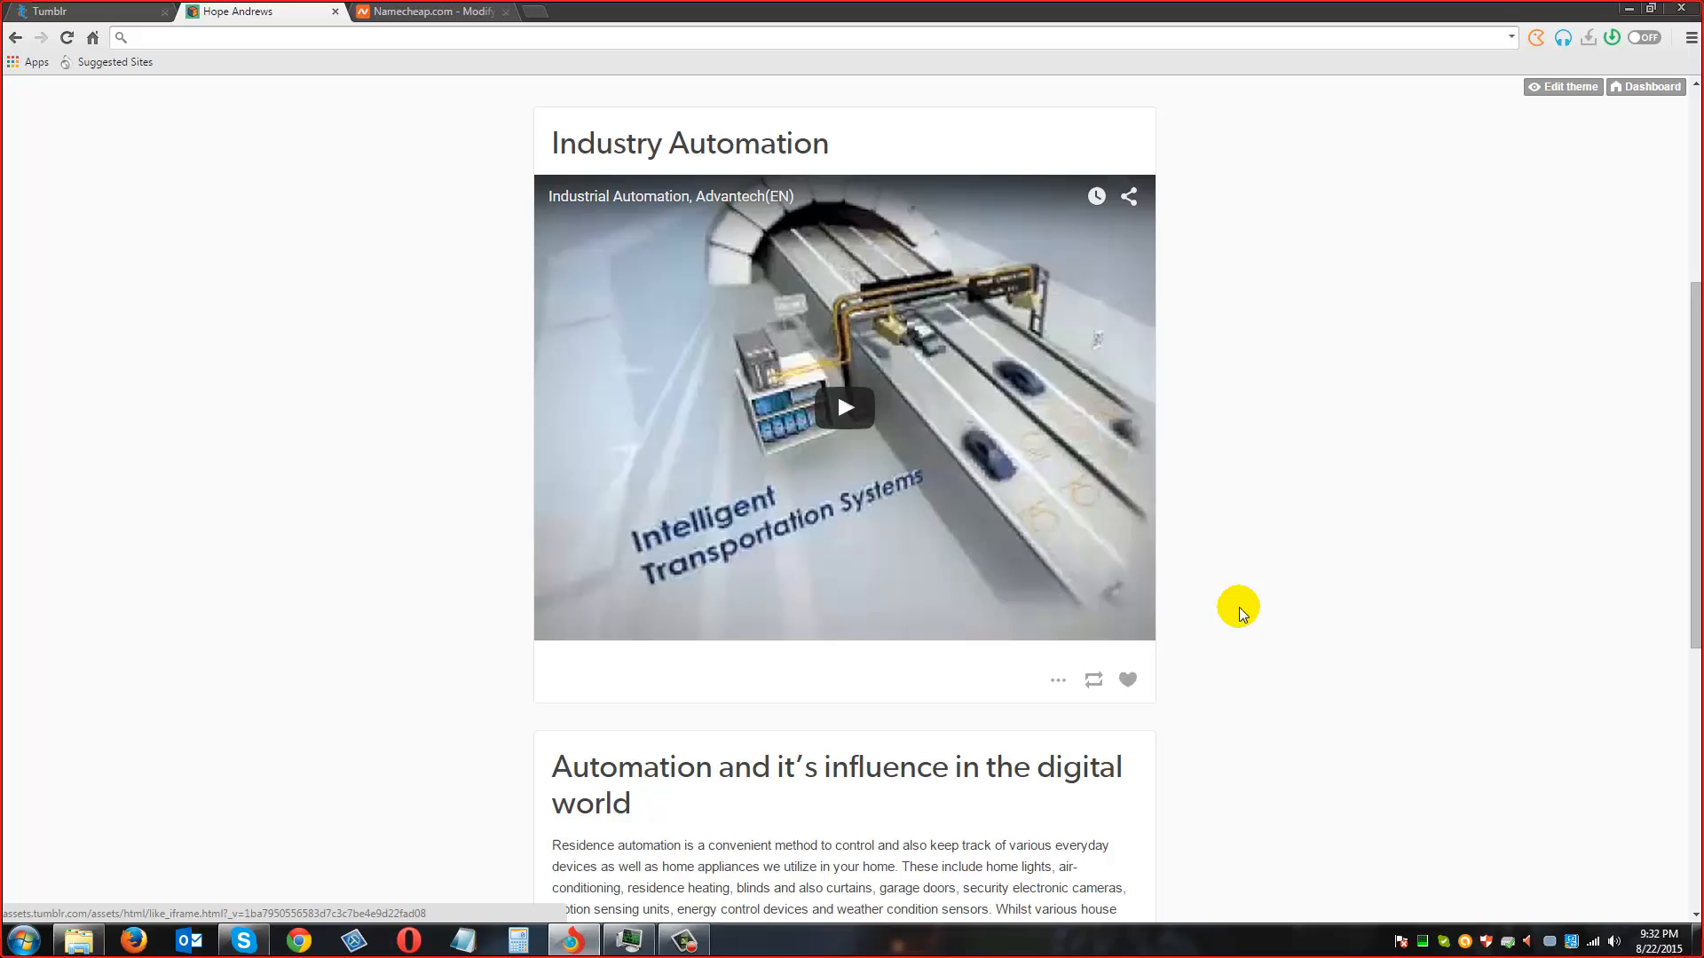
mouse_move(1219, 640)
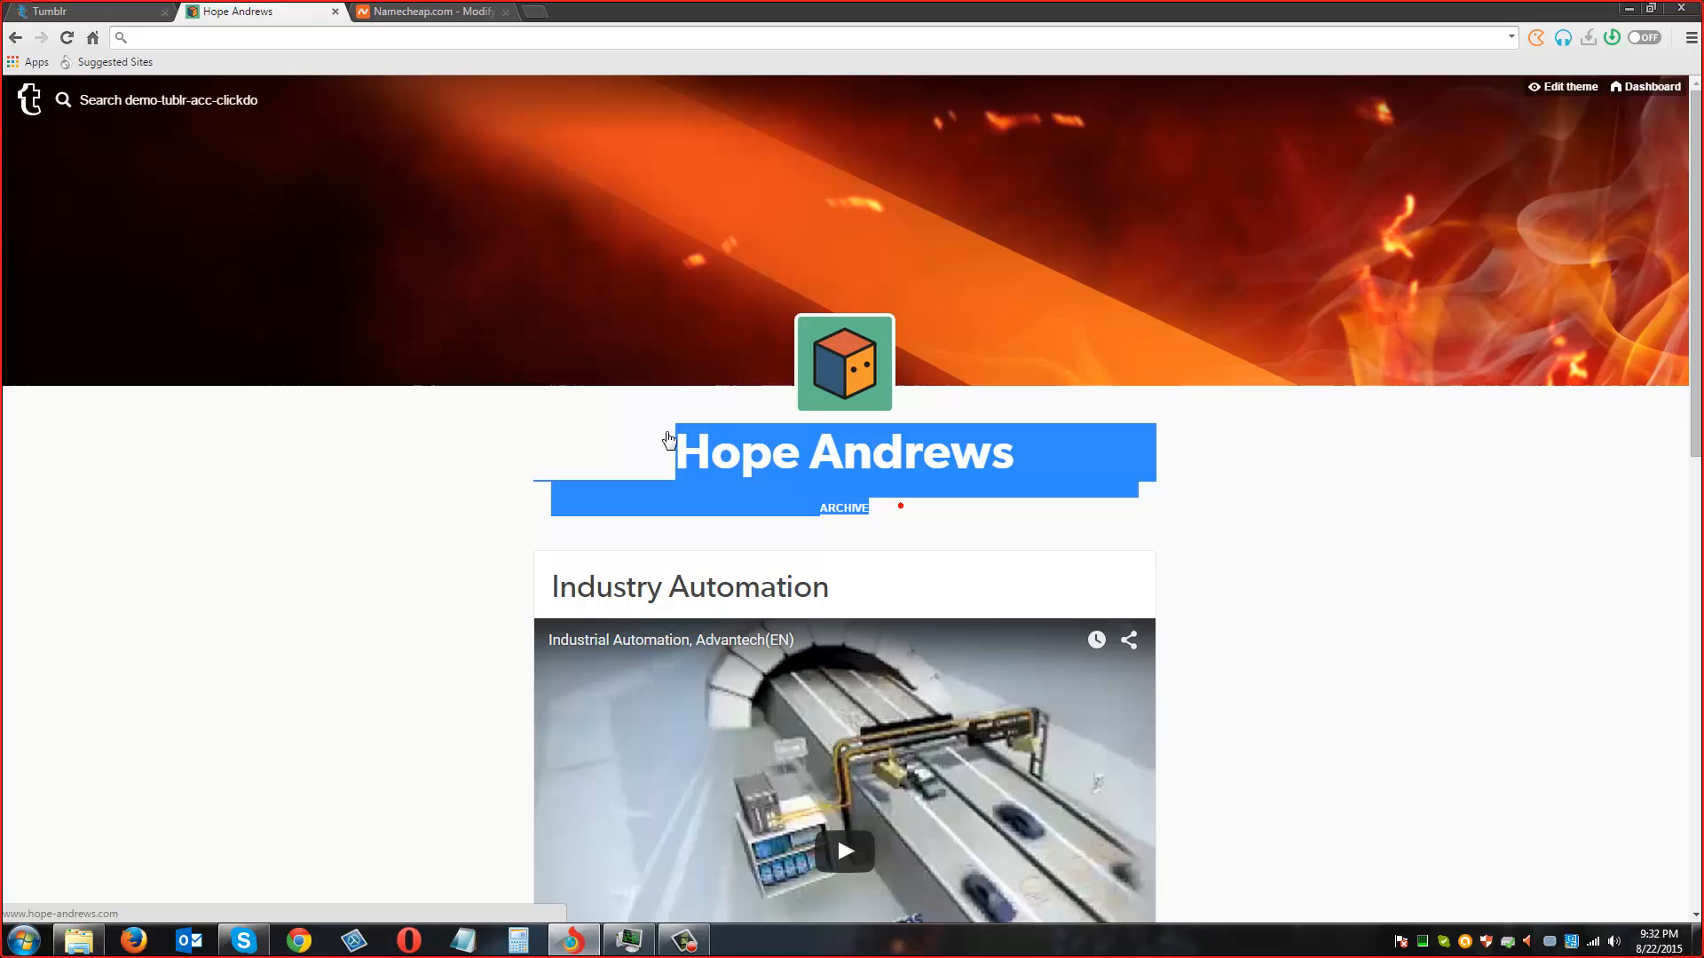
scroll(down, 3)
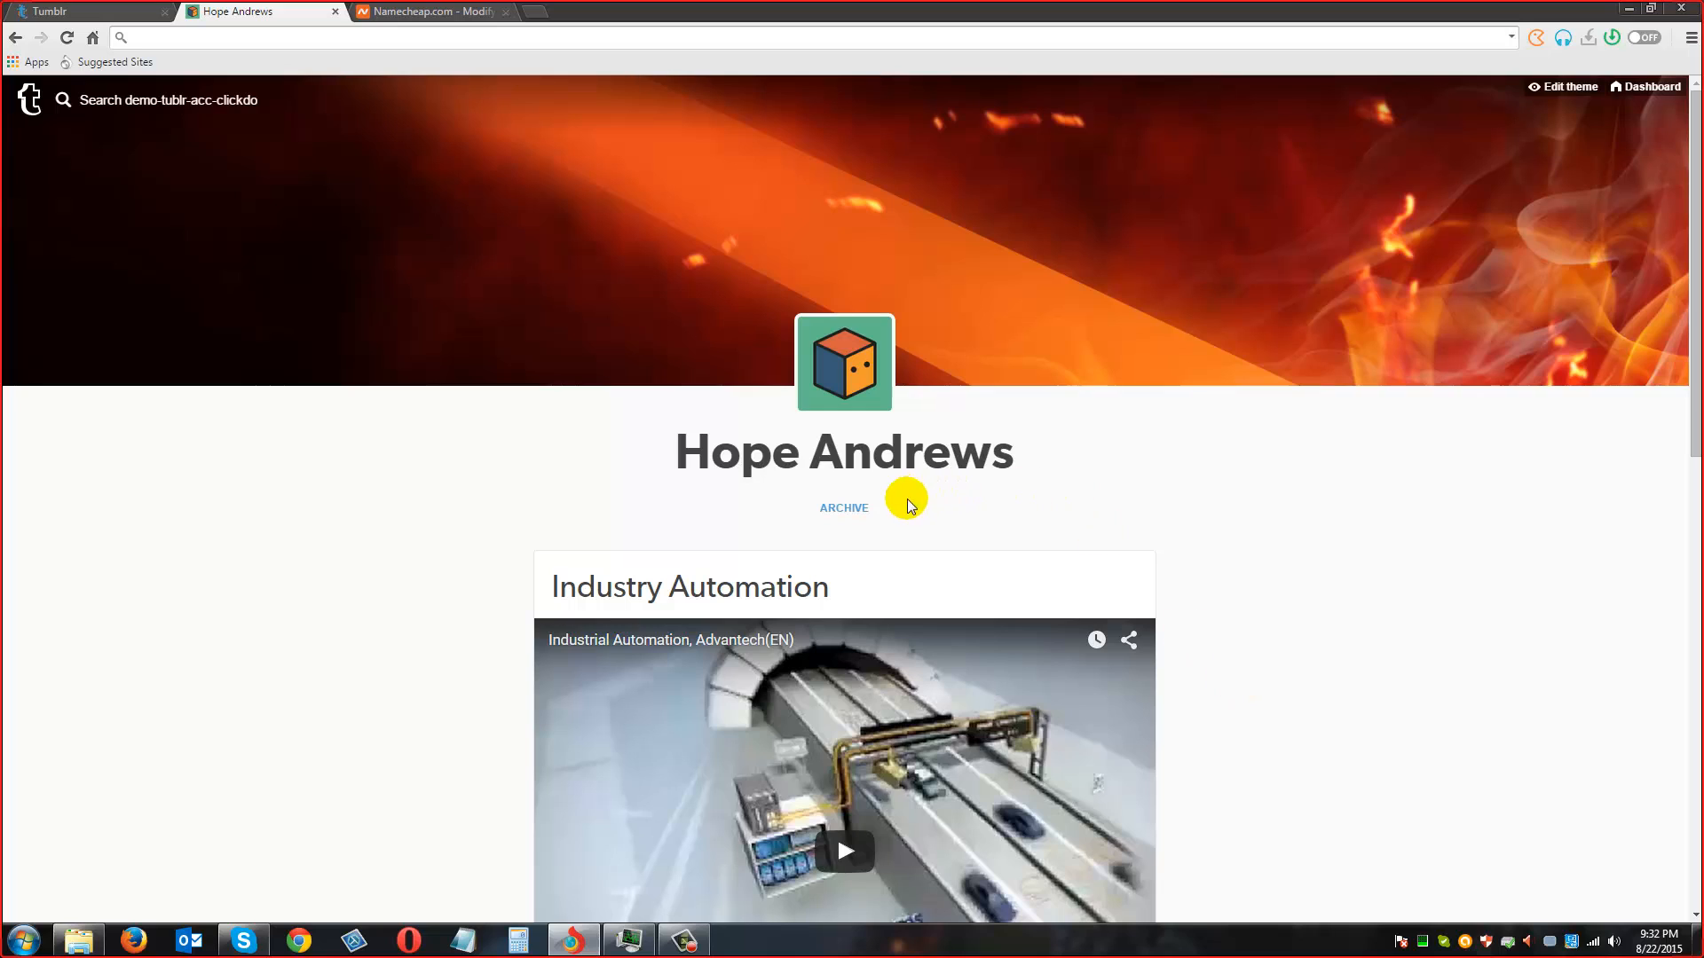
mouse_move(1445, 557)
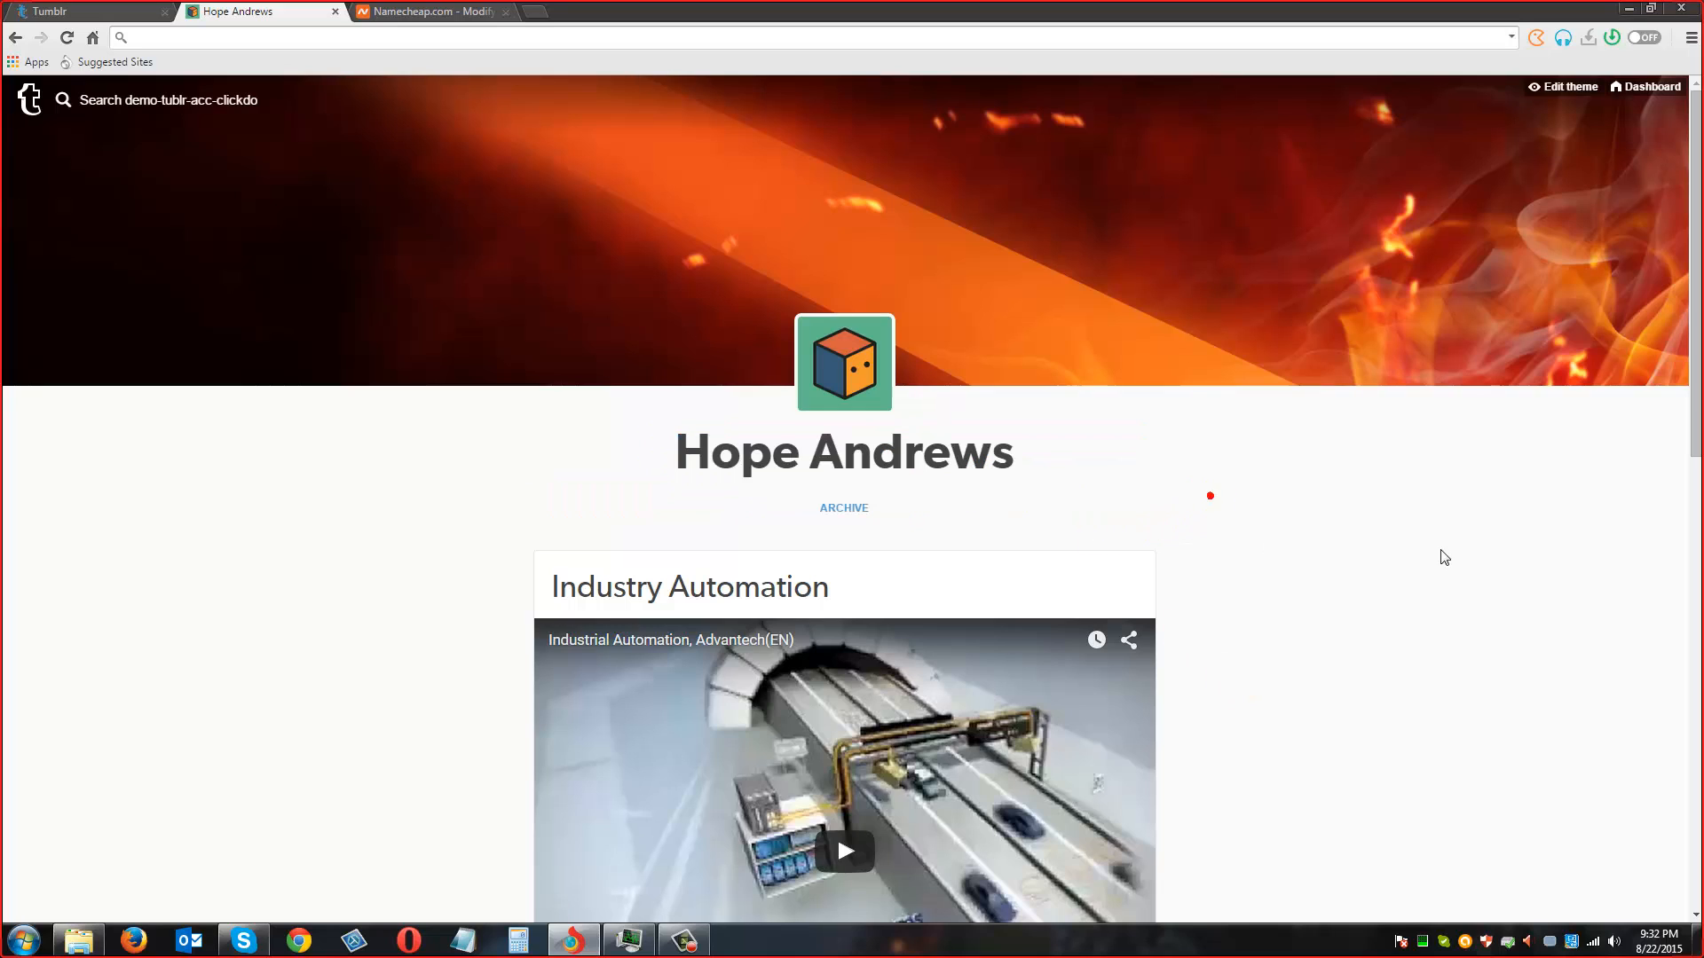